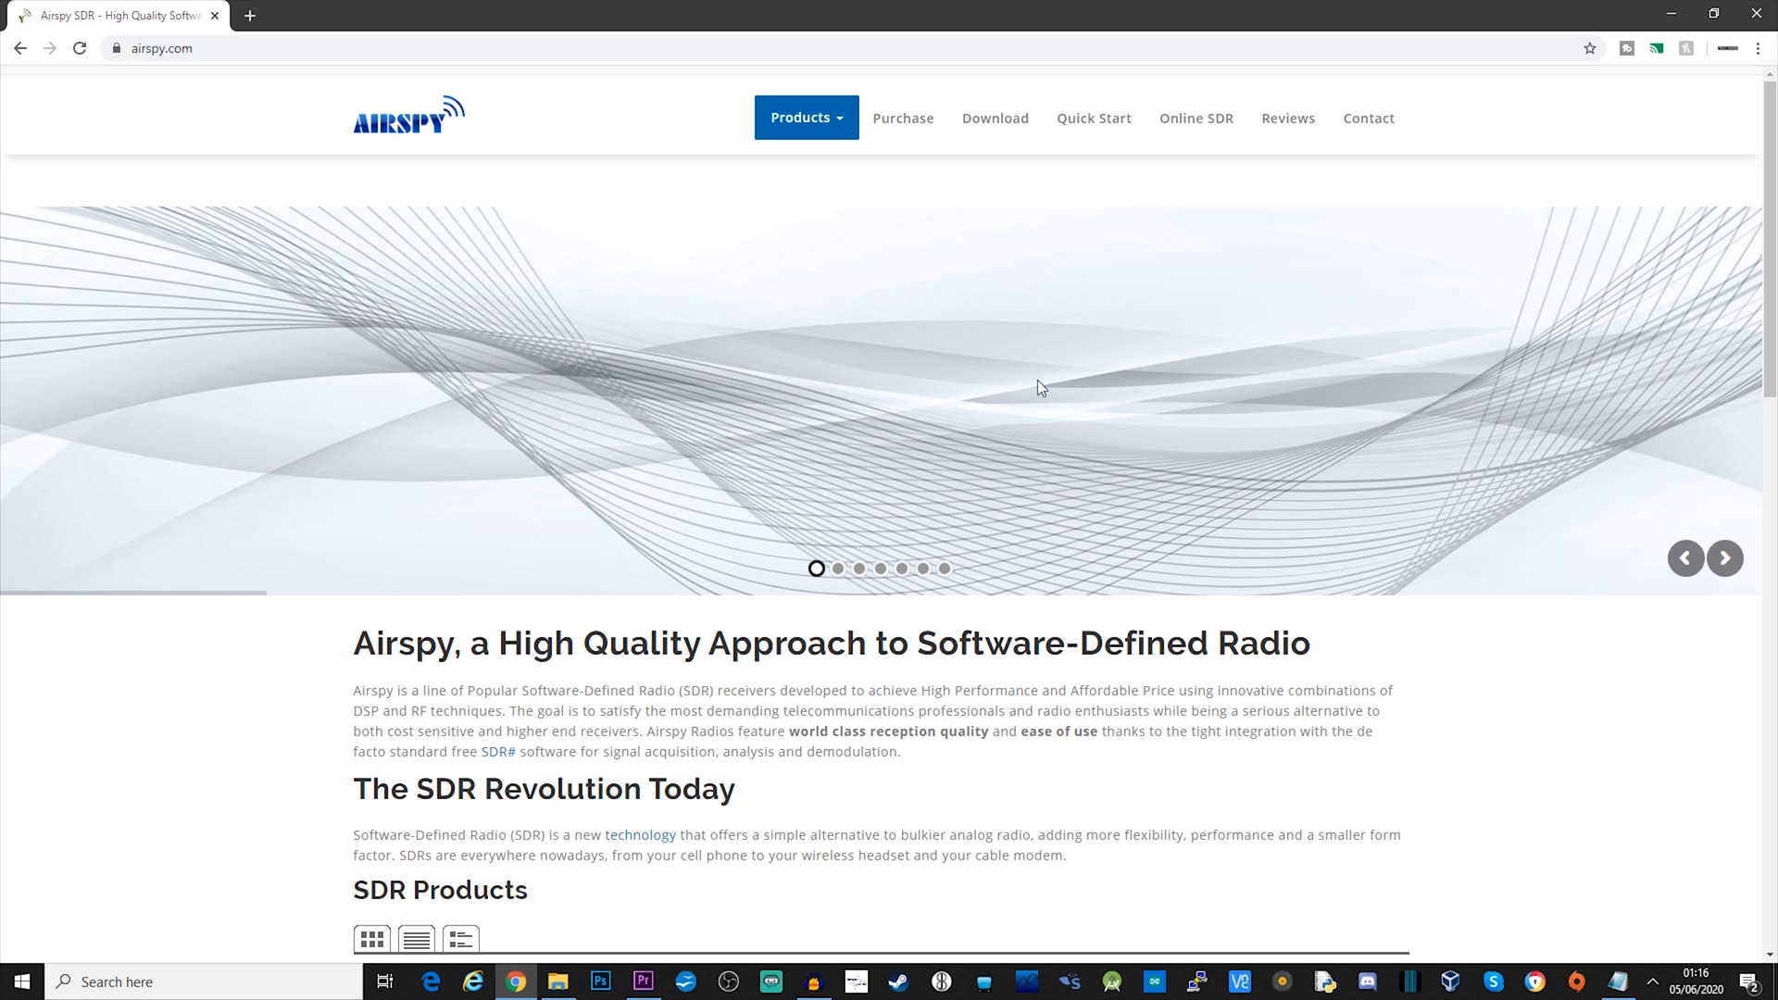
pyautogui.moveTo(1107, 249)
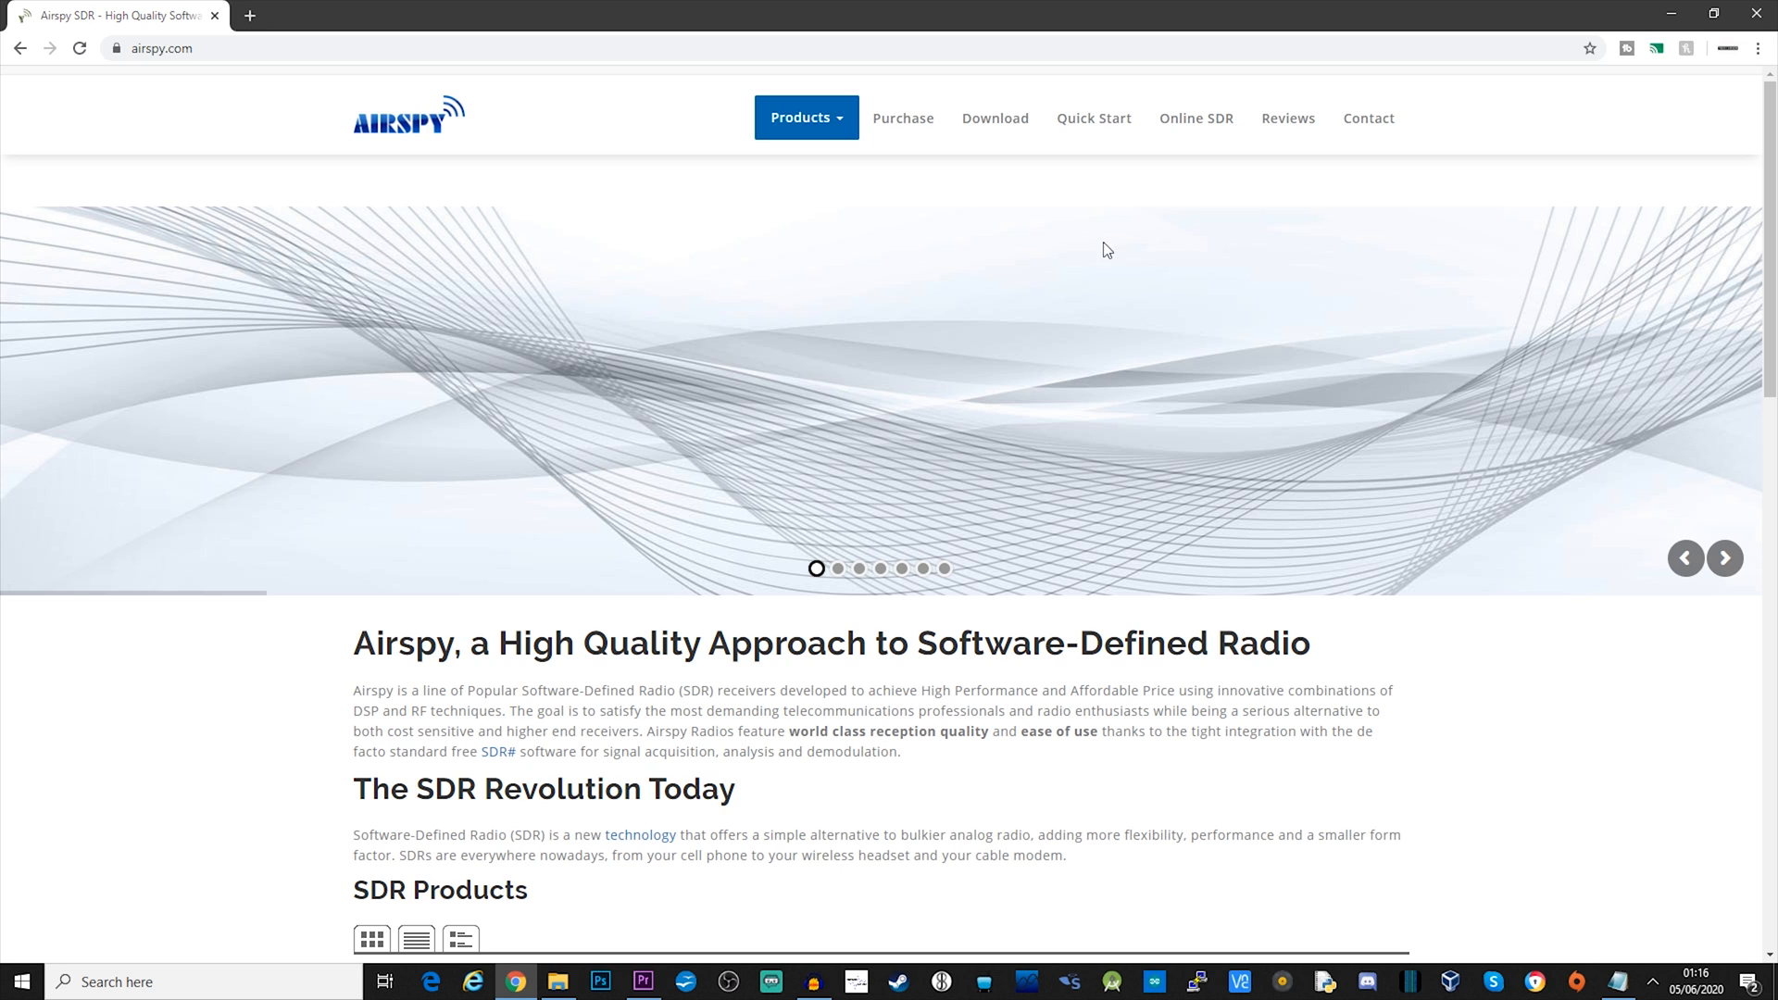
# Step: Download sdrsharp-x86.zip from Airspy's Download page and reveal it in Downloads
pyautogui.click(995, 118)
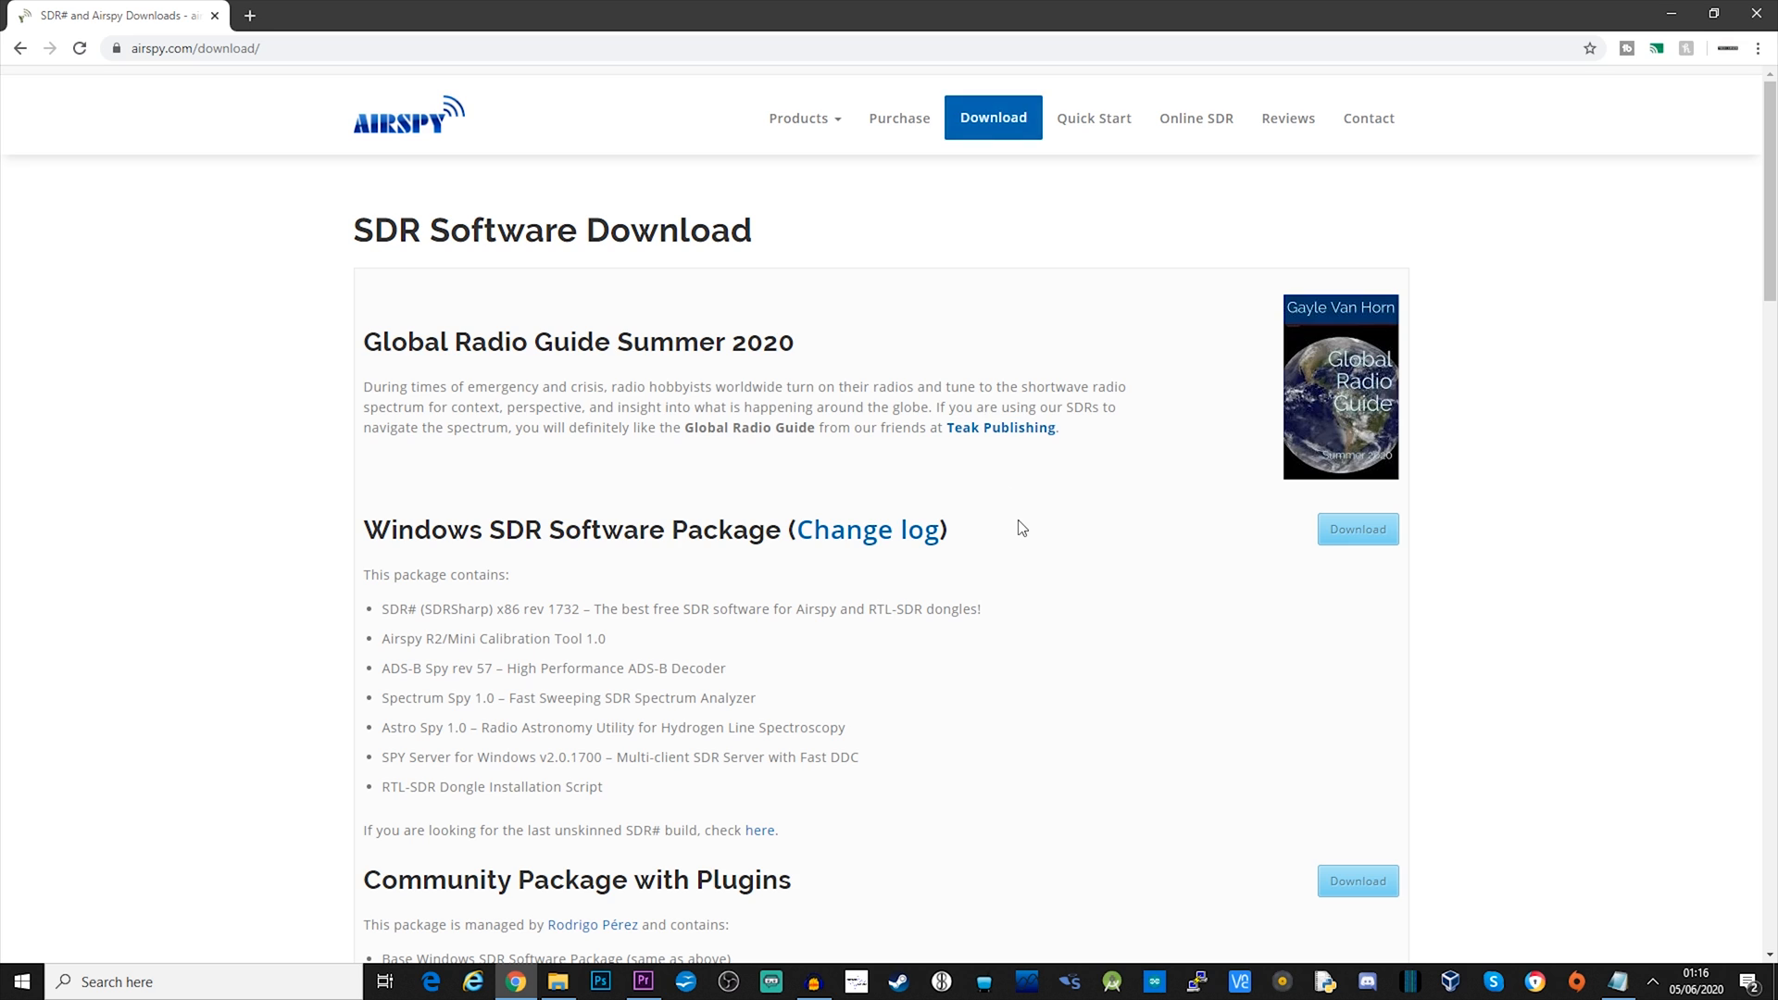
pyautogui.scroll(-3)
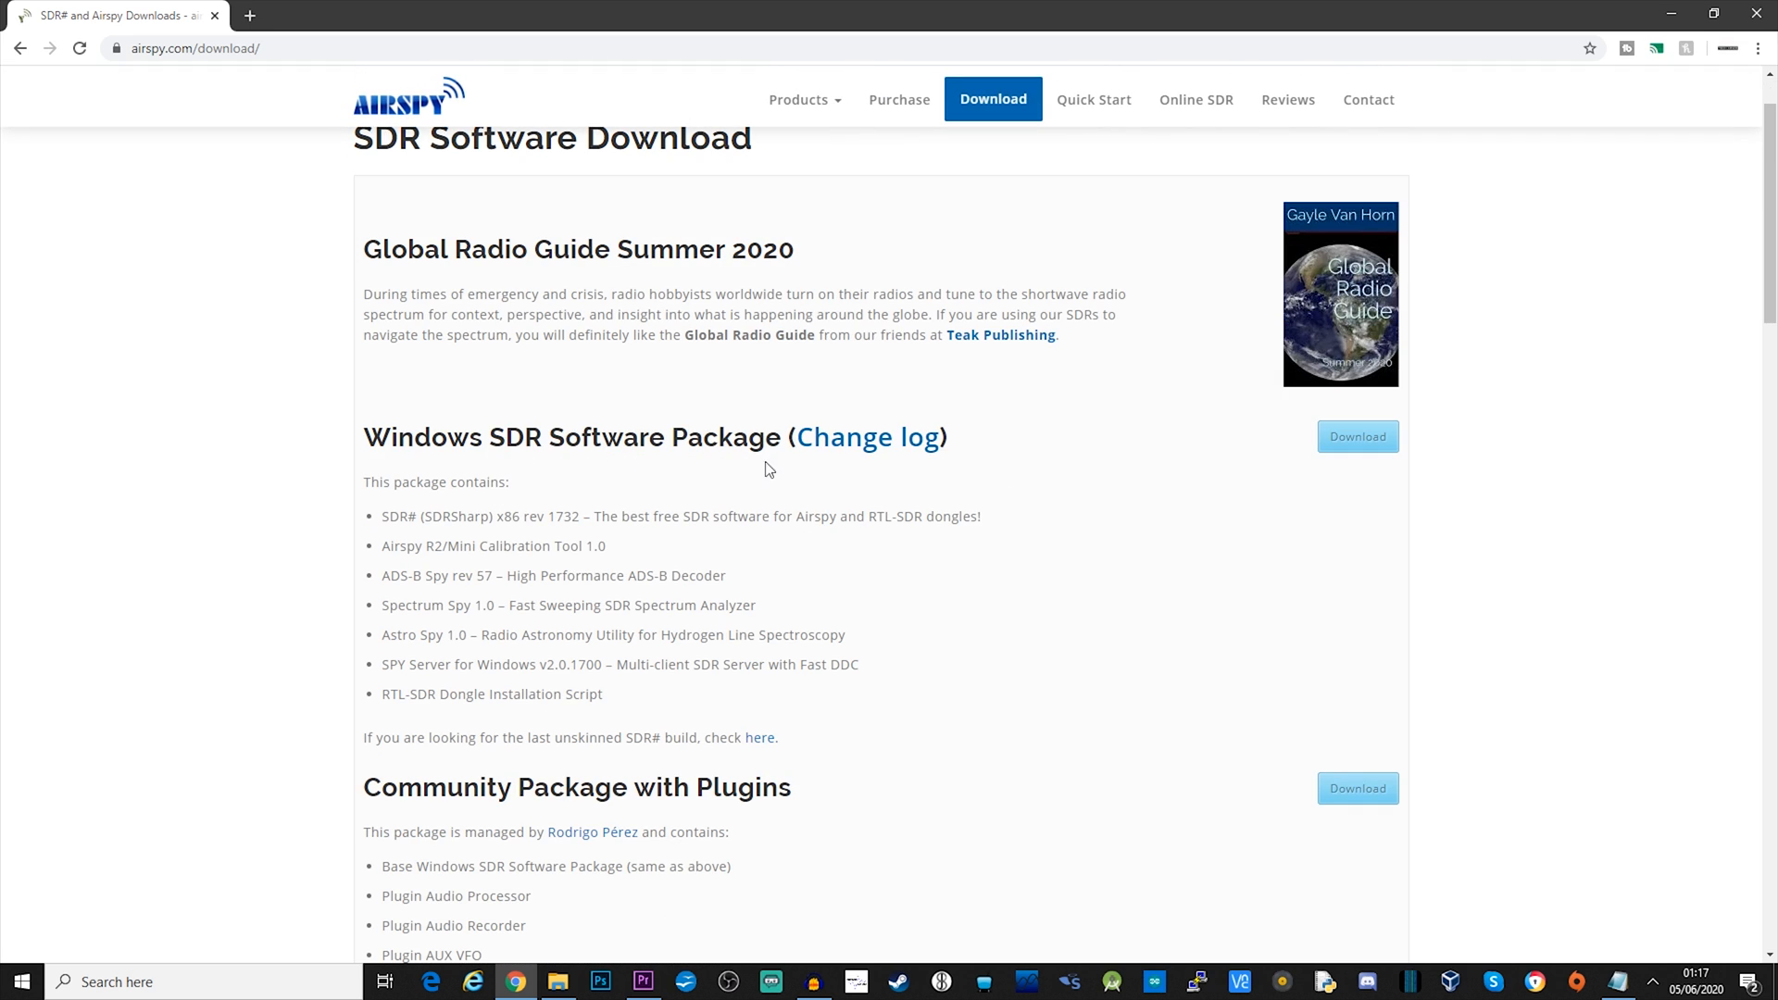
pyautogui.click(1357, 436)
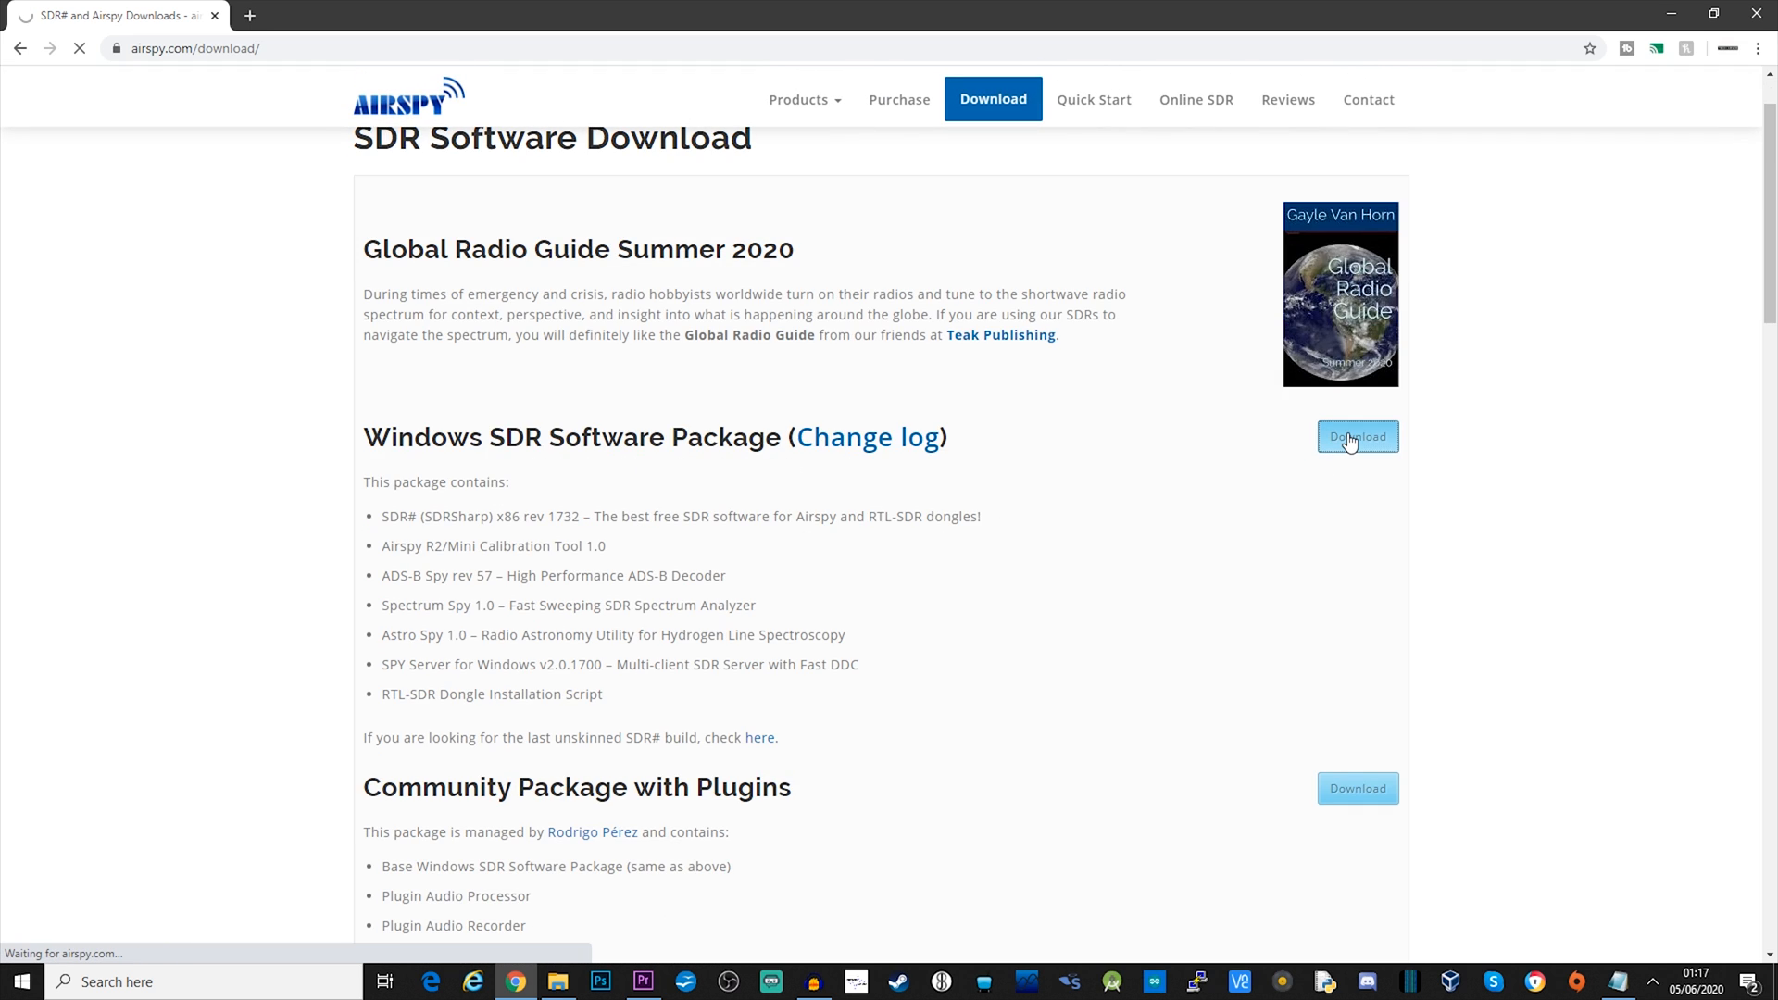
pyautogui.click(1358, 436)
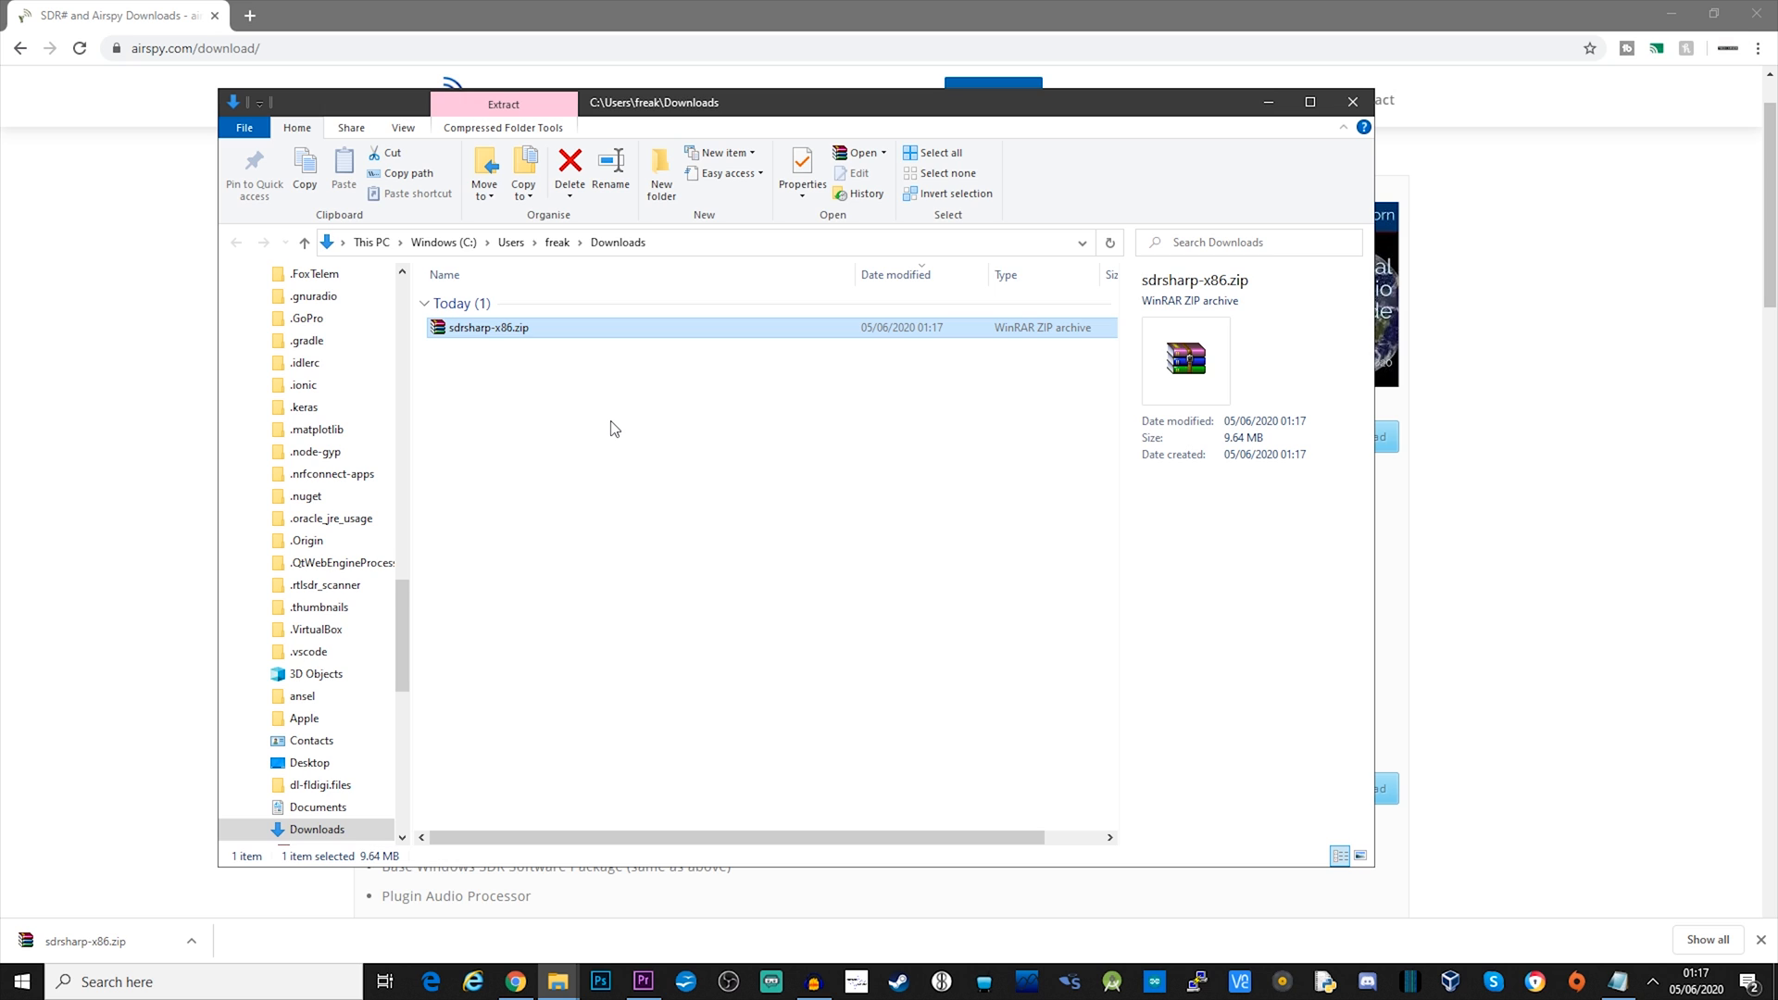
# Step: Unpack sdrsharp-x86.zip into its own sdrsharp-x86 folder in Downloads
pyautogui.doubleClick(488, 328)
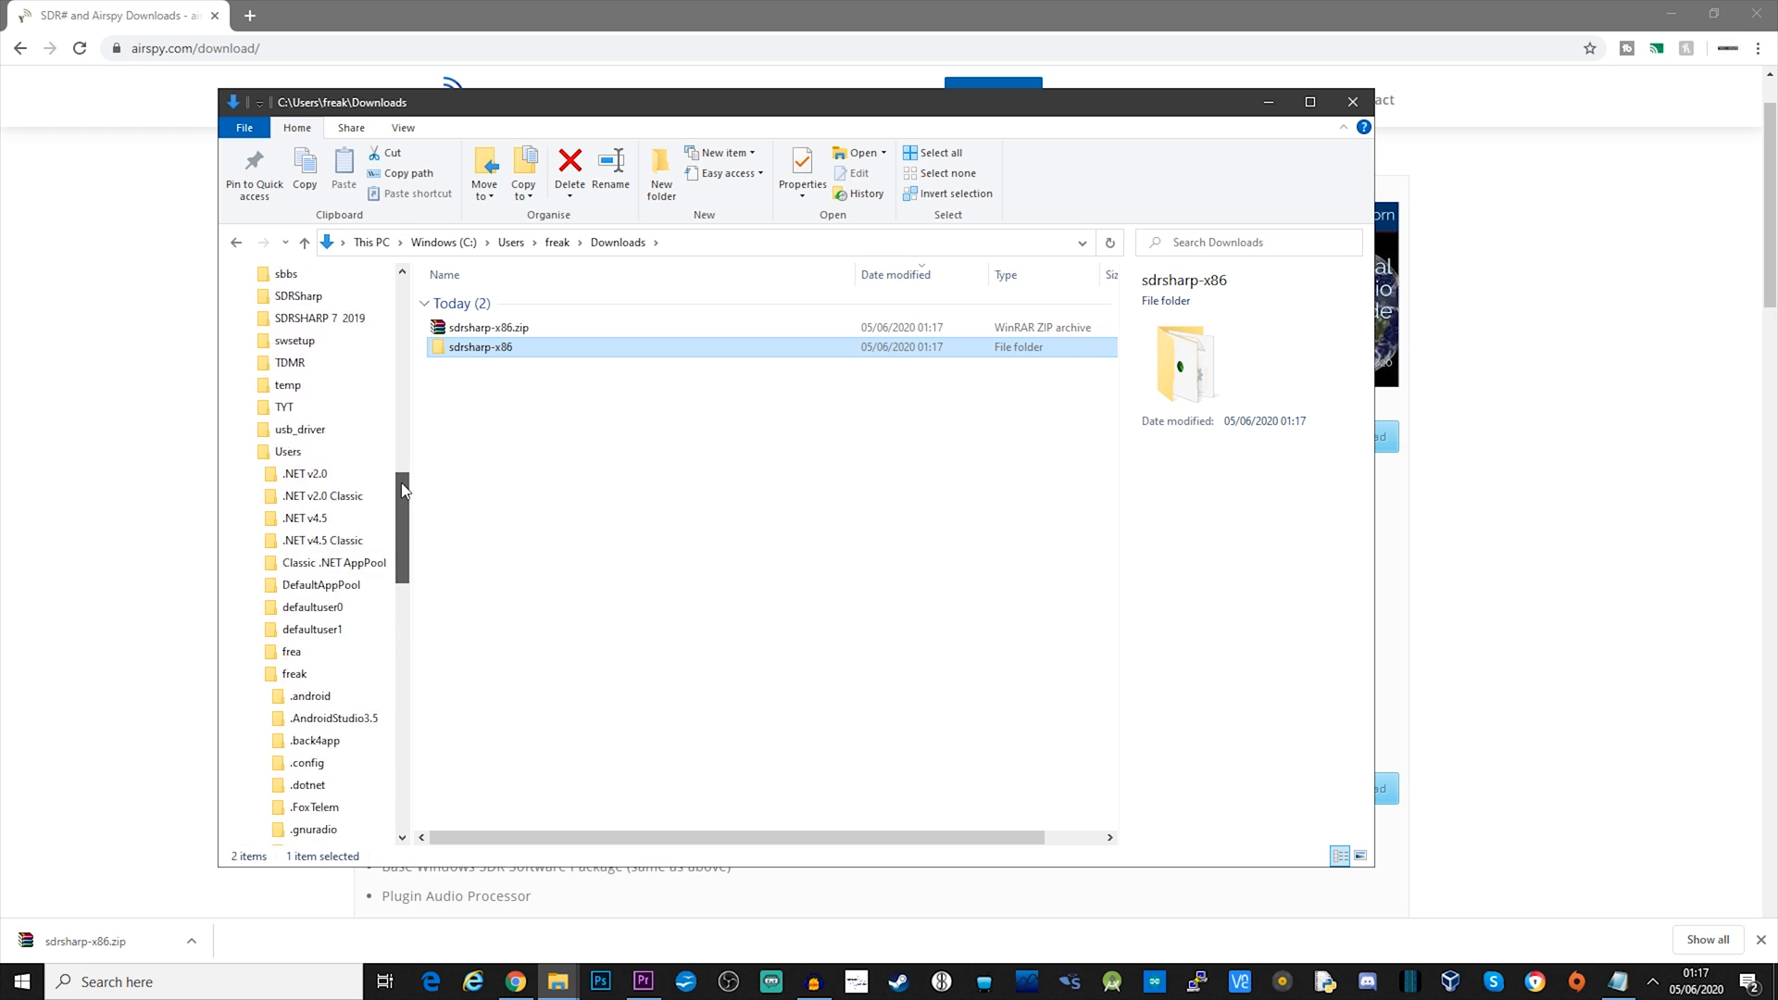
pyautogui.scroll(3)
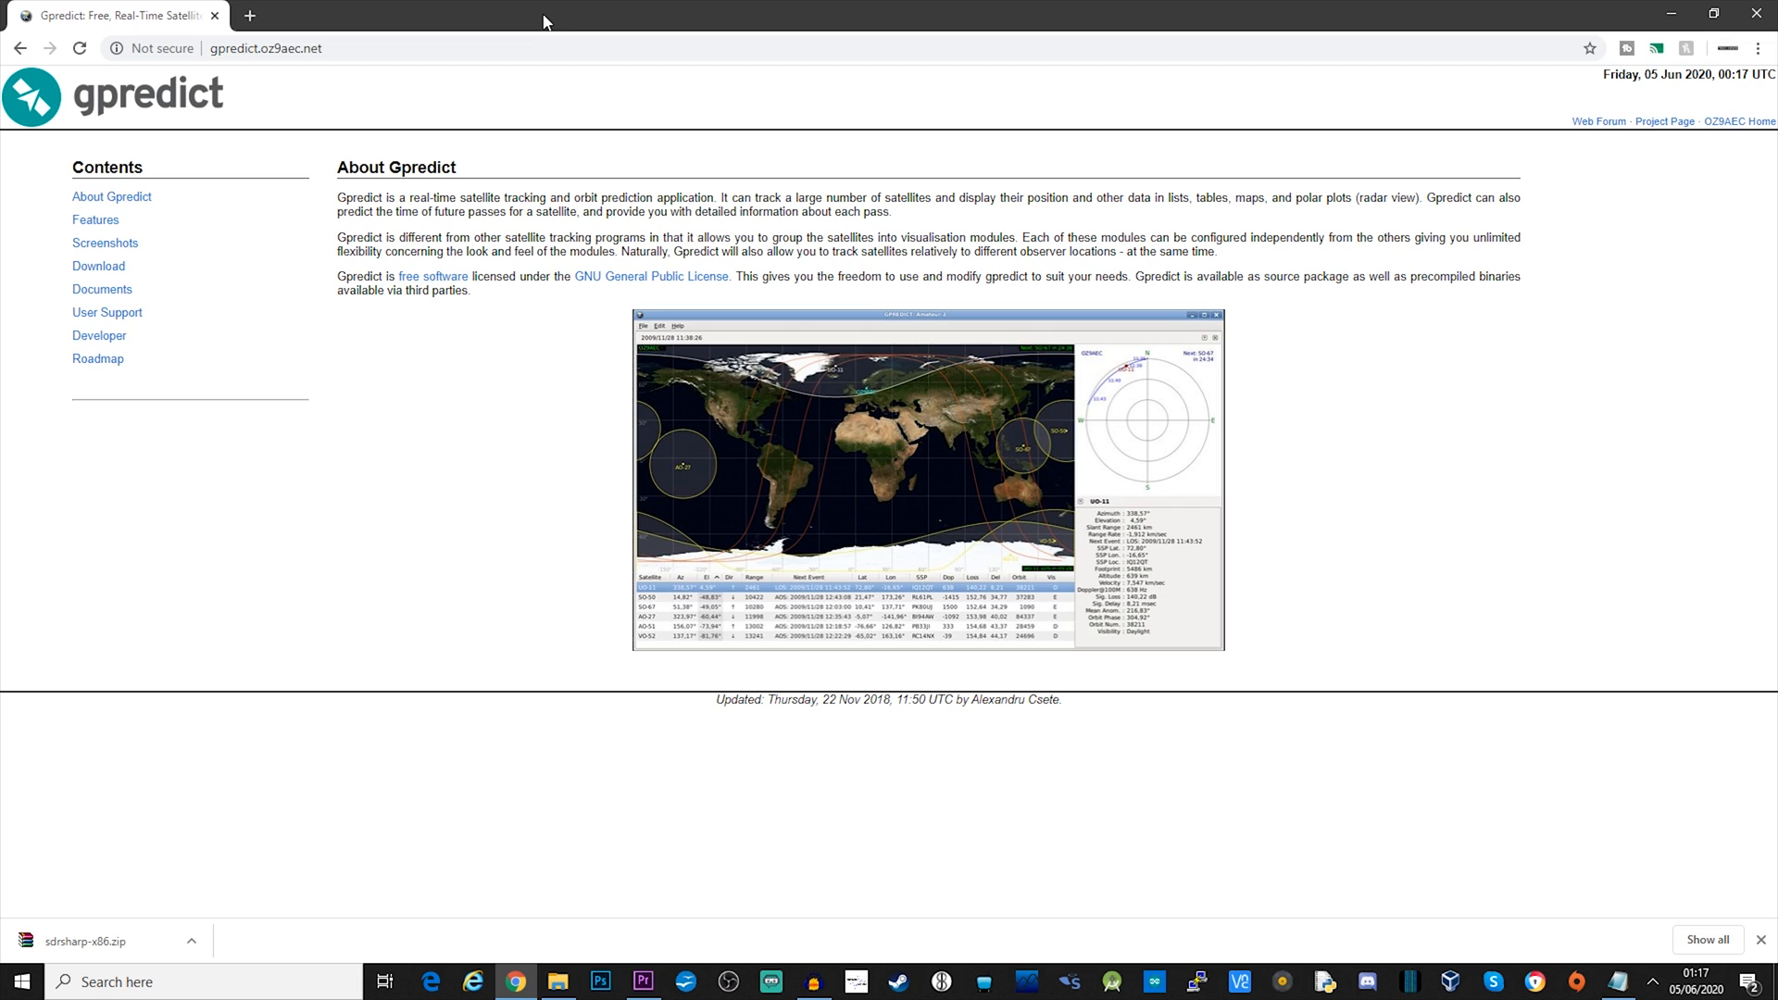
pyautogui.moveTo(278, 67)
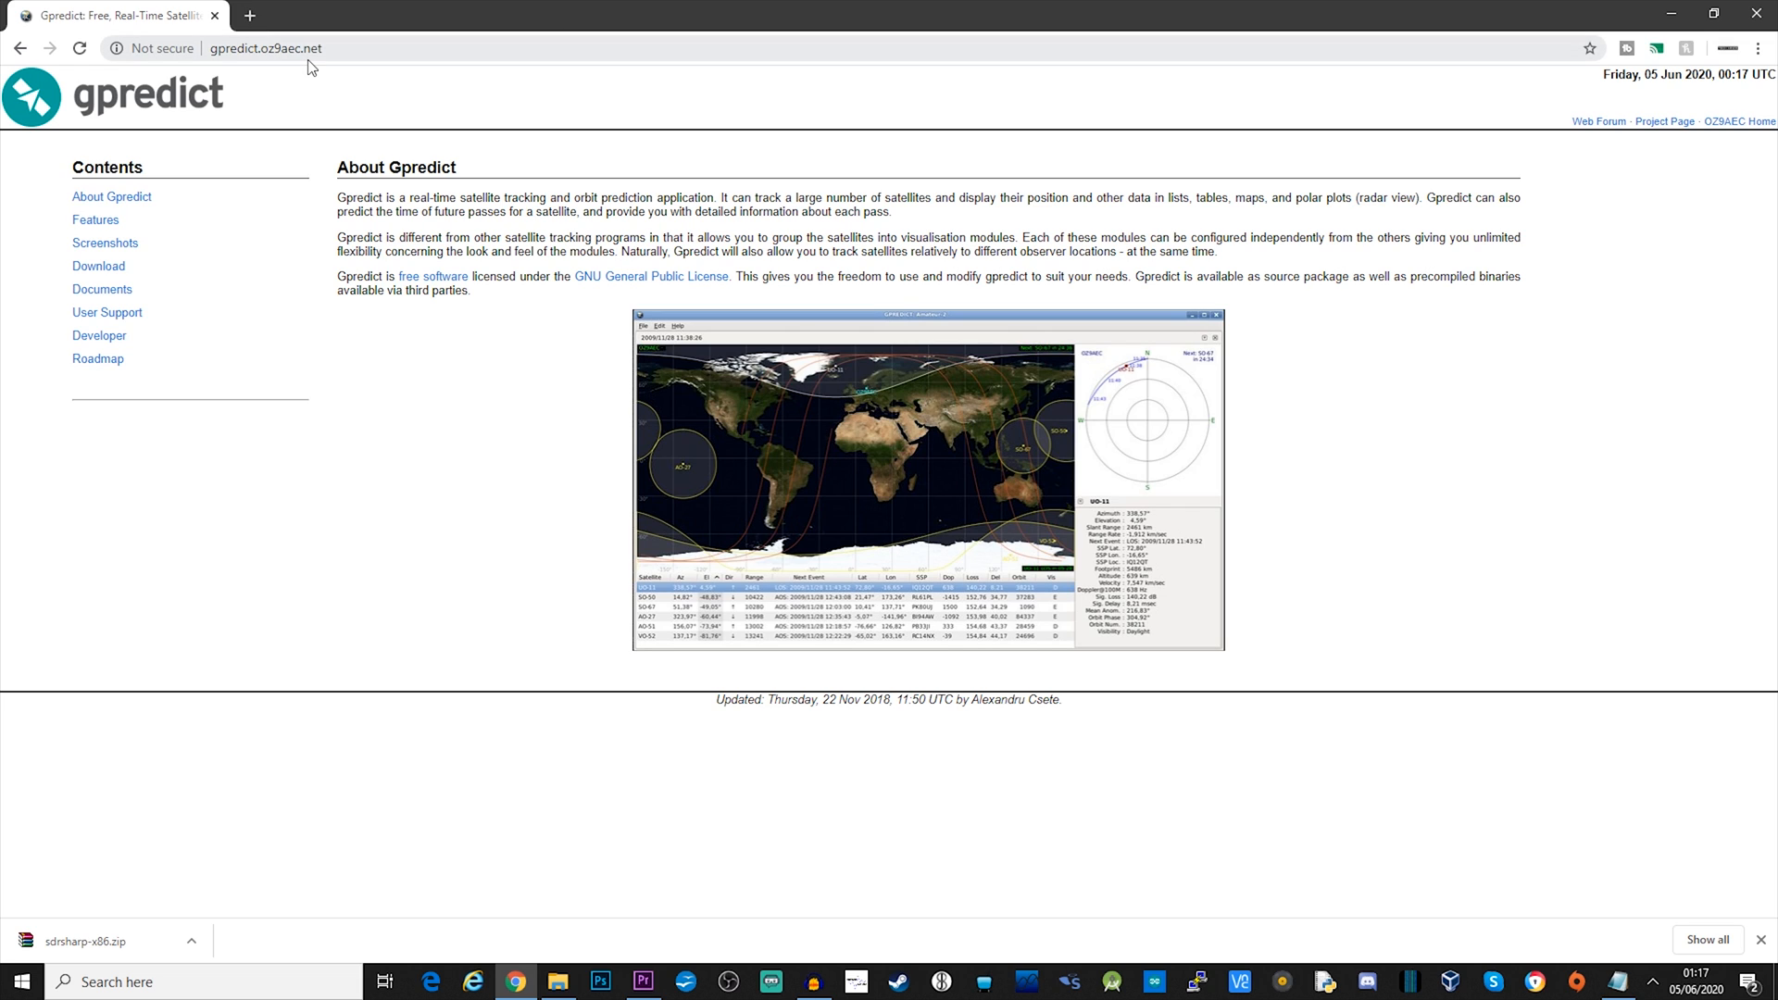
pyautogui.moveTo(290, 111)
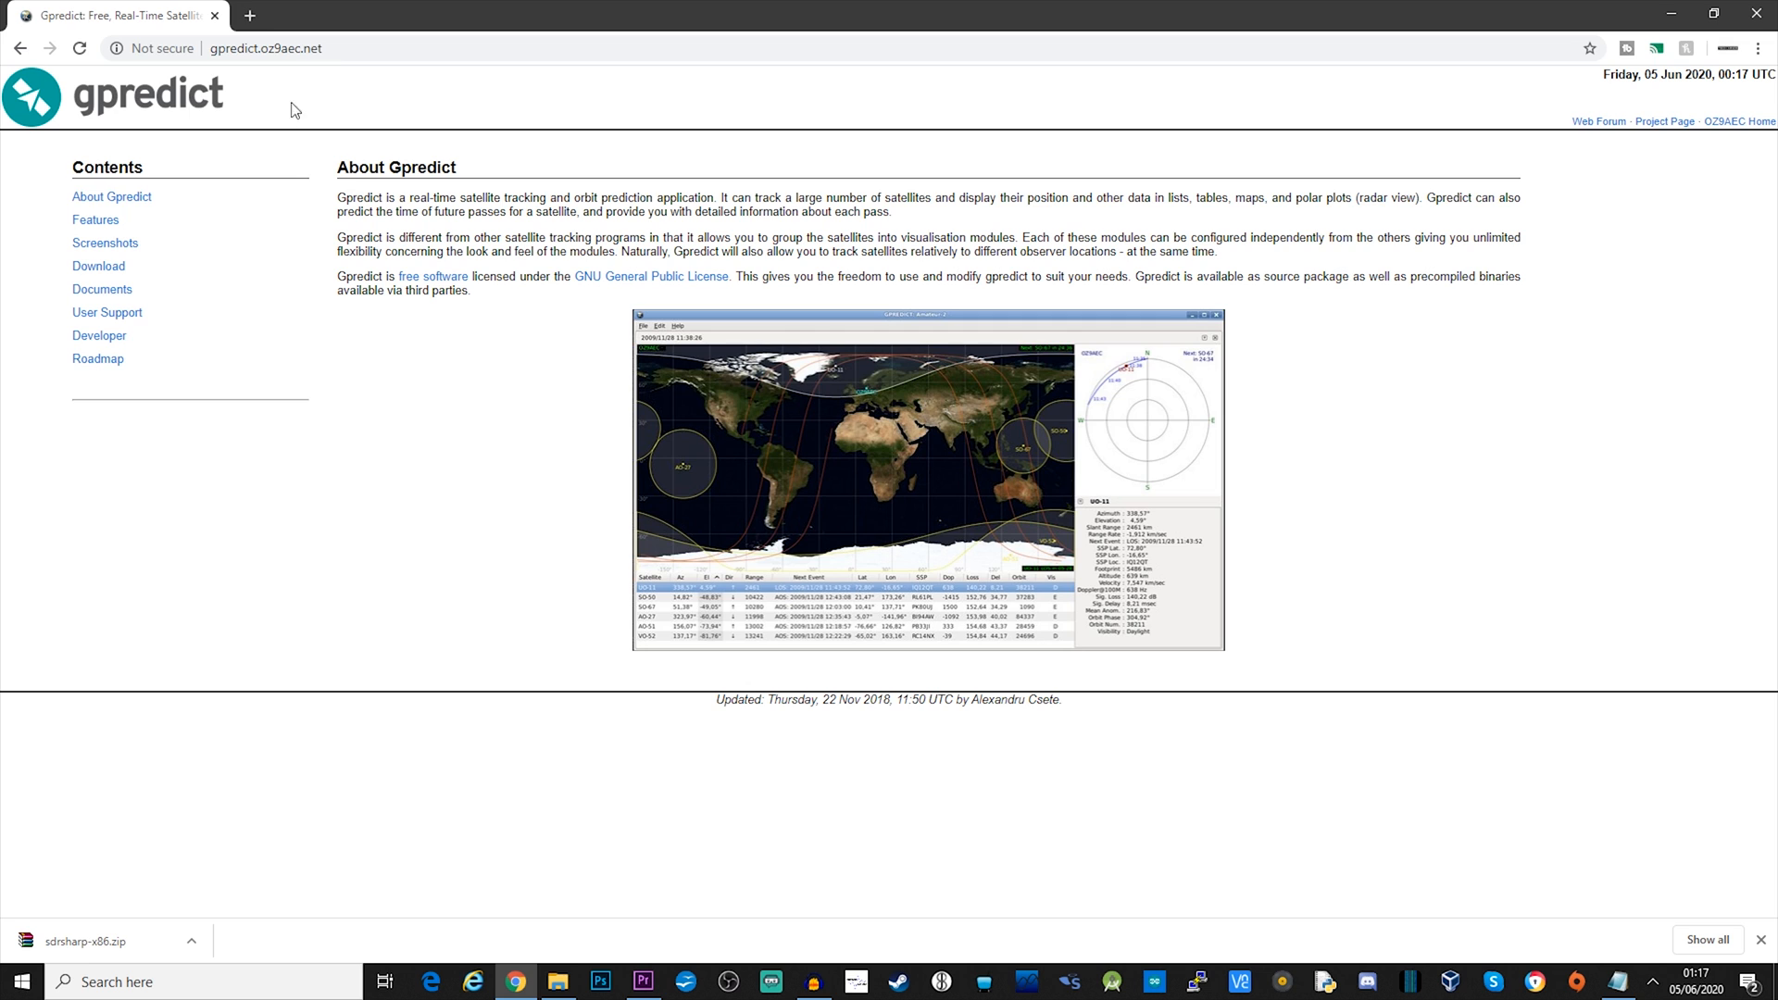
# Step: Get gpredict-win32-2.3.37.zip from the 2.3.37 folder of Gpredict's SourceForge files
pyautogui.click(99, 266)
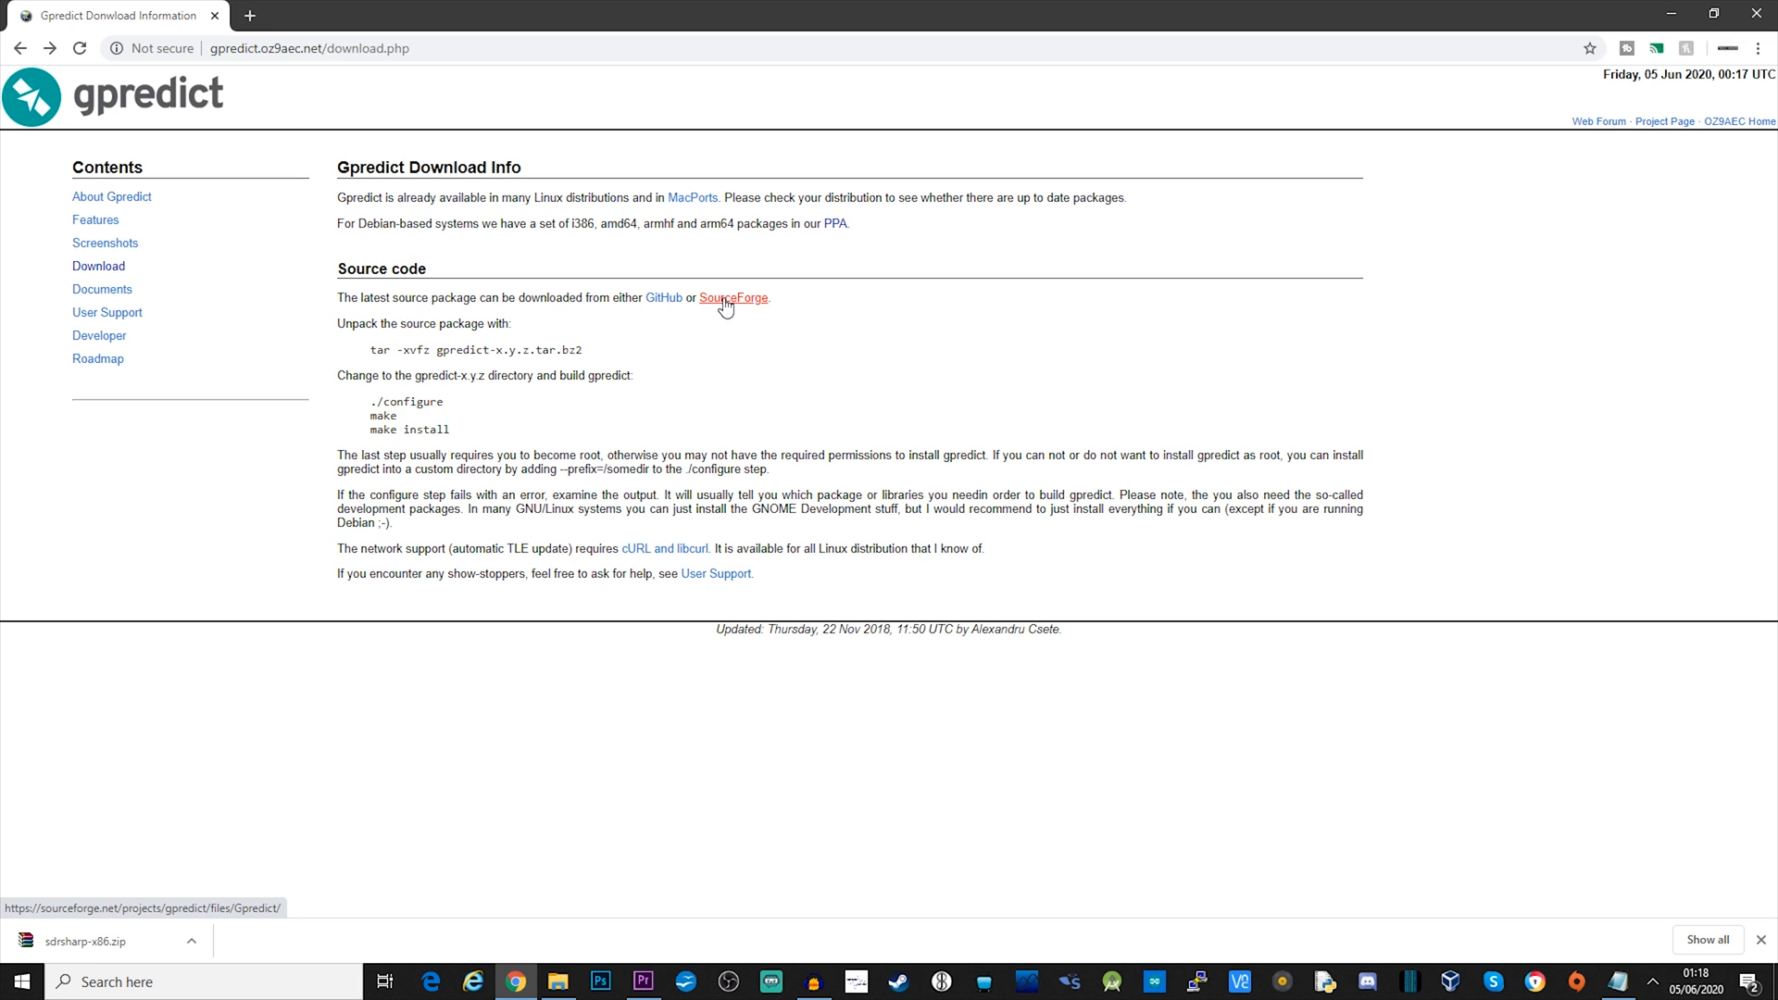
pyautogui.click(732, 298)
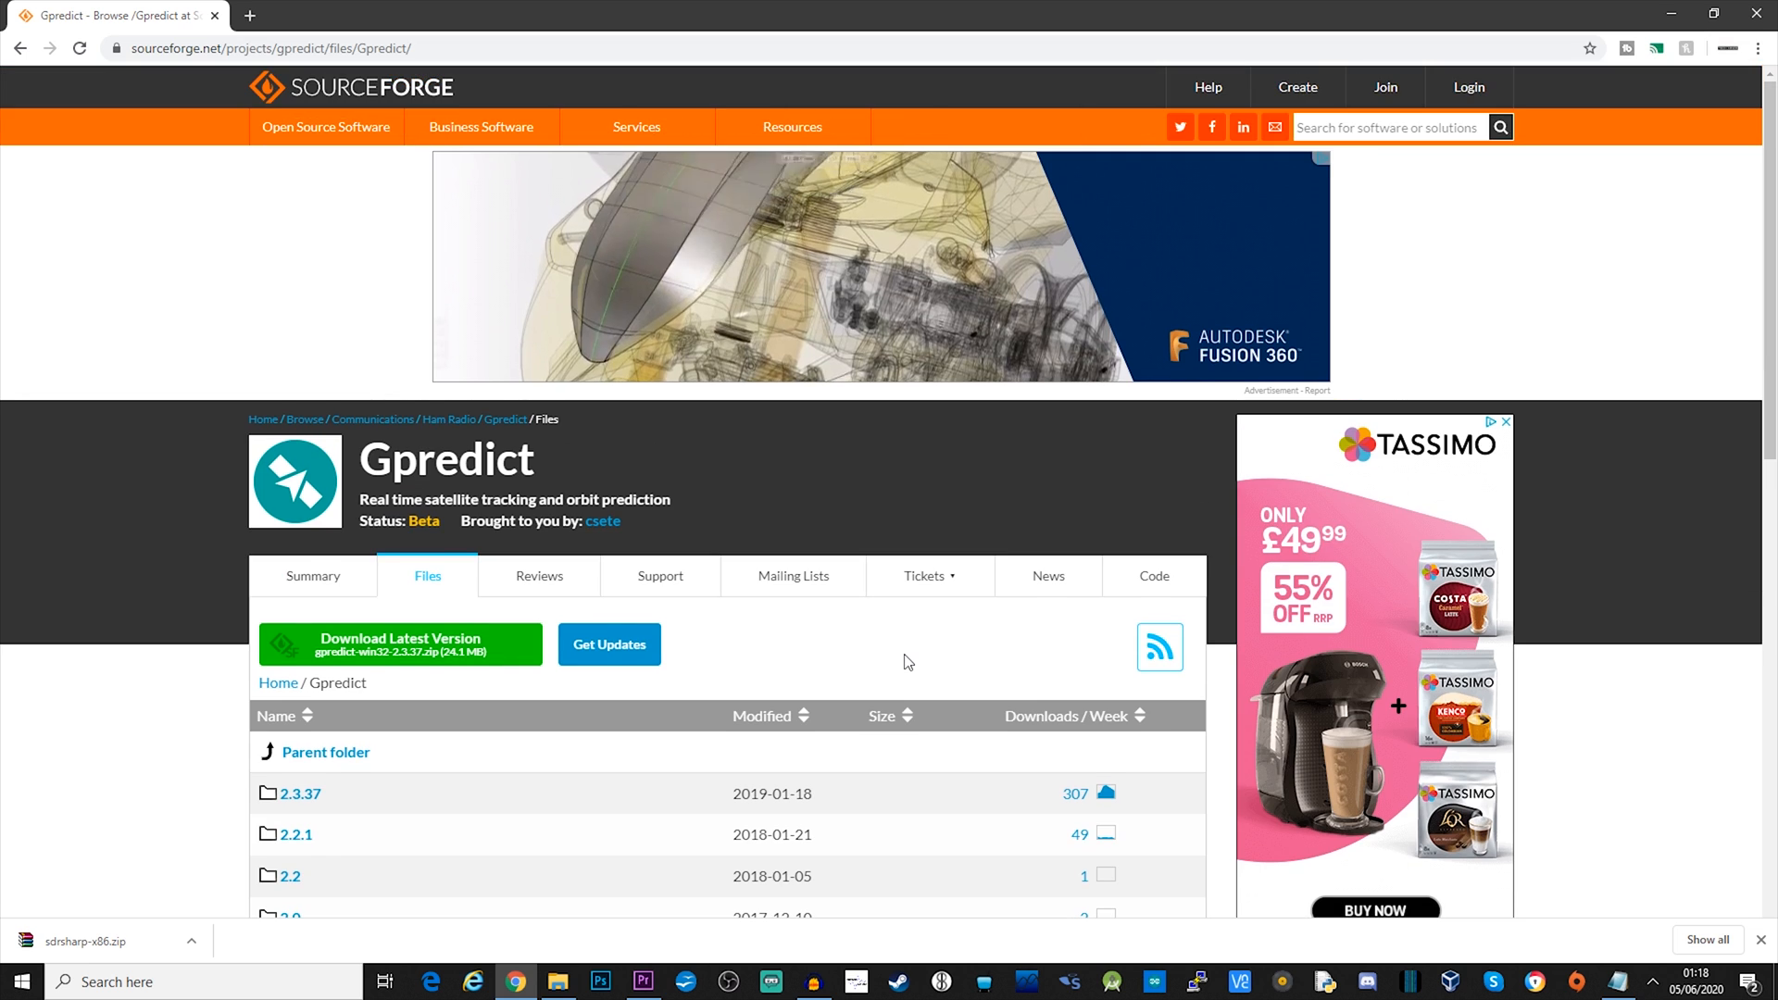
pyautogui.scroll(-3)
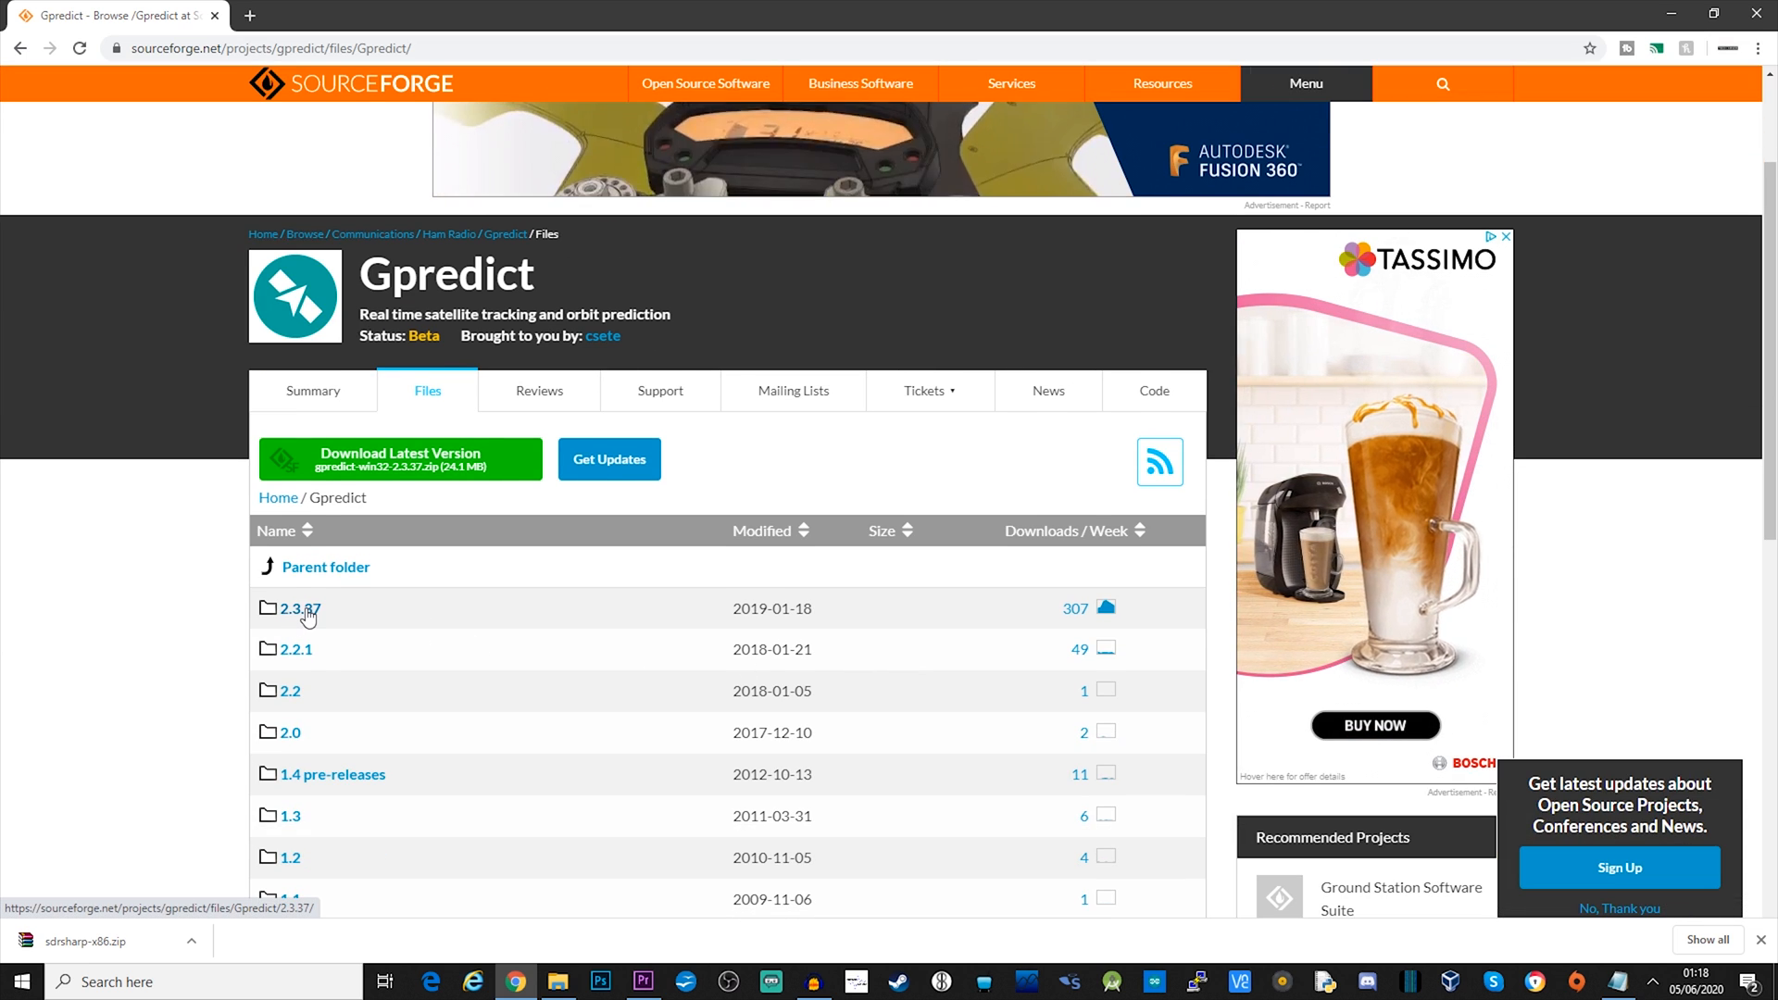
pyautogui.click(299, 607)
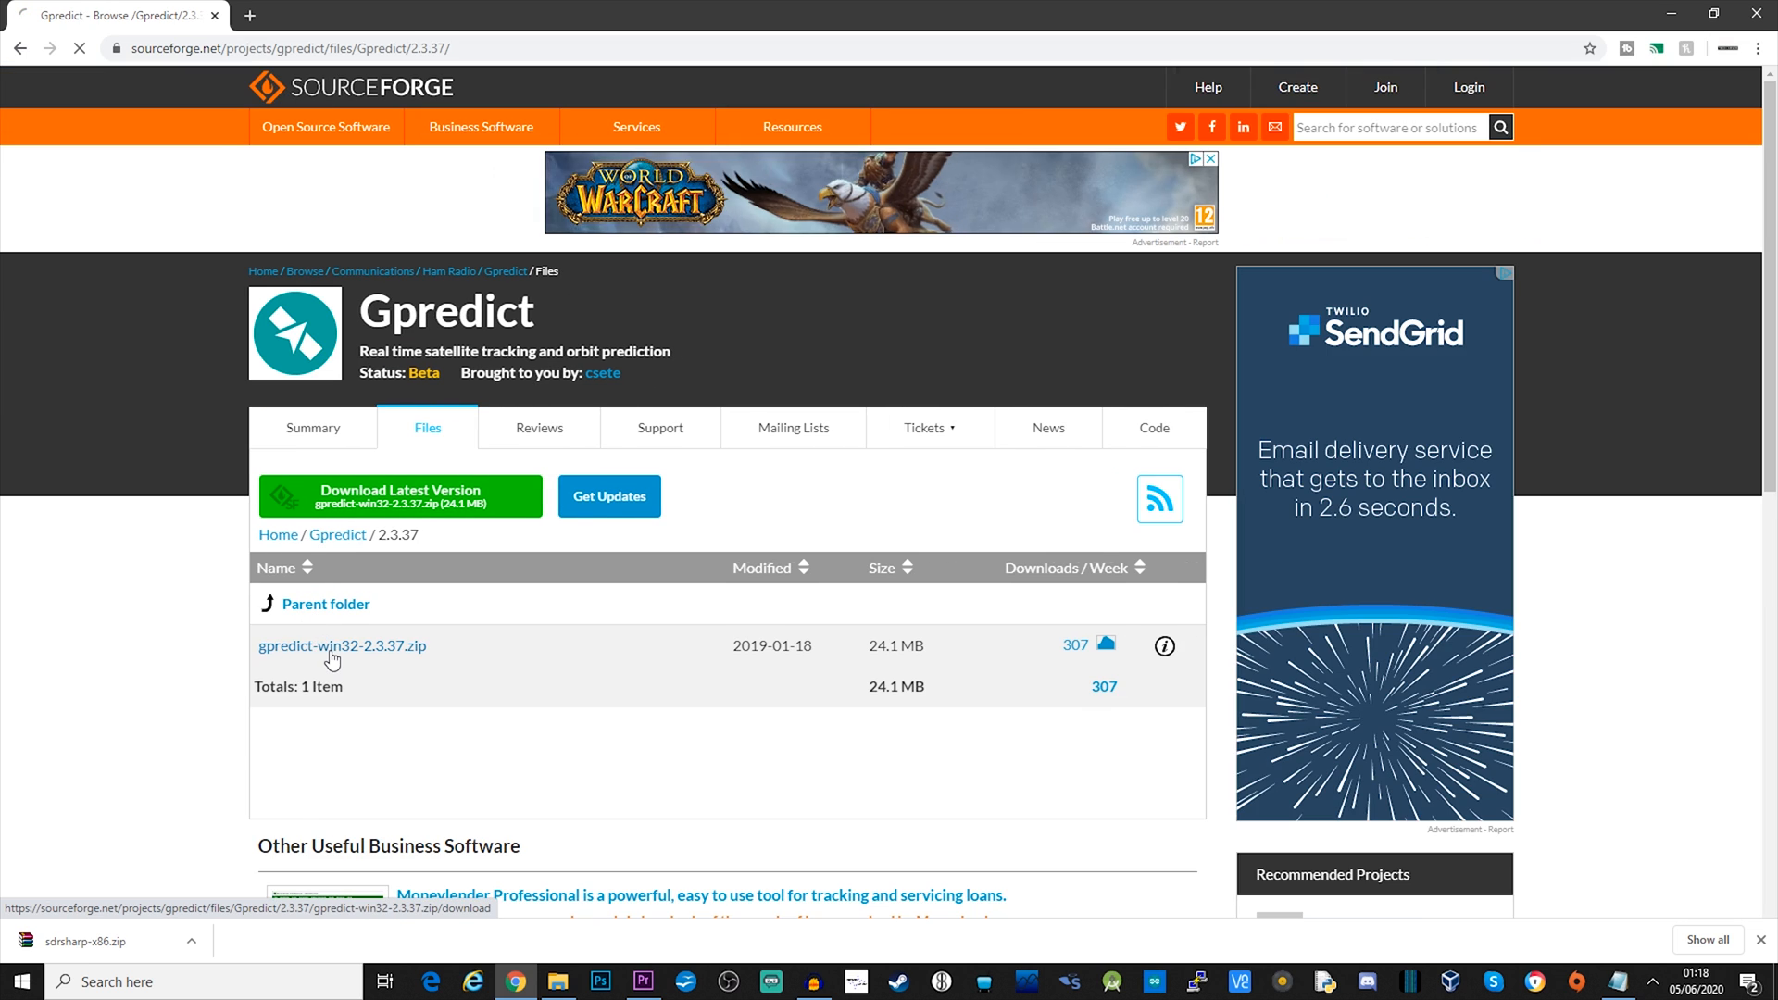
pyautogui.click(342, 646)
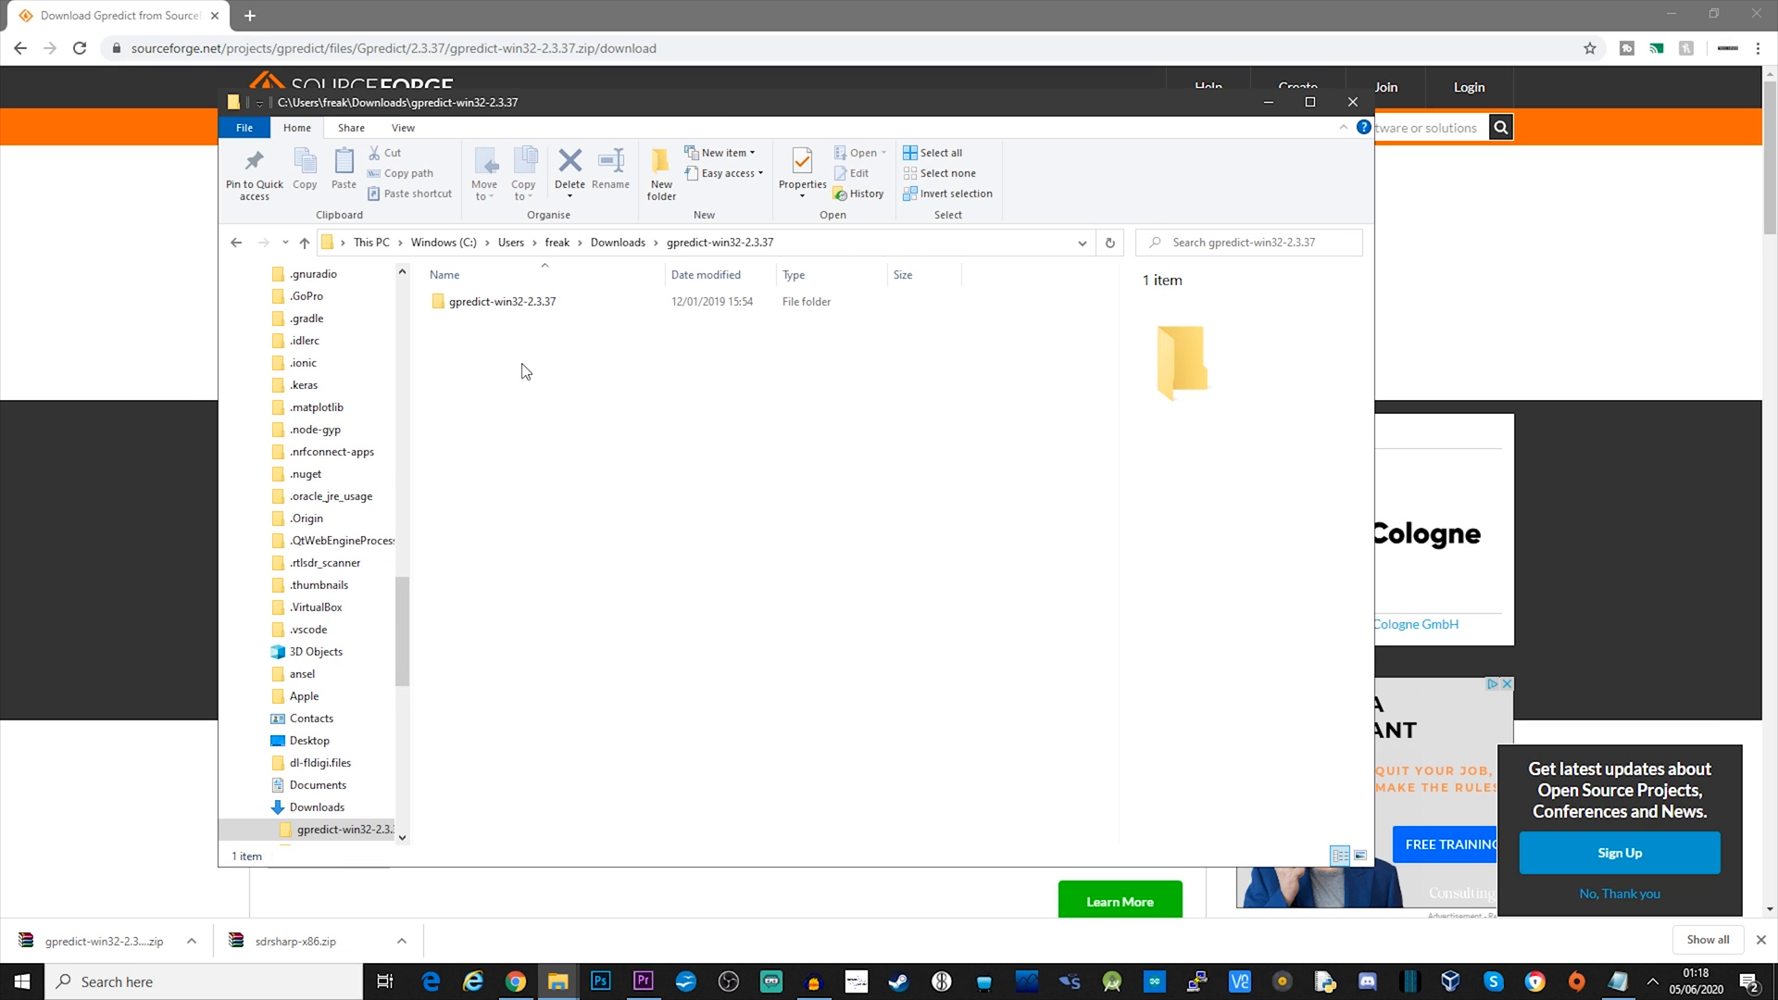
# Step: Open the inner gpredict-win32-2.3.37 folder and launch gpredict.exe
pyautogui.doubleClick(501, 300)
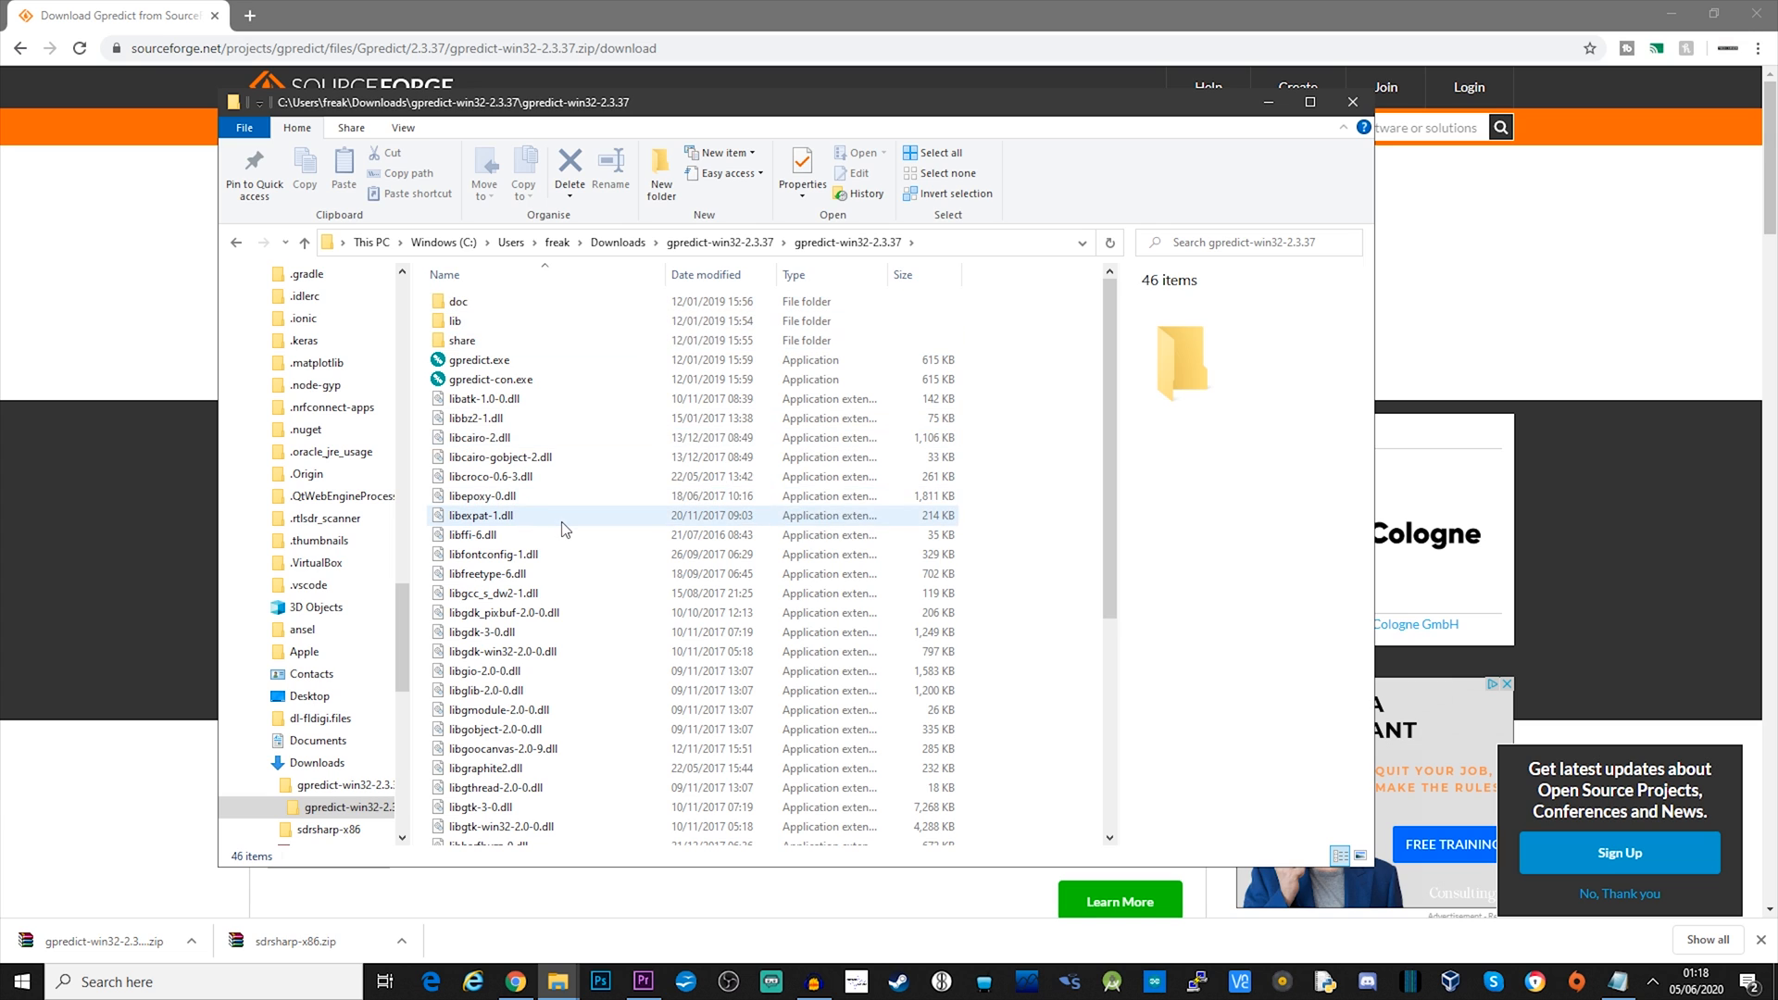
pyautogui.click(479, 359)
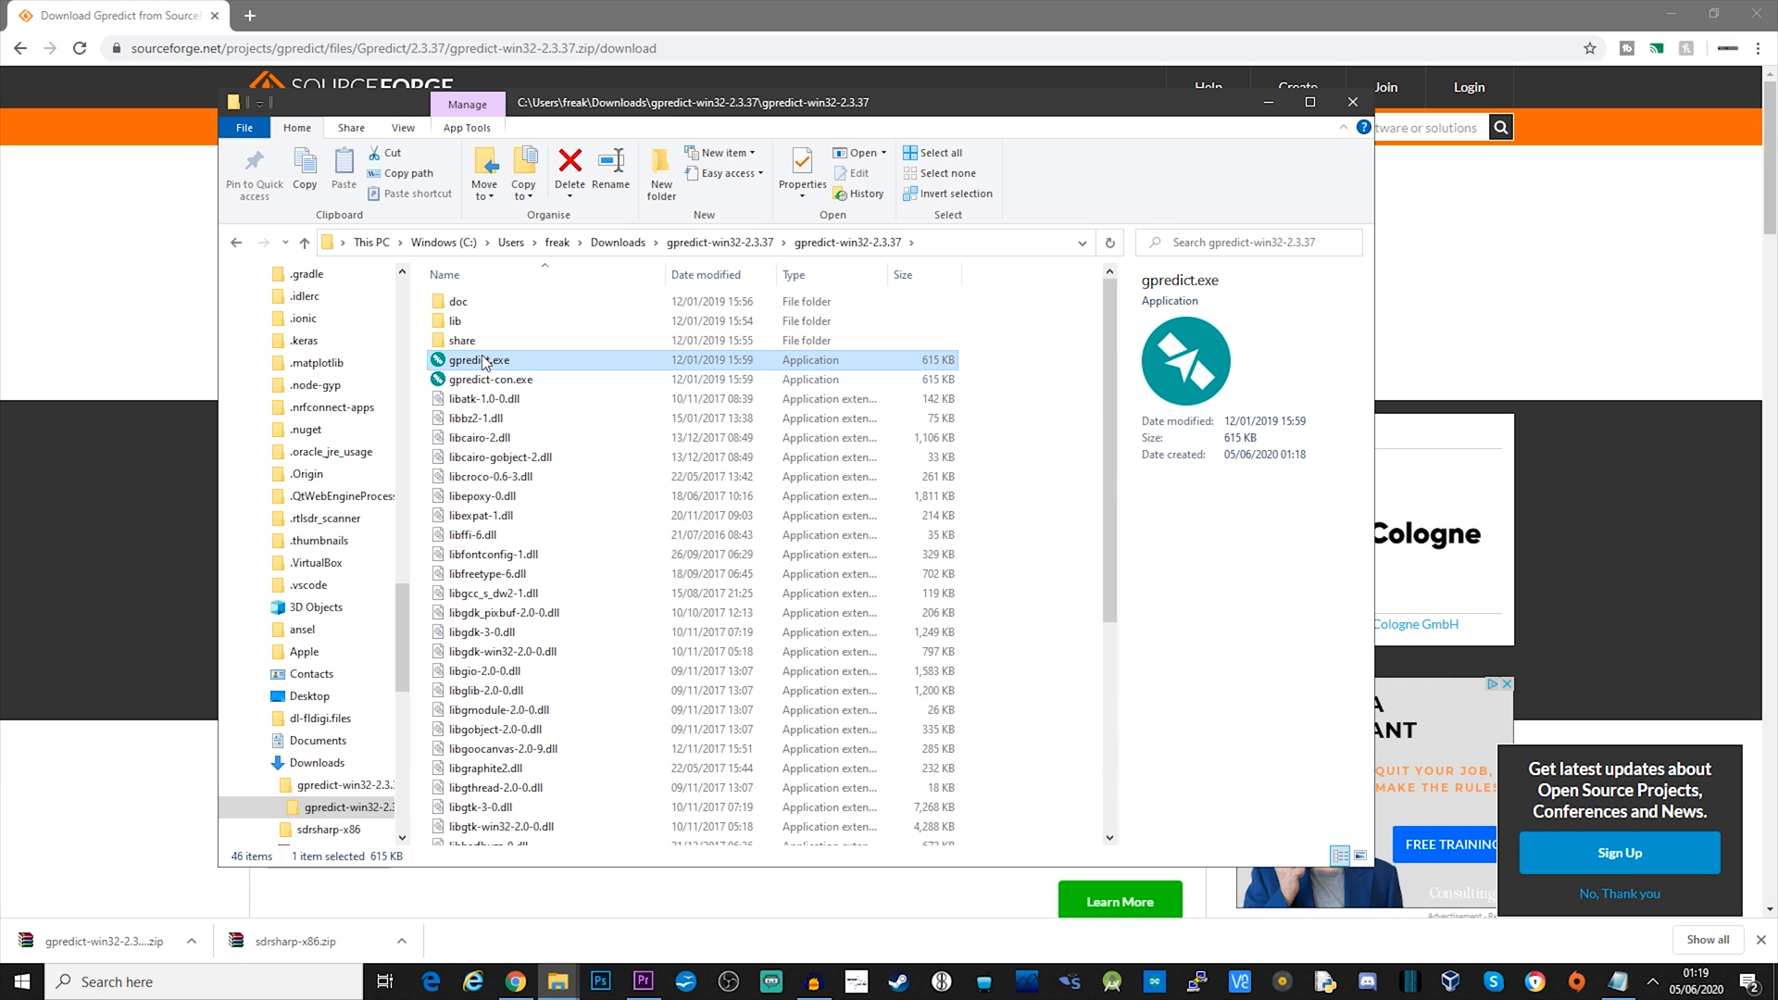
pyautogui.doubleClick(475, 359)
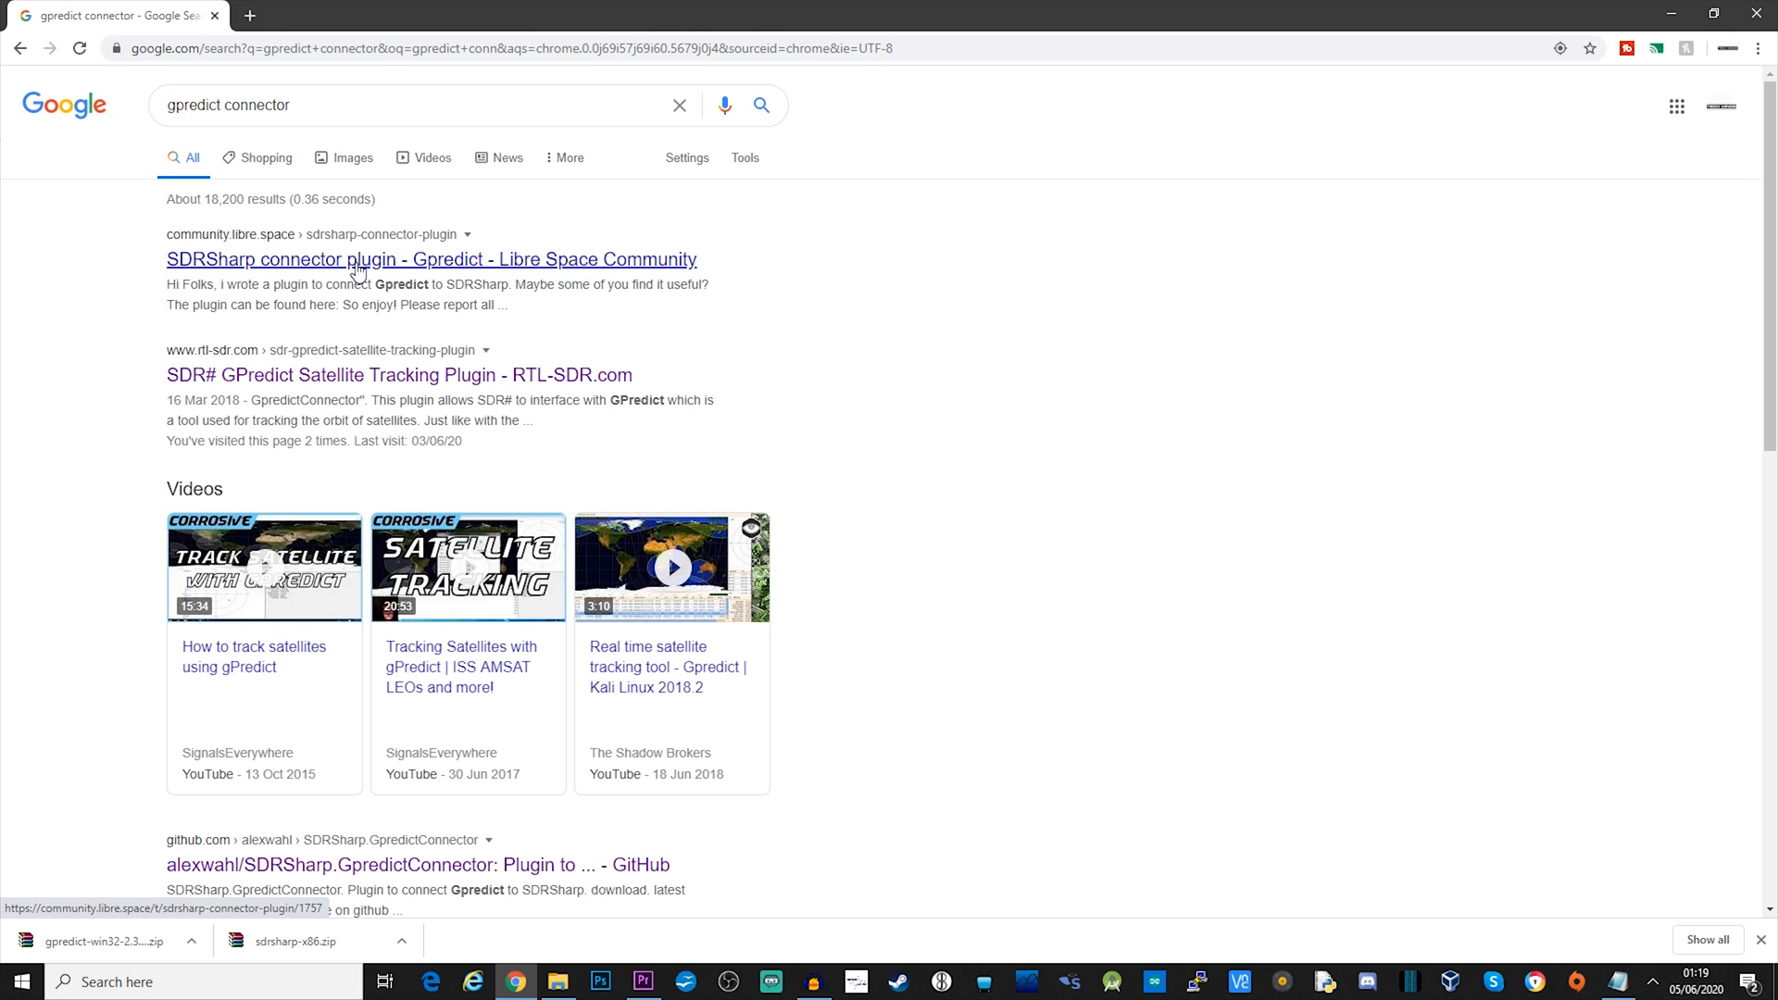
# Step: Download SDRSharp.GpredictConnector-v0.3.zip from the connector's latest GitHub release assets
pyautogui.click(419, 864)
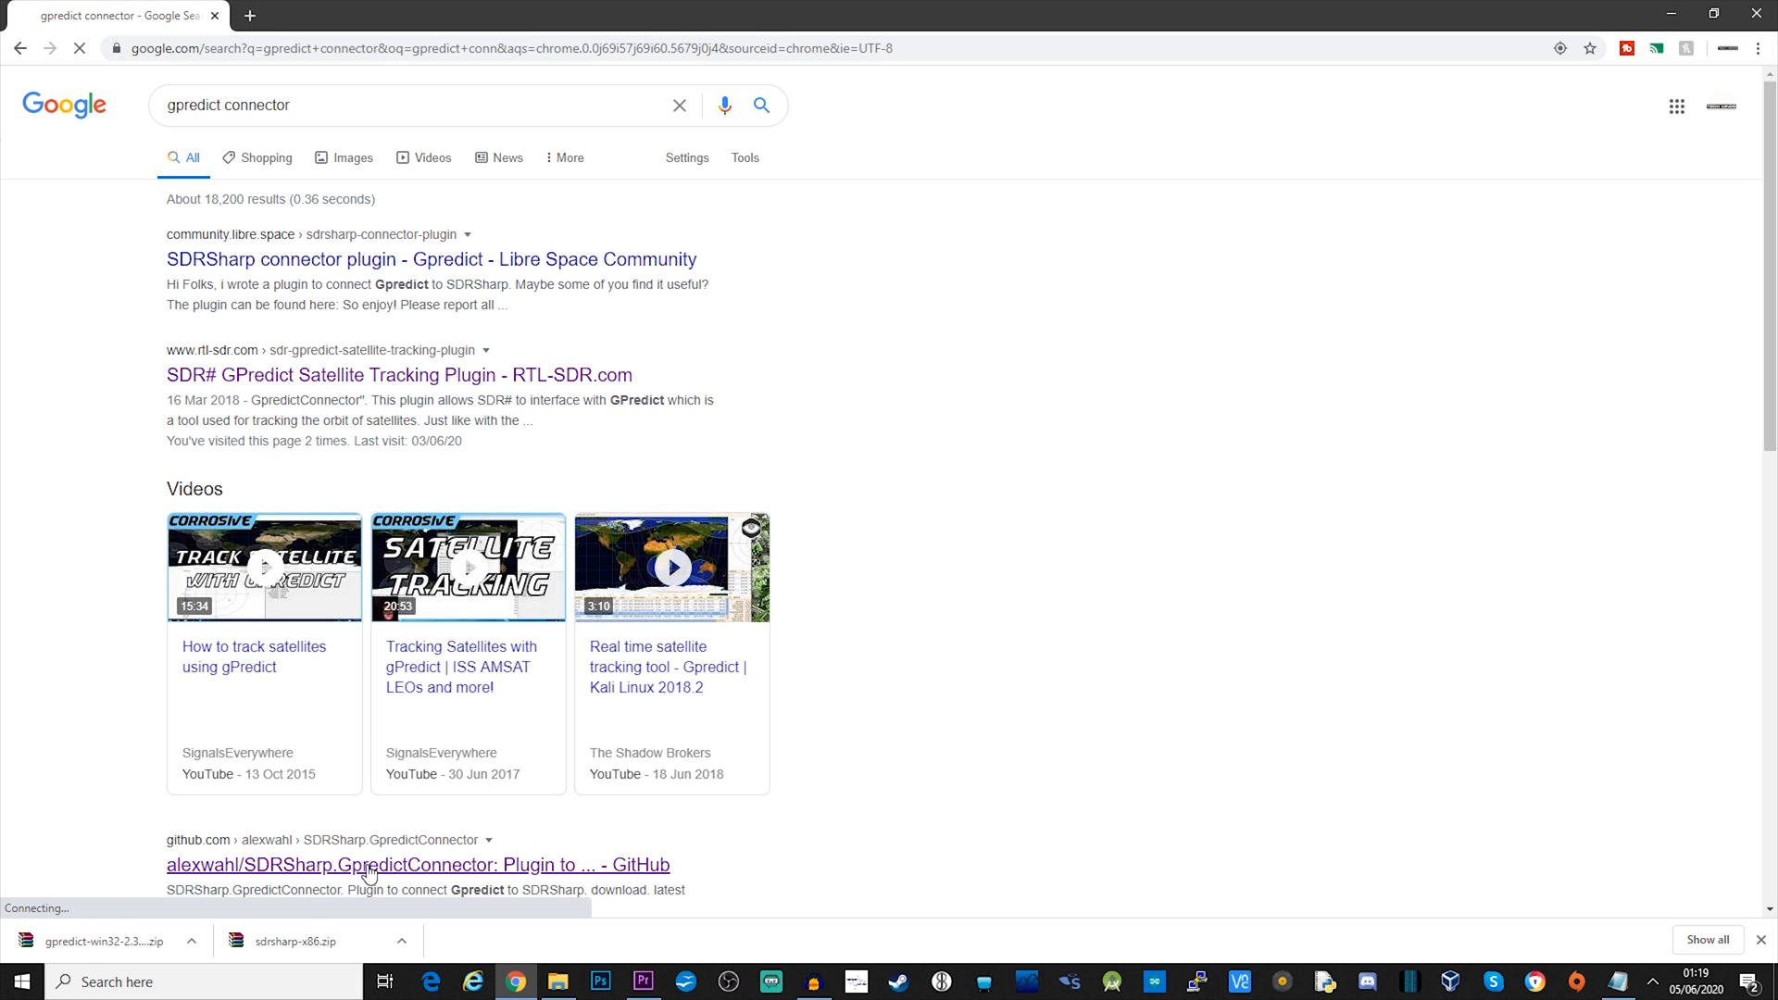
pyautogui.click(418, 864)
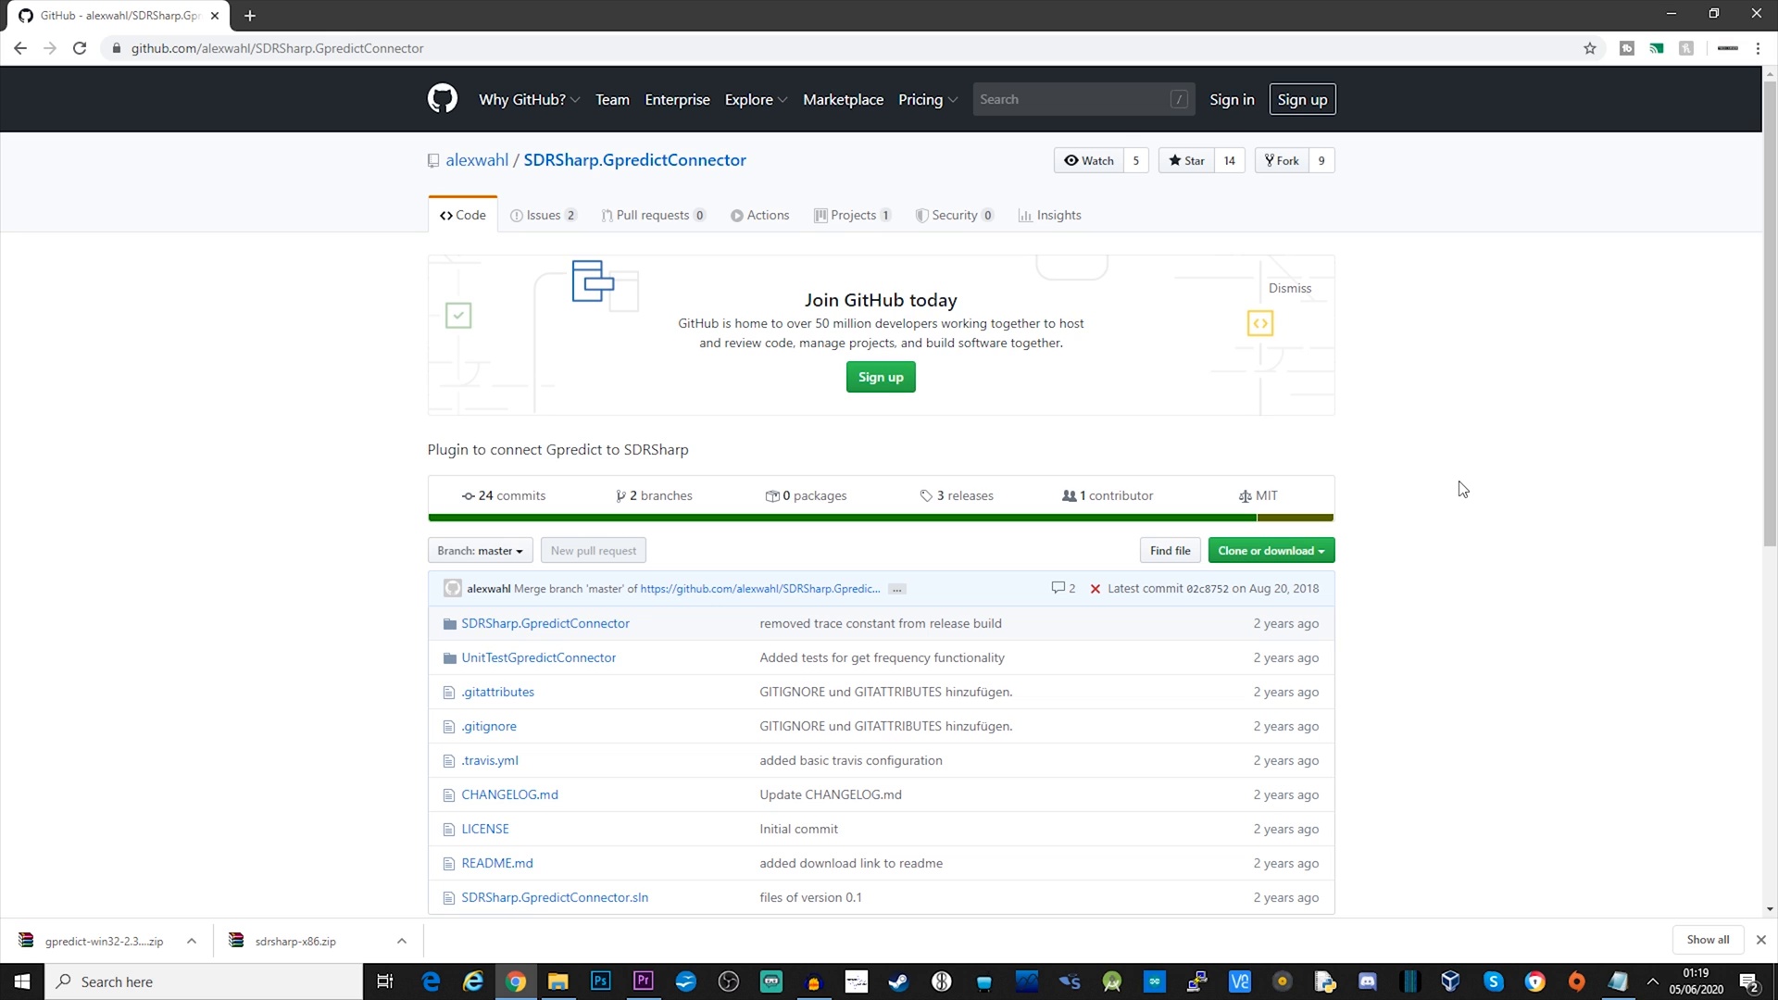
pyautogui.scroll(-3)
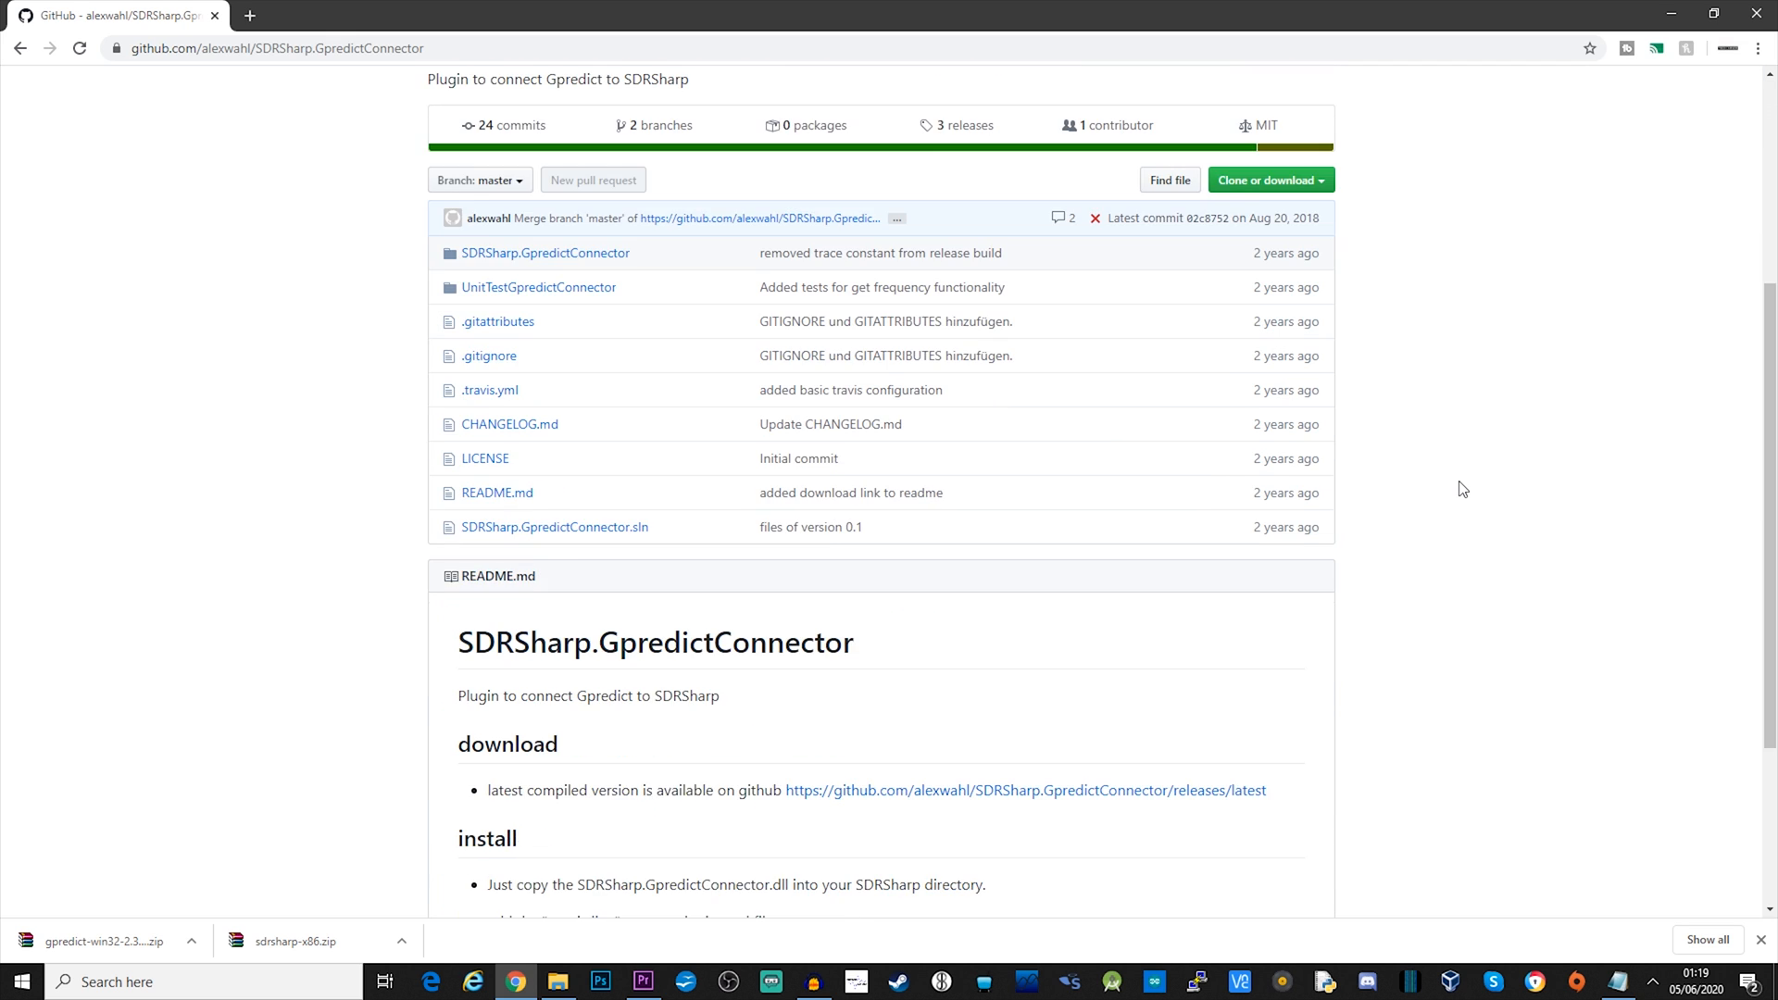
pyautogui.scroll(-3)
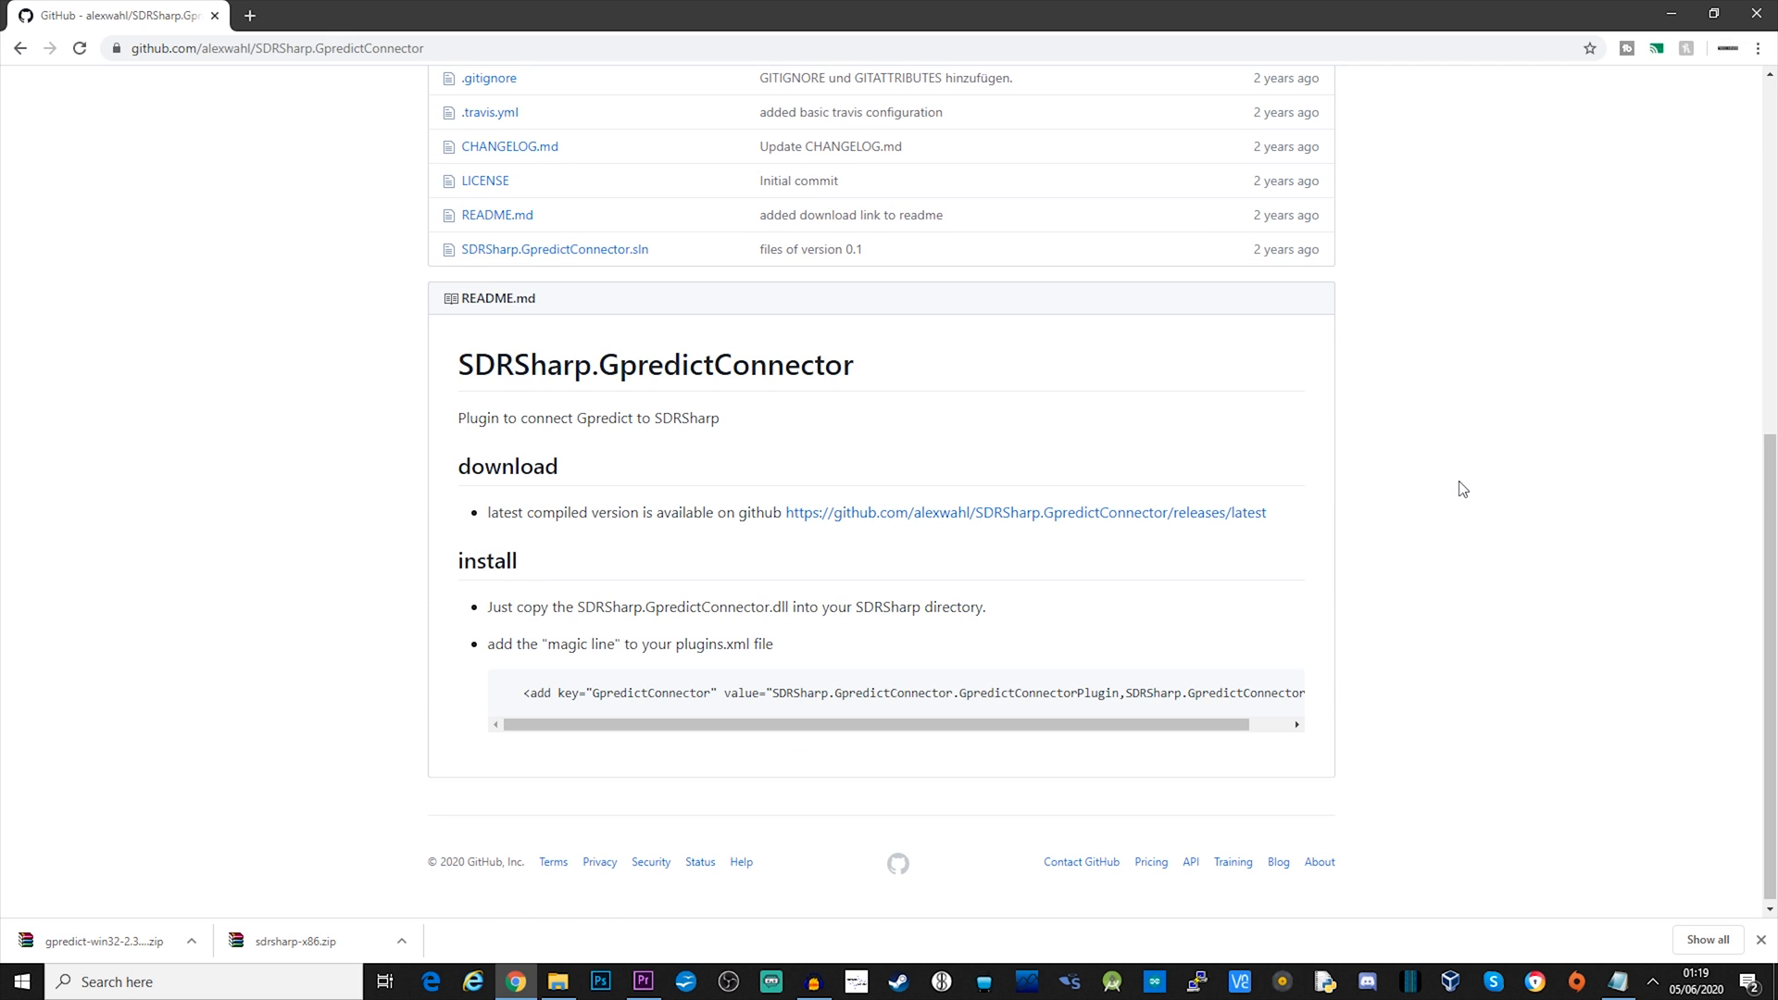
pyautogui.click(1024, 511)
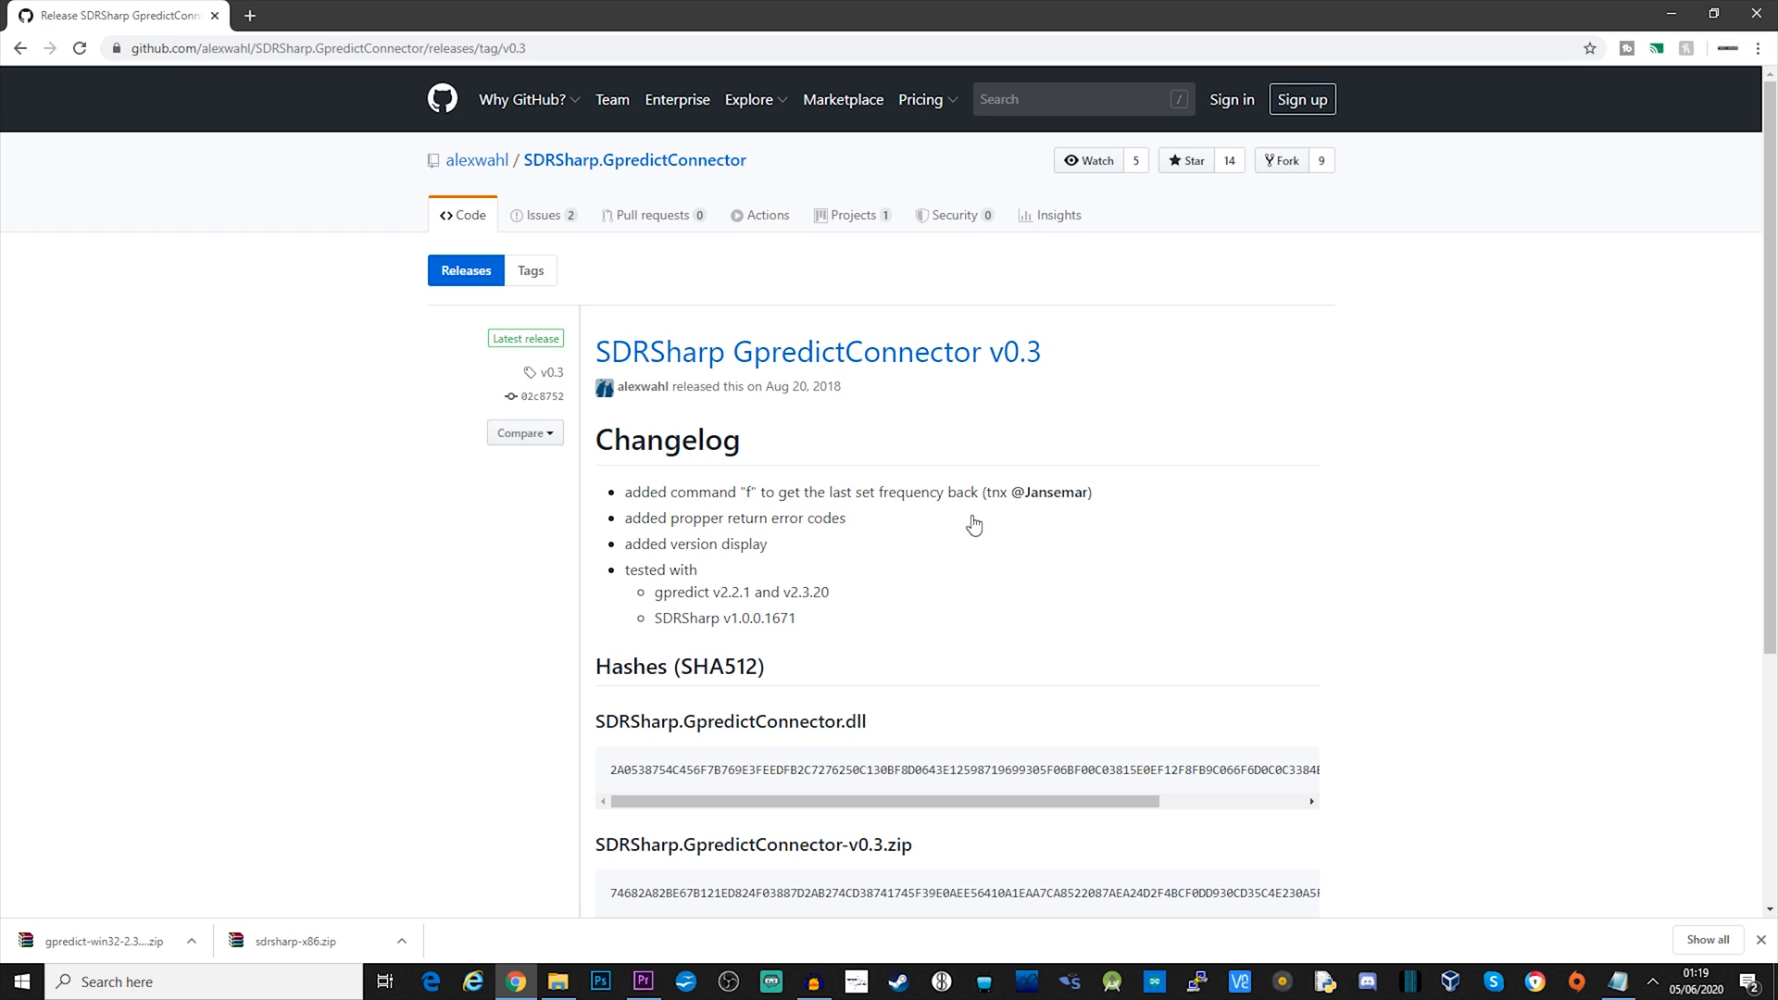
pyautogui.scroll(-3)
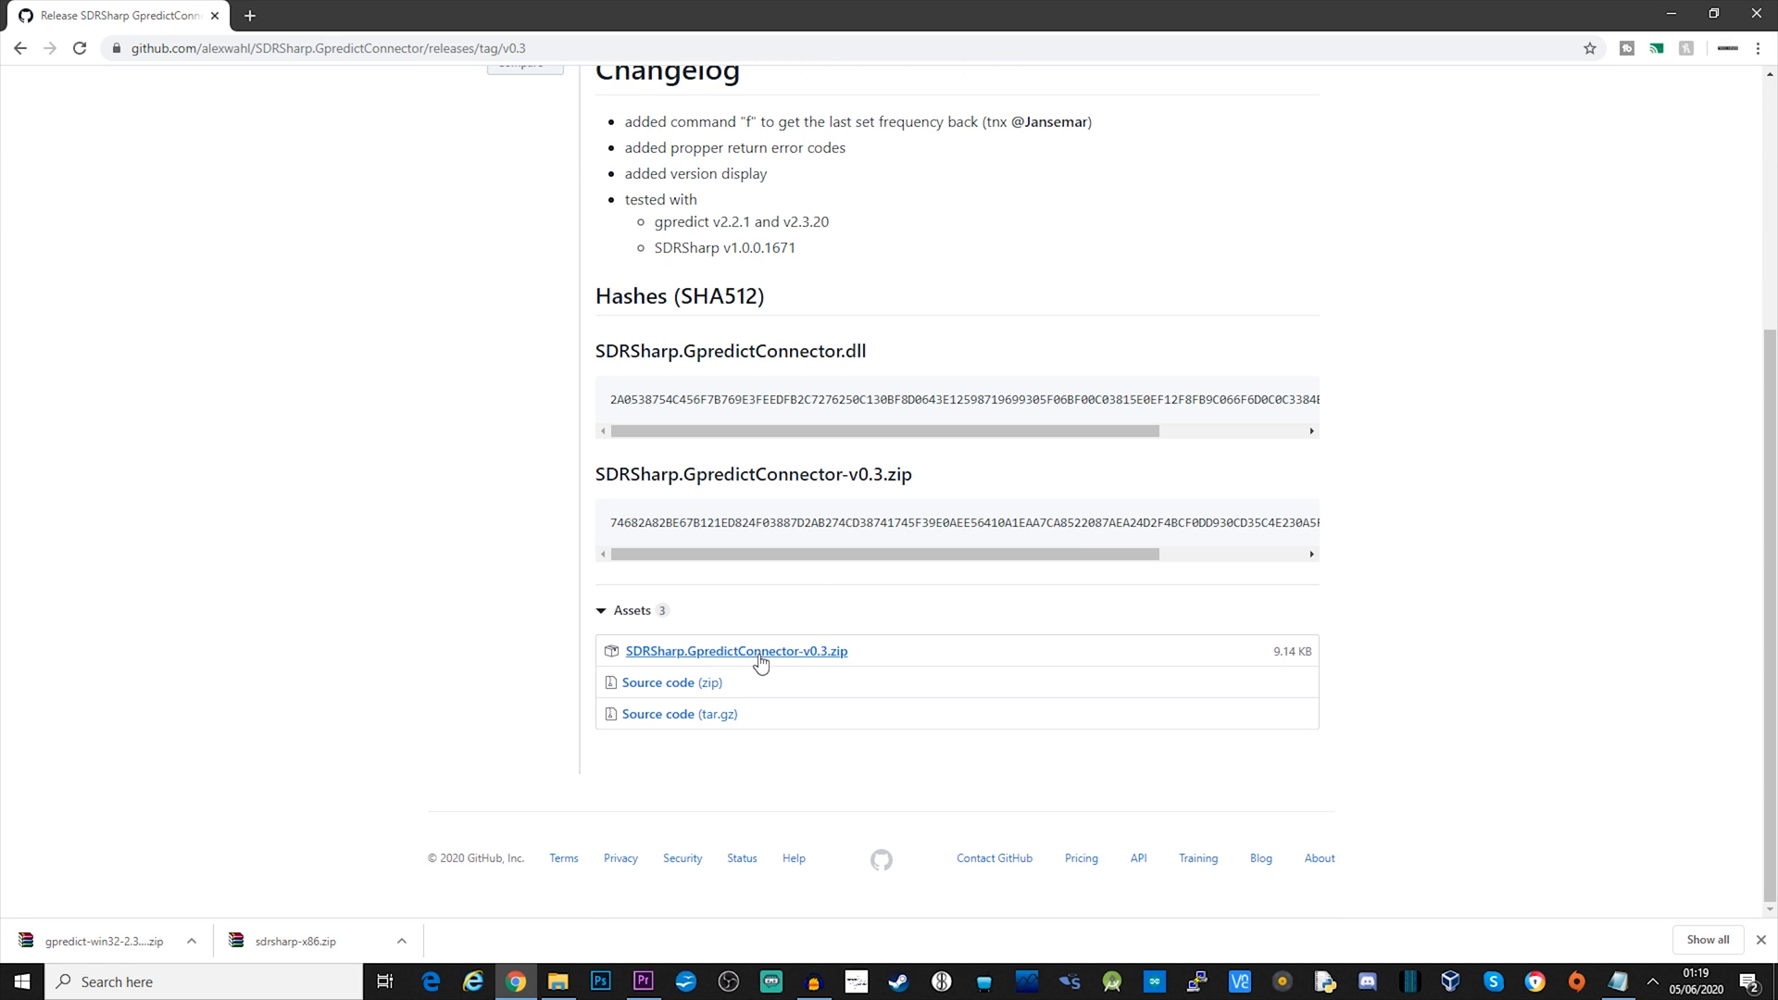
pyautogui.click(736, 651)
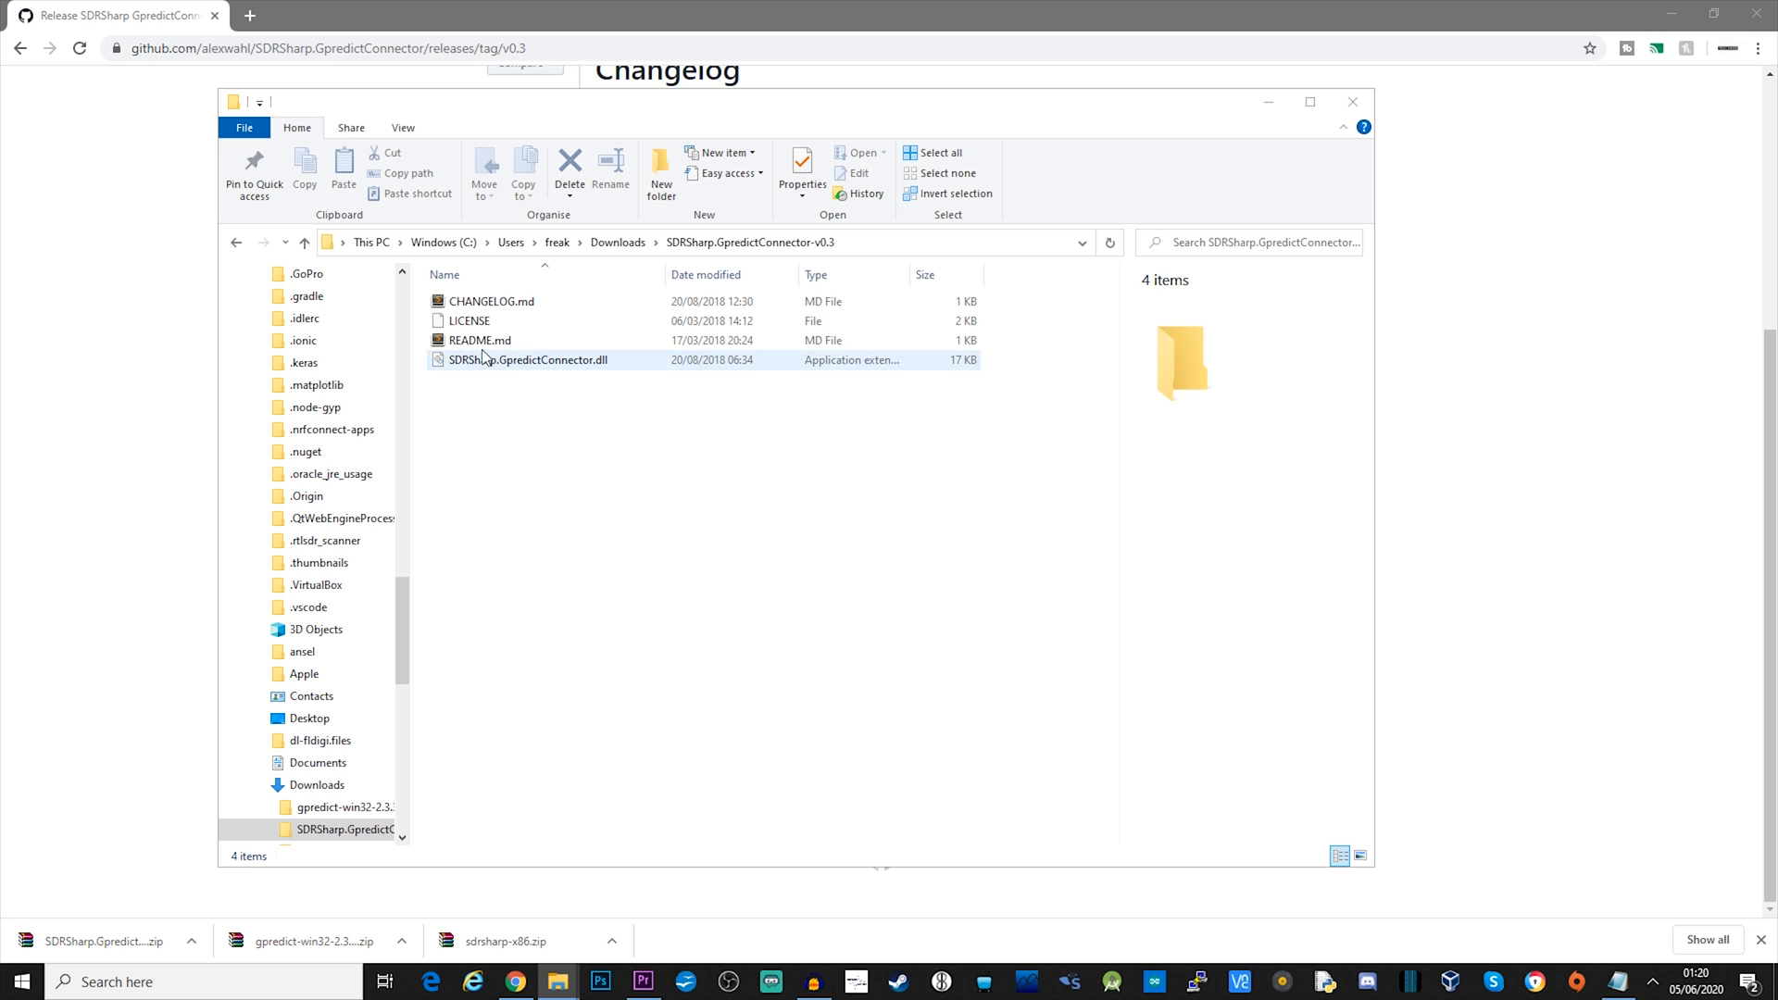
# Step: Open README.md in Sublime Text and copy the plugins.xml magic line on line 9
pyautogui.doubleClick(479, 340)
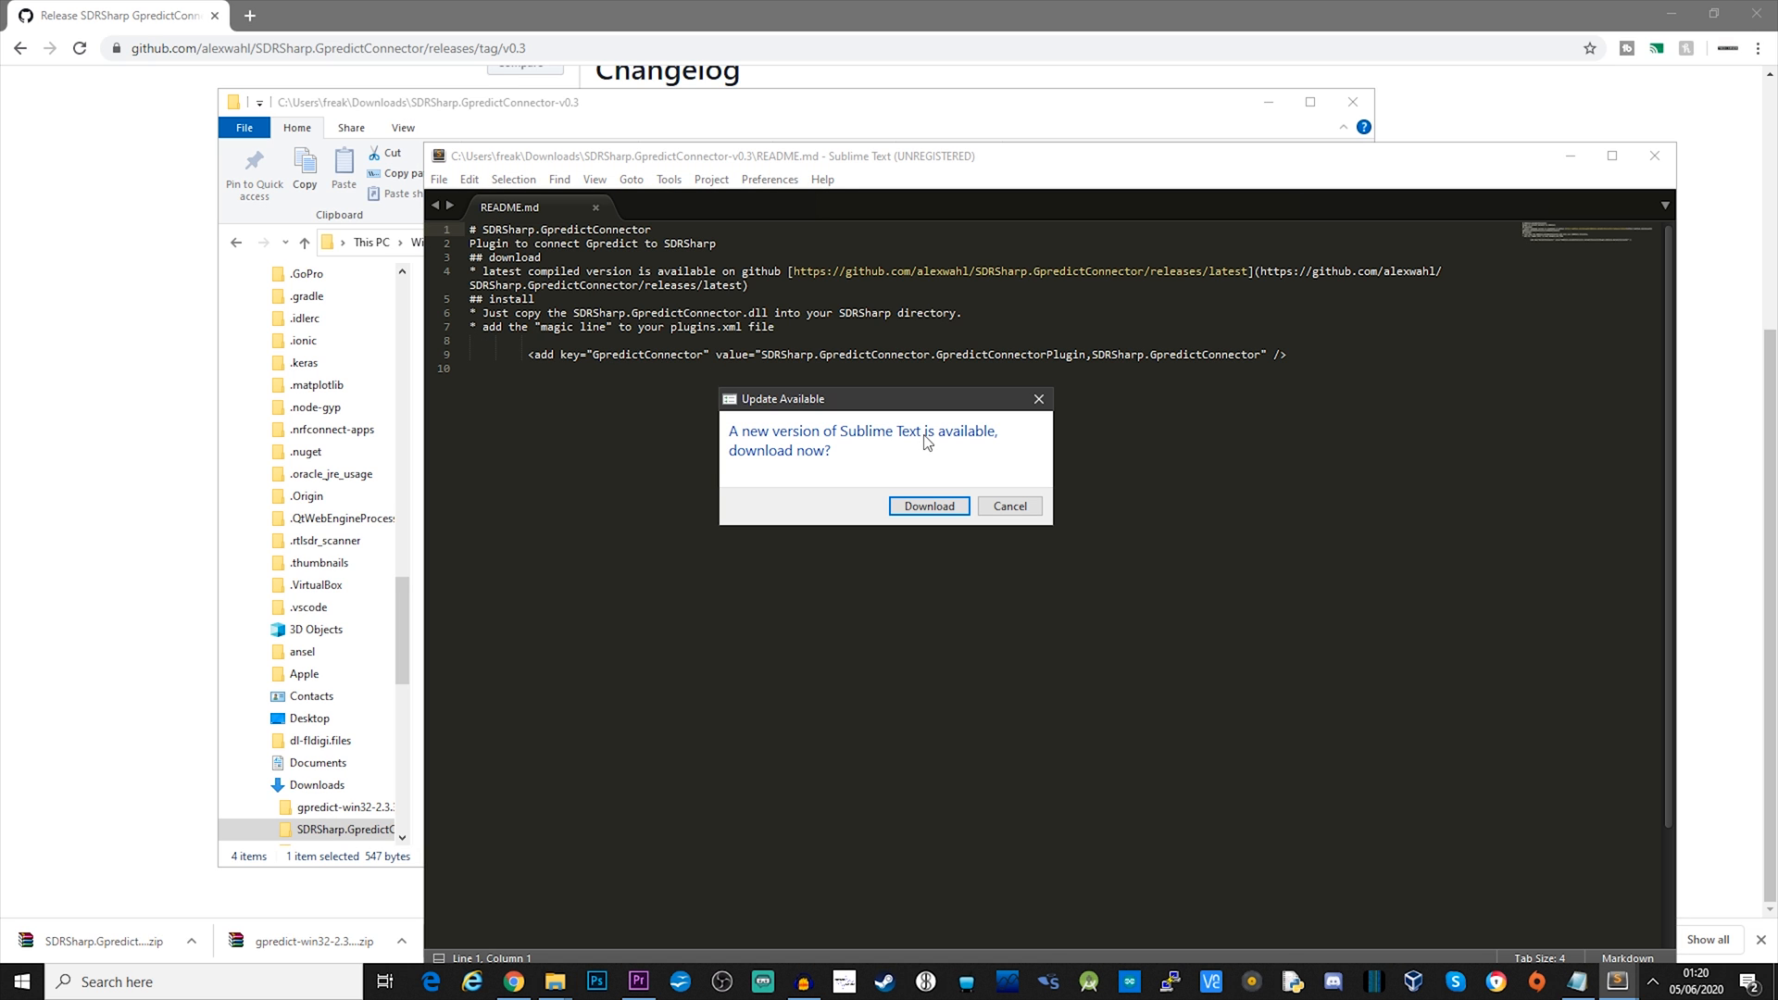
pyautogui.click(1007, 505)
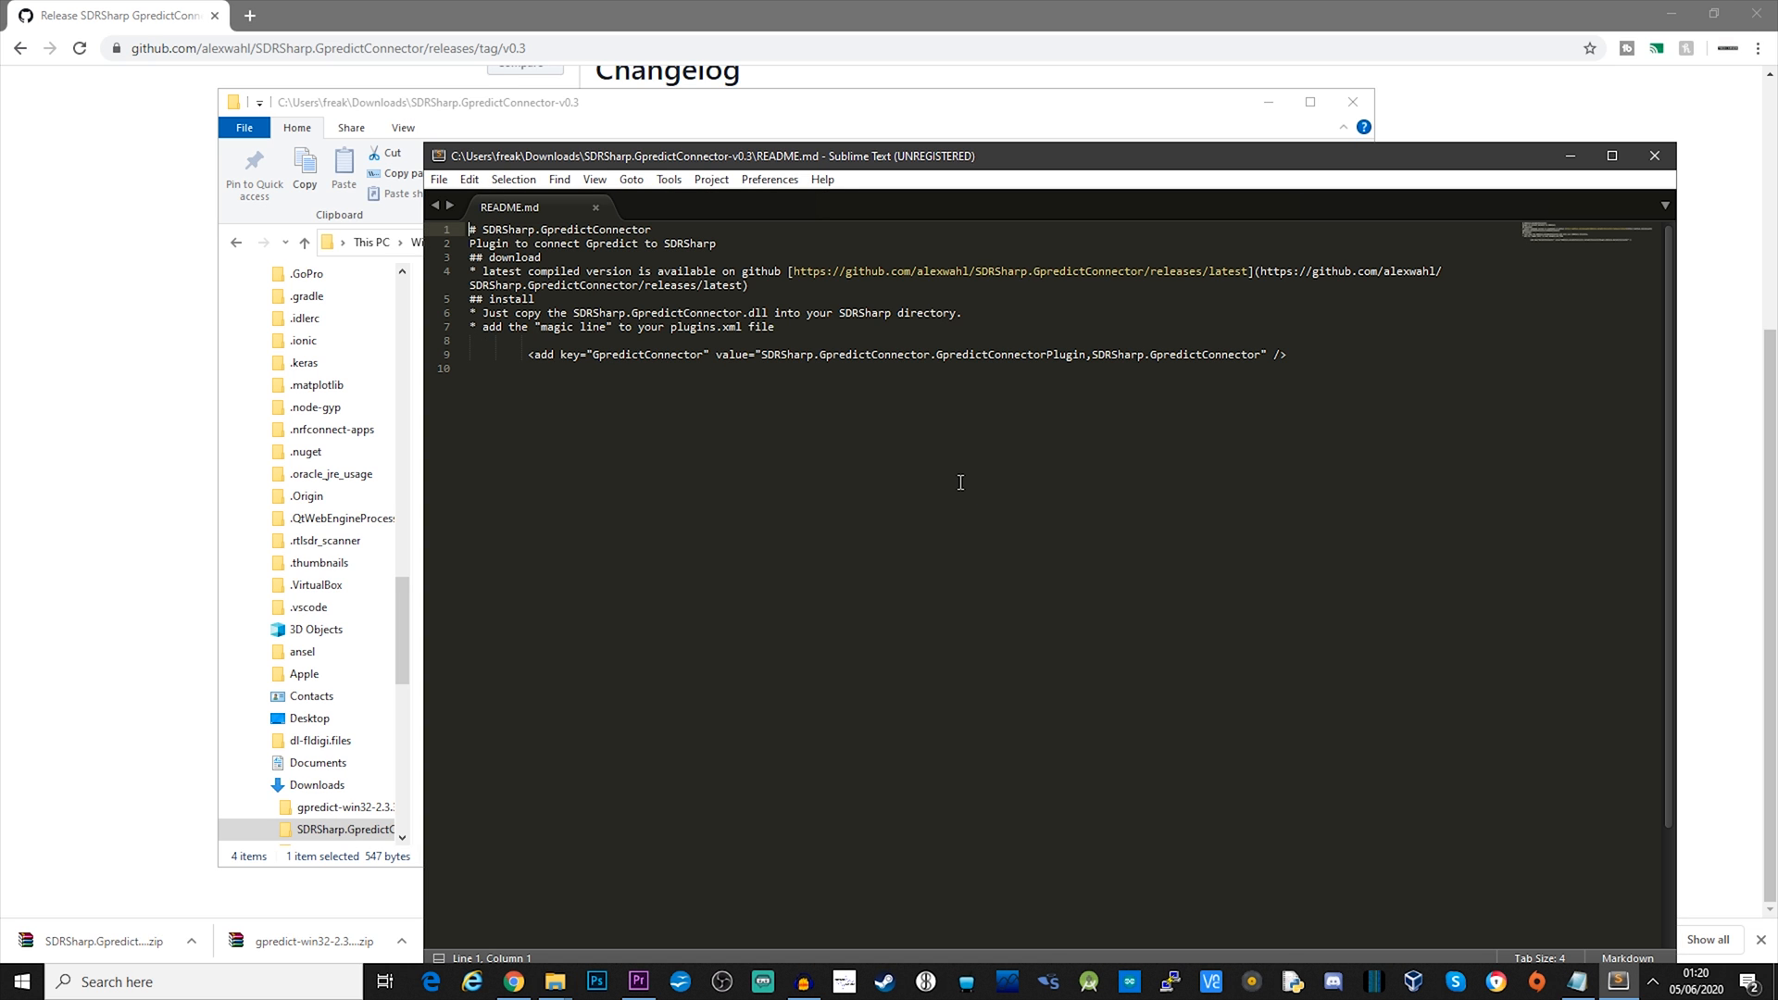
pyautogui.click(517, 353)
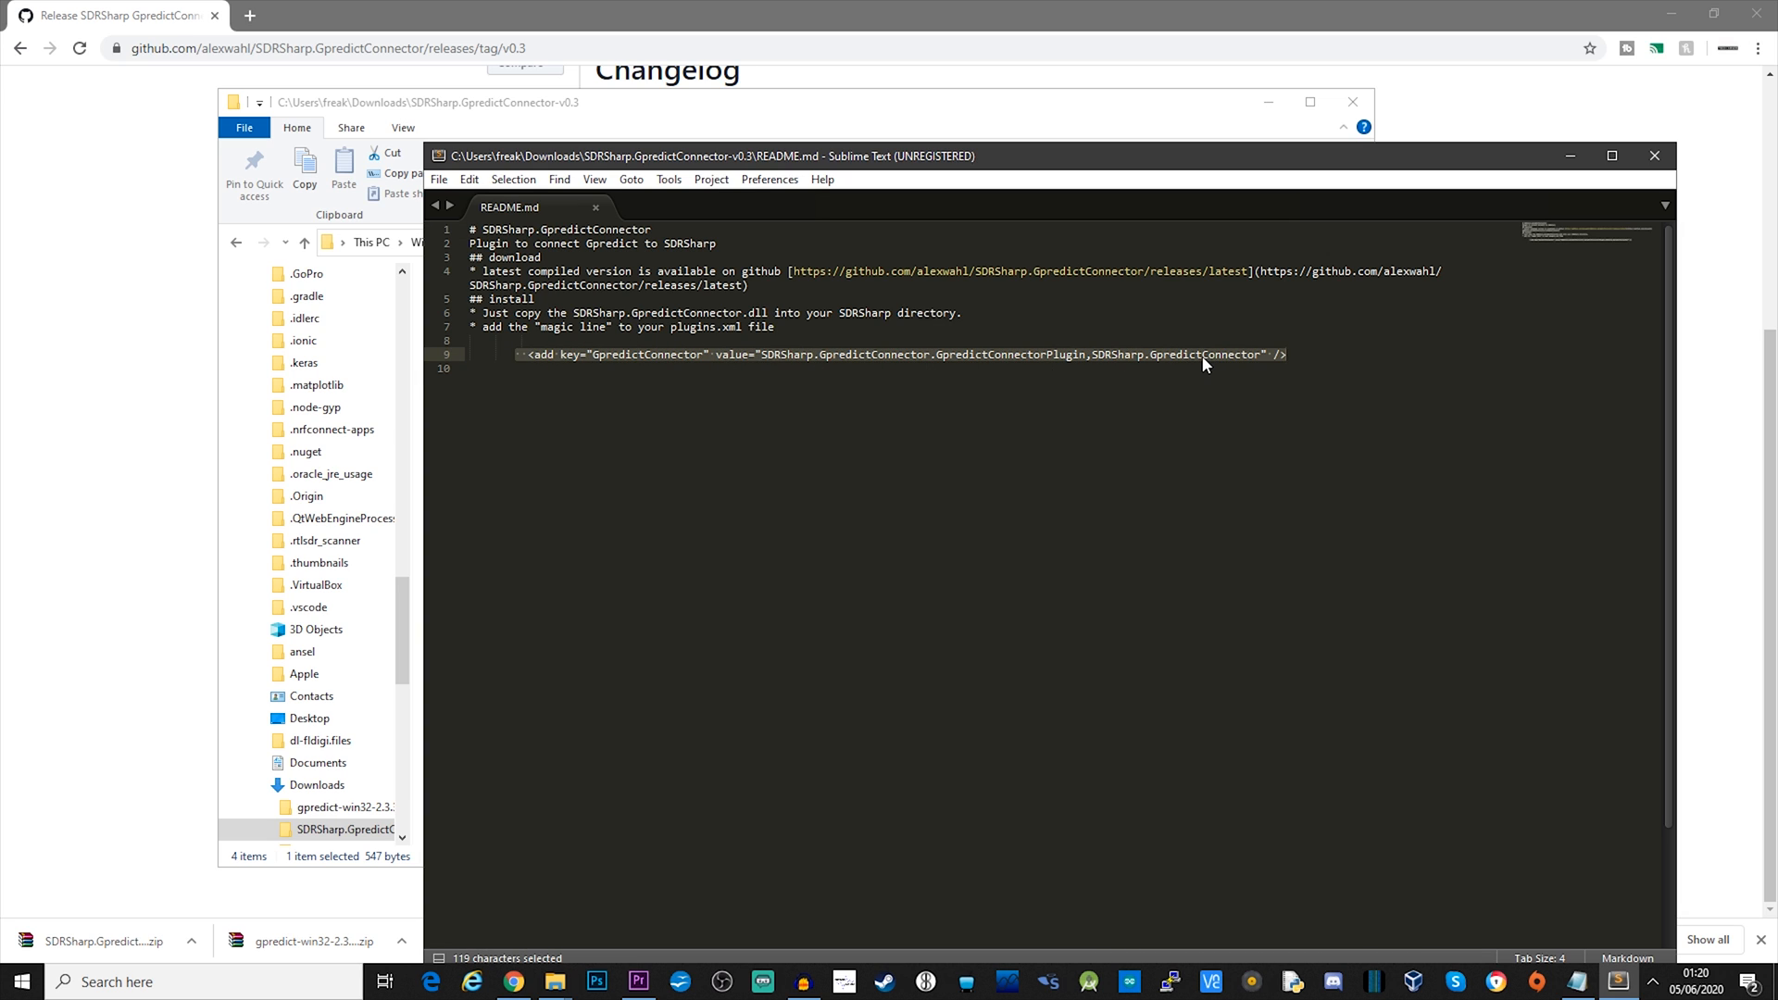
pyautogui.press('ctrl+c')
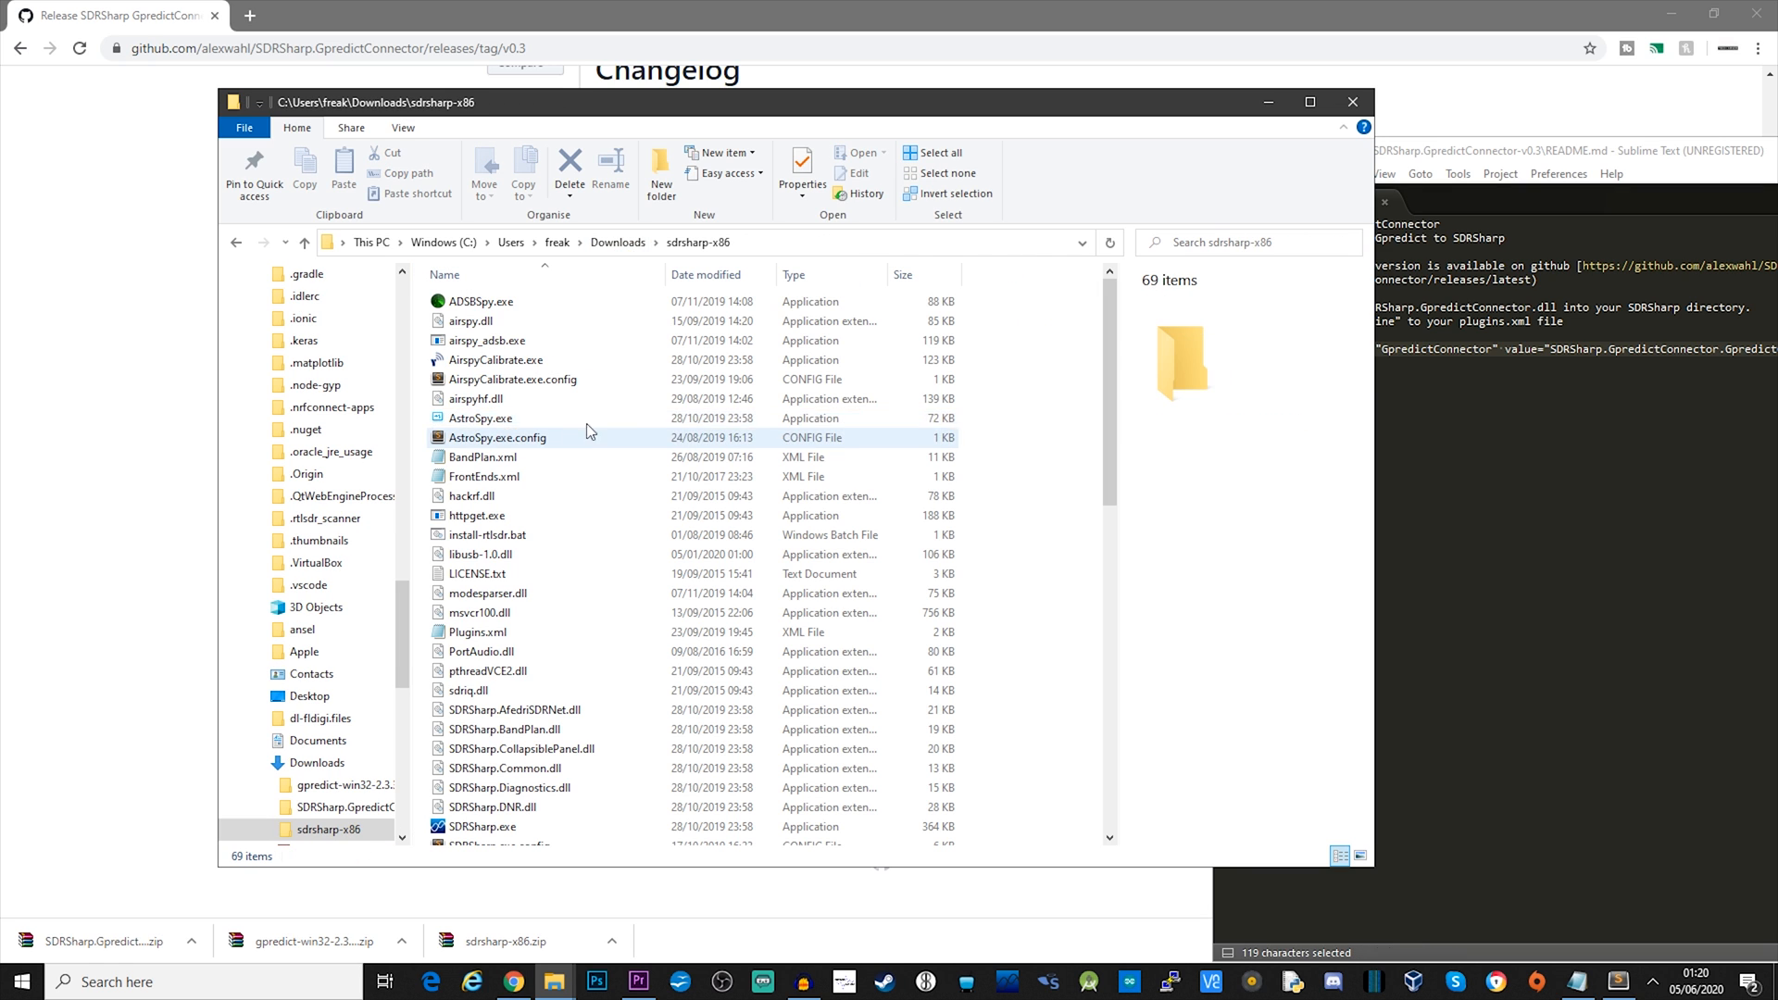
# Step: Add the GpredictConnector line to sdrsharp-x86's Plugins.xml, then return to Downloads
pyautogui.click(478, 581)
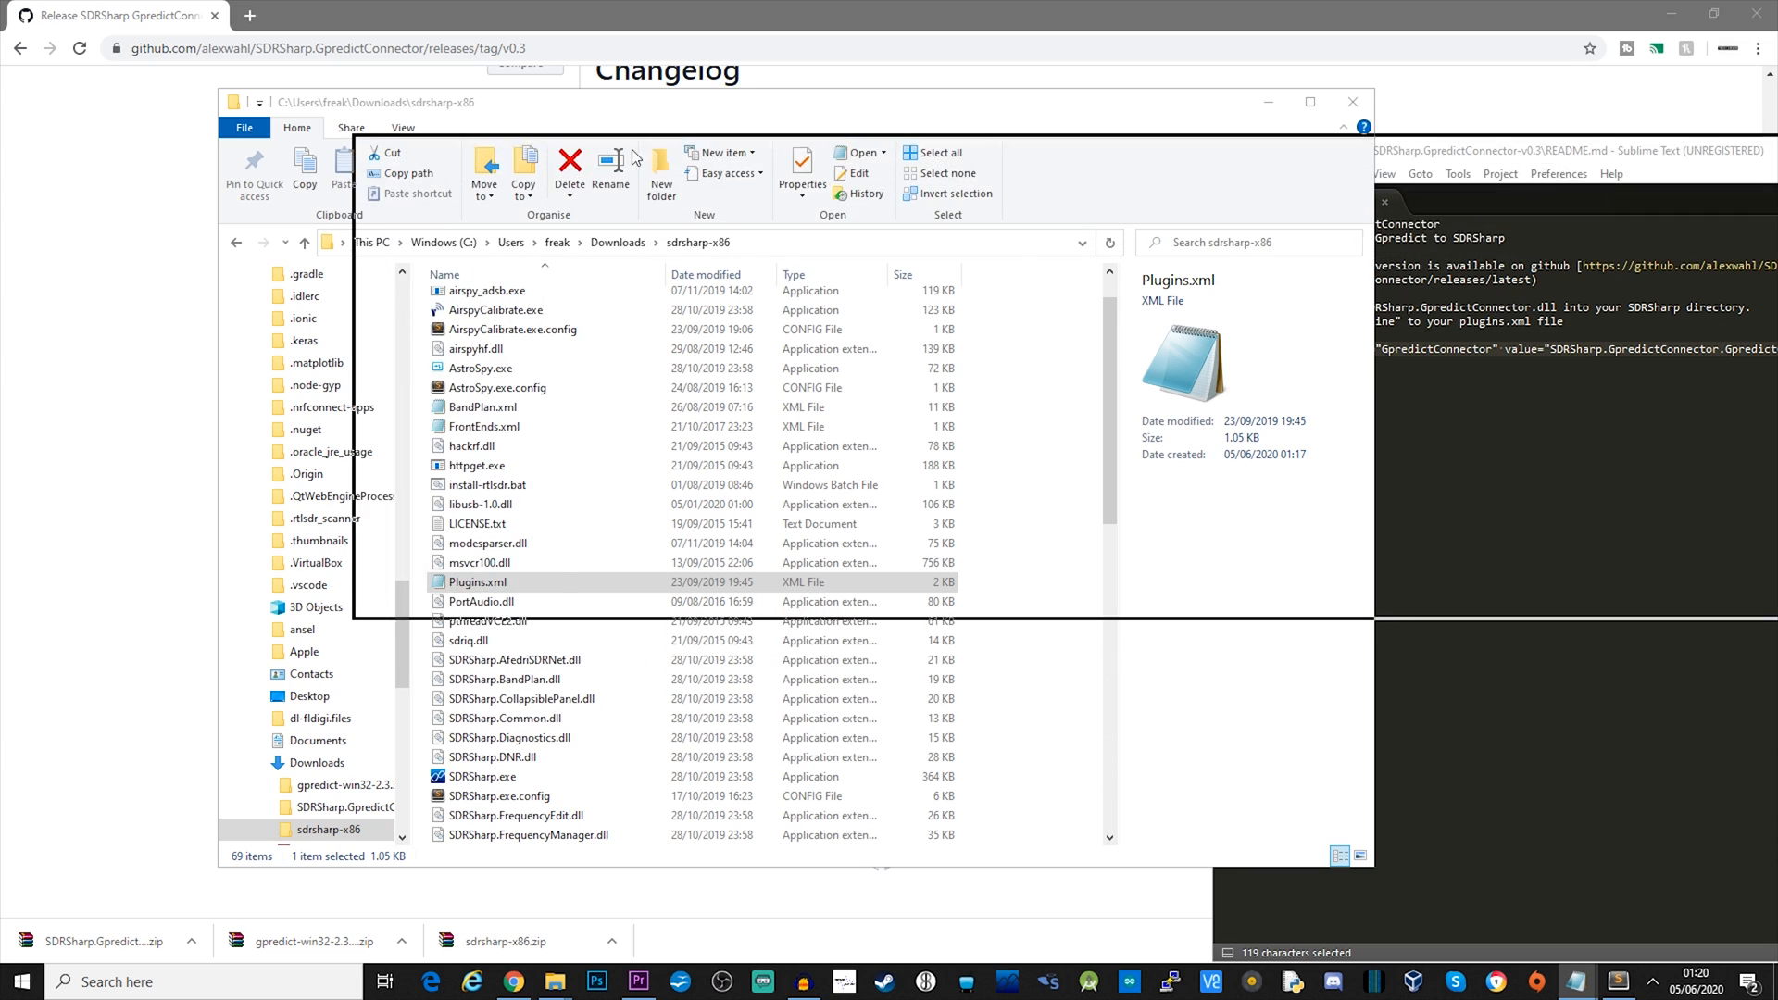
pyautogui.doubleClick(475, 581)
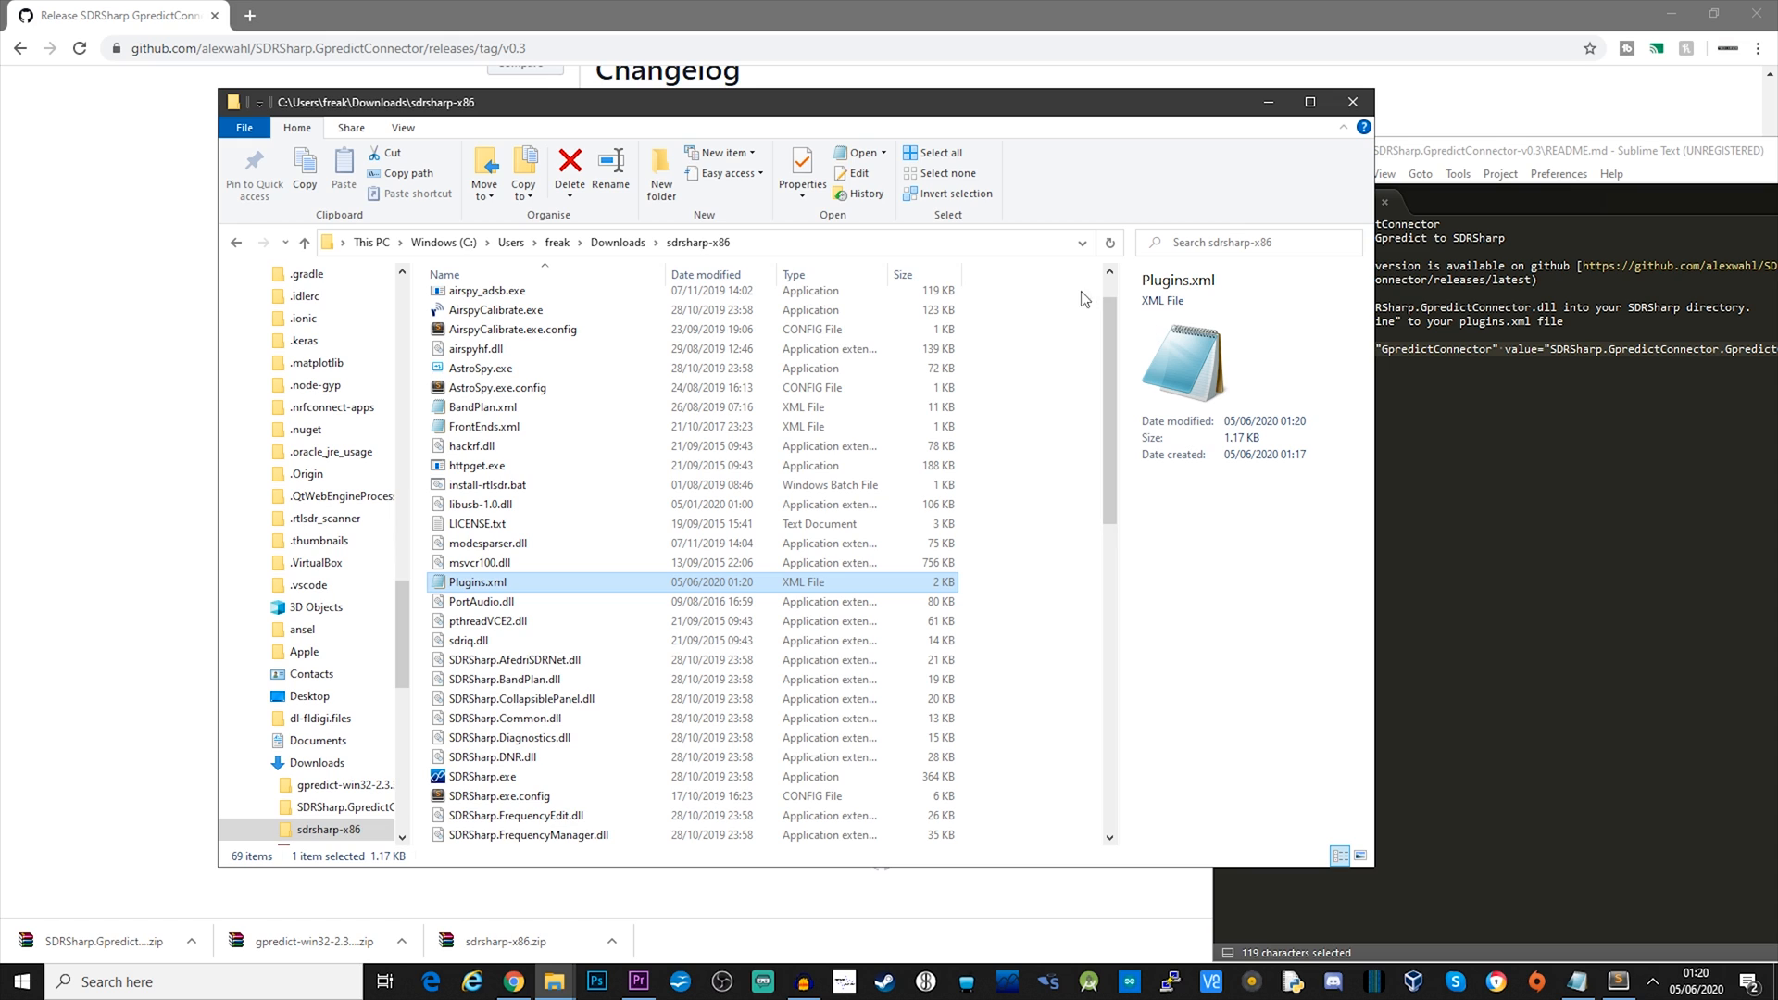
pyautogui.click(234, 243)
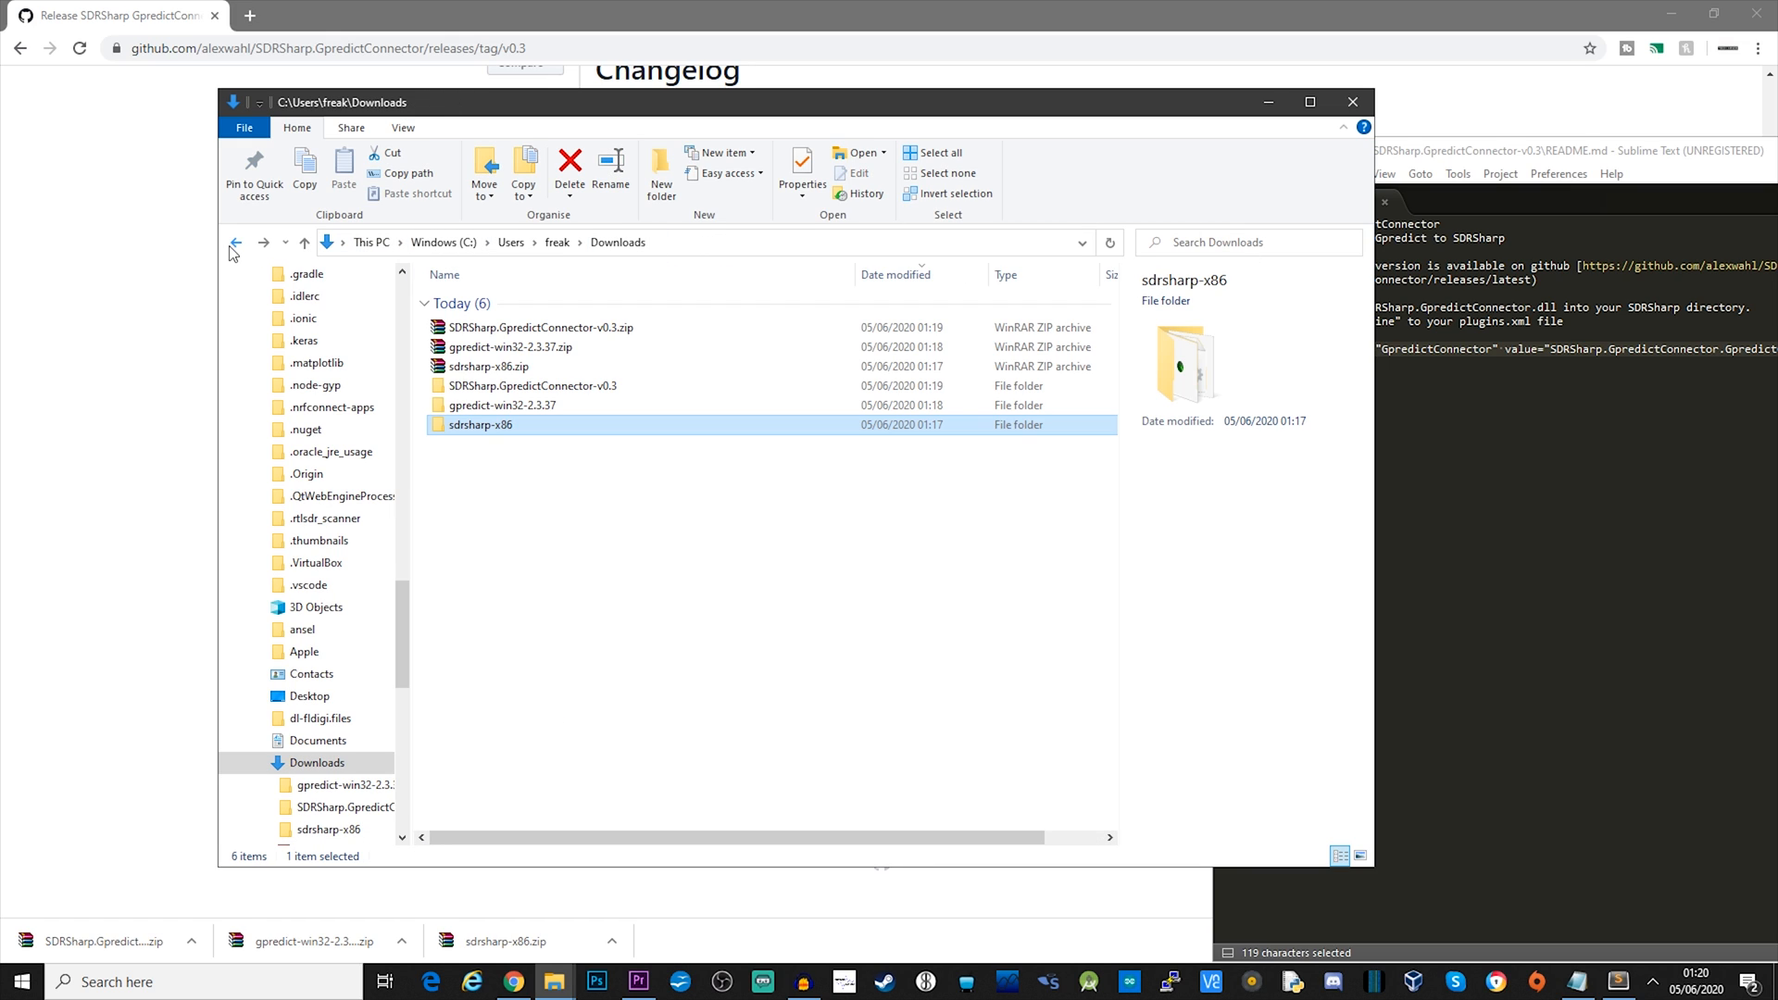
# Step: Copy SDRSharp.GpredictConnector.dll from the v0.3 release folder into sdrsharp-x86
pyautogui.doubleClick(527, 385)
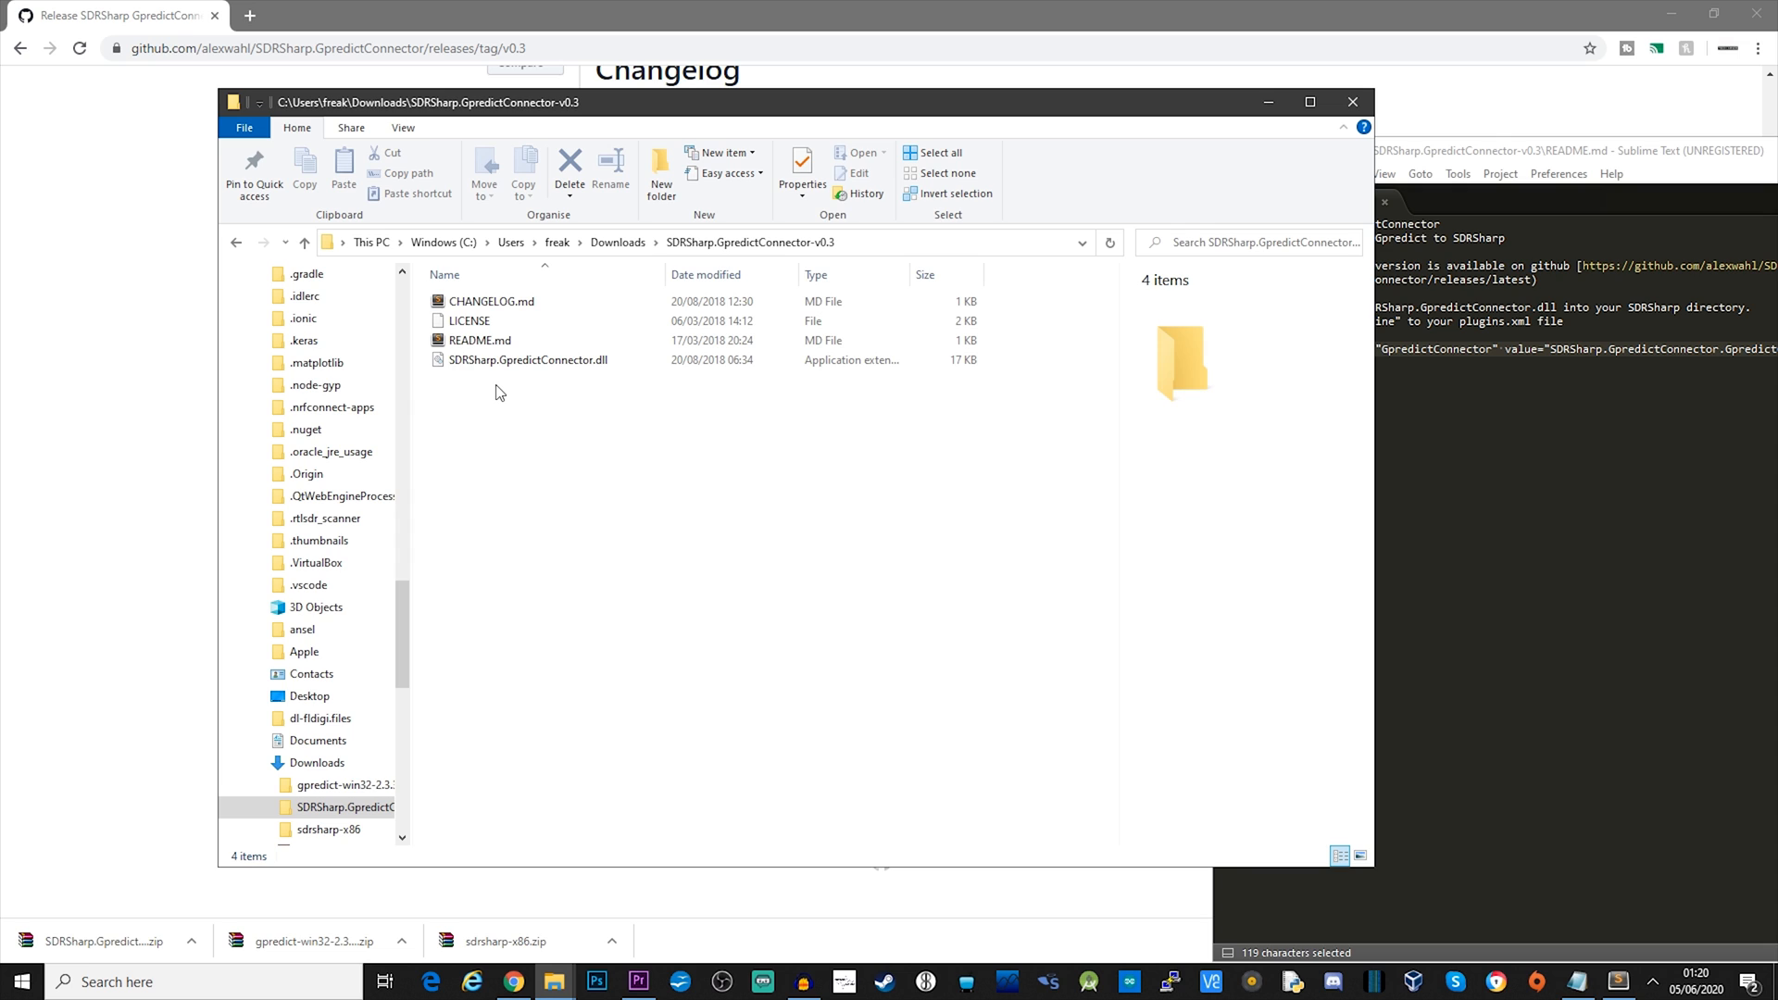
pyautogui.rightClick(526, 359)
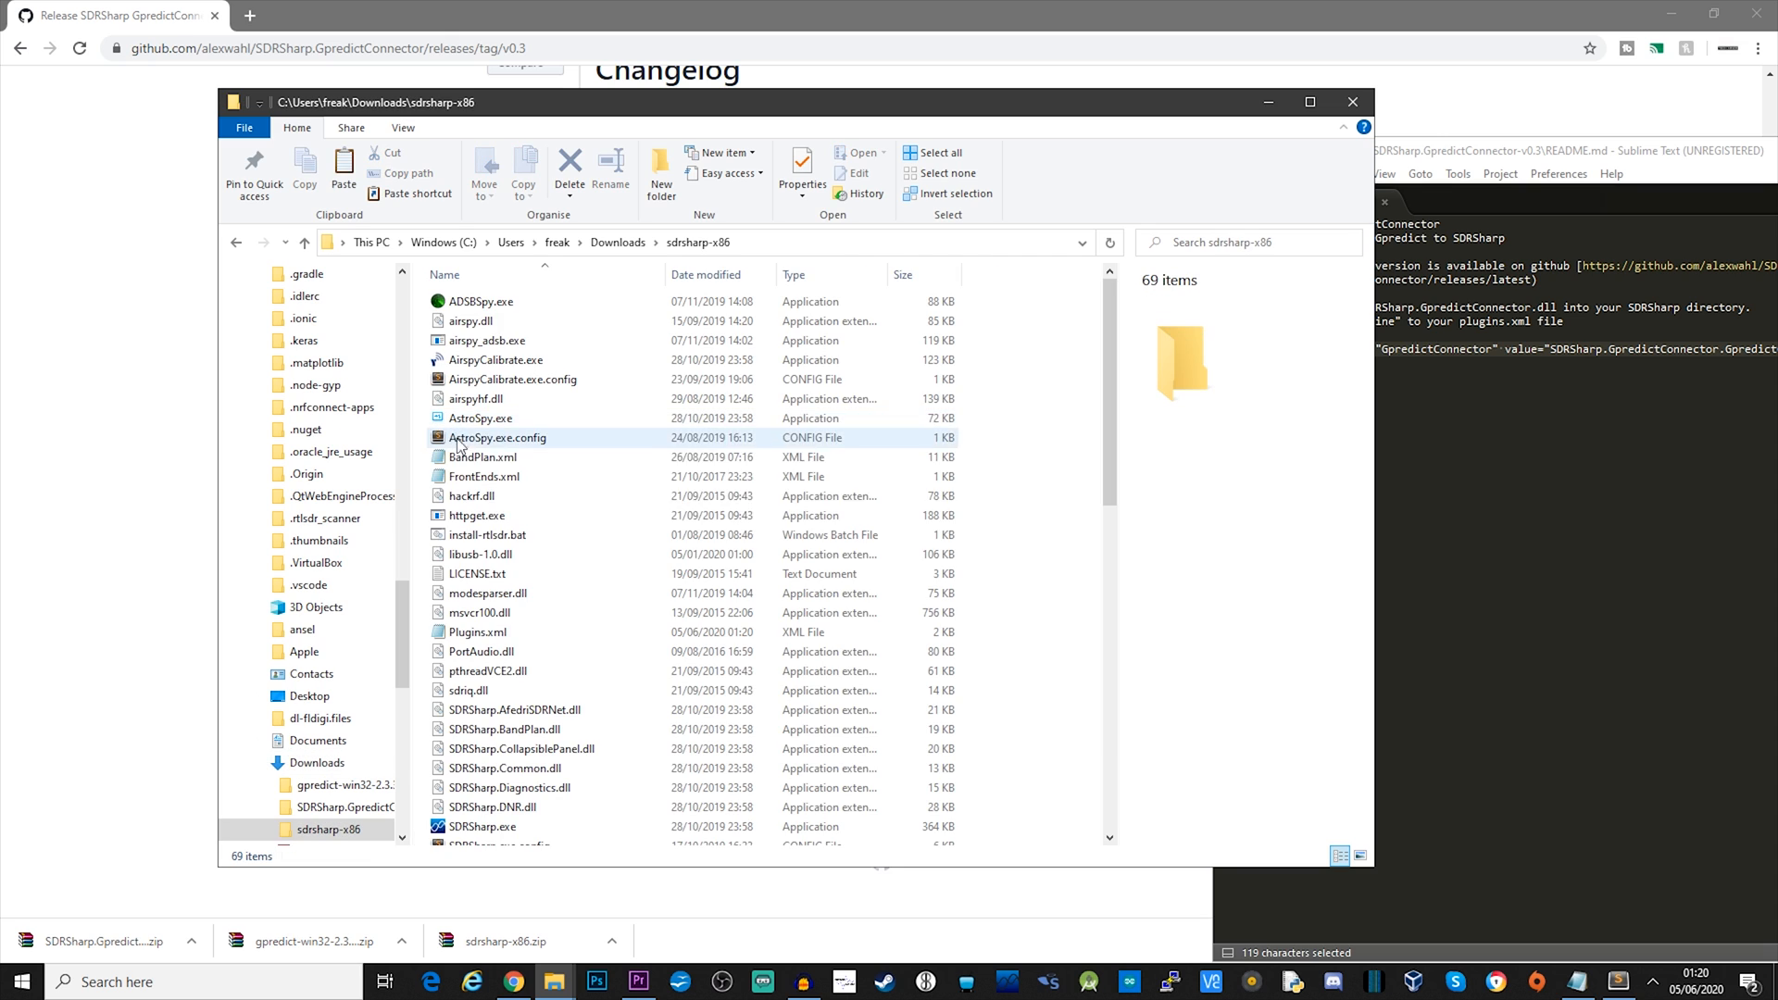
pyautogui.click(526, 834)
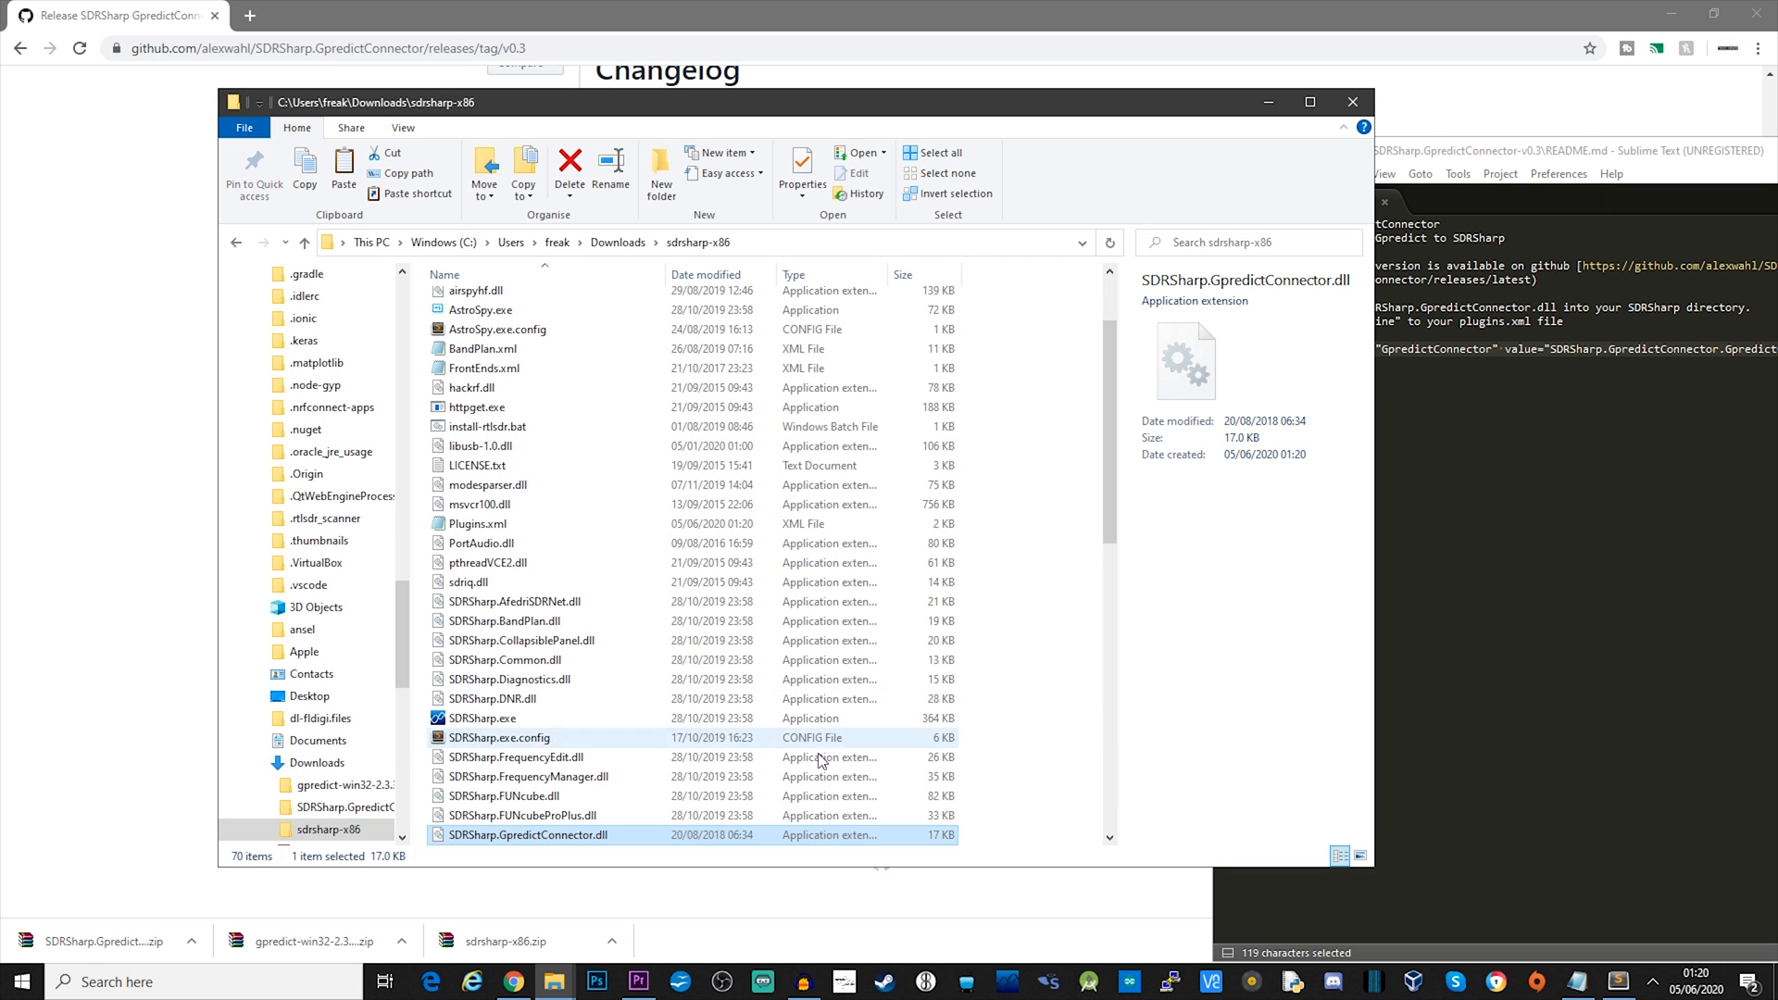
pyautogui.scroll(-3)
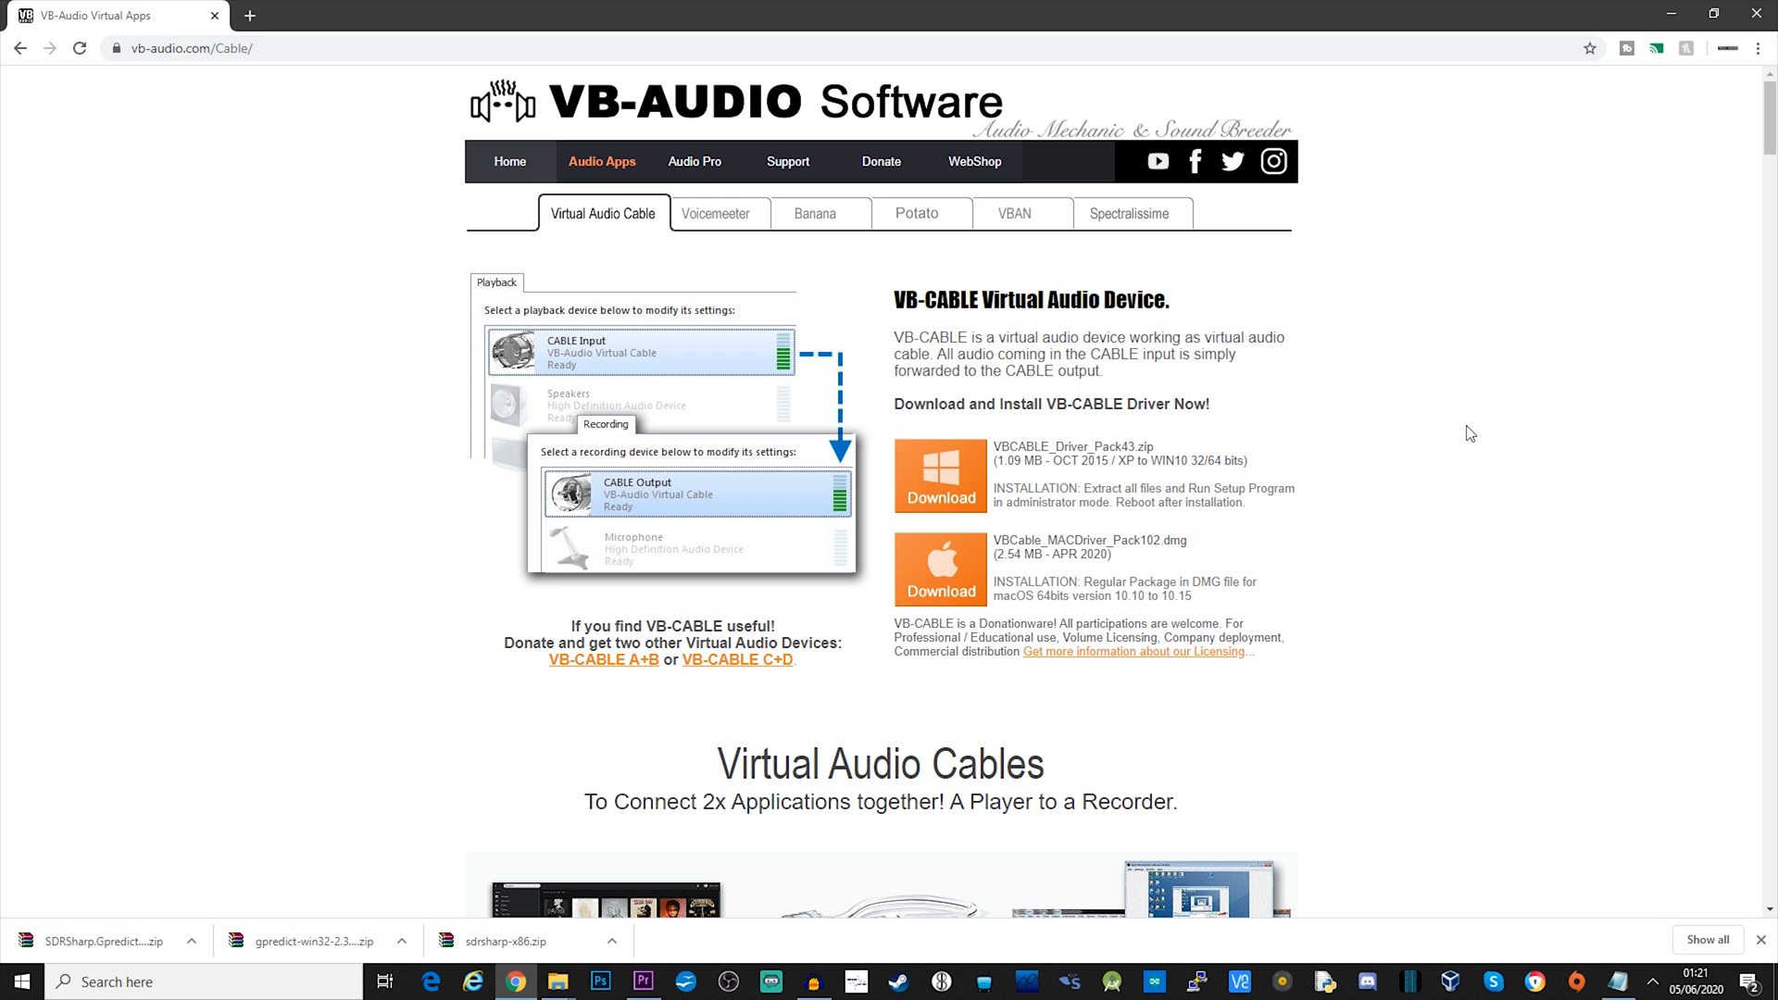
pyautogui.moveTo(1485, 465)
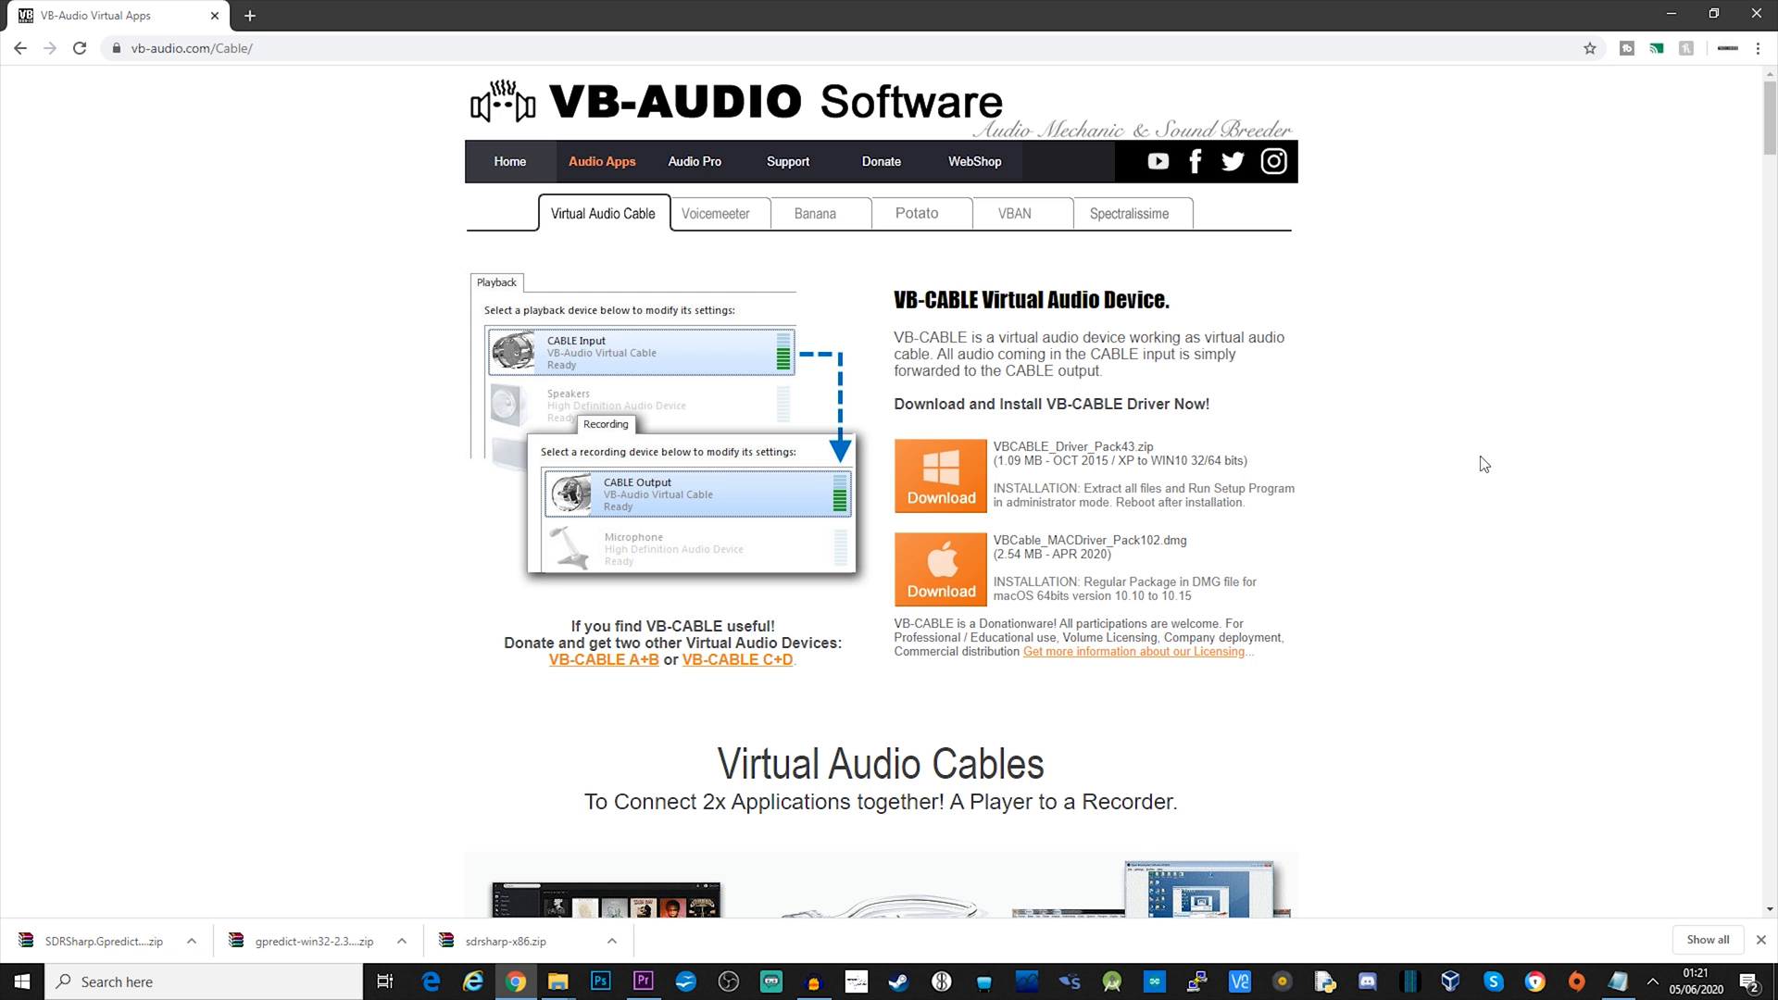
pyautogui.moveTo(956, 480)
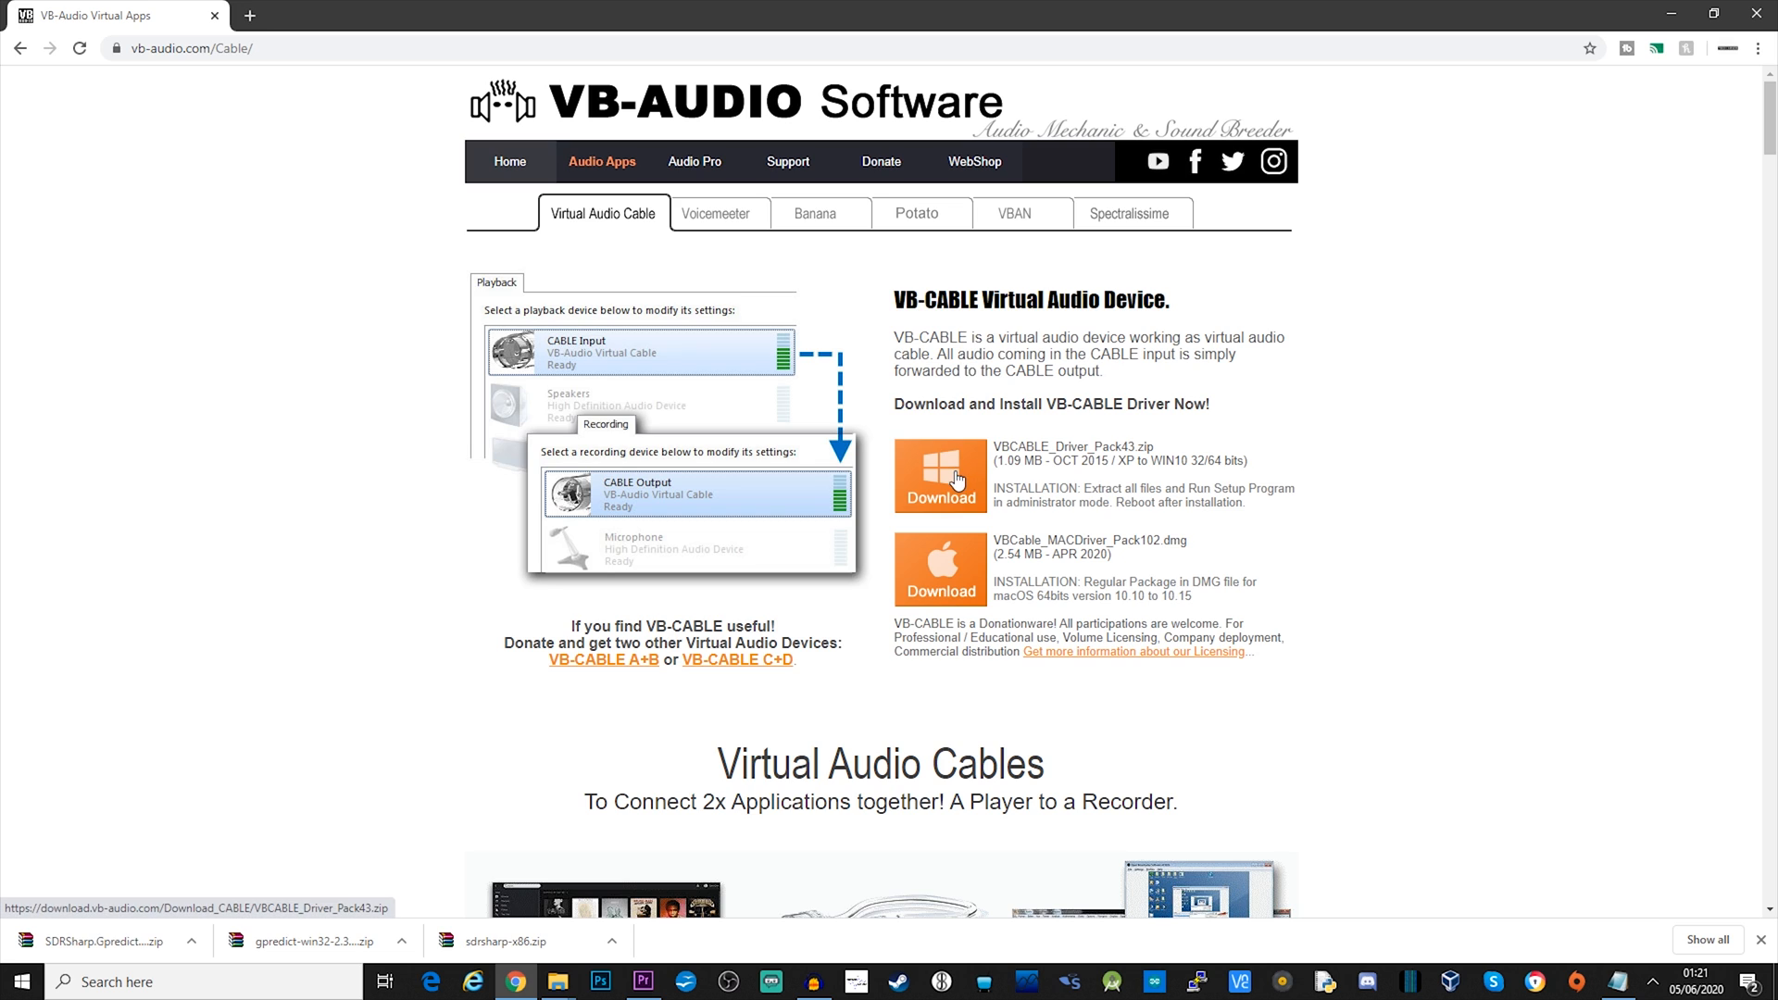
# Step: Download the Windows VBCABLE_Driver_Pack43.zip and open it from Chrome's download bar
pyautogui.click(939, 475)
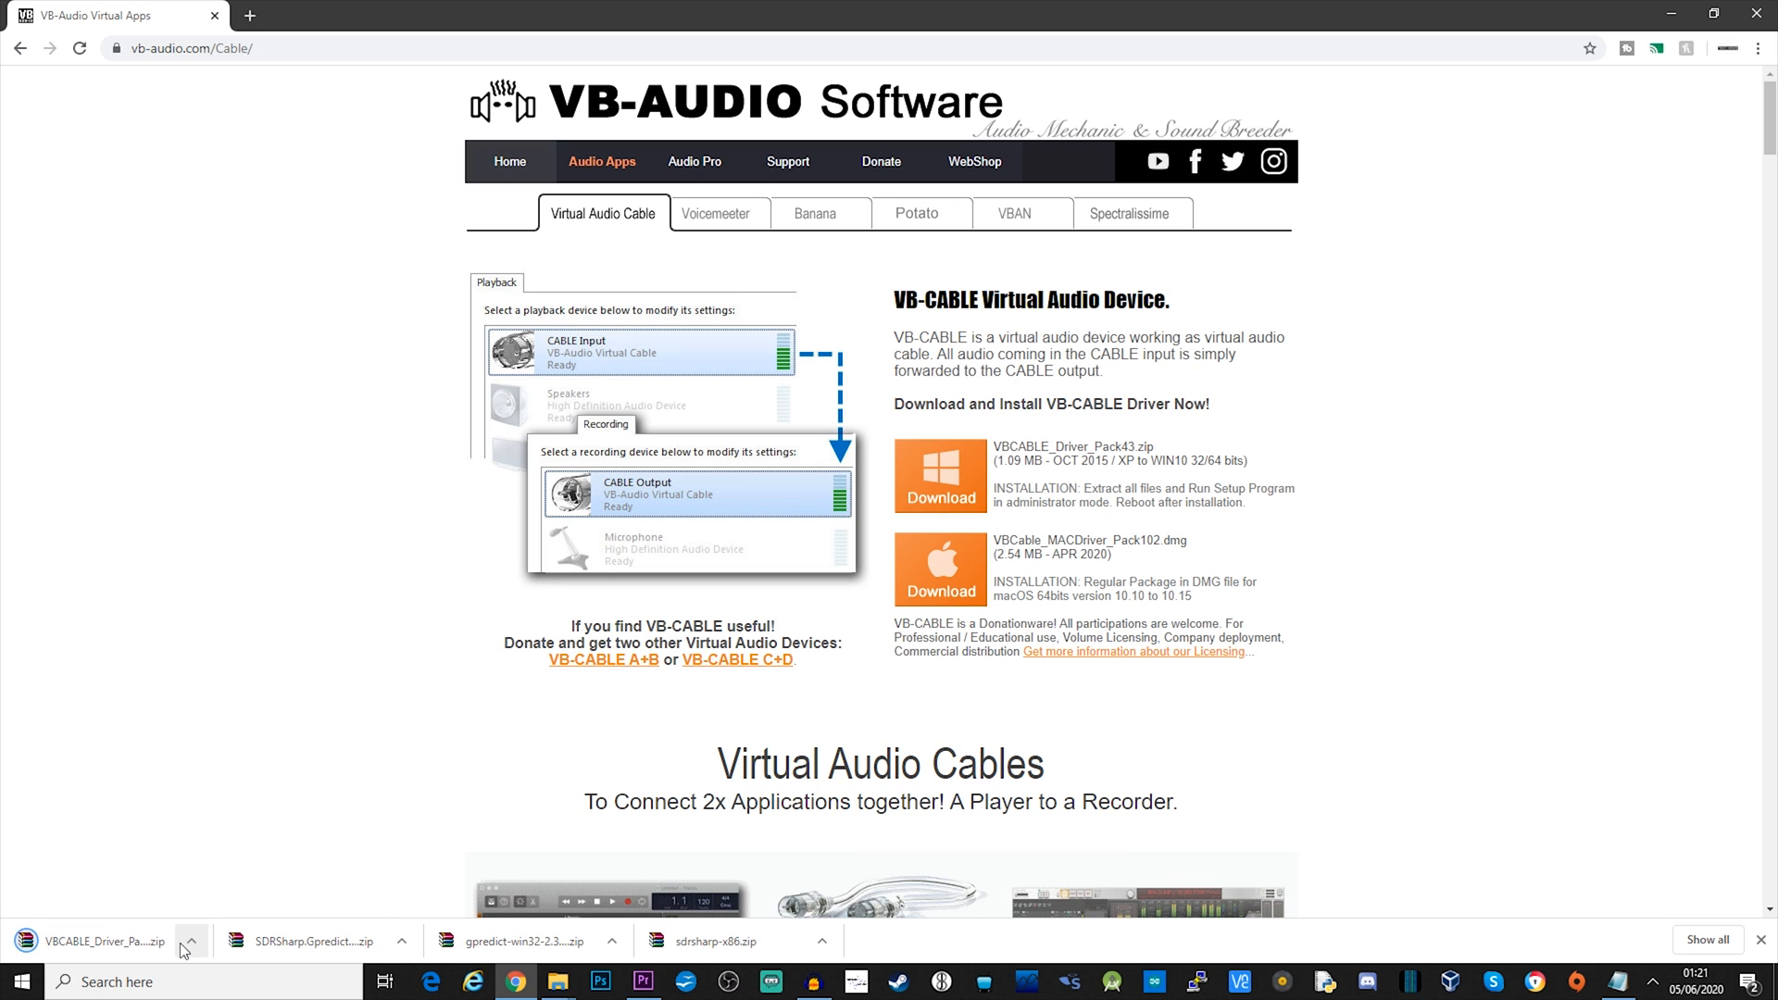
pyautogui.click(188, 941)
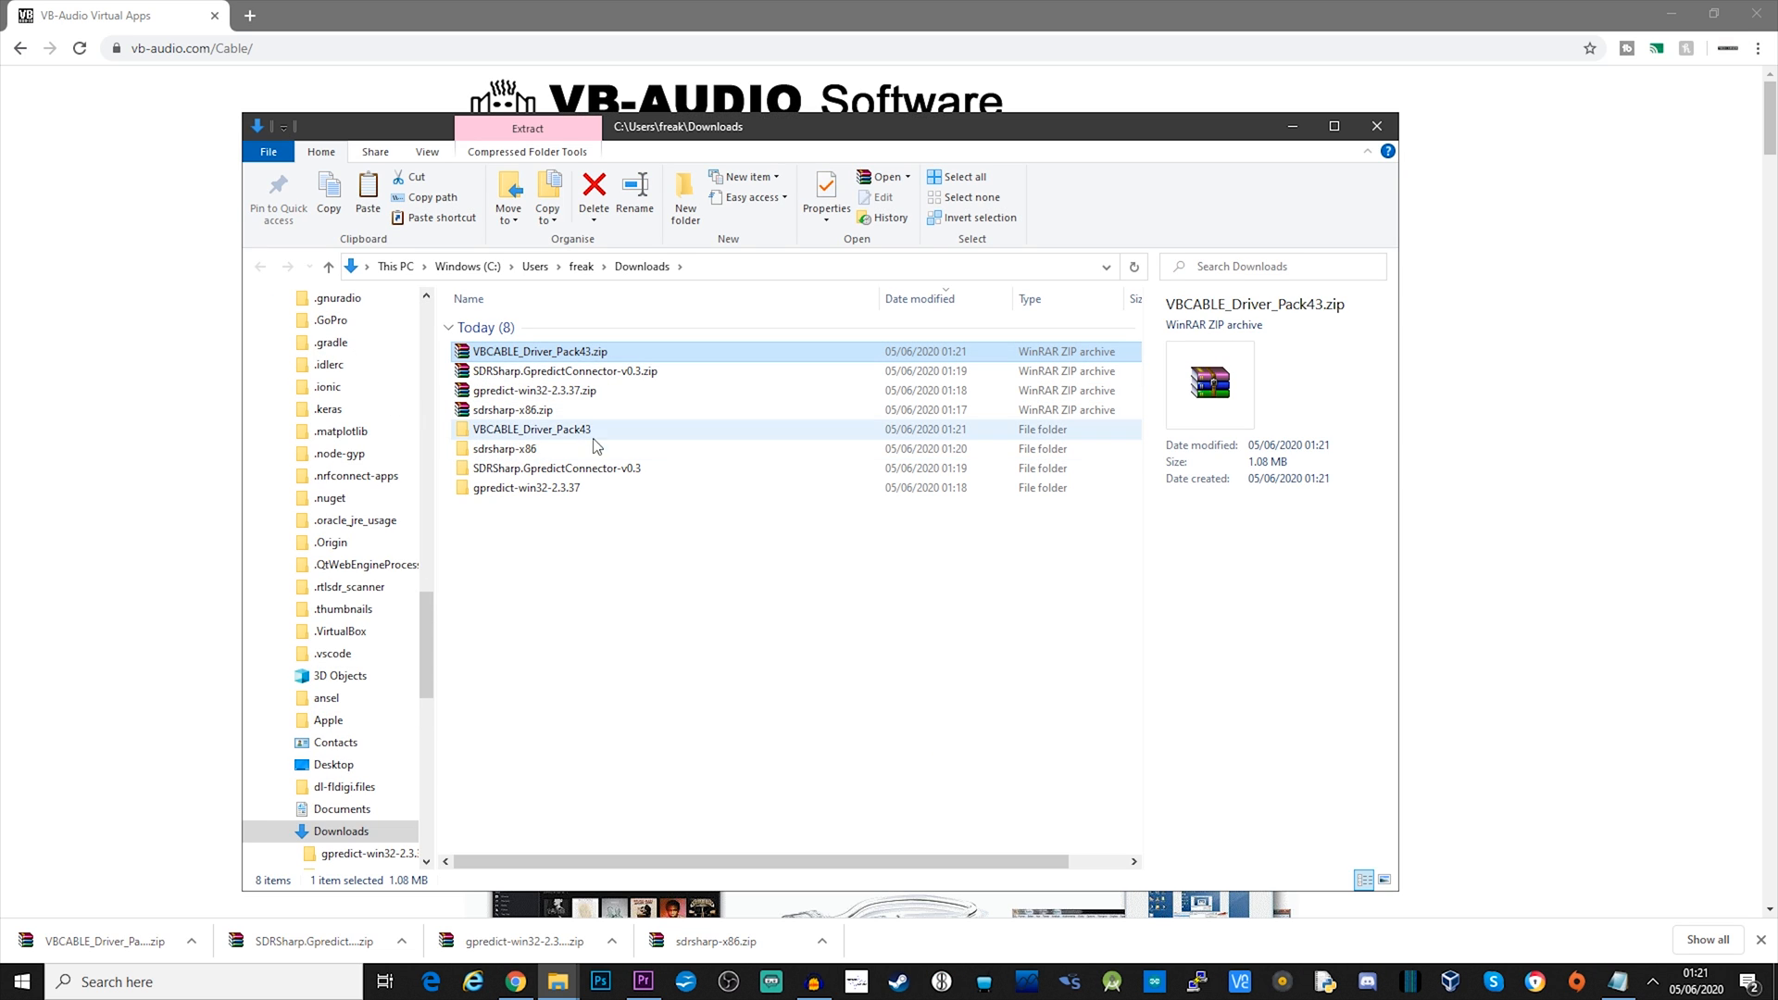
# Step: Run VBCABLE_Setup_x64.exe from VBCABLE_Driver_Pack43, then close the installer unchanged
pyautogui.doubleClick(531, 429)
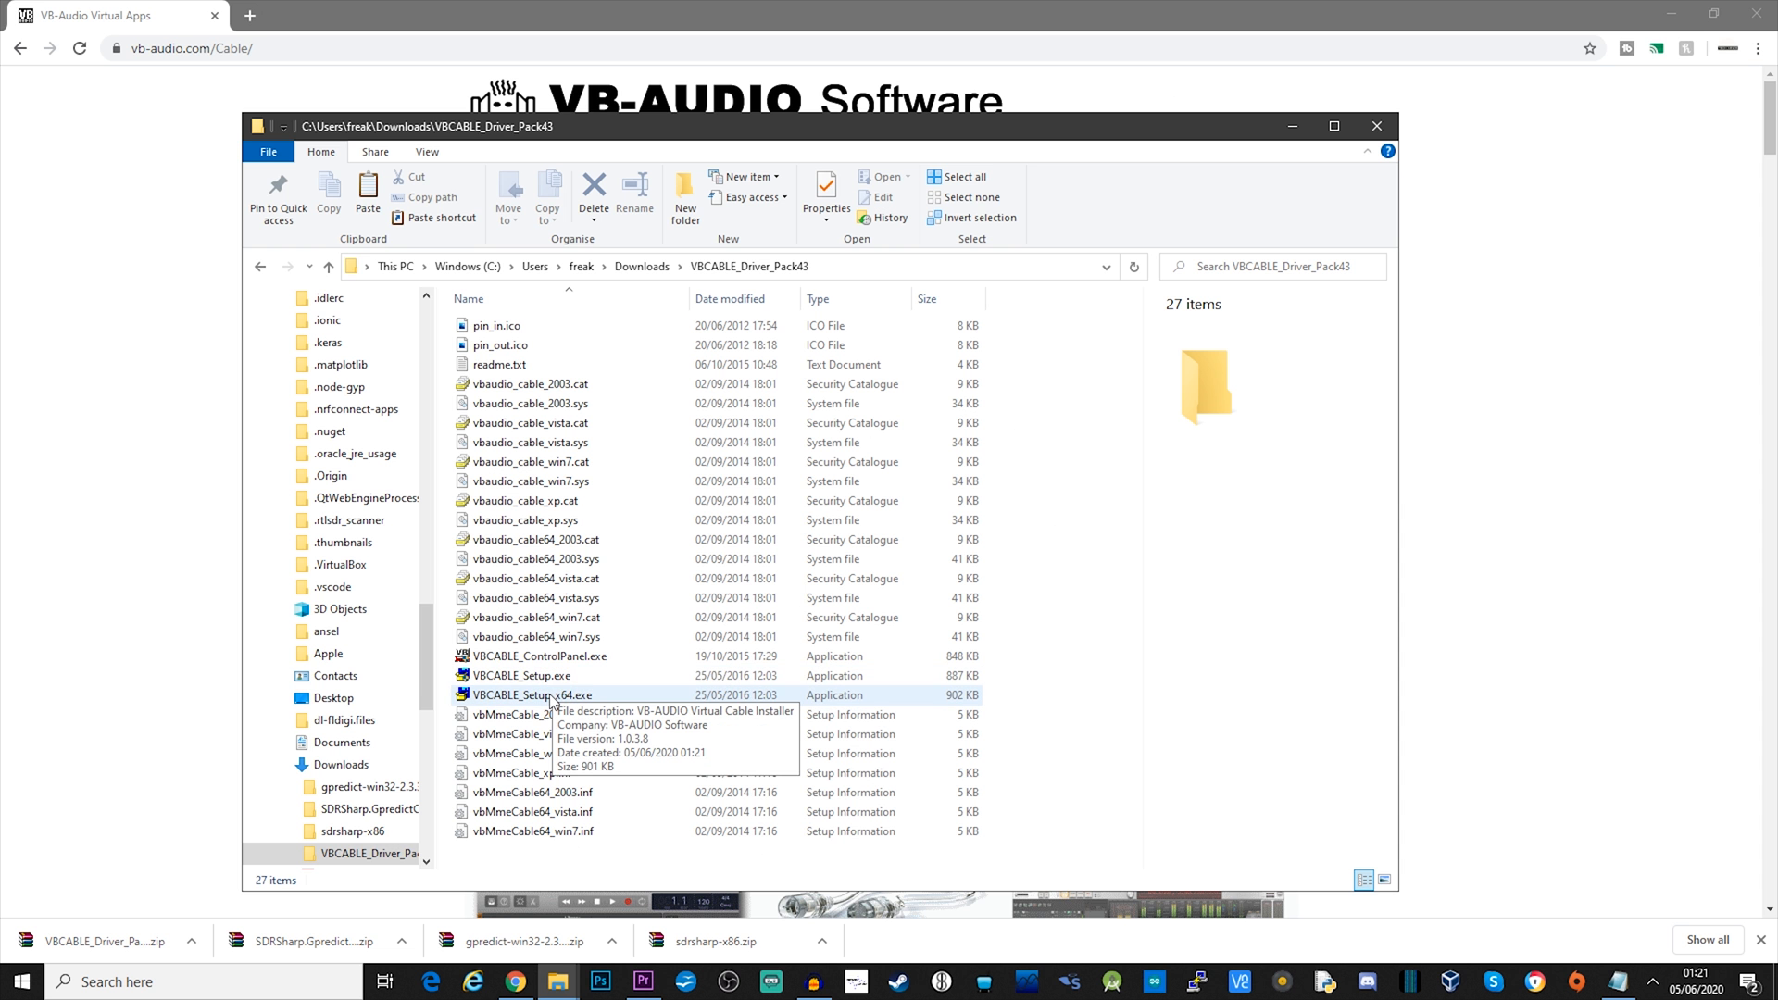
pyautogui.doubleClick(532, 694)
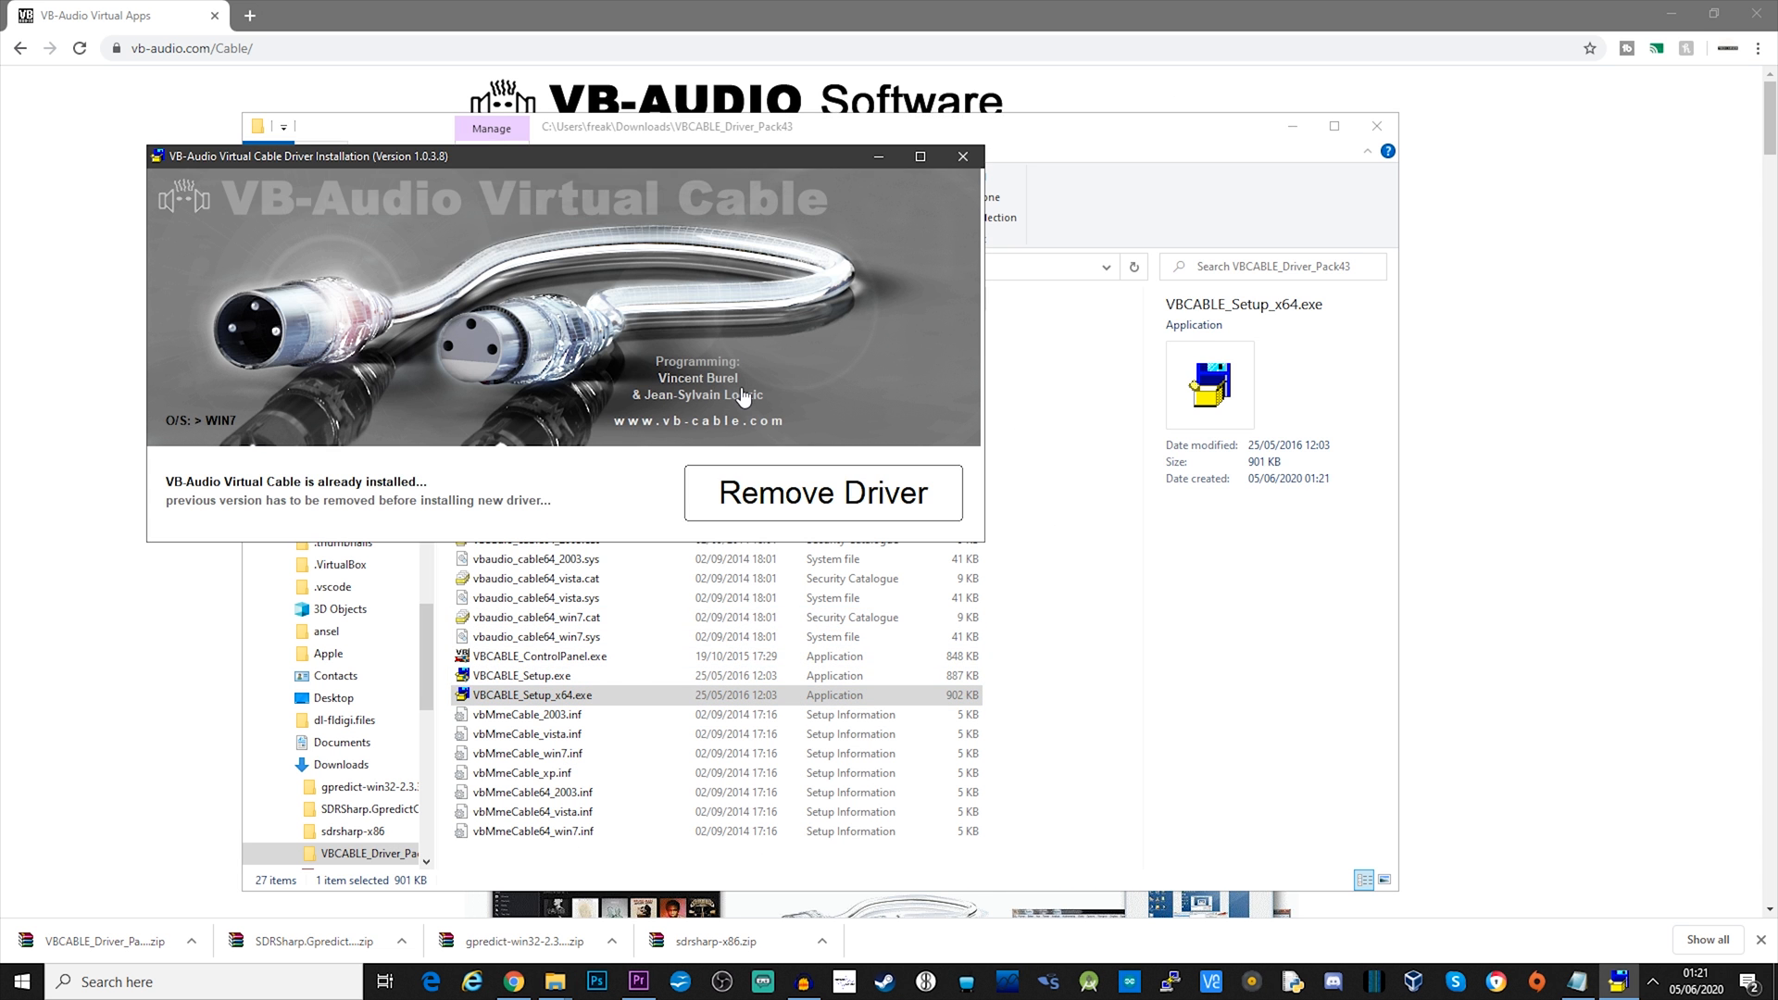
pyautogui.moveTo(963, 157)
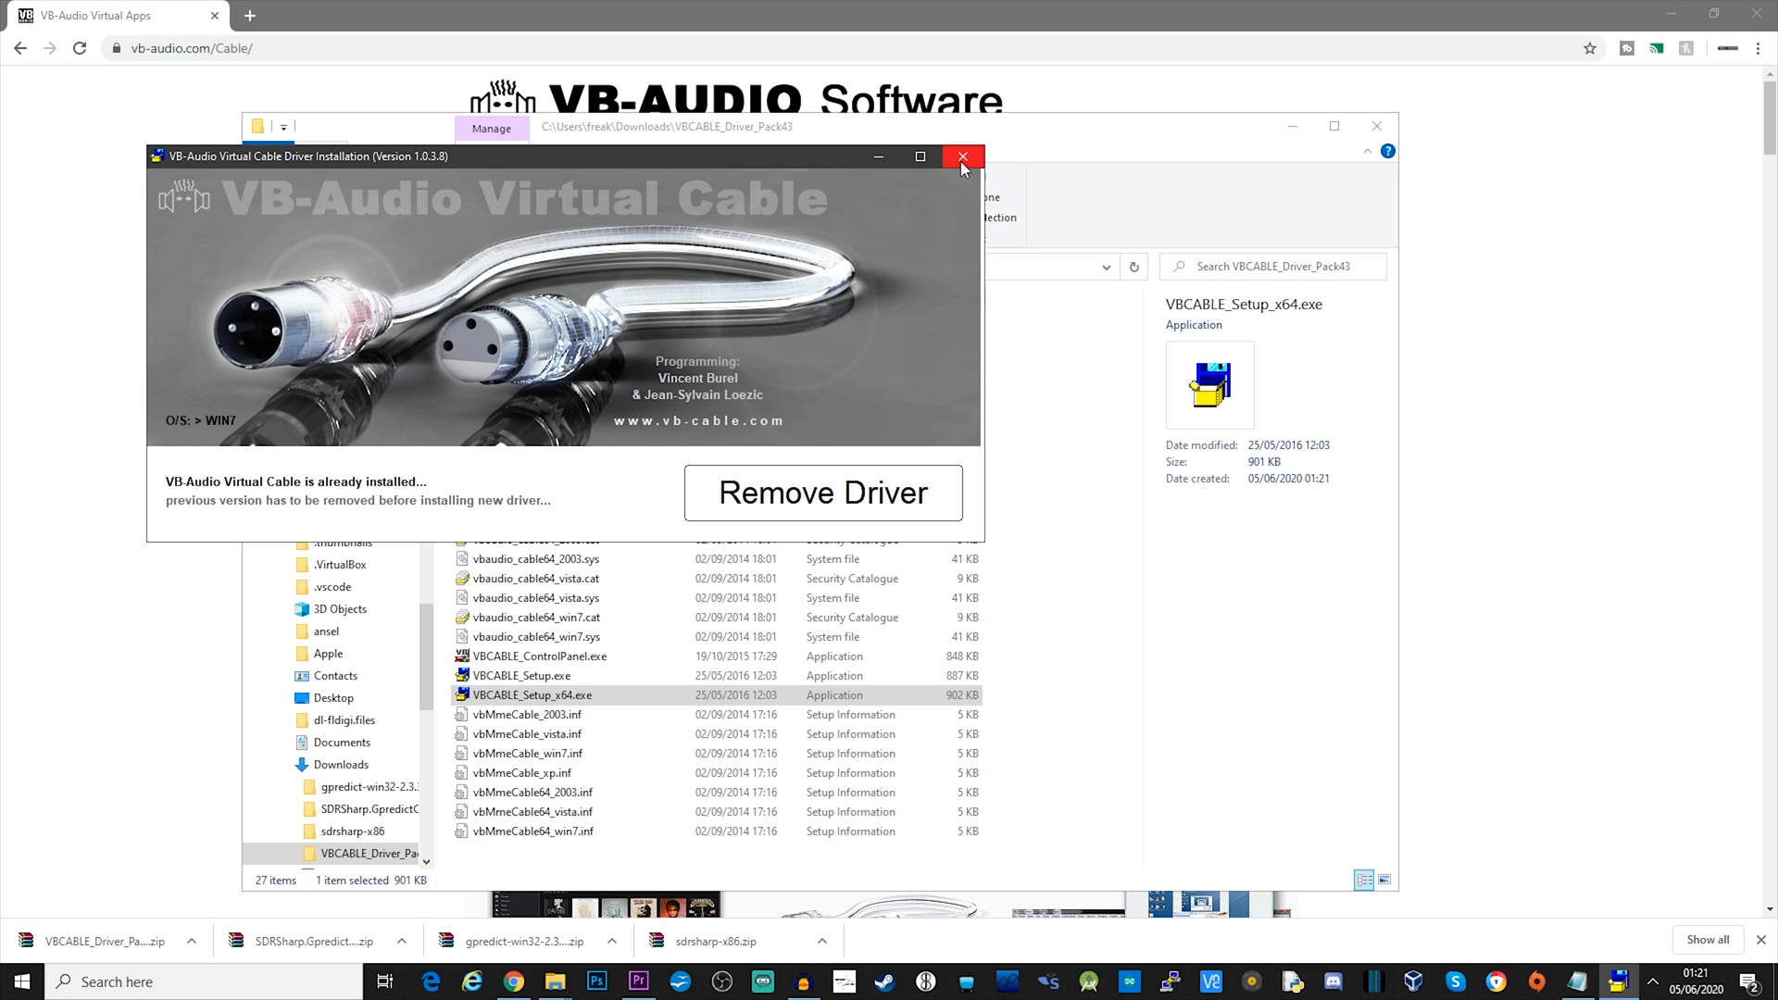
pyautogui.click(961, 157)
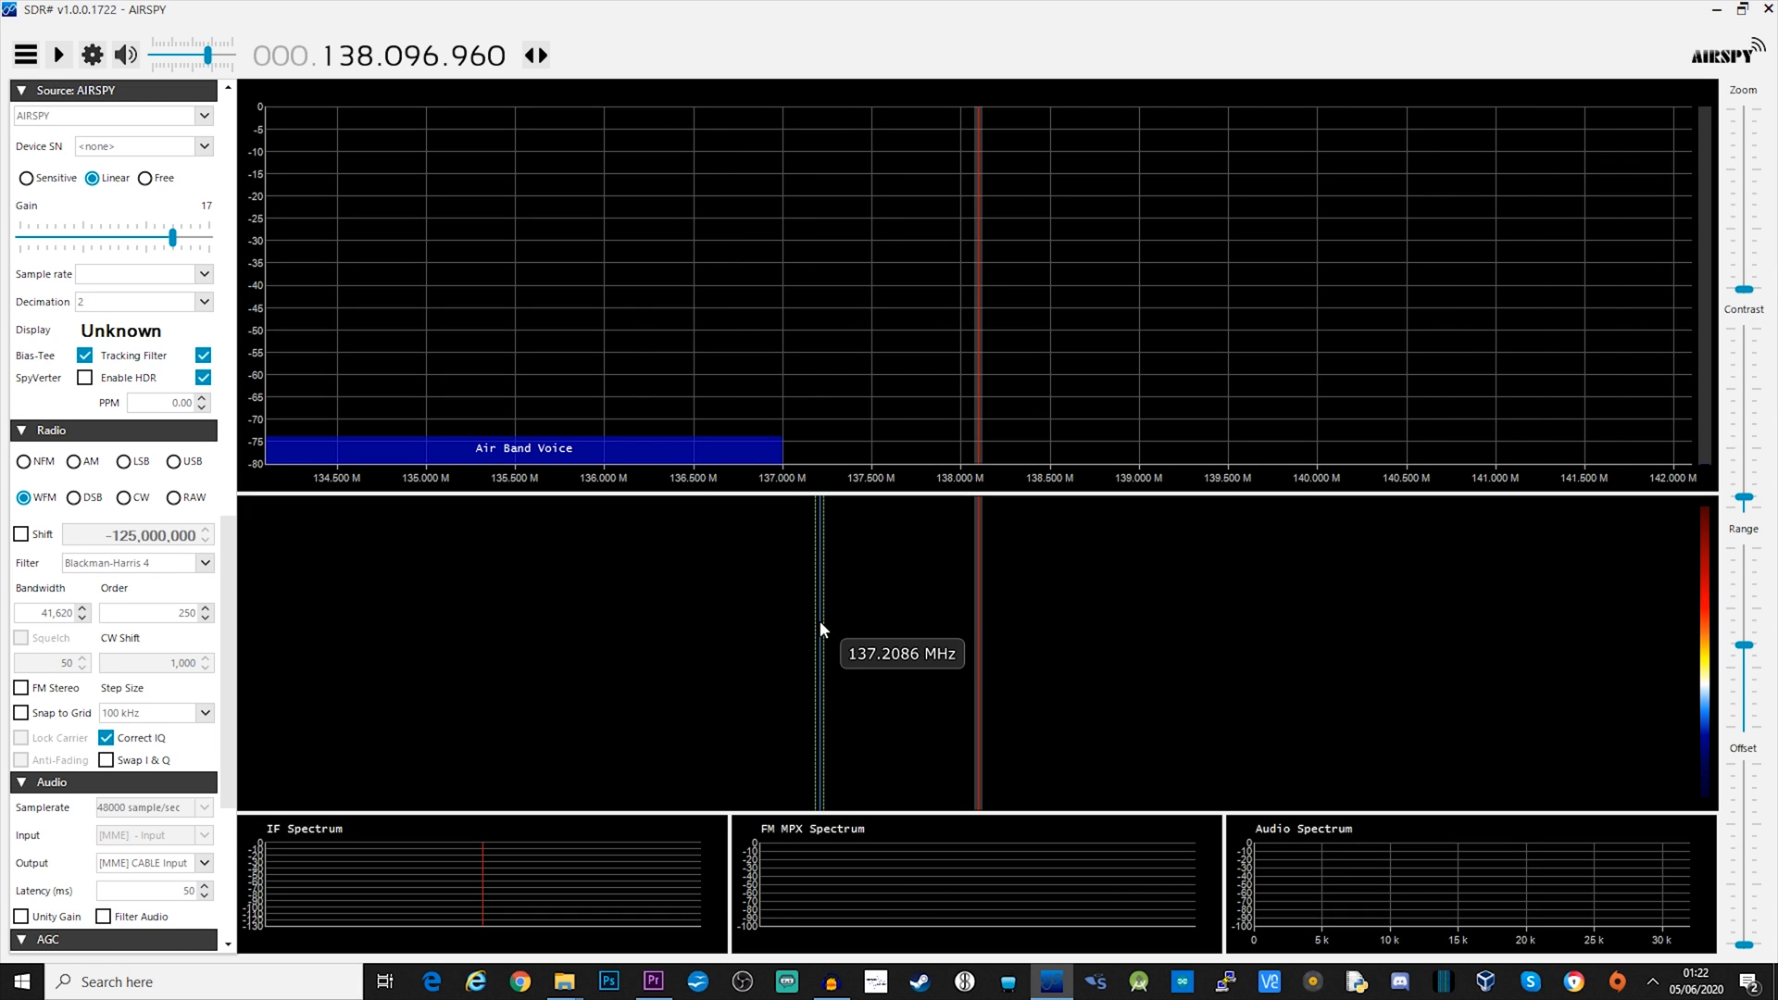
pyautogui.moveTo(811, 621)
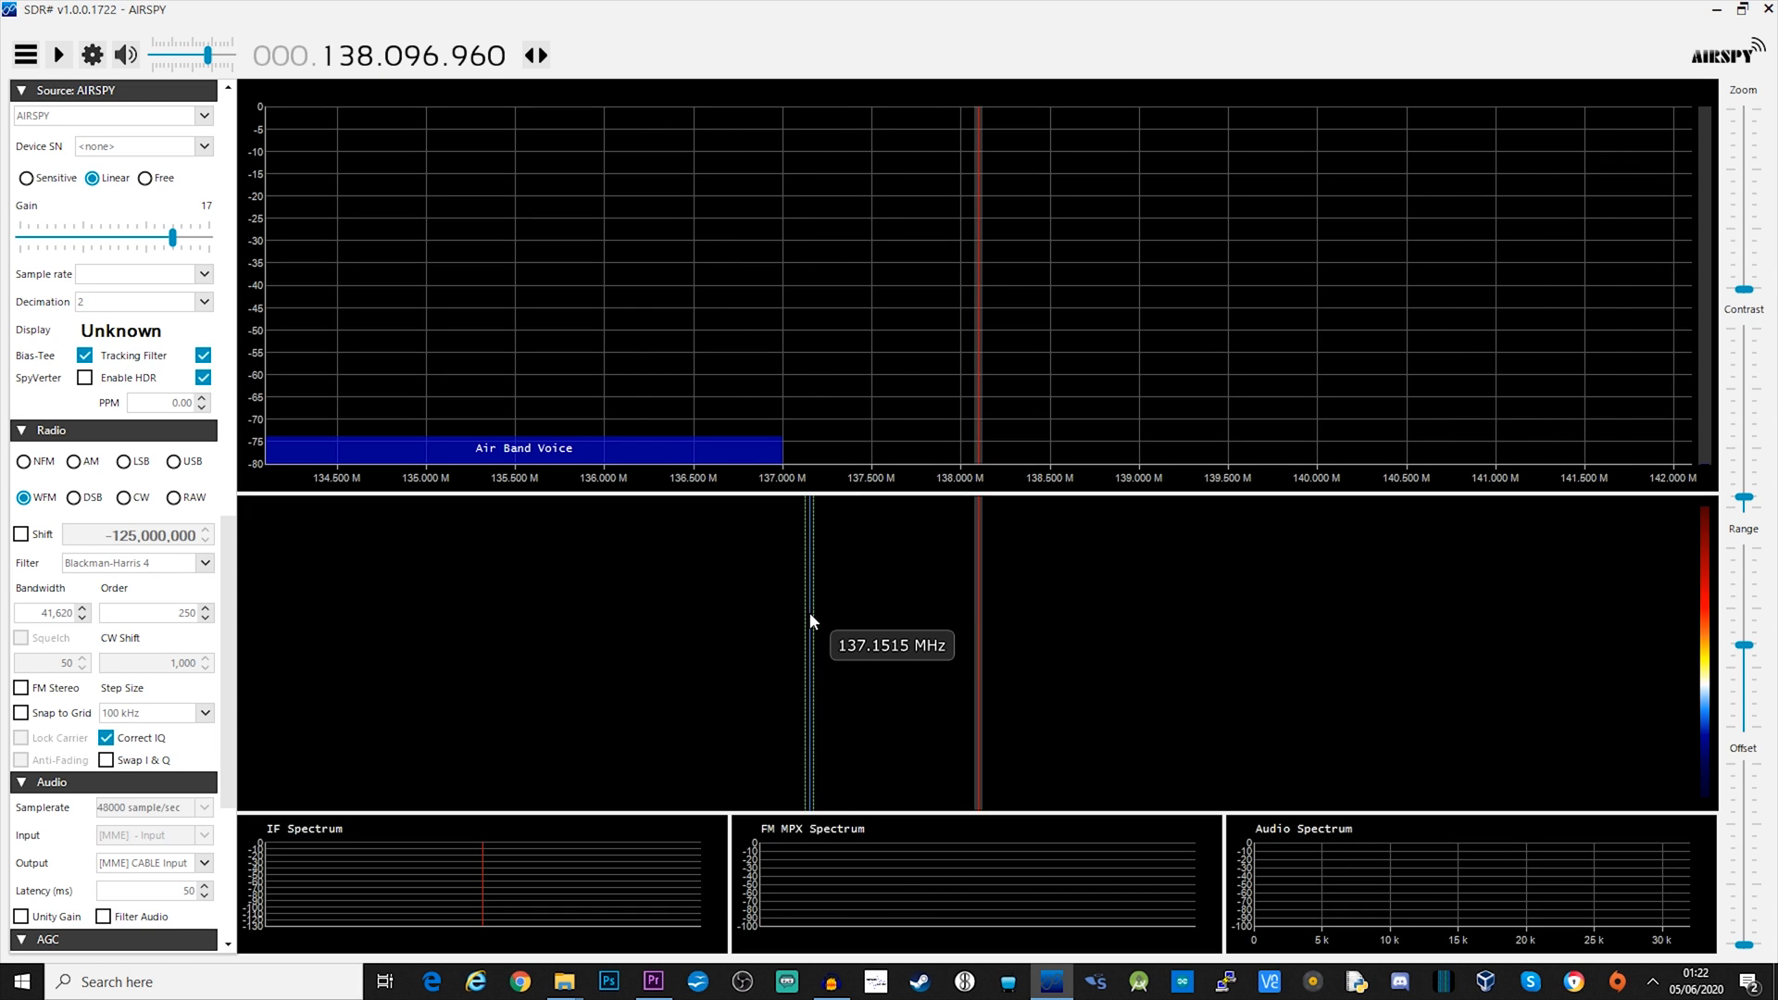
# Step: Set the SDR# source to RTL-SDR (USB) and start receiving FM around 105.5 MHz
pyautogui.click(204, 114)
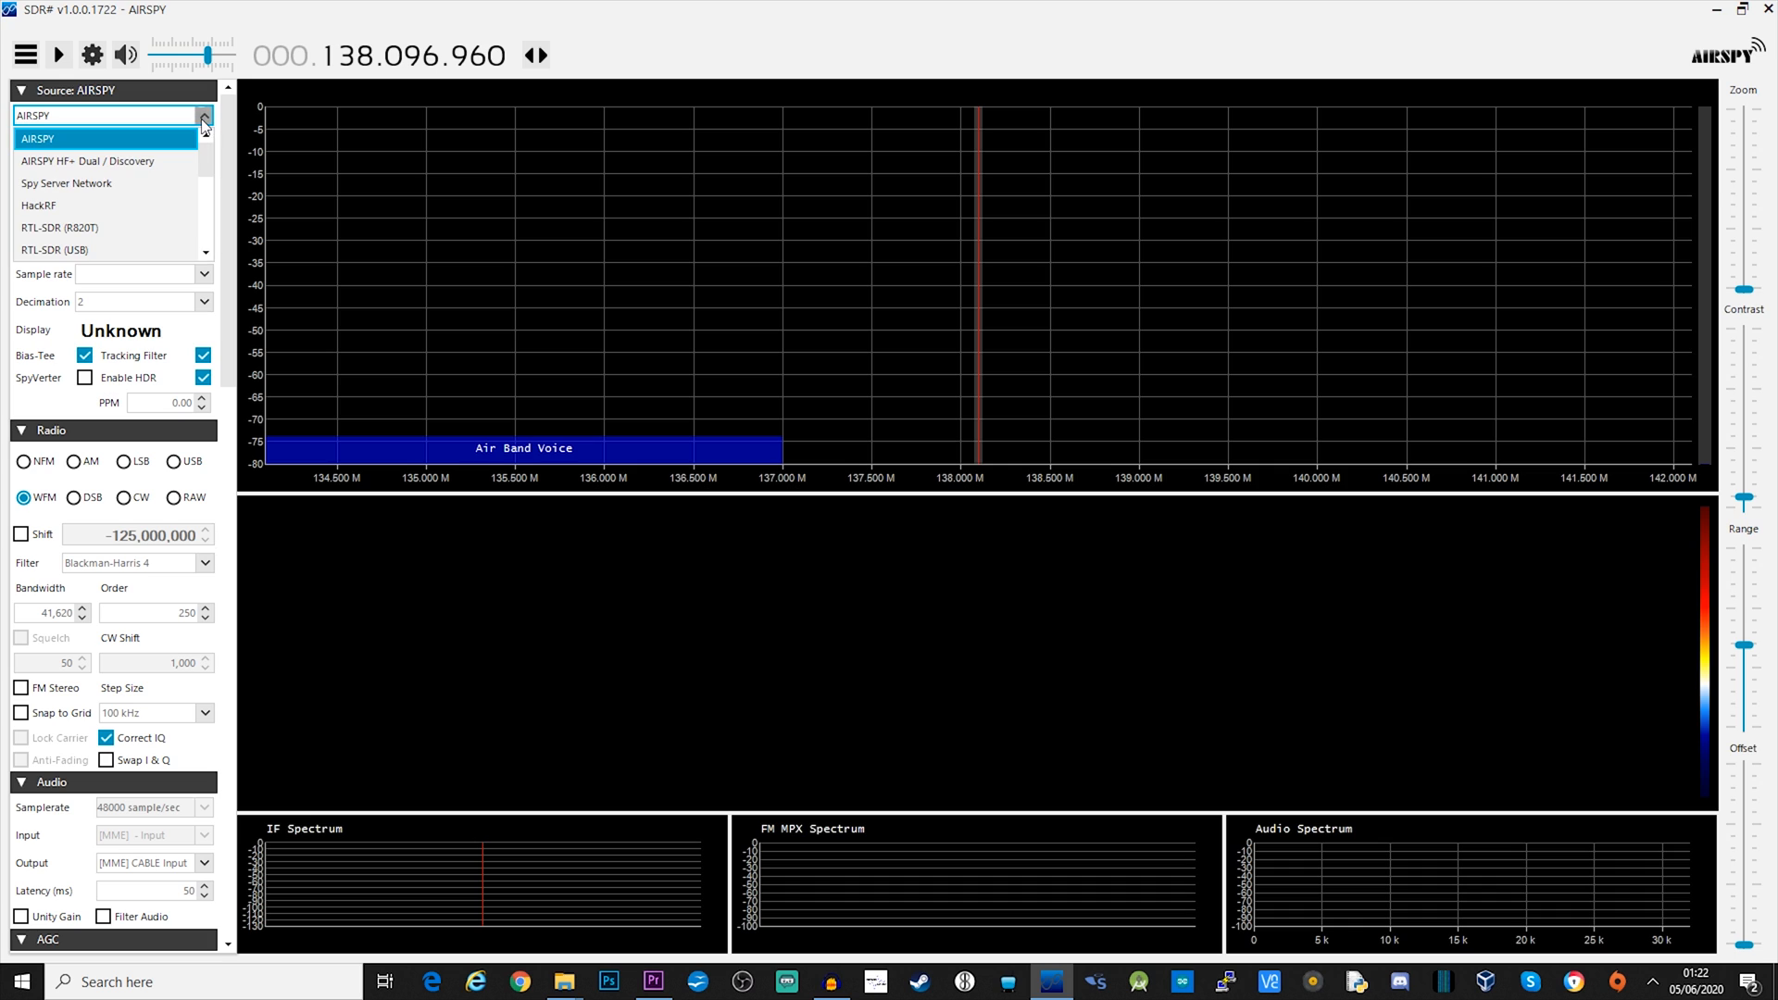
pyautogui.moveTo(142, 250)
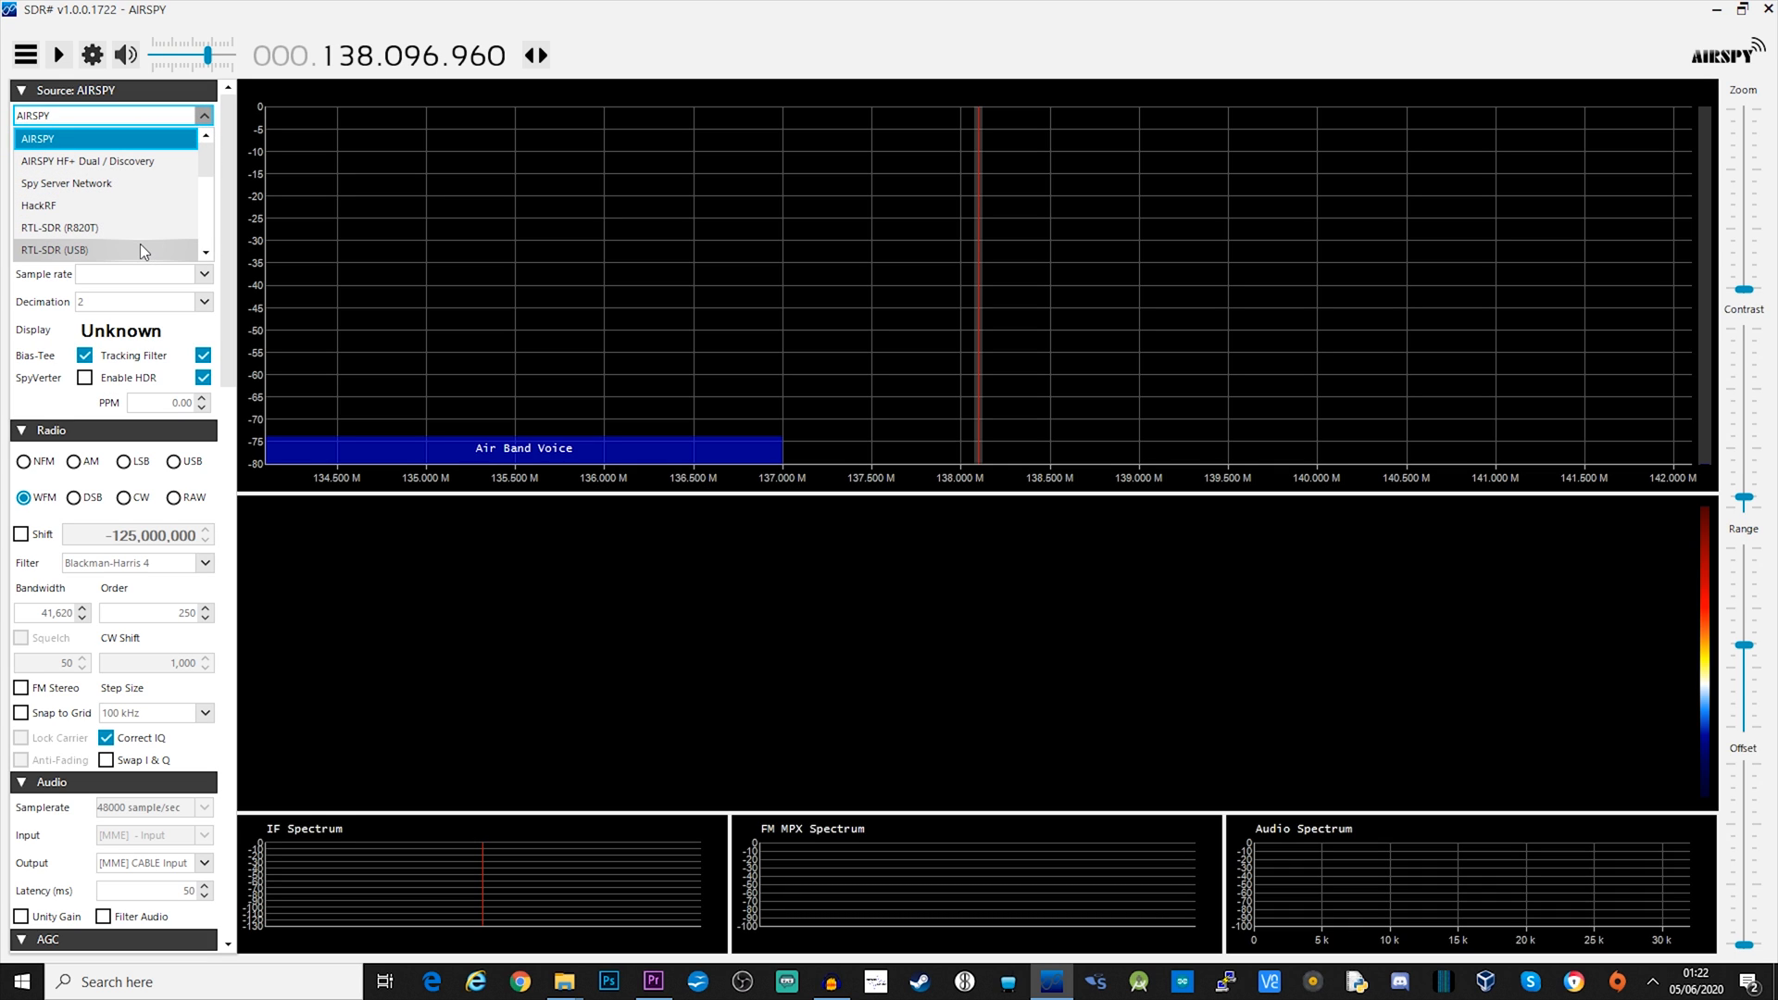
pyautogui.click(54, 249)
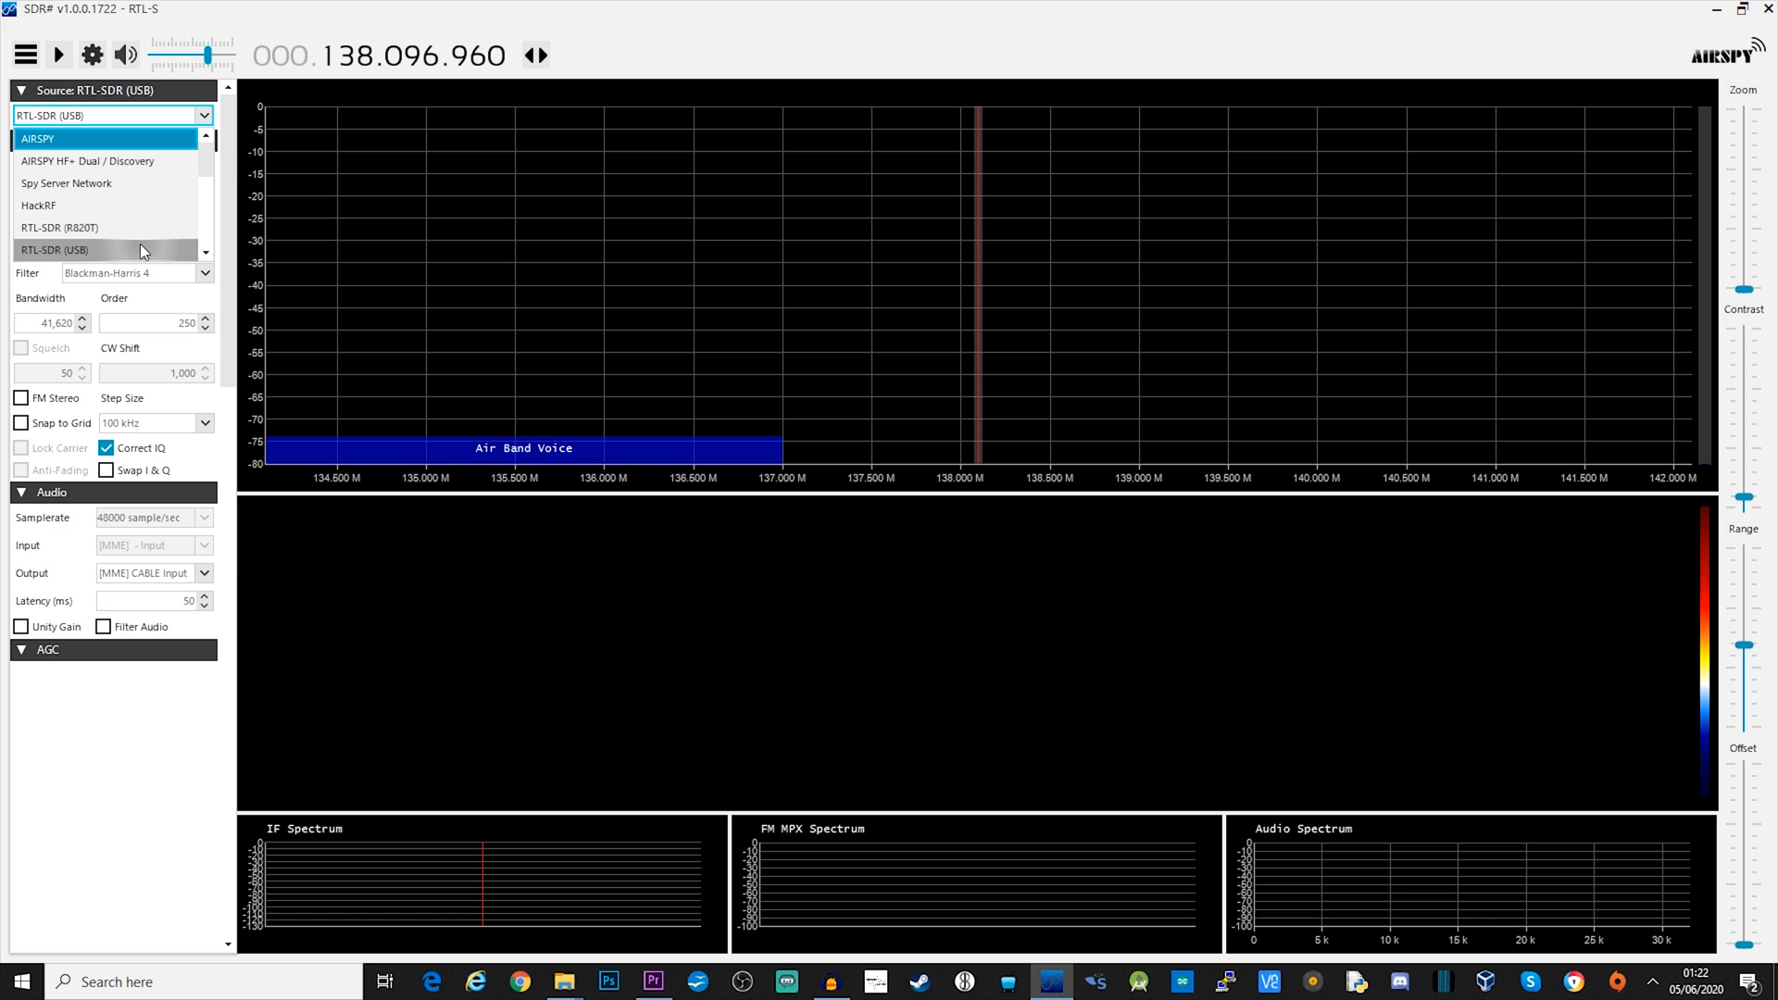
pyautogui.click(55, 249)
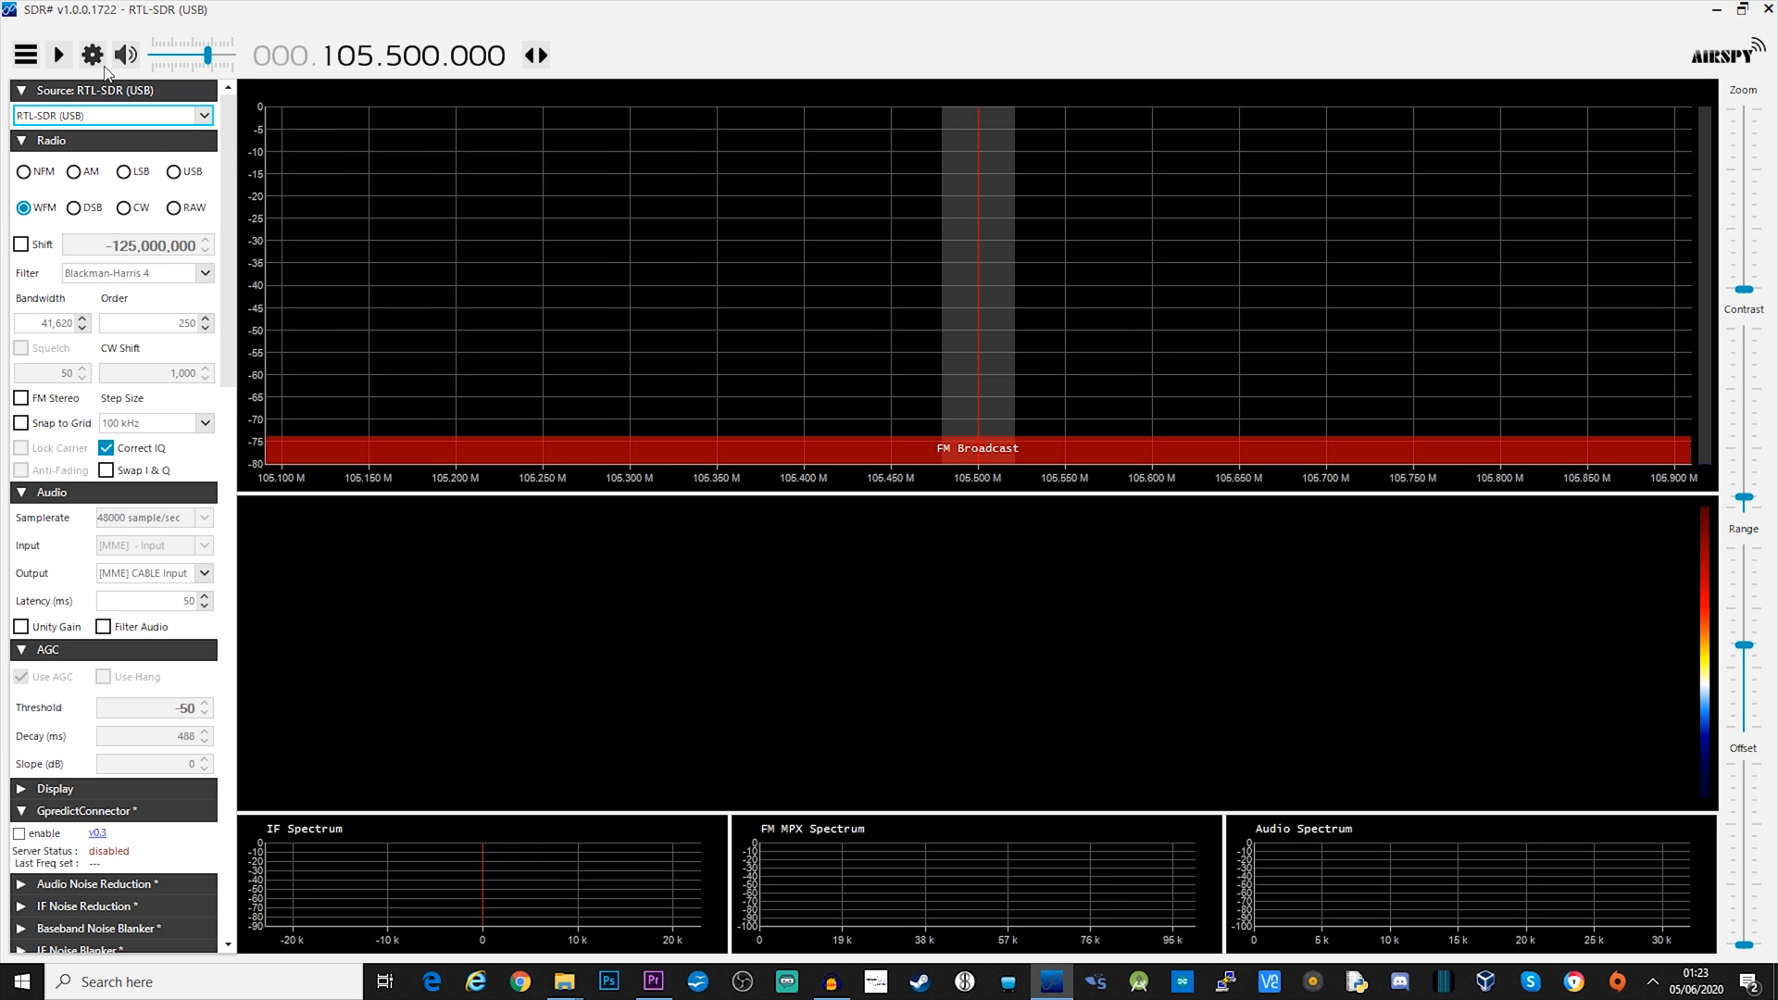
pyautogui.click(57, 55)
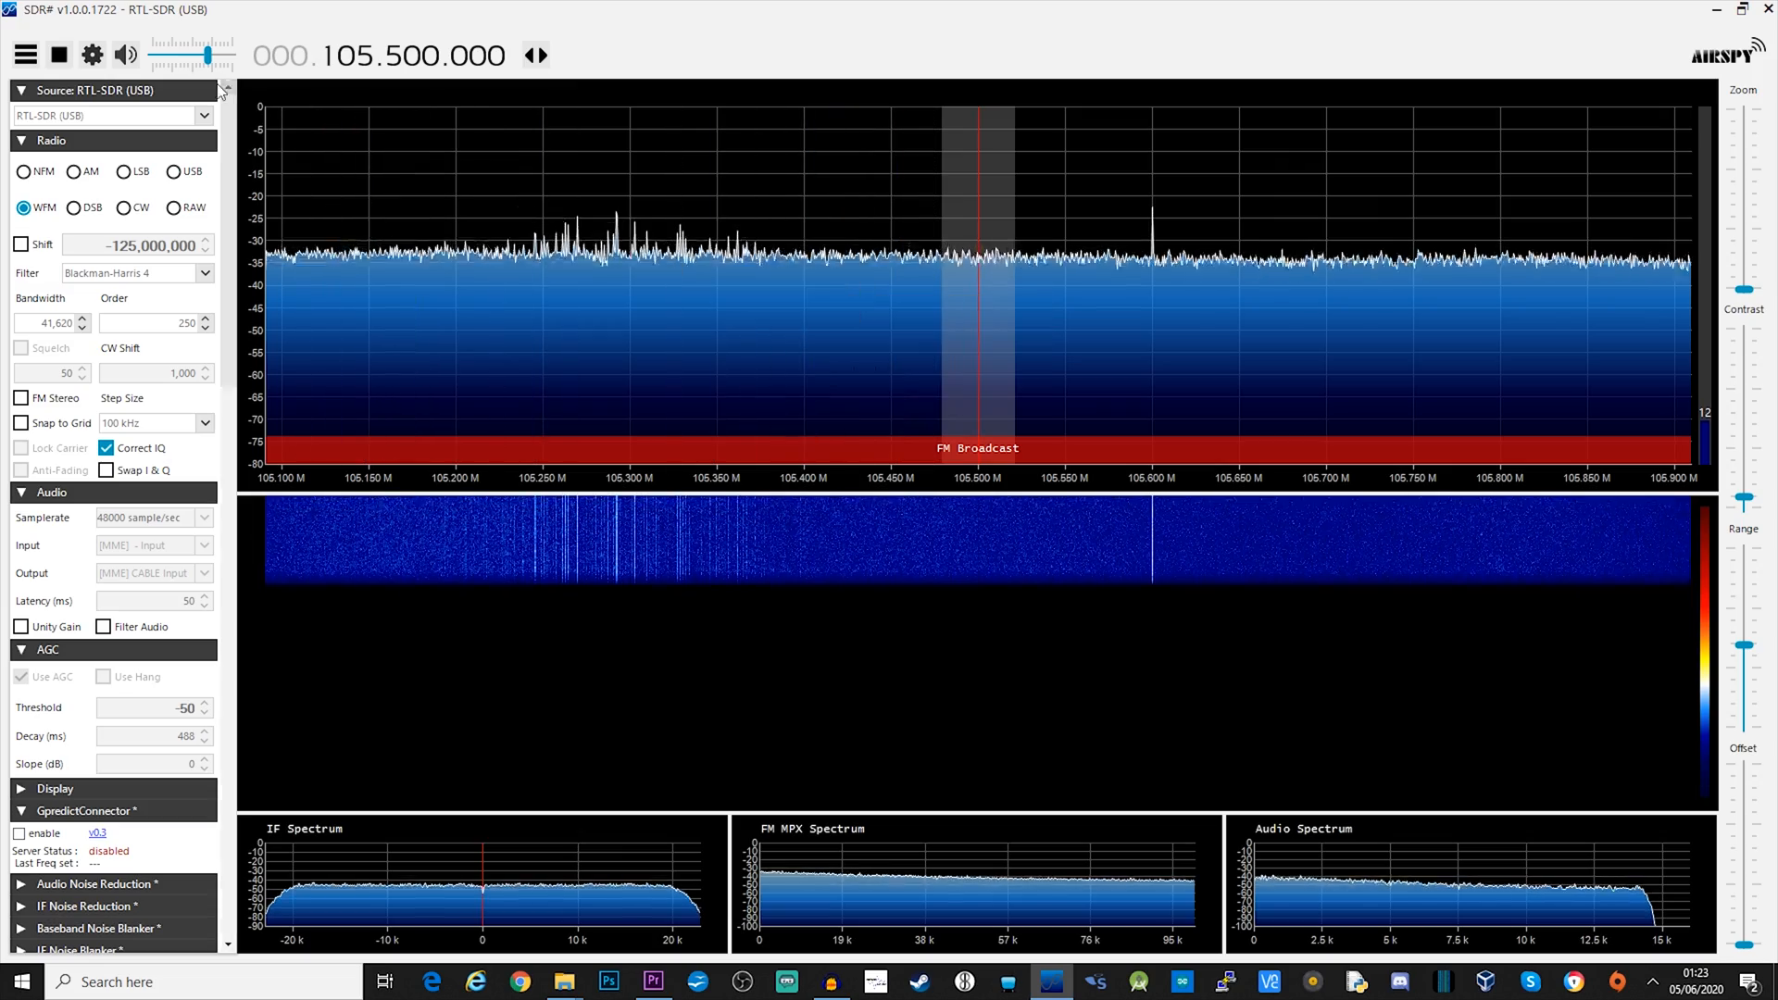
# Step: Mute SDR# audio and enable the GpredictConnector plugin listening on port 4532
pyautogui.click(126, 55)
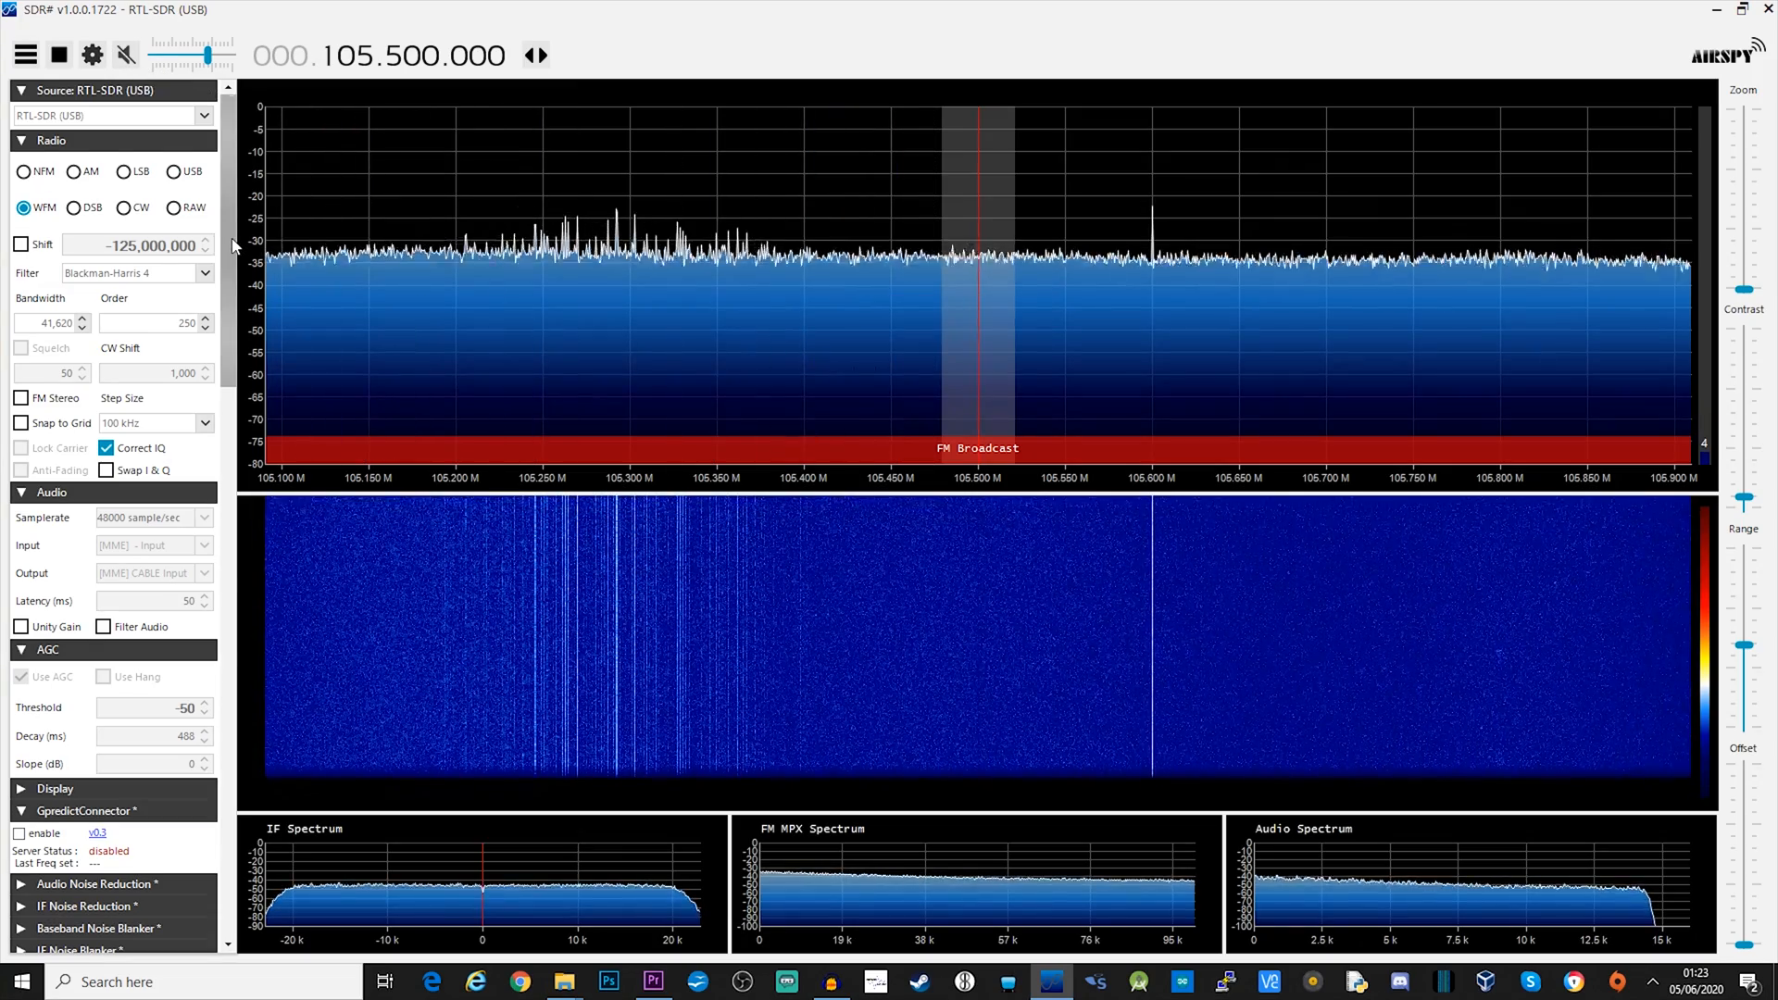
pyautogui.scroll(-3)
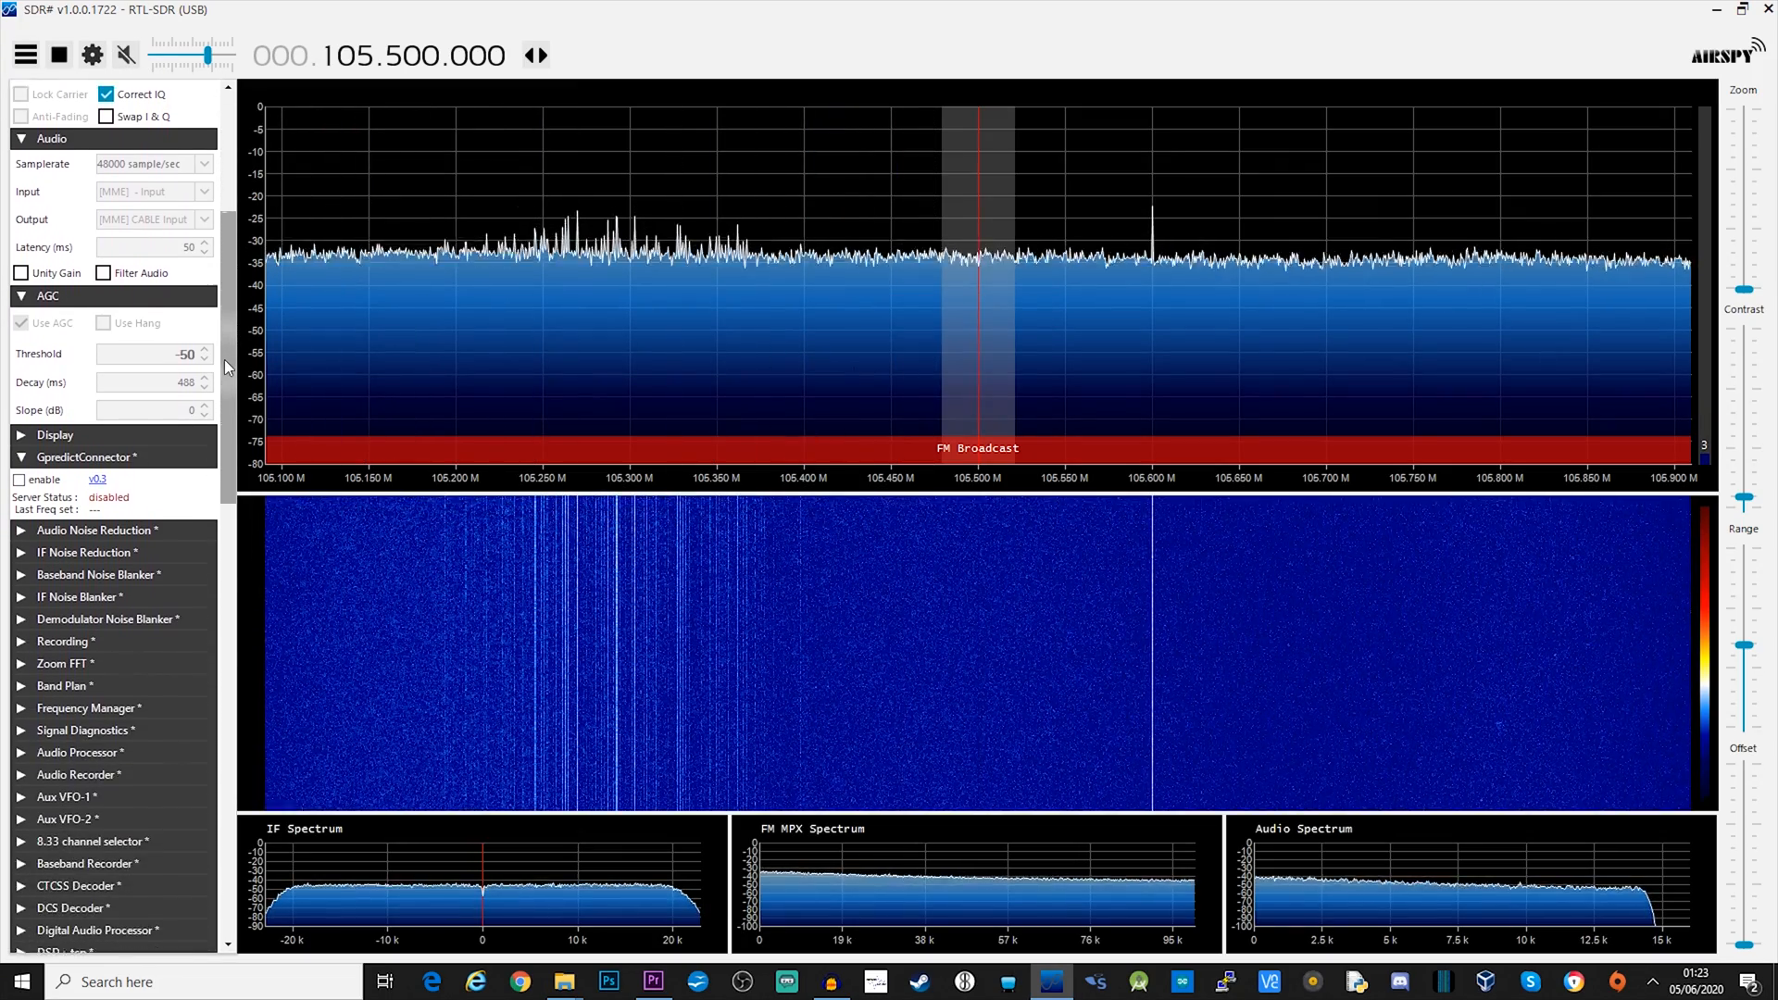
pyautogui.scroll(-3)
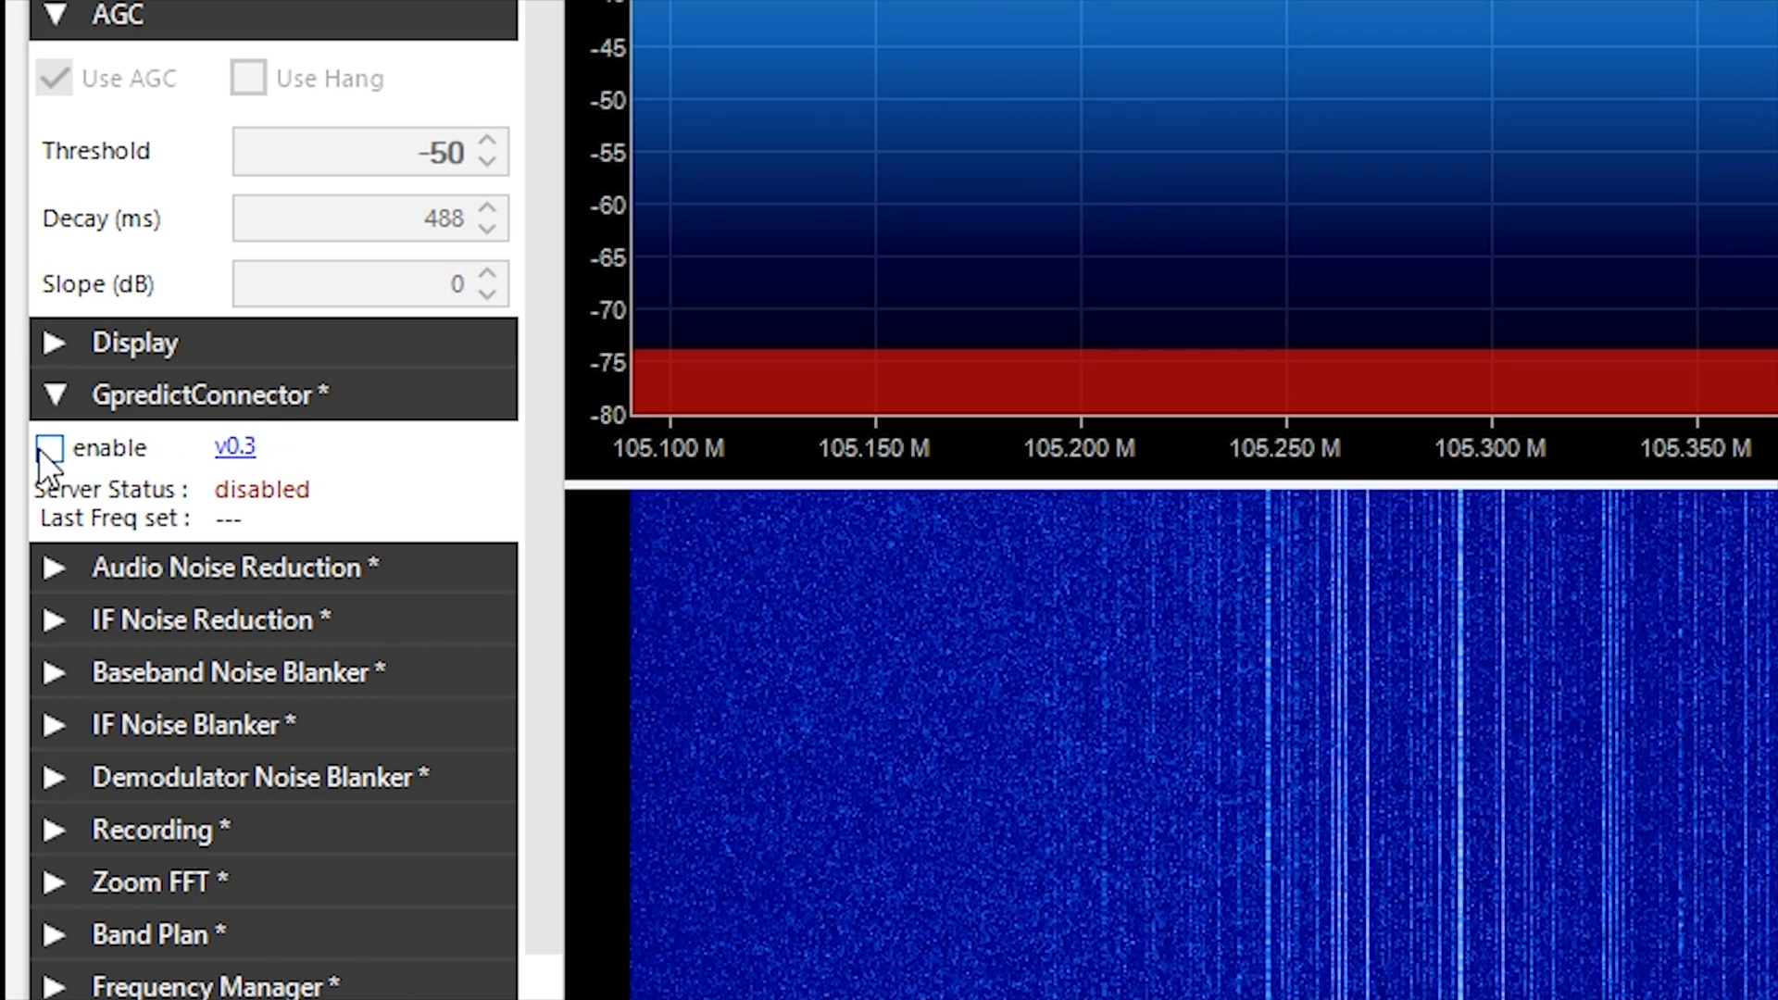
pyautogui.click(50, 448)
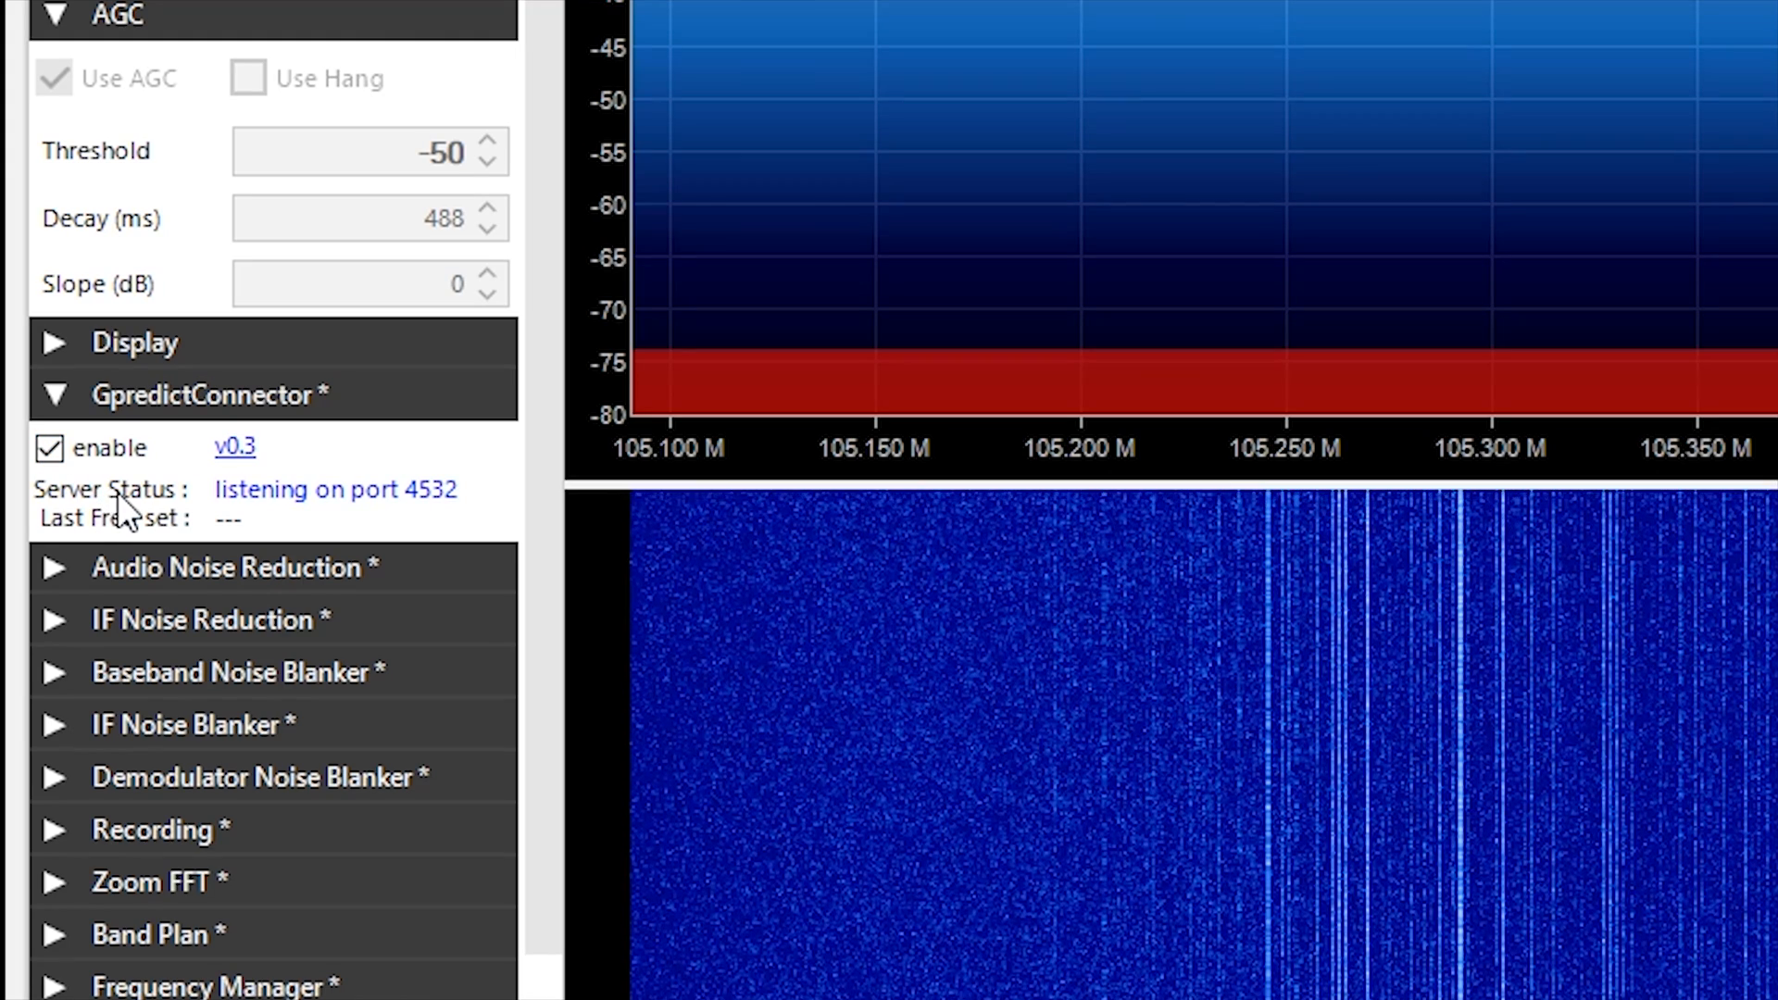
pyautogui.moveTo(434, 522)
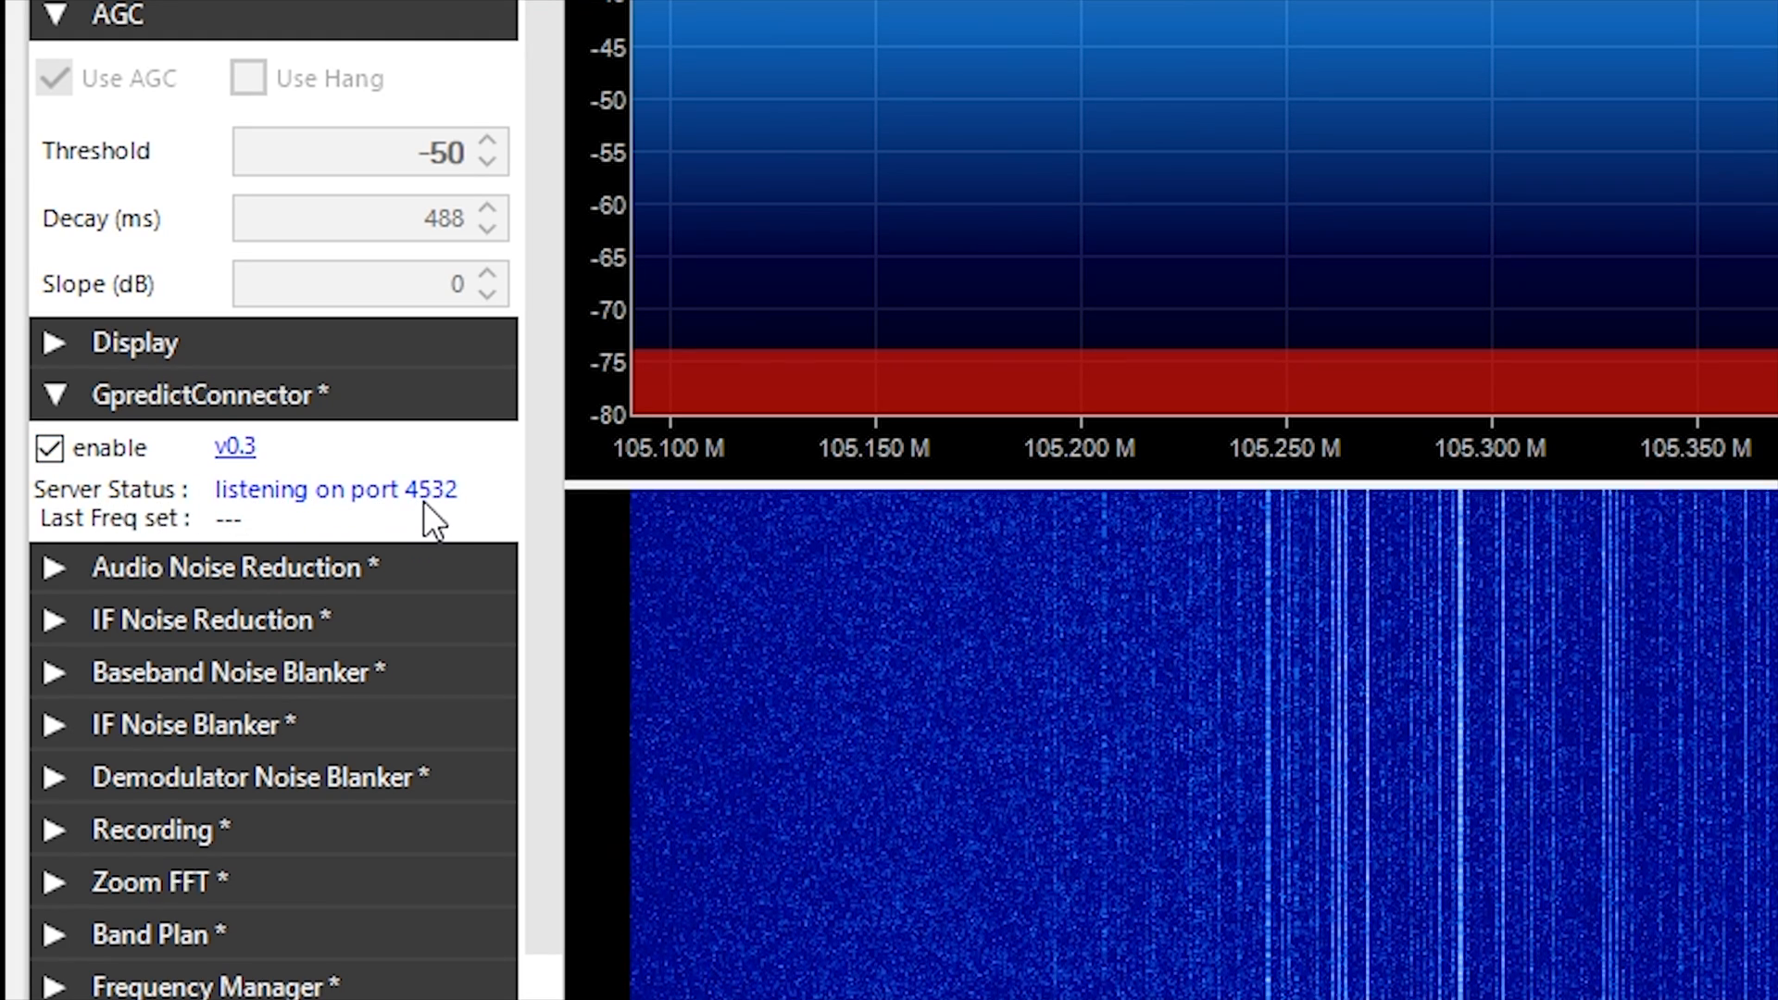
pyautogui.moveTo(527, 502)
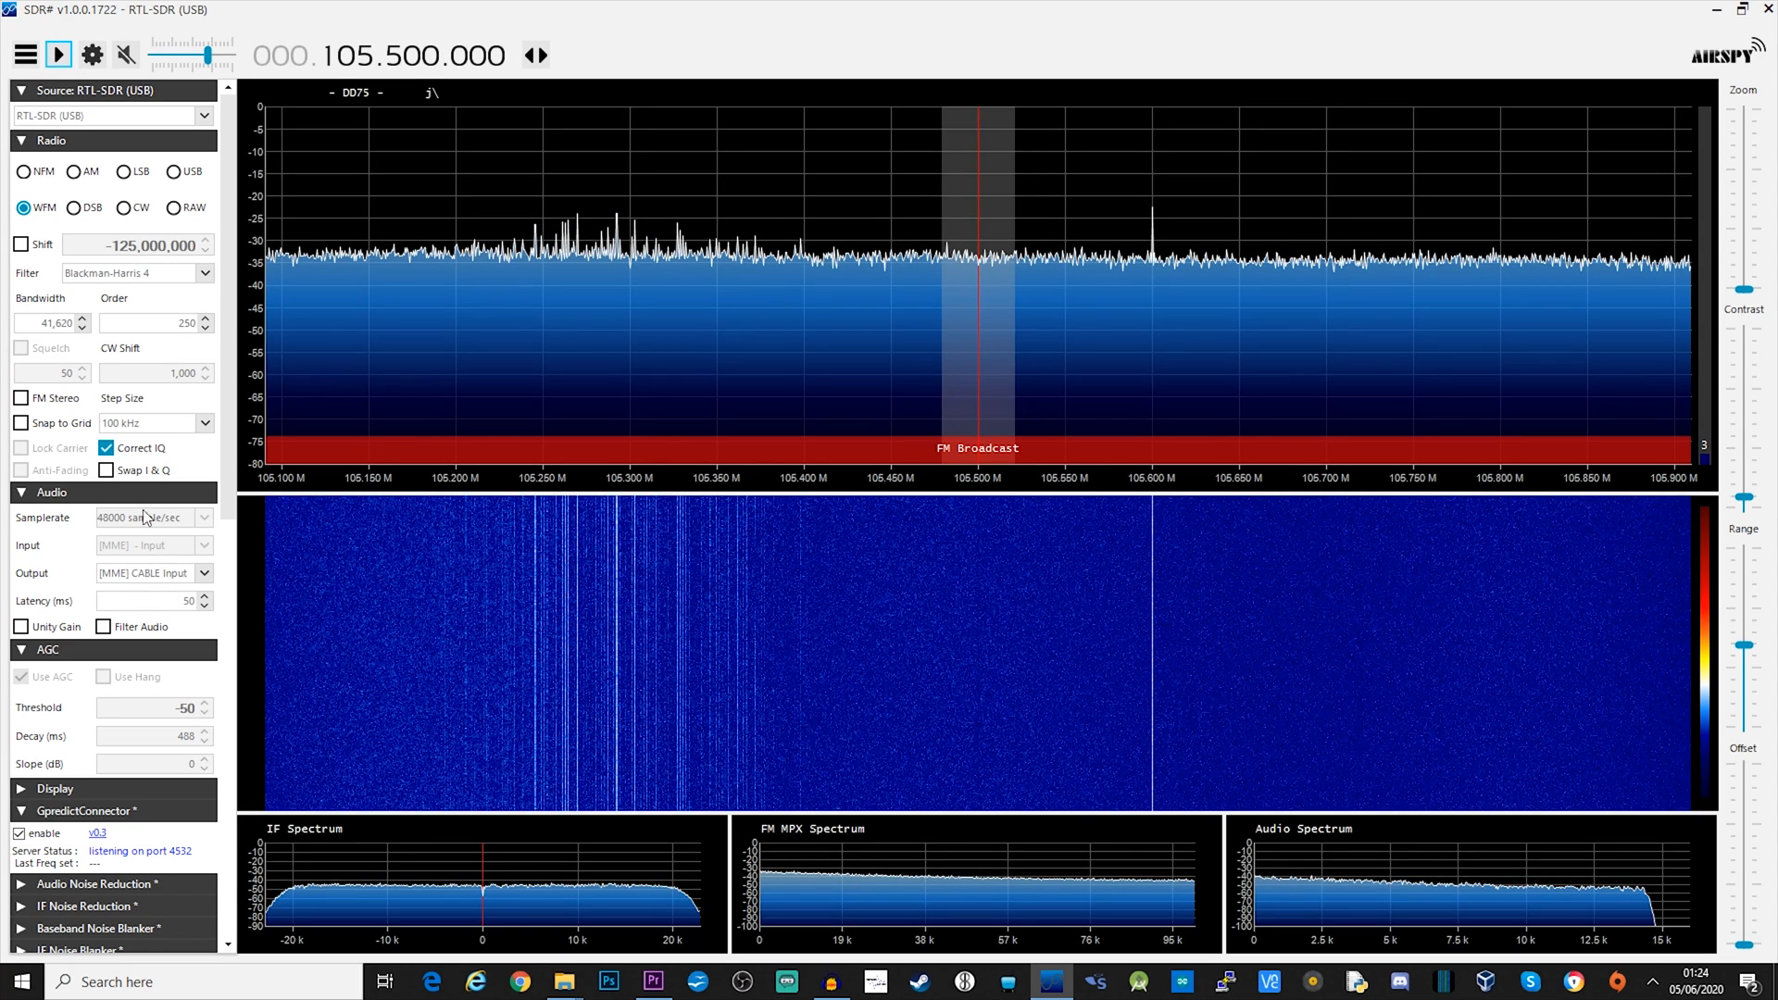
pyautogui.moveTo(72, 511)
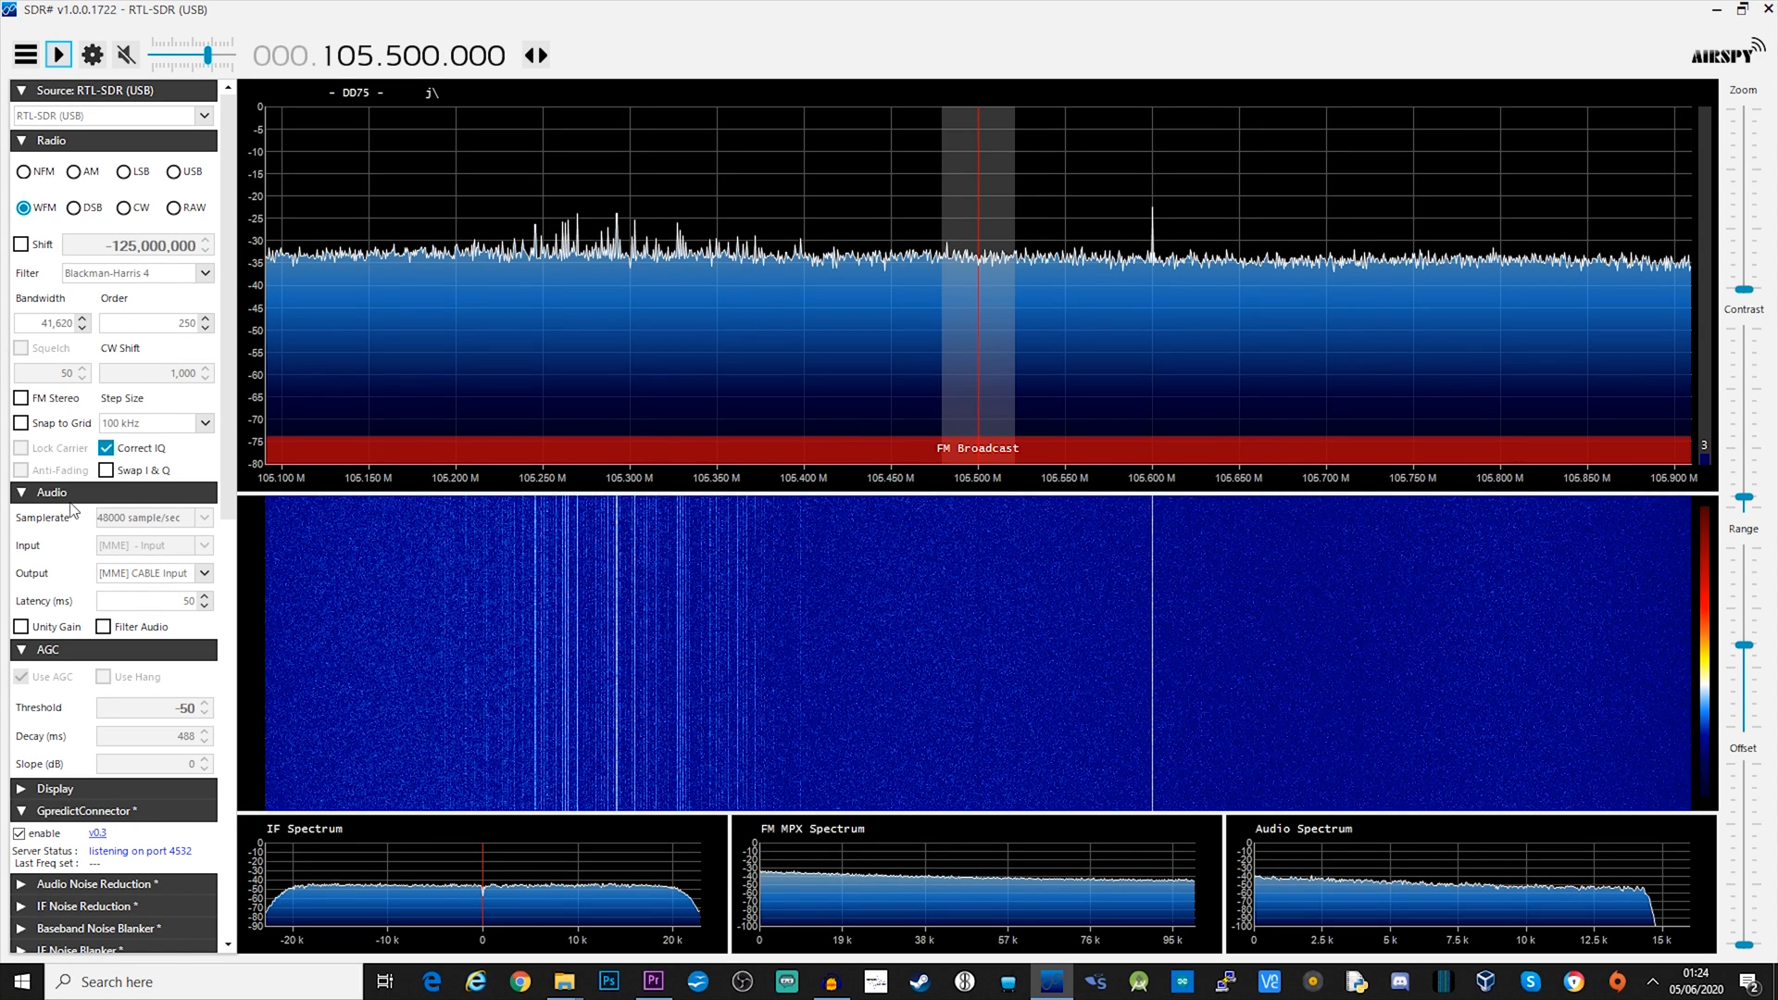
# Step: Route audio to a Windows DirectSound device and narrow the bandwidth to 40,550
pyautogui.click(205, 572)
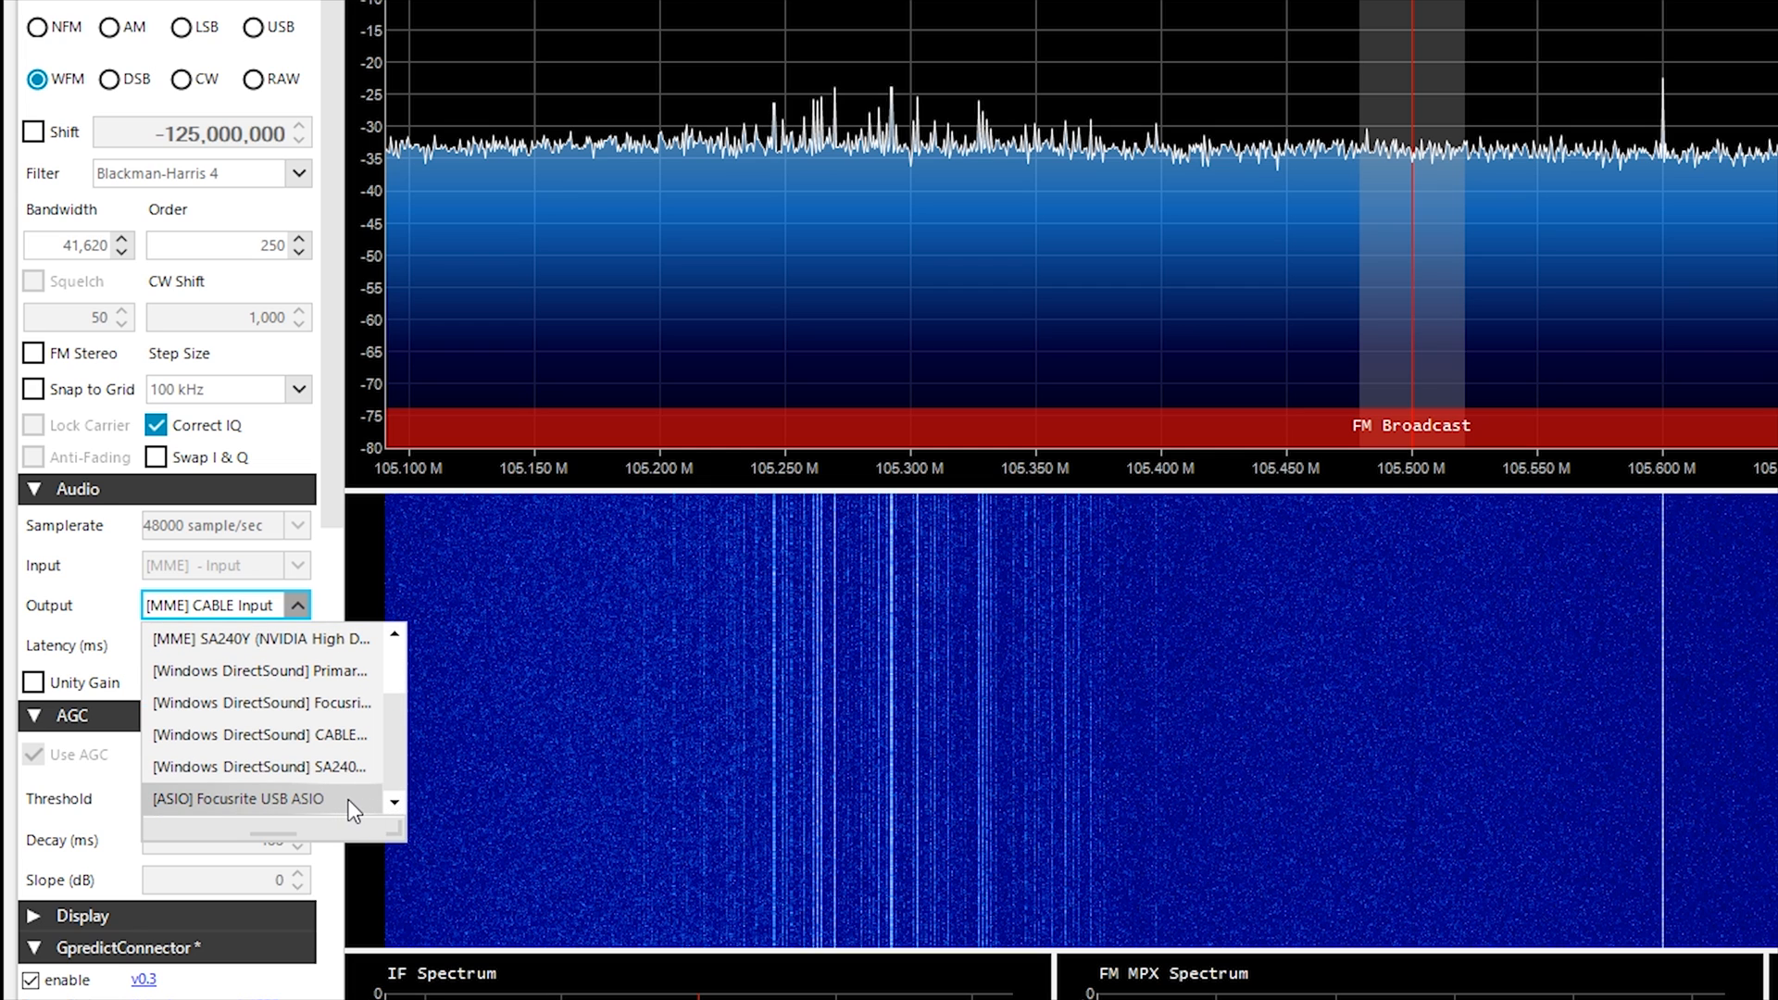
pyautogui.click(259, 670)
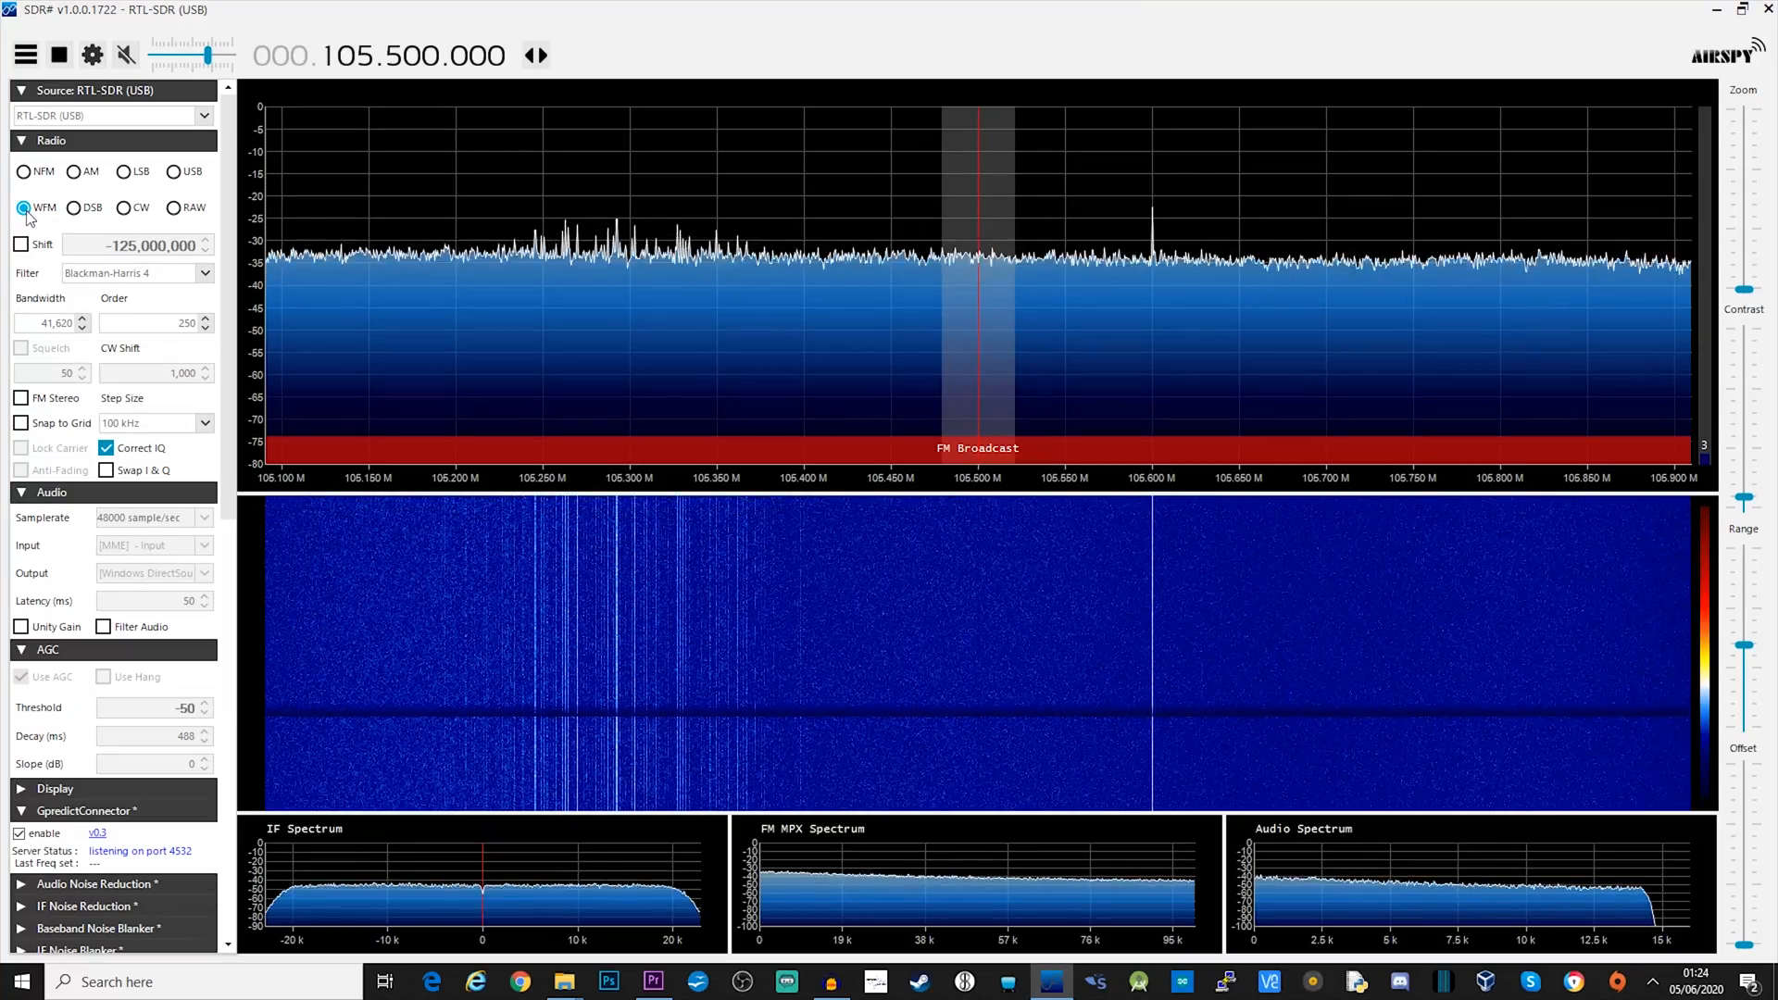
pyautogui.moveTo(1020, 211)
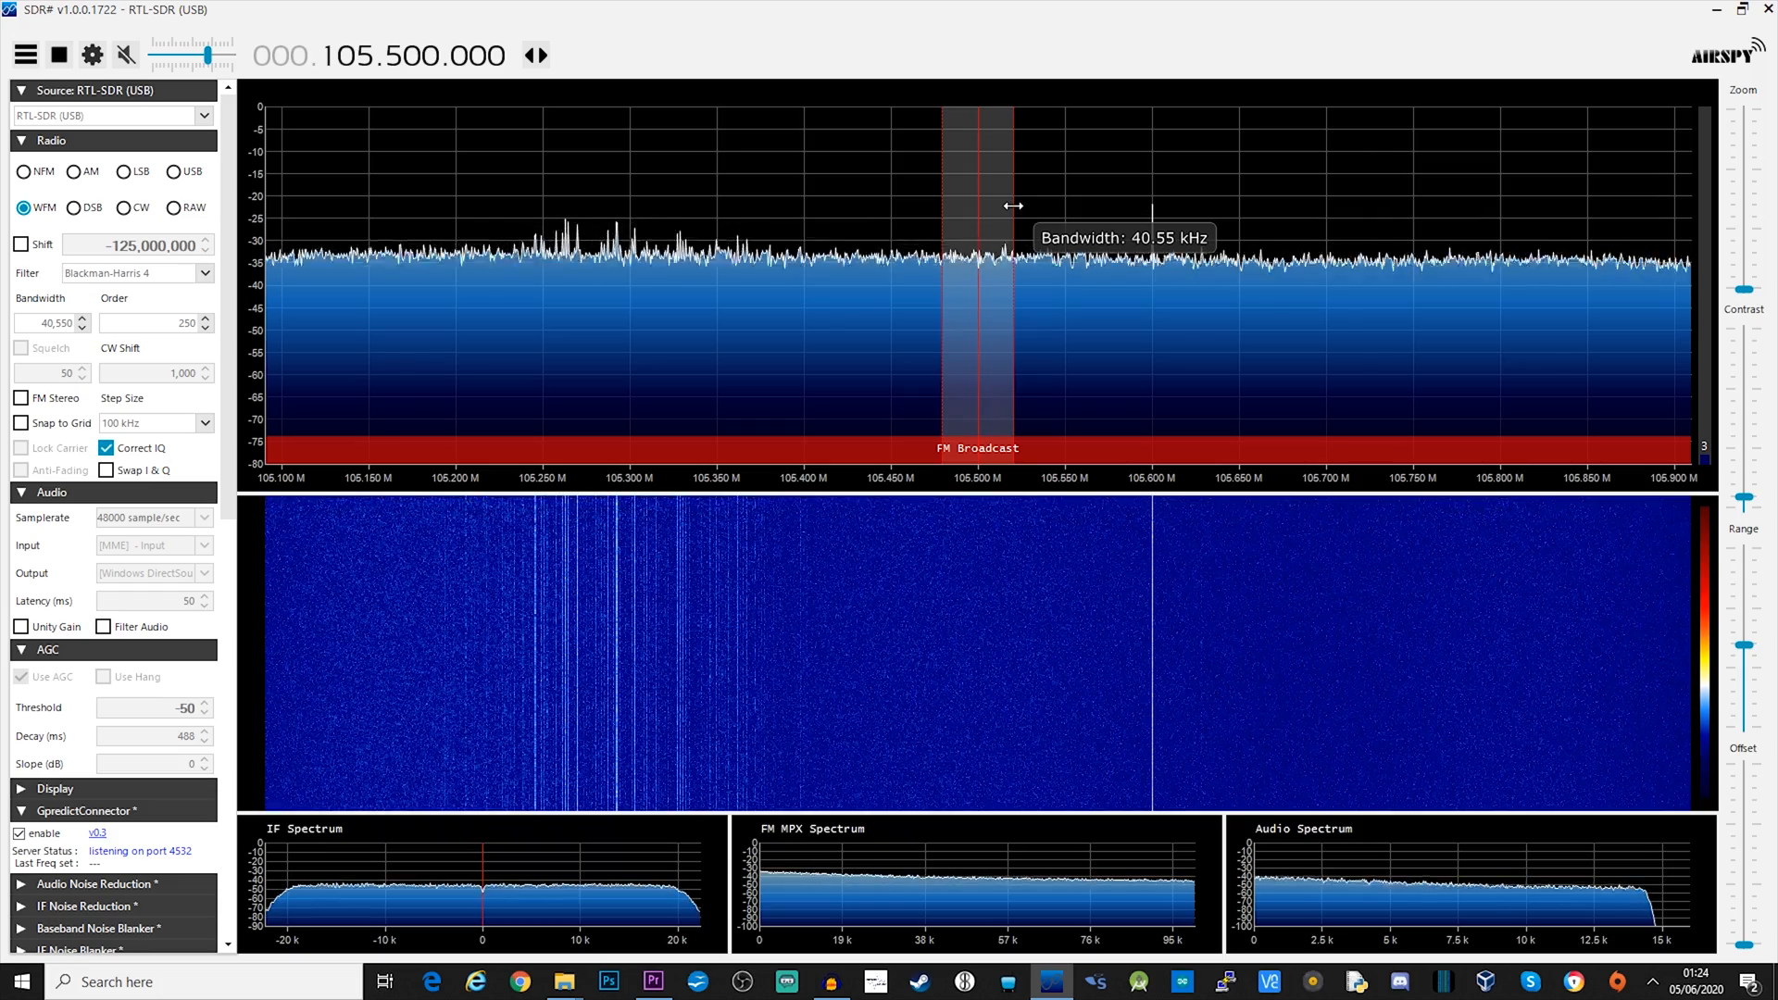
pyautogui.click(125, 55)
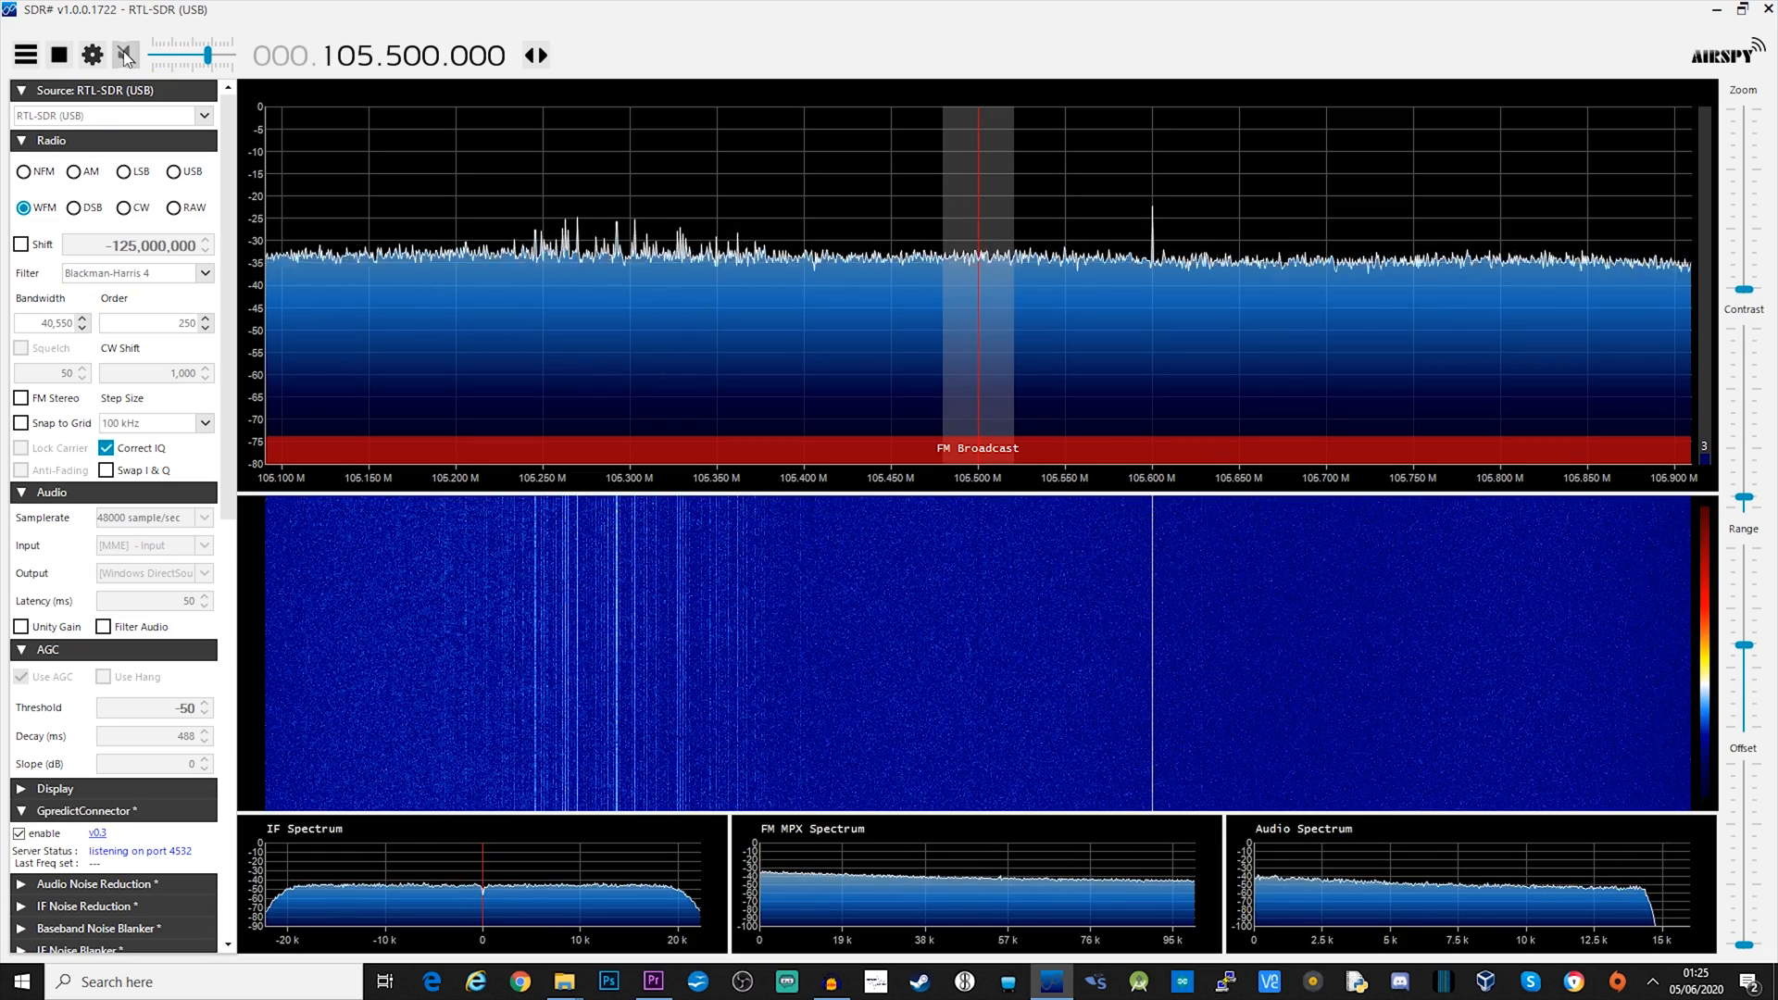
pyautogui.click(1740, 11)
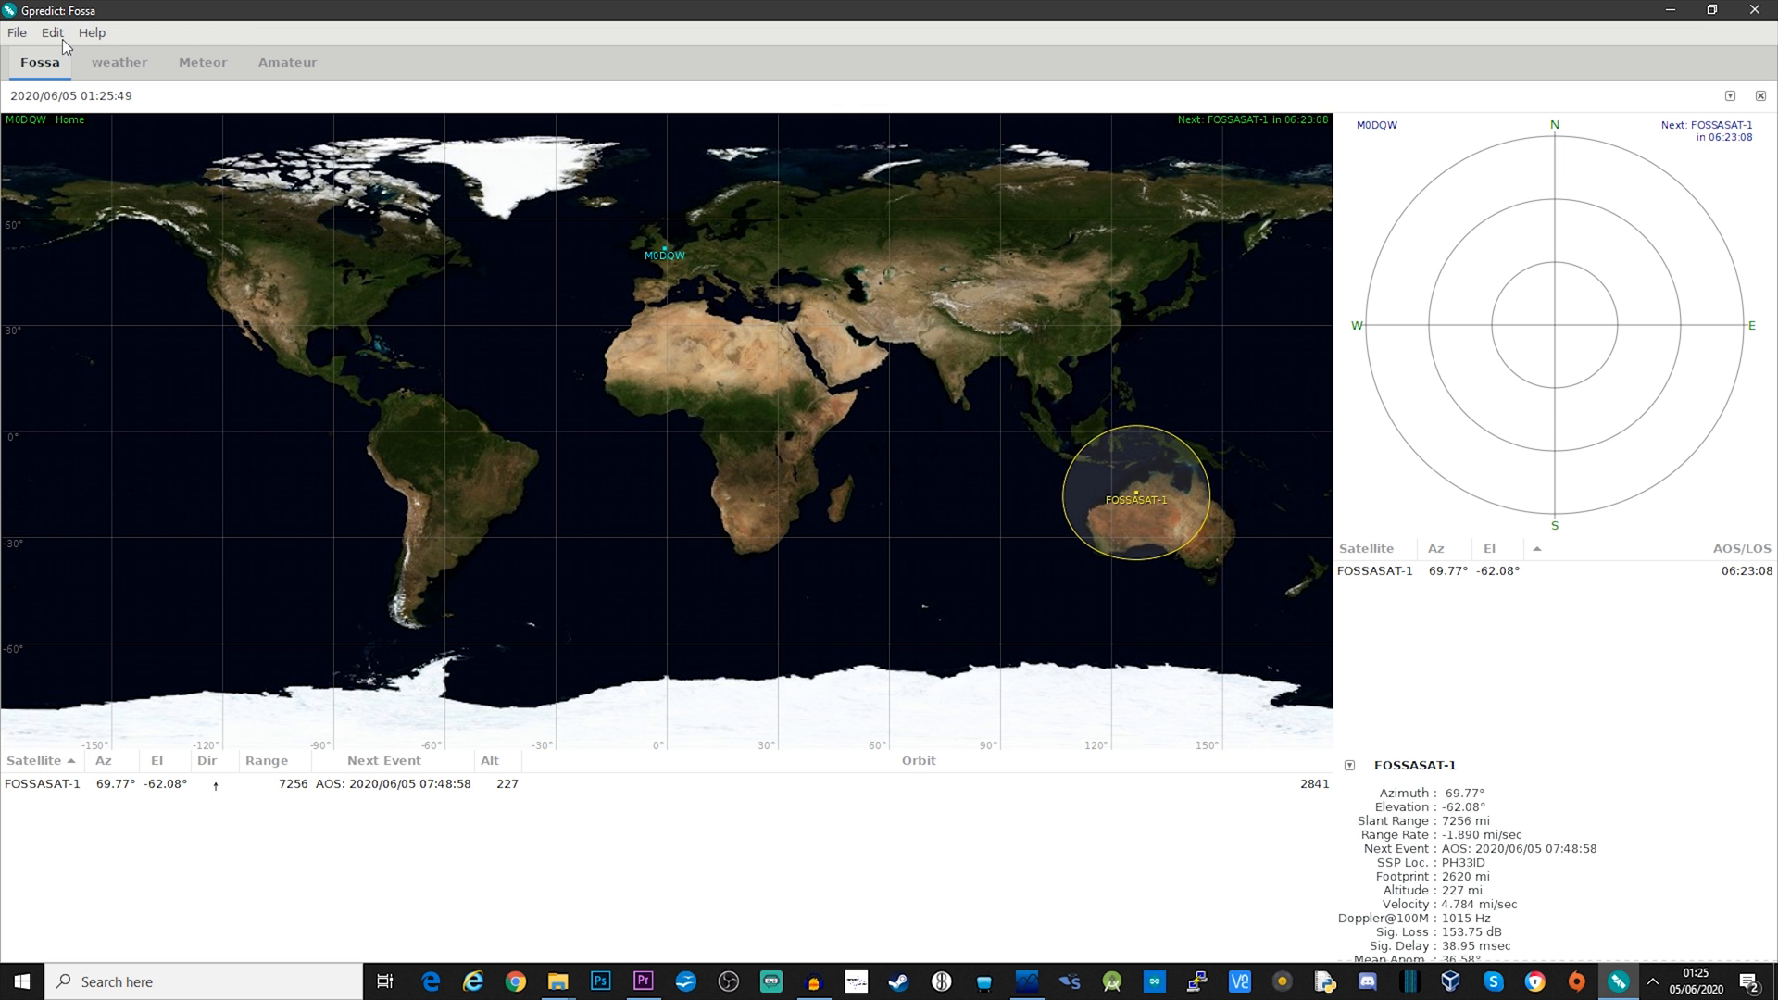
# Step: Open Gpredict Preferences to the Ground Stations tab showing station M0DQW
pyautogui.click(52, 31)
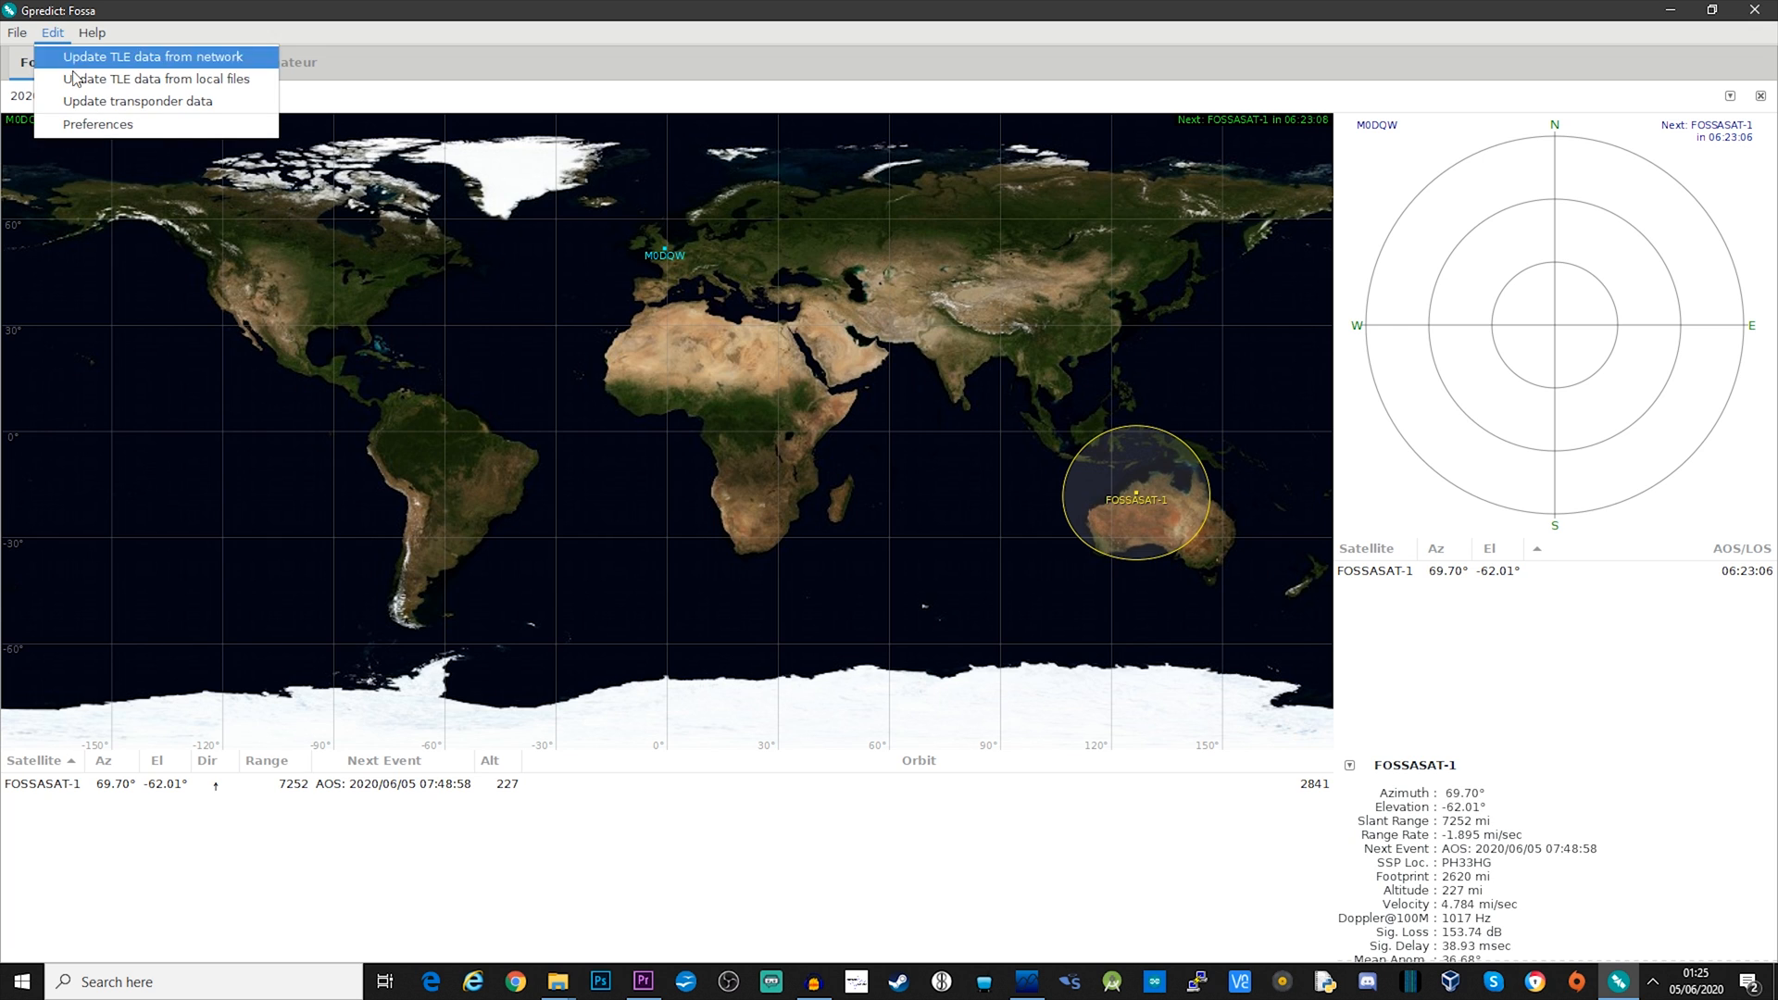
pyautogui.click(99, 125)
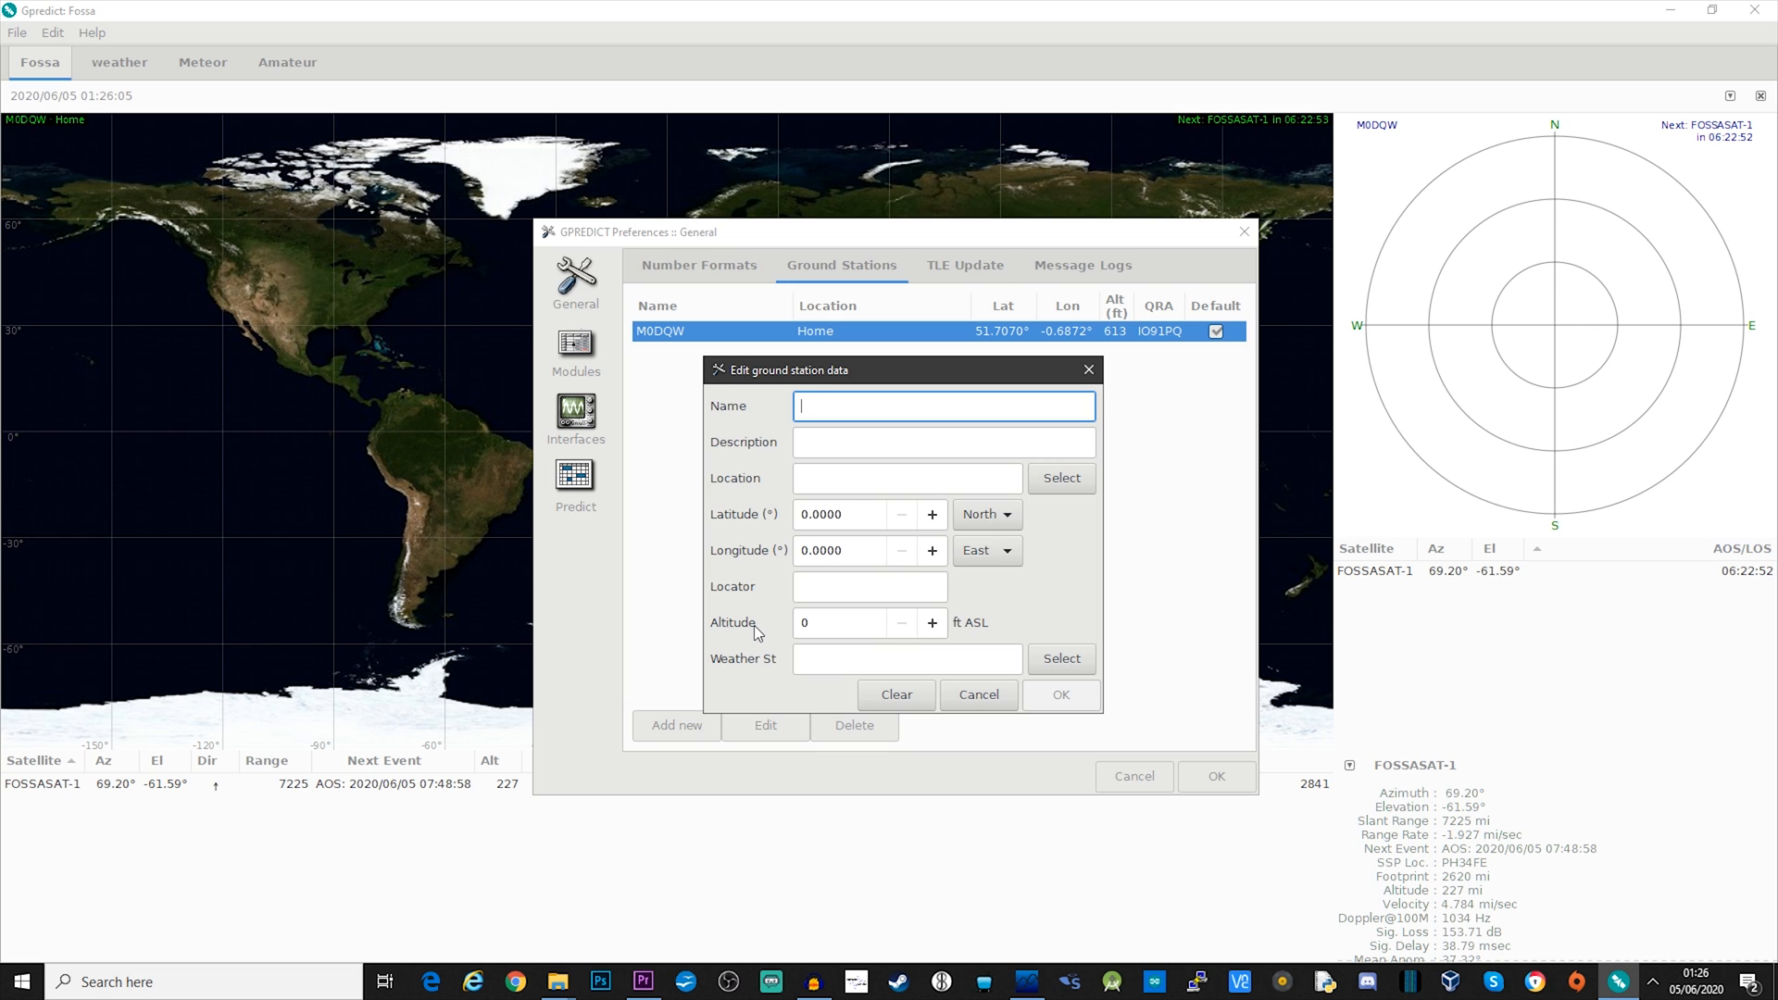
pyautogui.moveTo(829, 400)
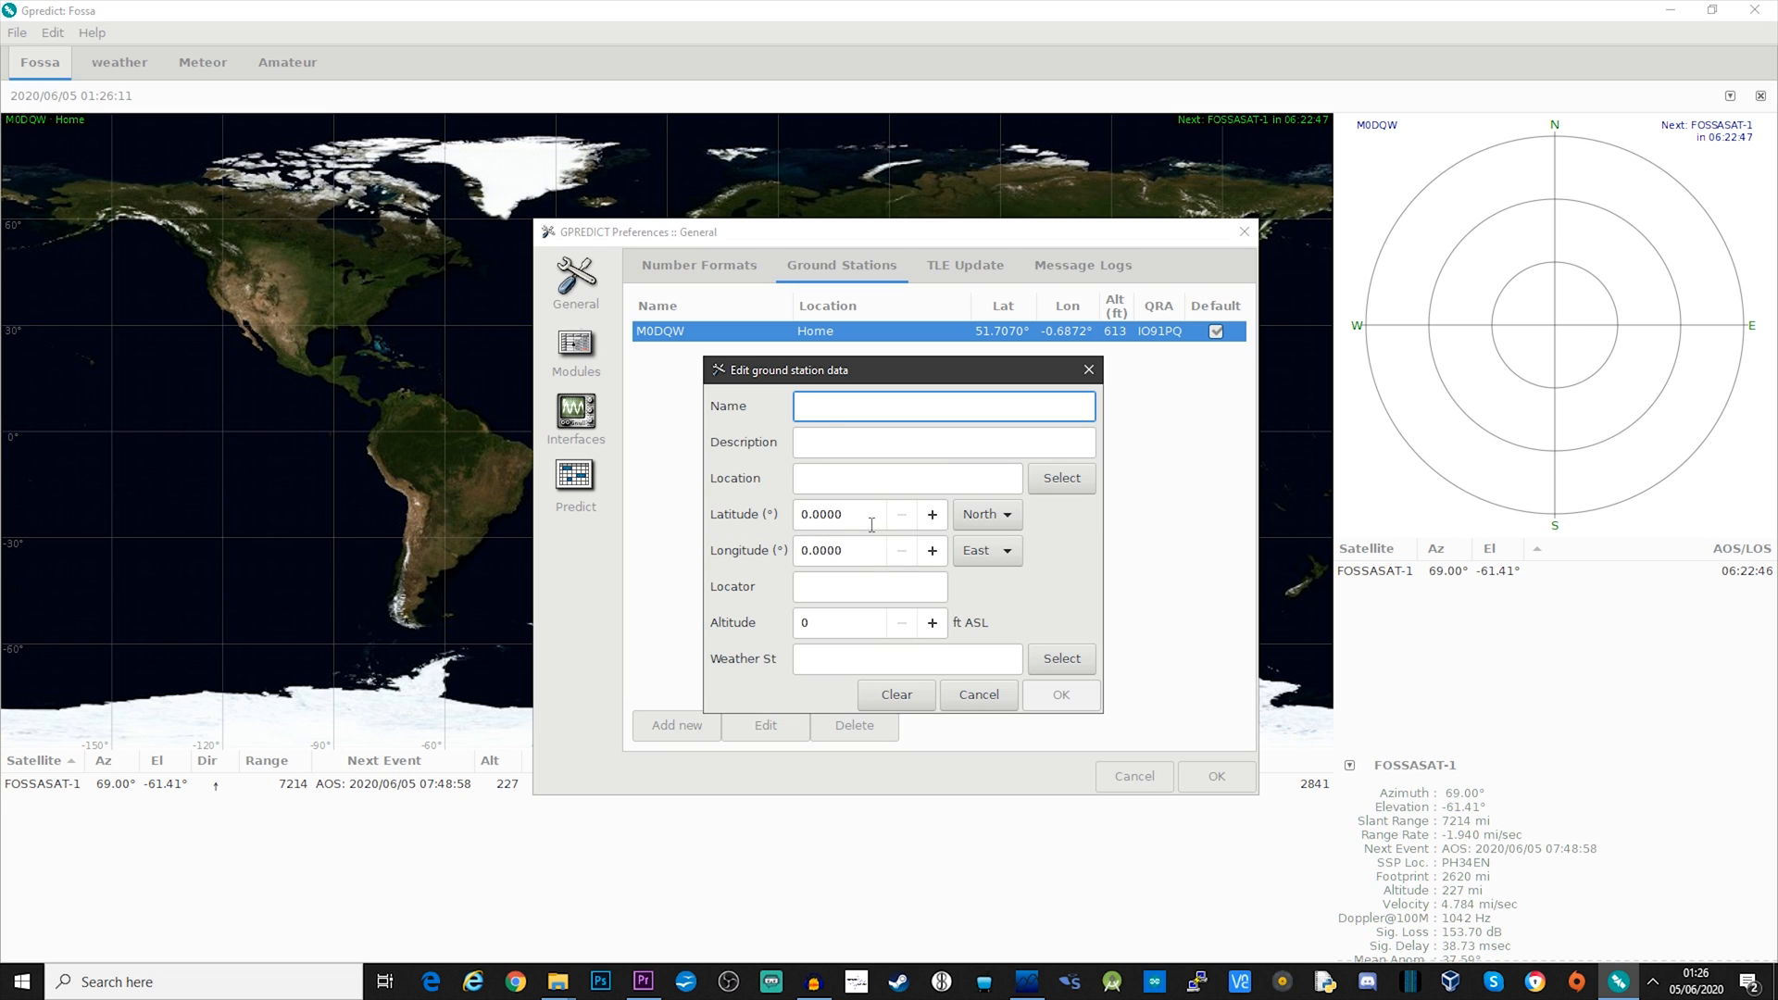
pyautogui.moveTo(857, 514)
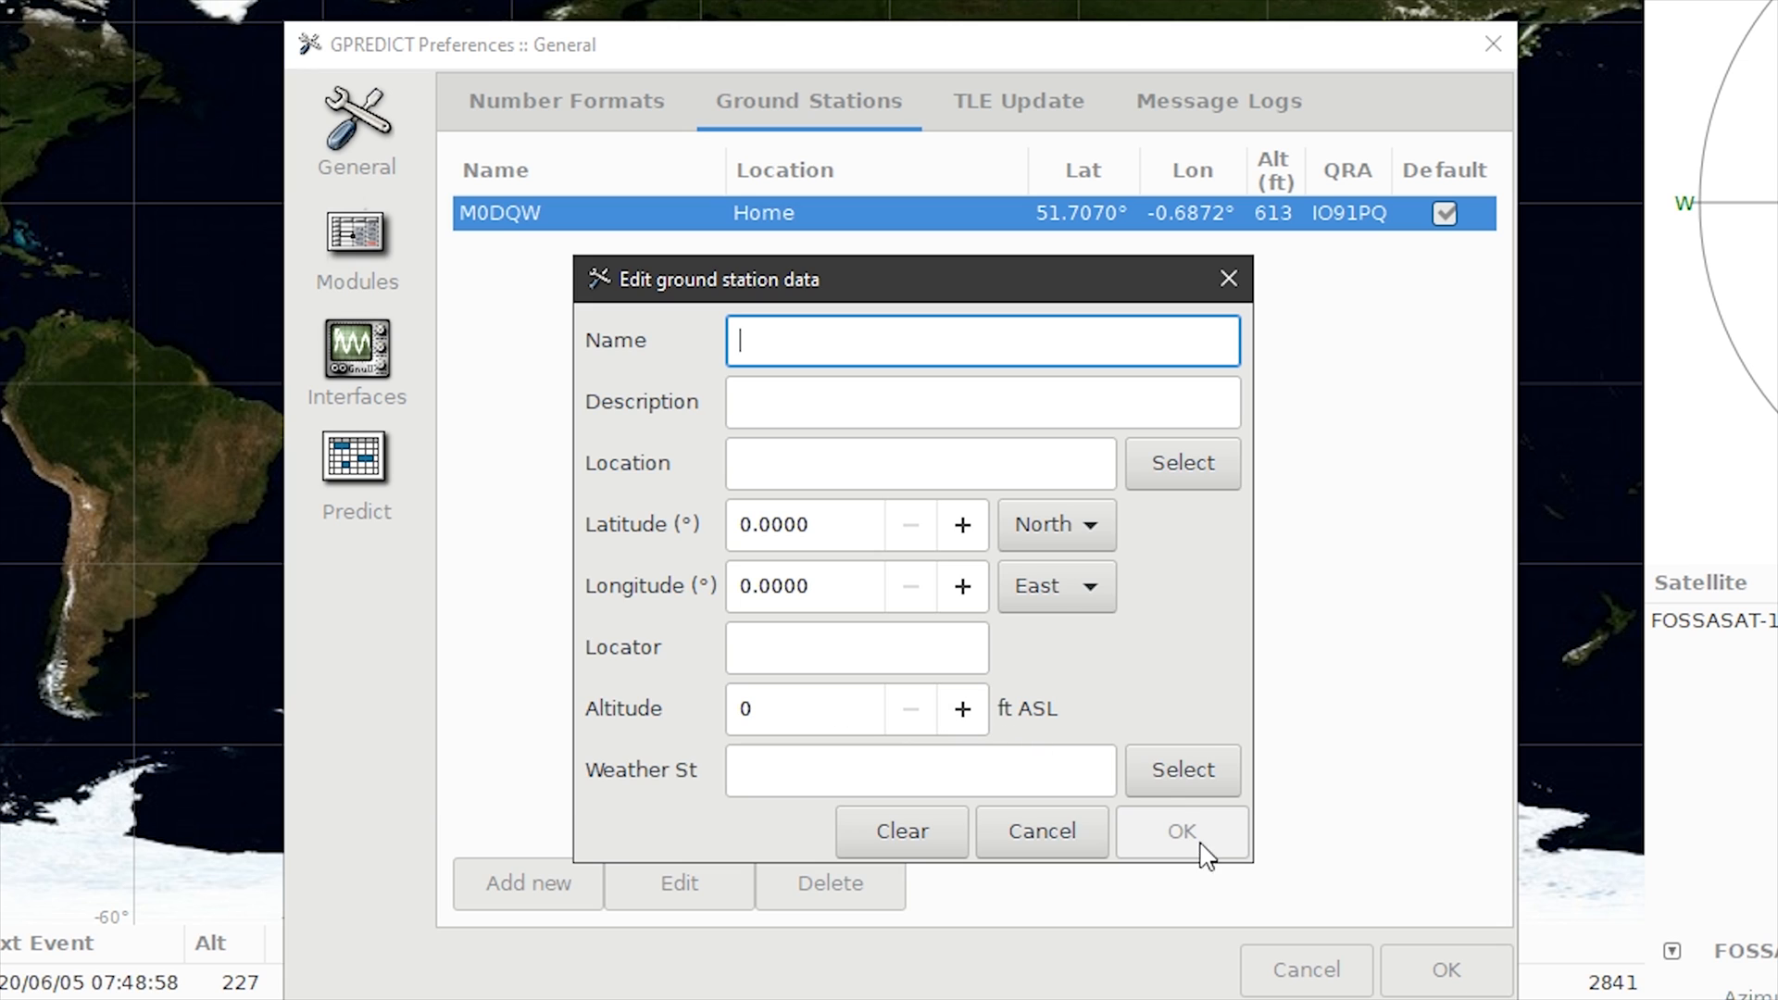
pyautogui.moveTo(1227, 280)
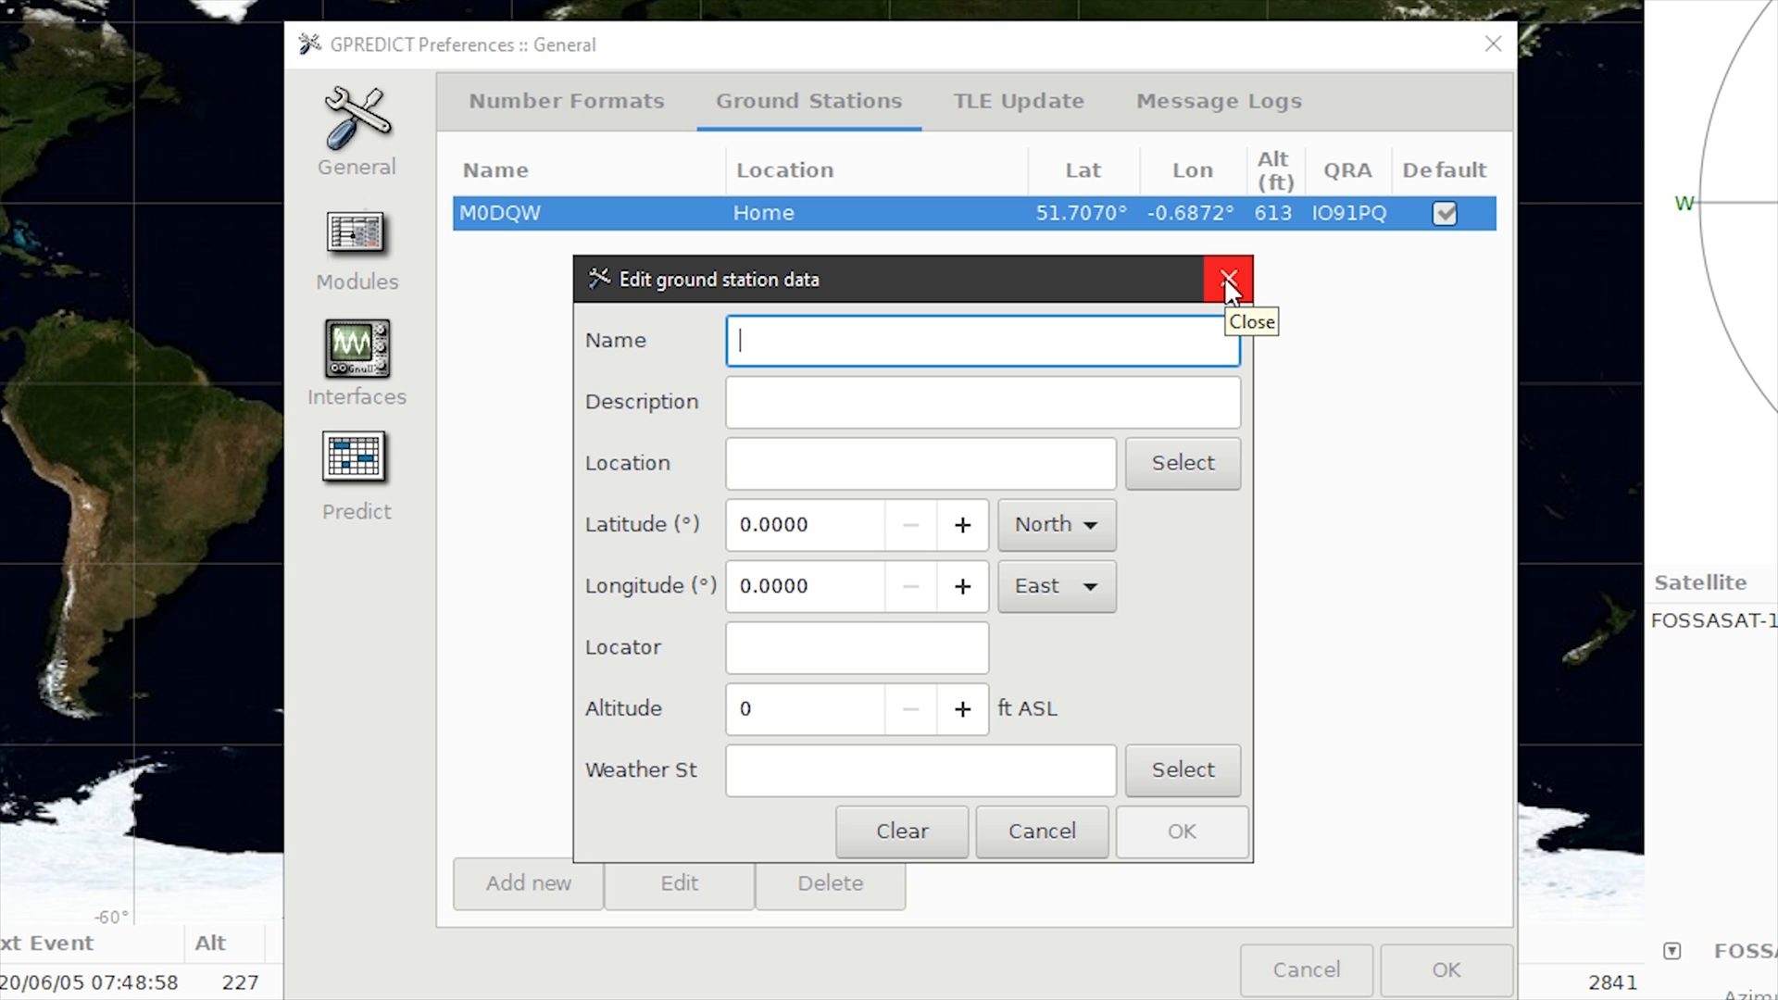
pyautogui.moveTo(1227, 282)
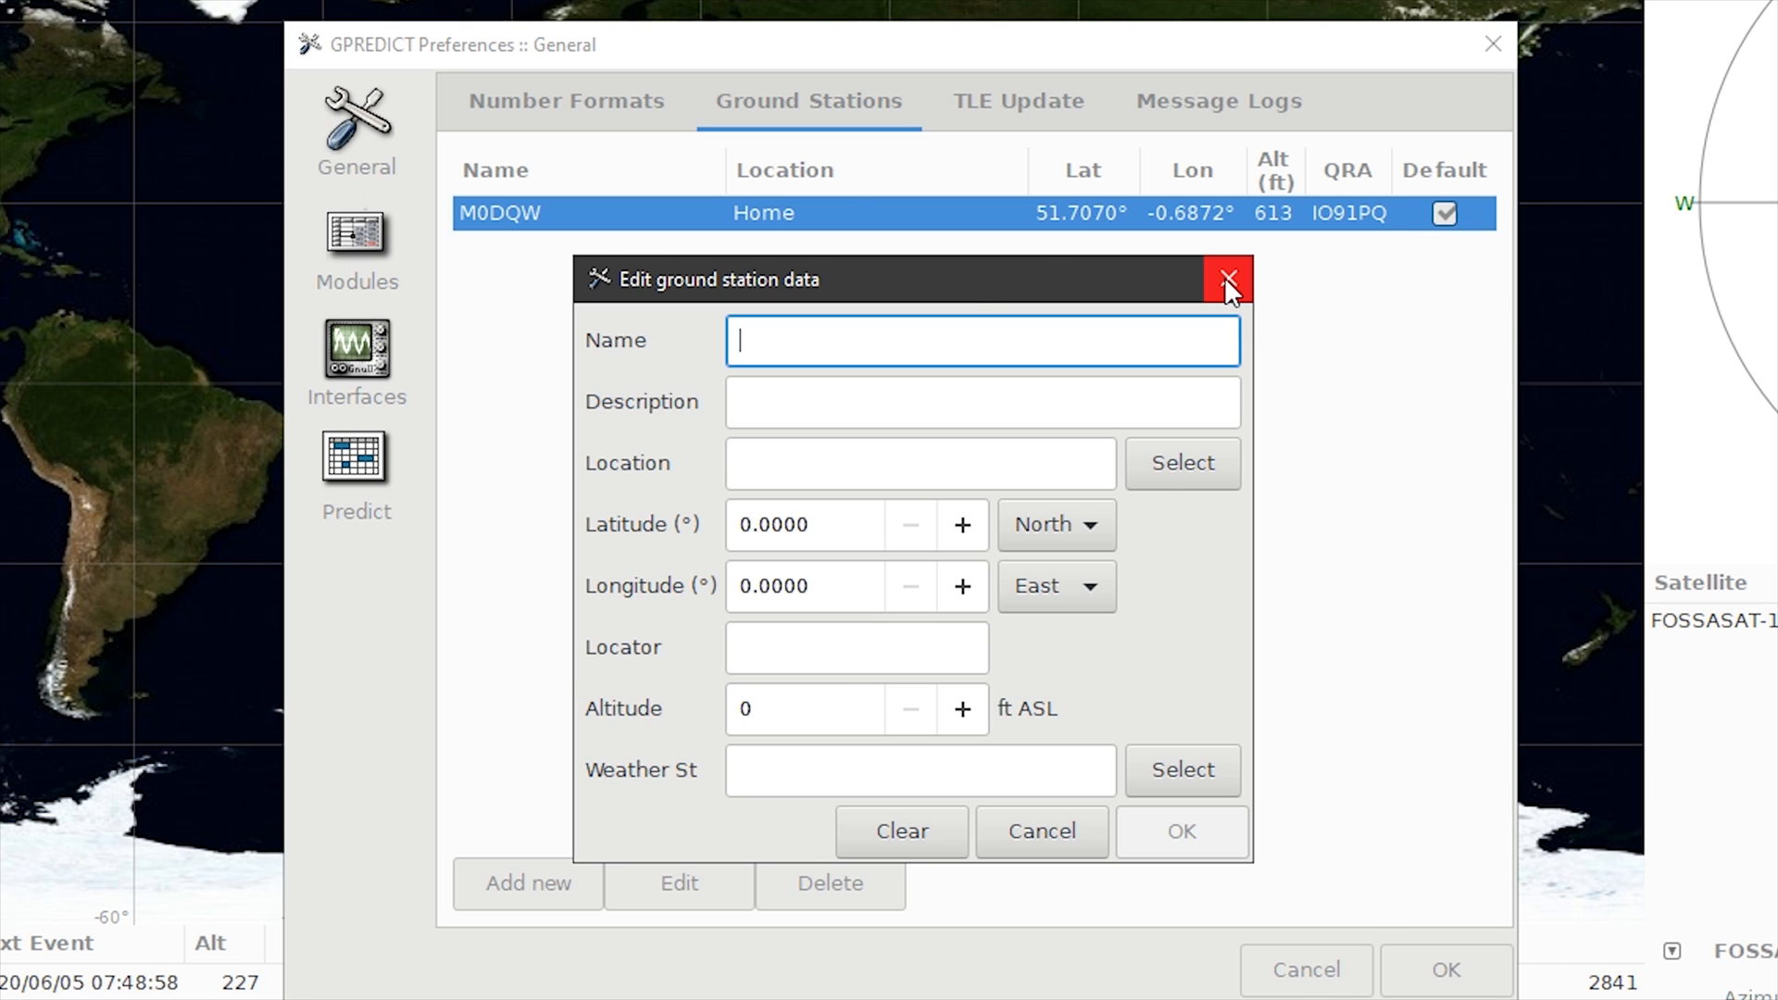
# Step: Dismiss the station form and update TLE data from the network, updating 736 satellites
pyautogui.click(1228, 280)
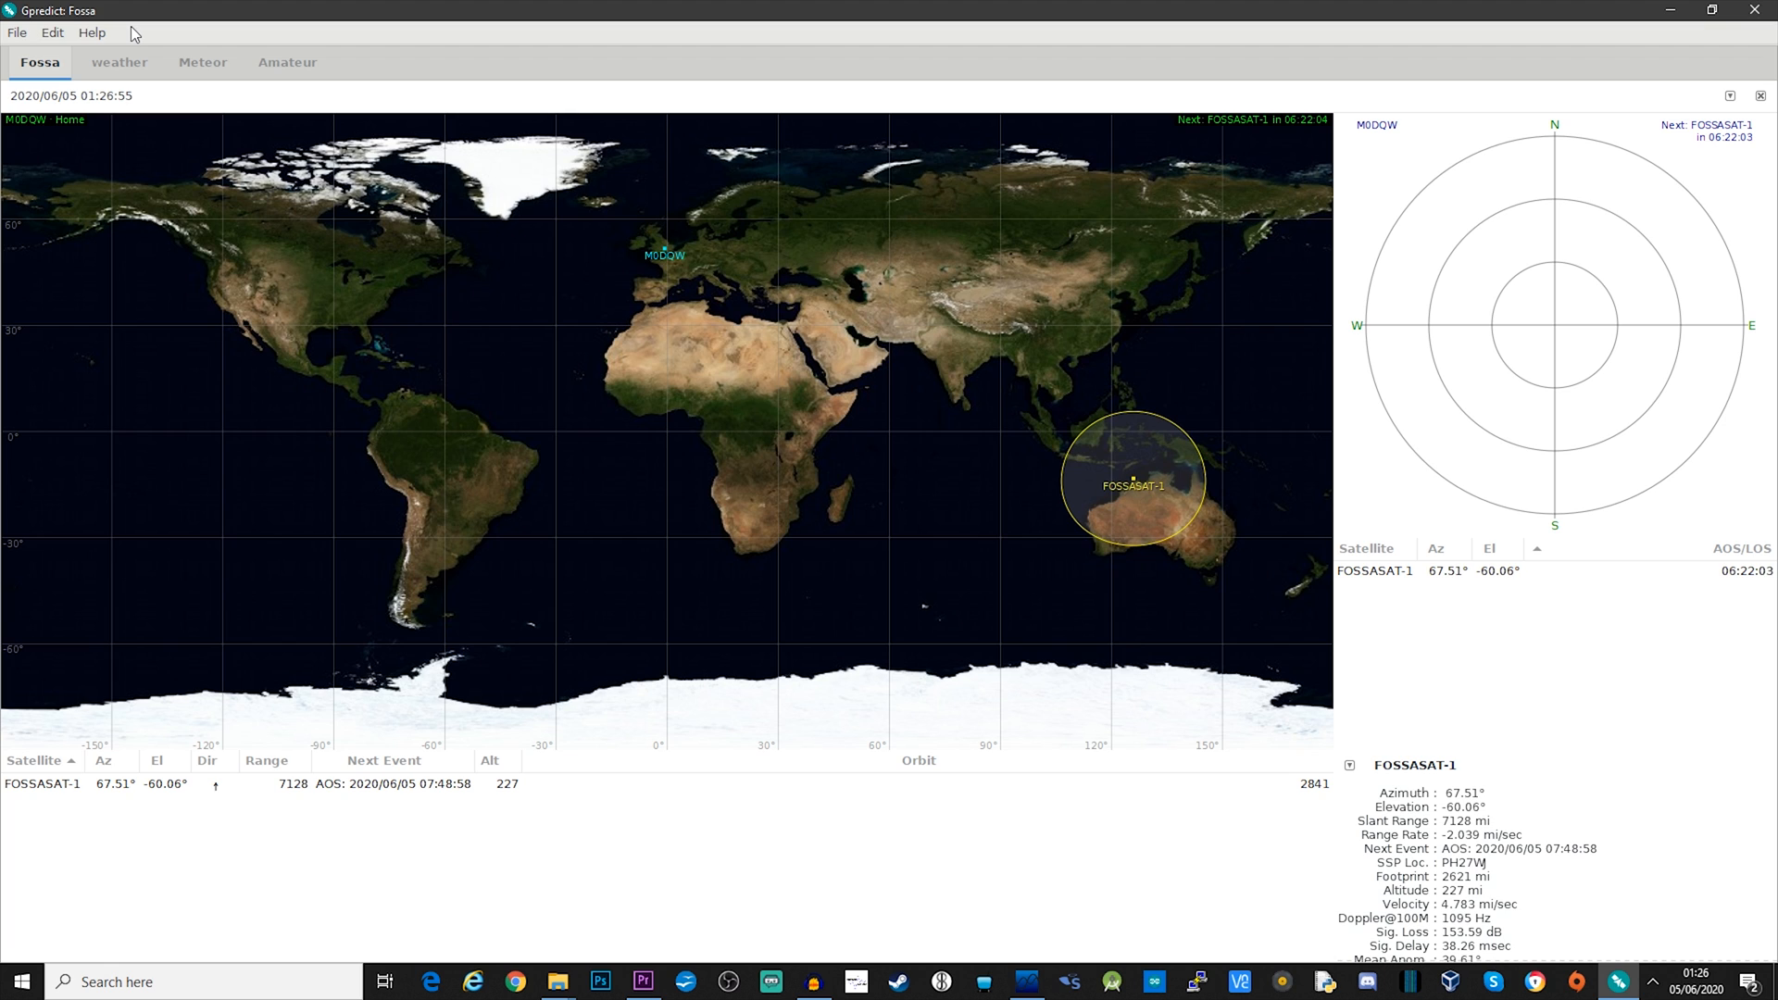
pyautogui.click(52, 31)
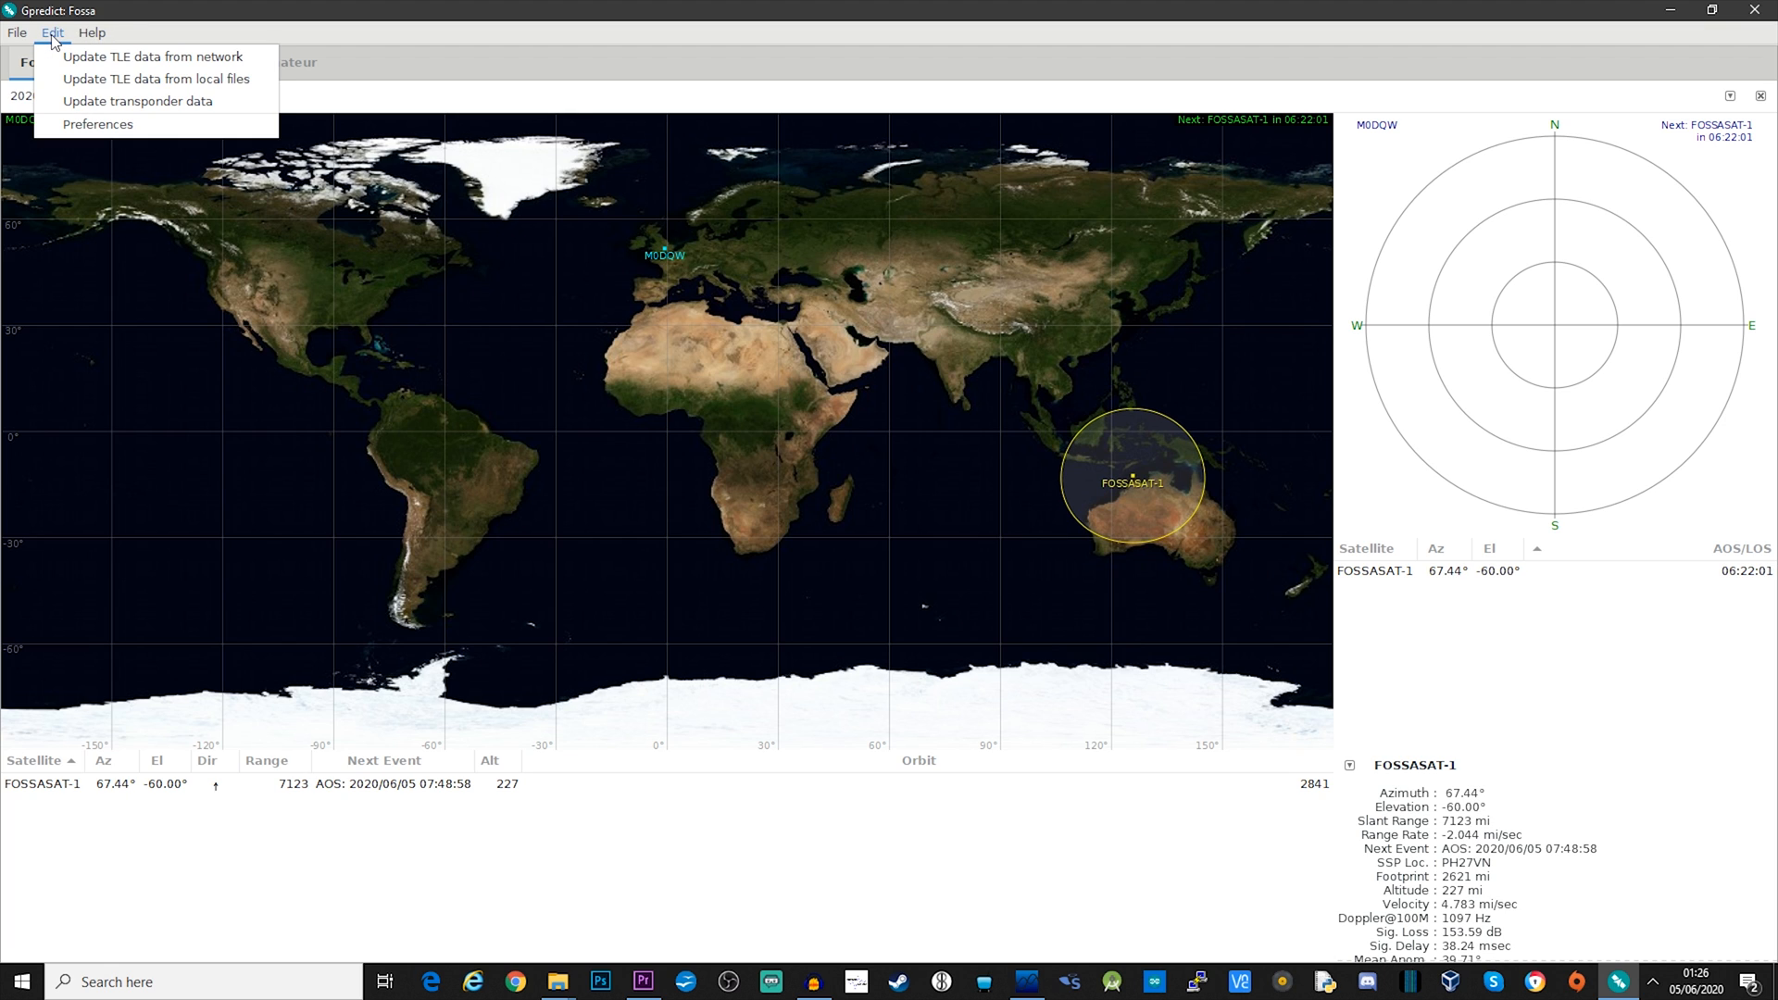
pyautogui.moveTo(153, 56)
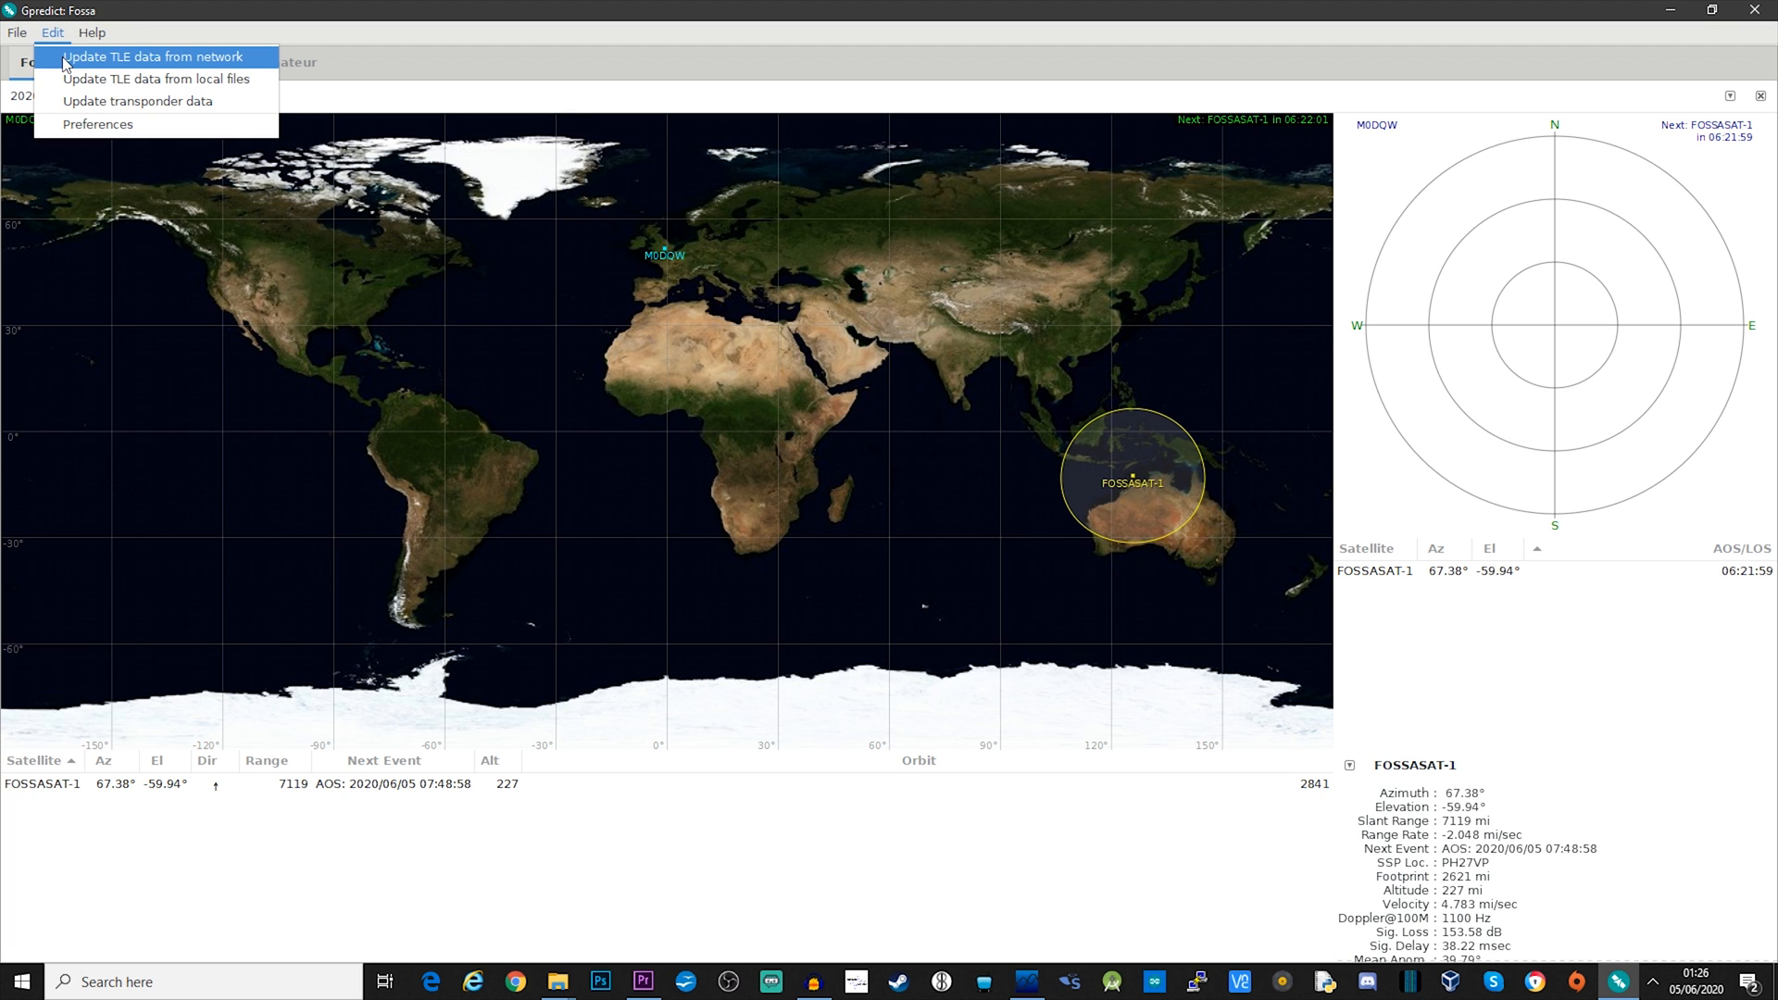
pyautogui.click(153, 56)
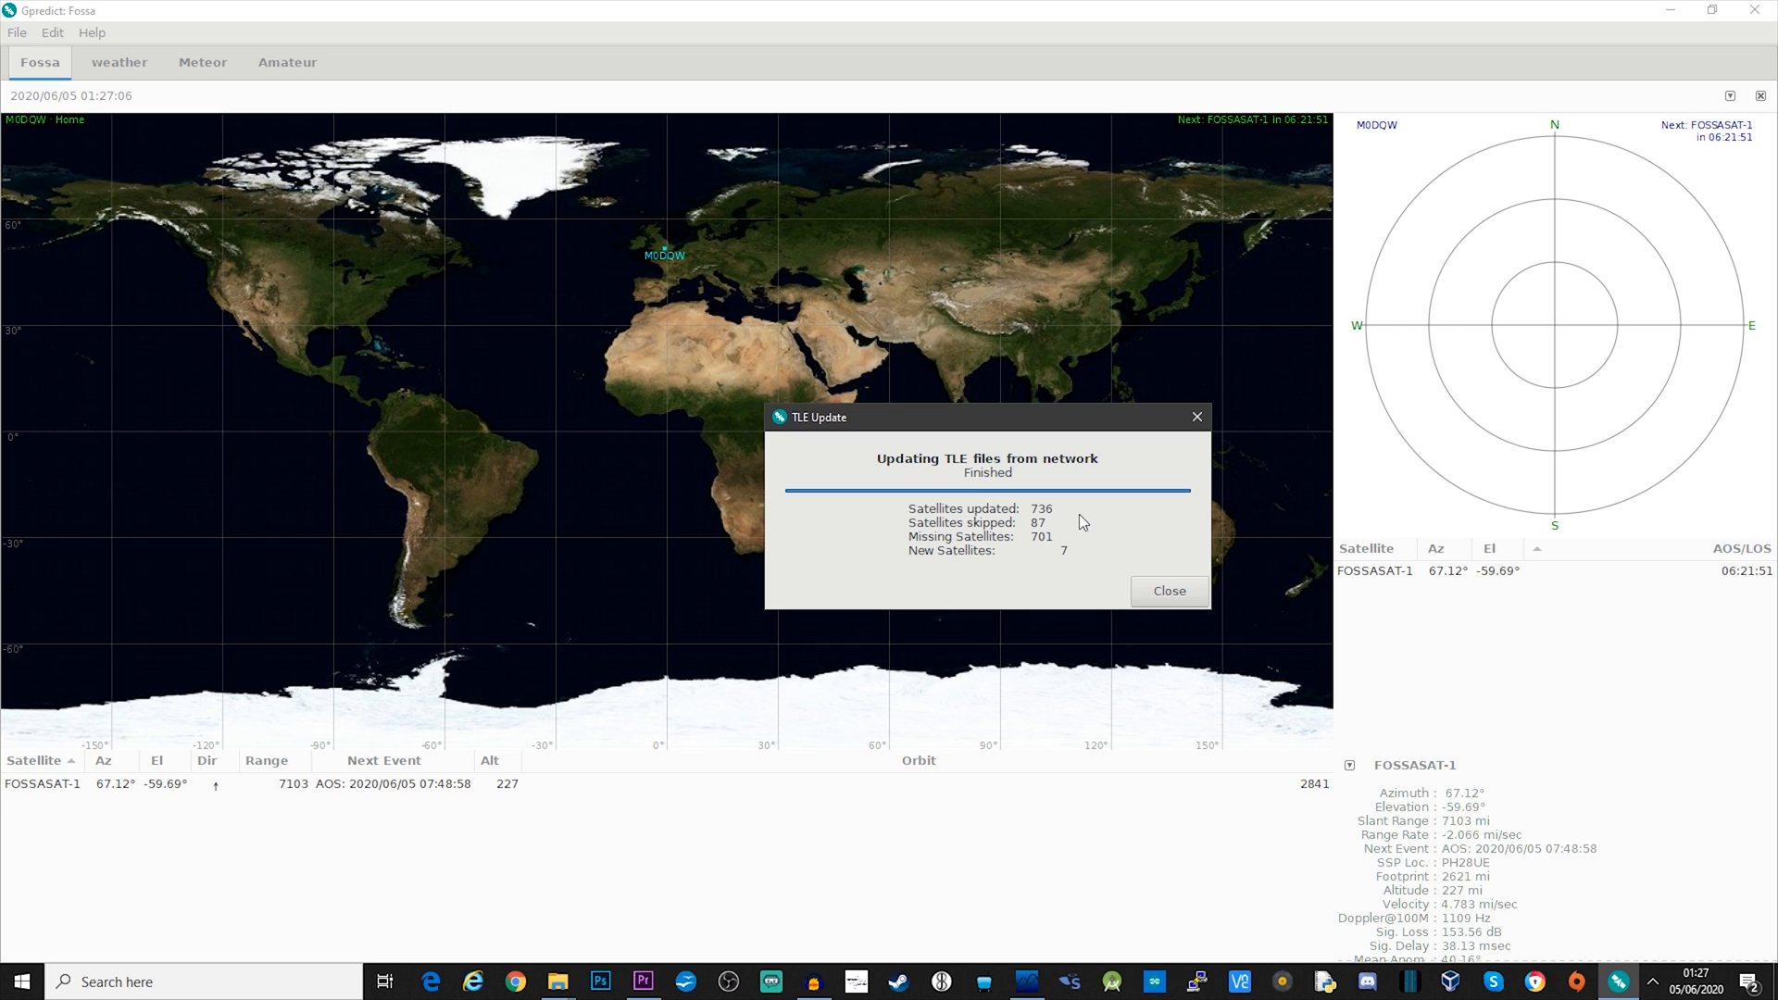
pyautogui.click(1167, 589)
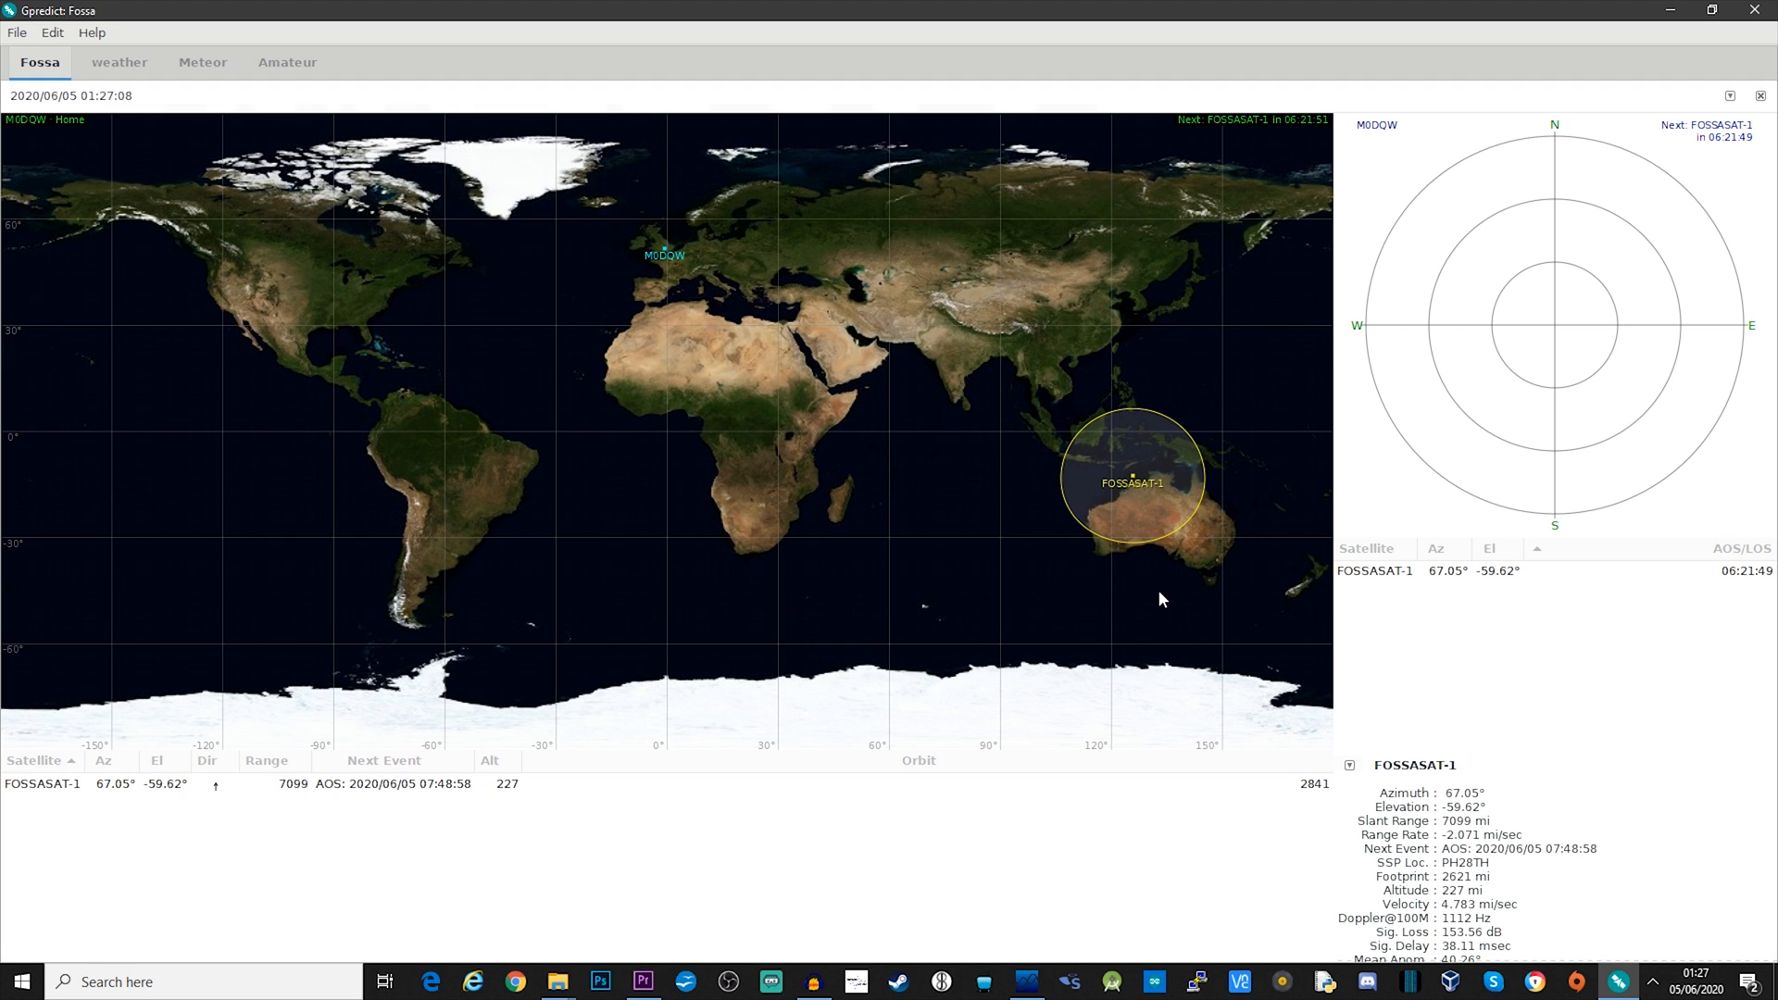
pyautogui.click(52, 31)
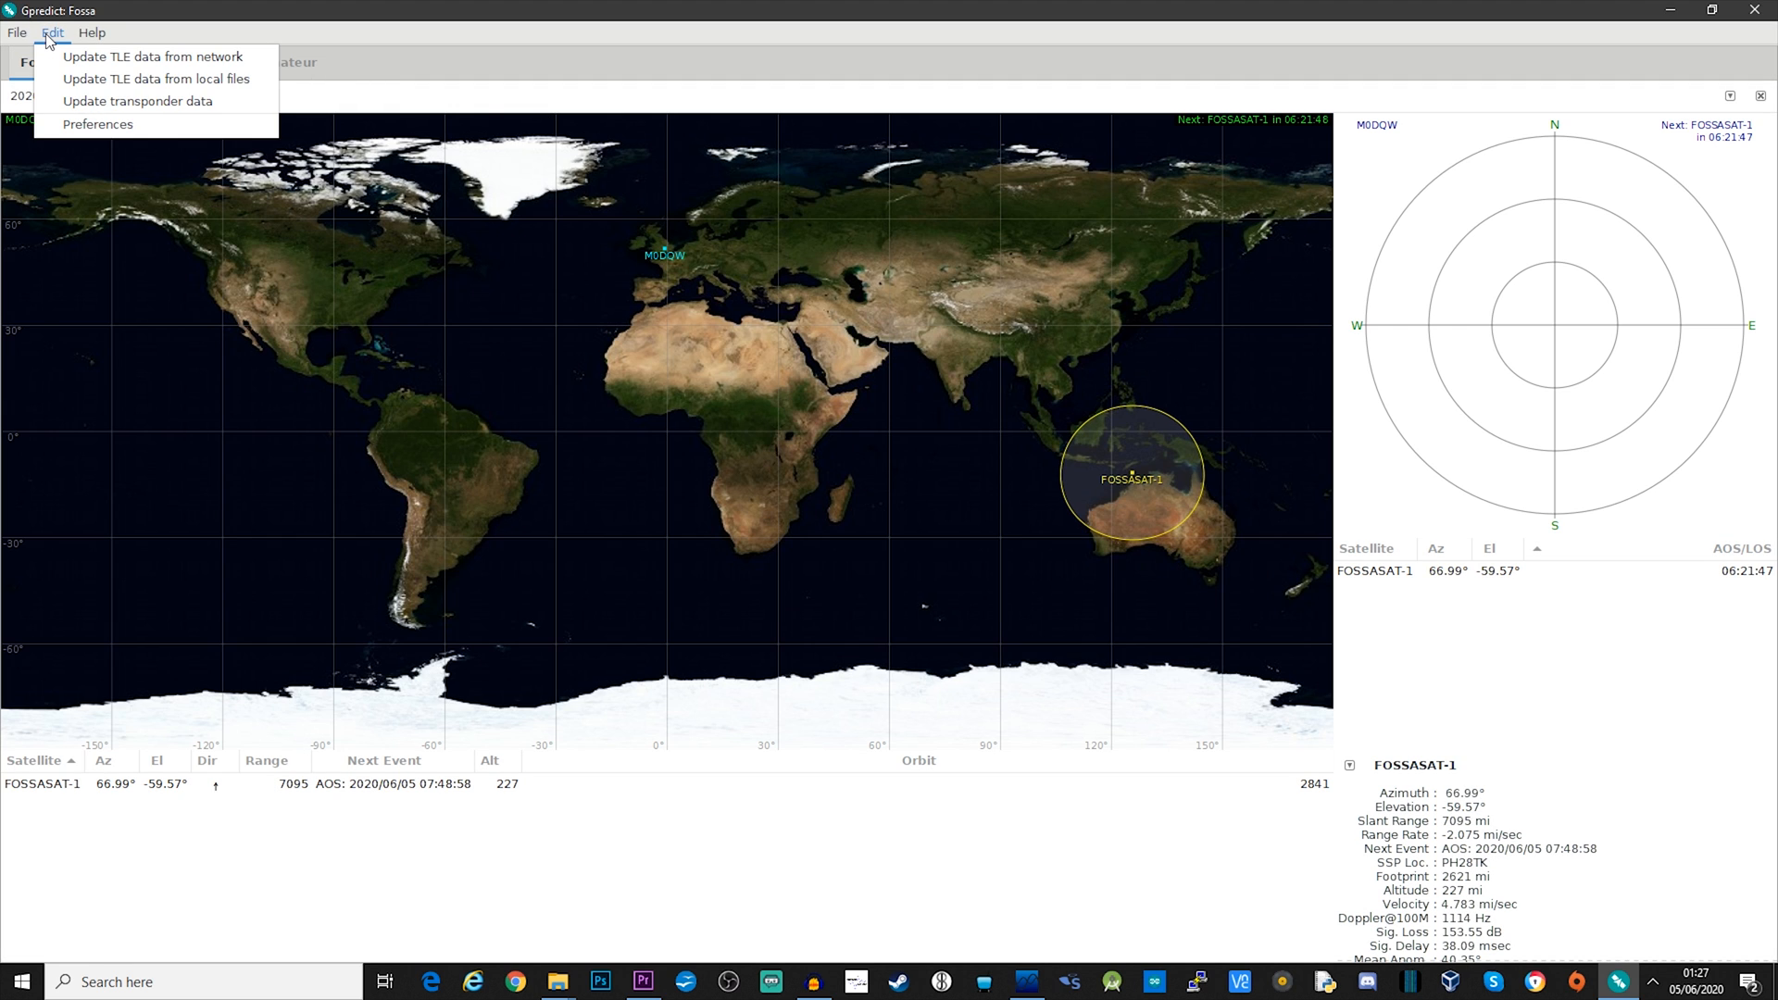
pyautogui.moveTo(137, 101)
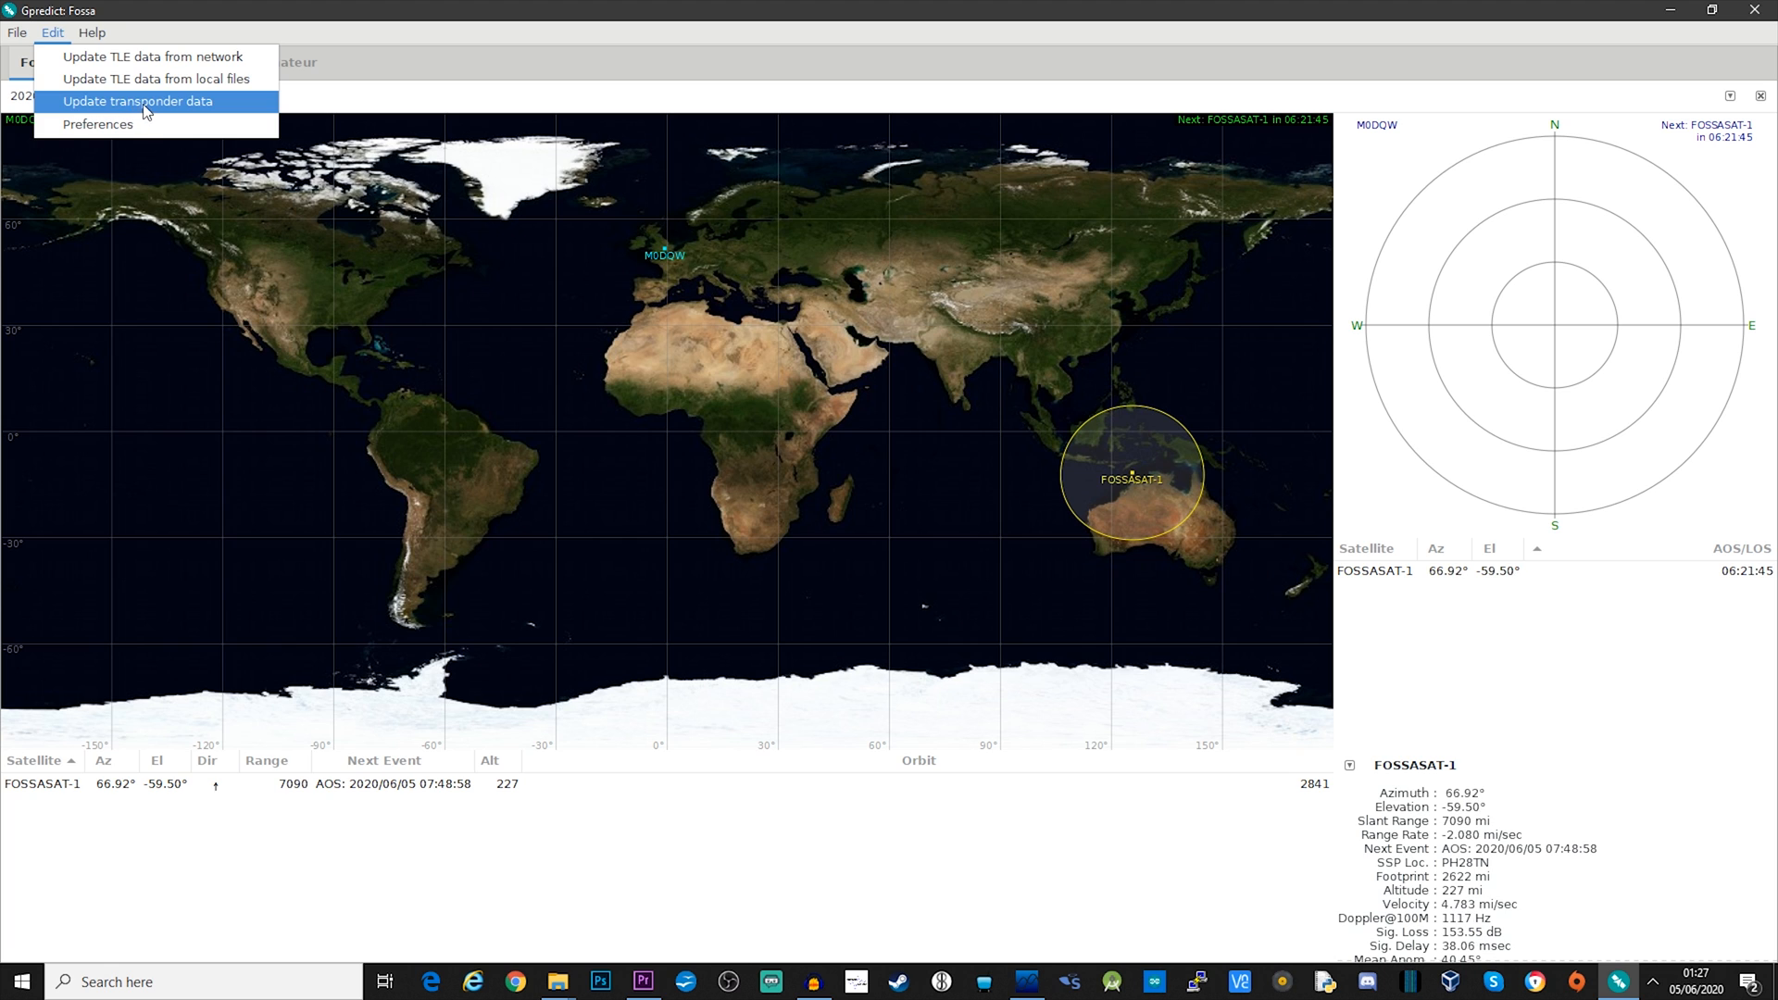
# Step: Refresh transponder data from the network and close the finished report
pyautogui.click(137, 100)
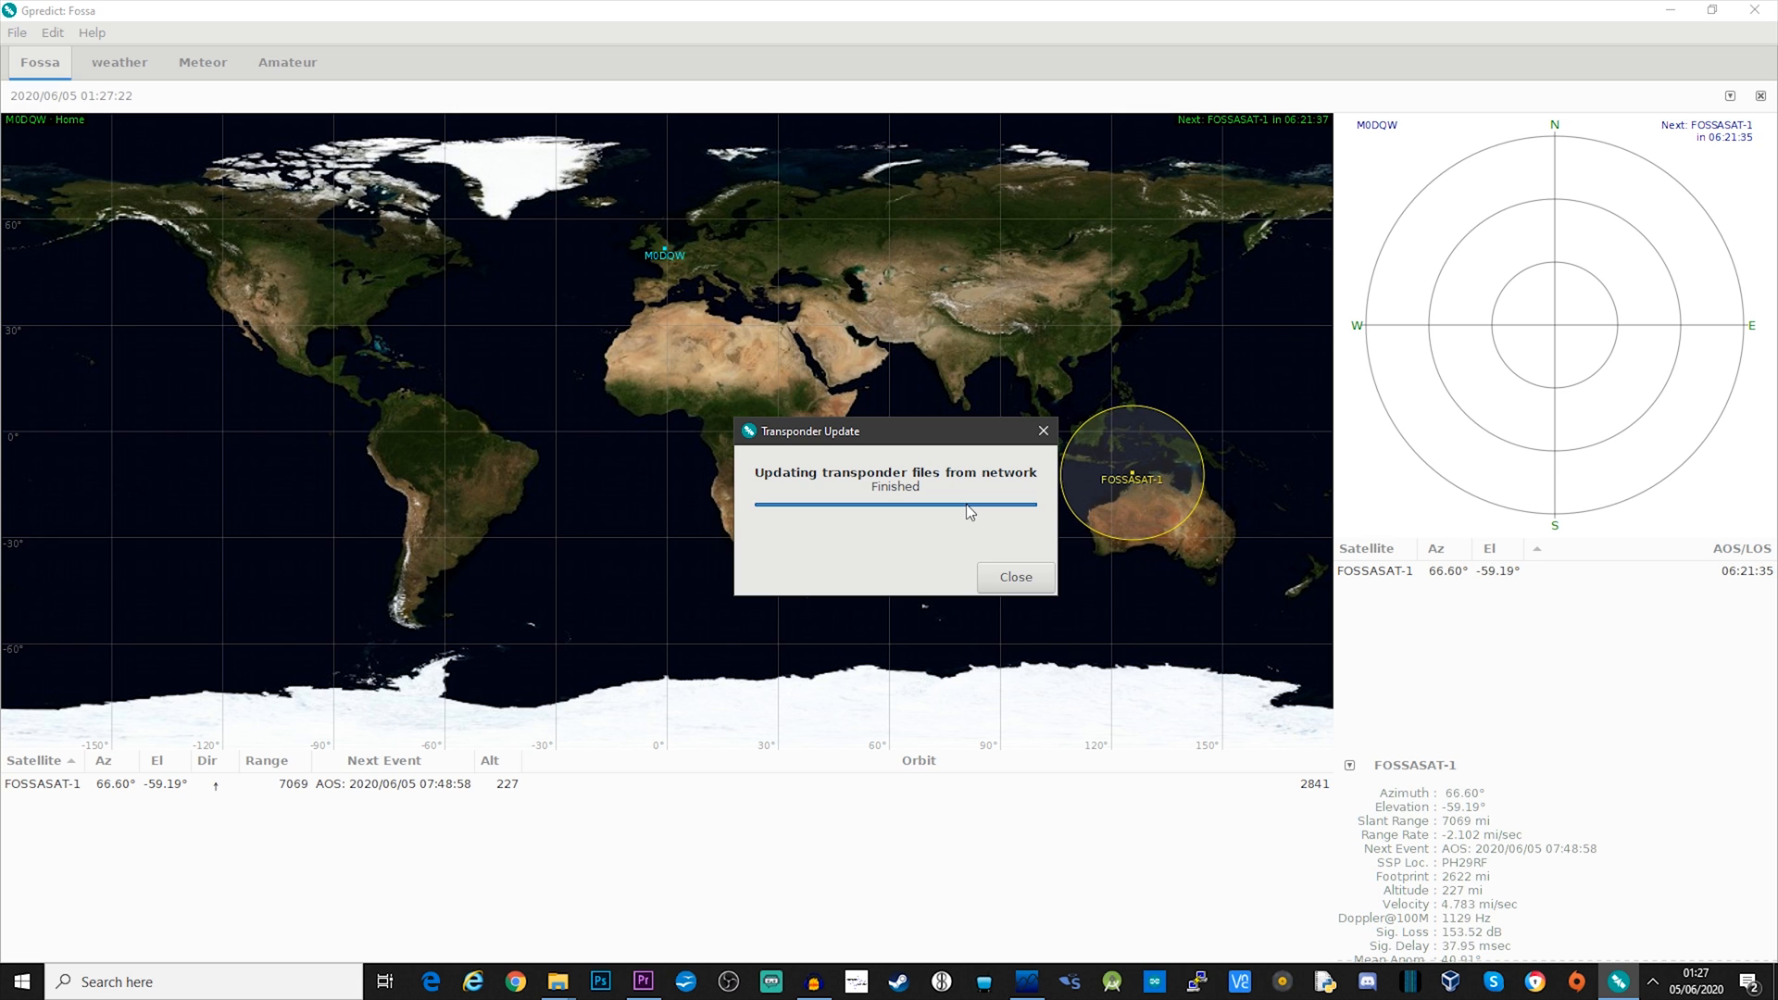
pyautogui.click(1014, 576)
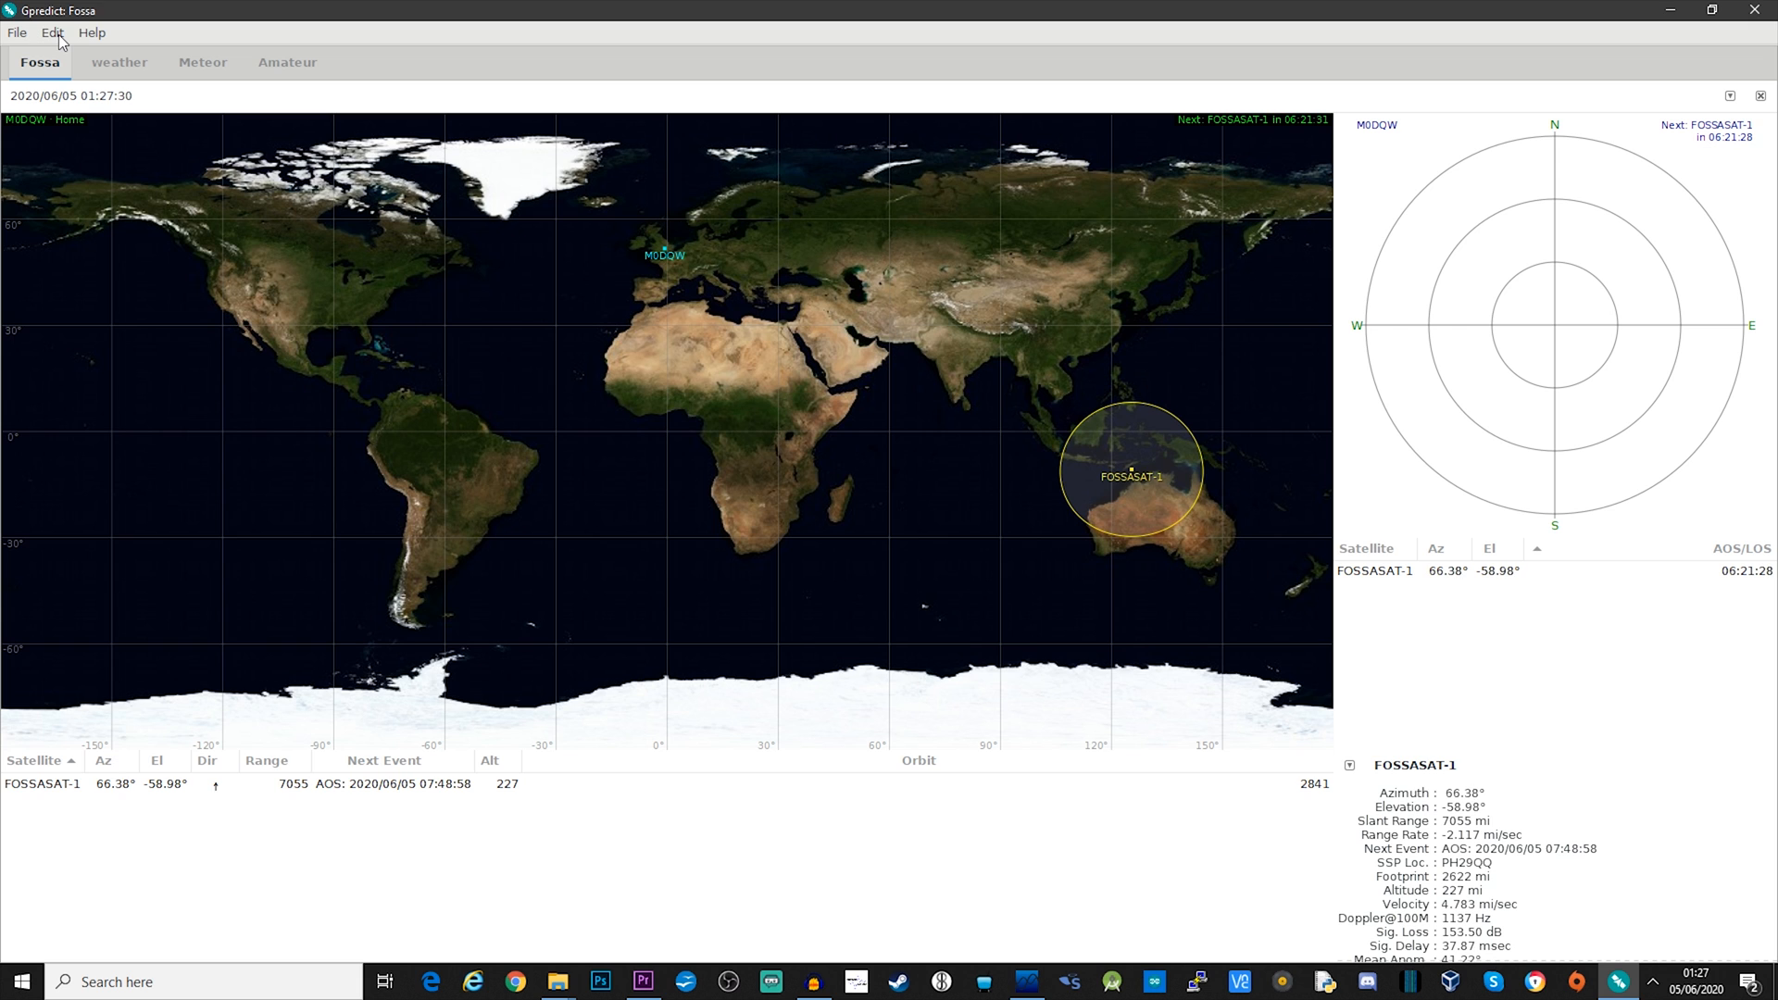
# Step: View the weather, Meteor and Amateur modules, ending on weather (NOAA 15/18/19)
pyautogui.click(118, 62)
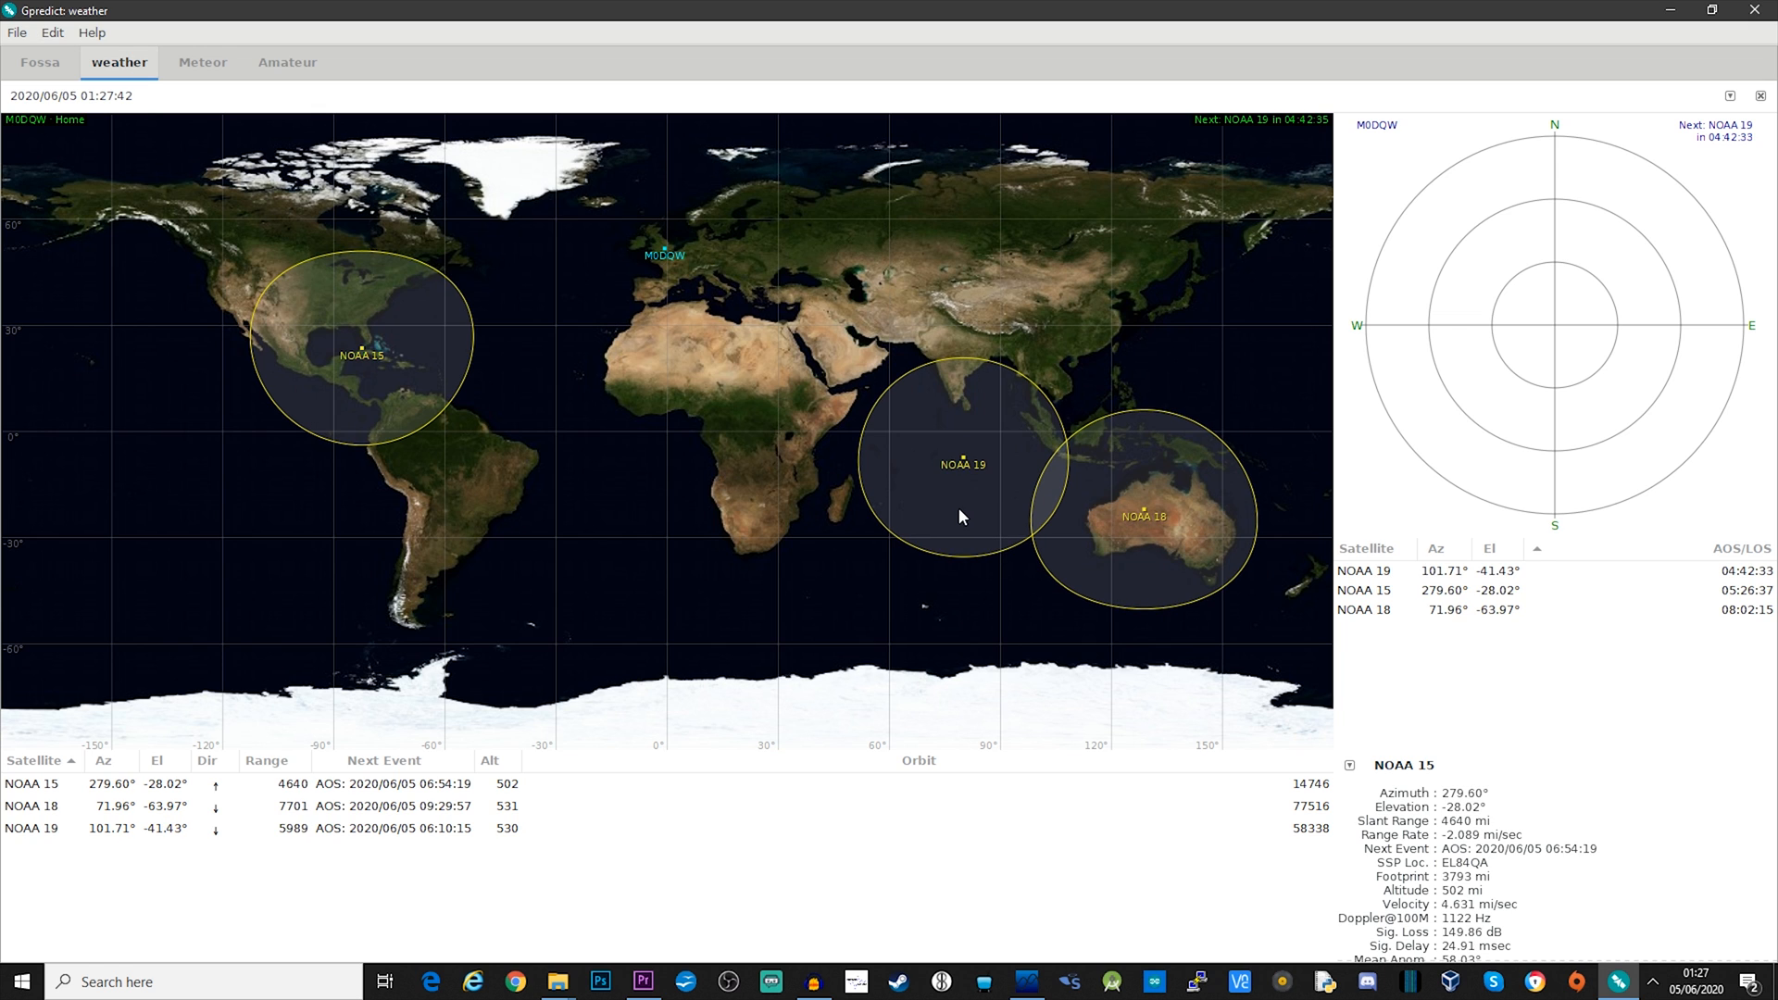
pyautogui.click(203, 62)
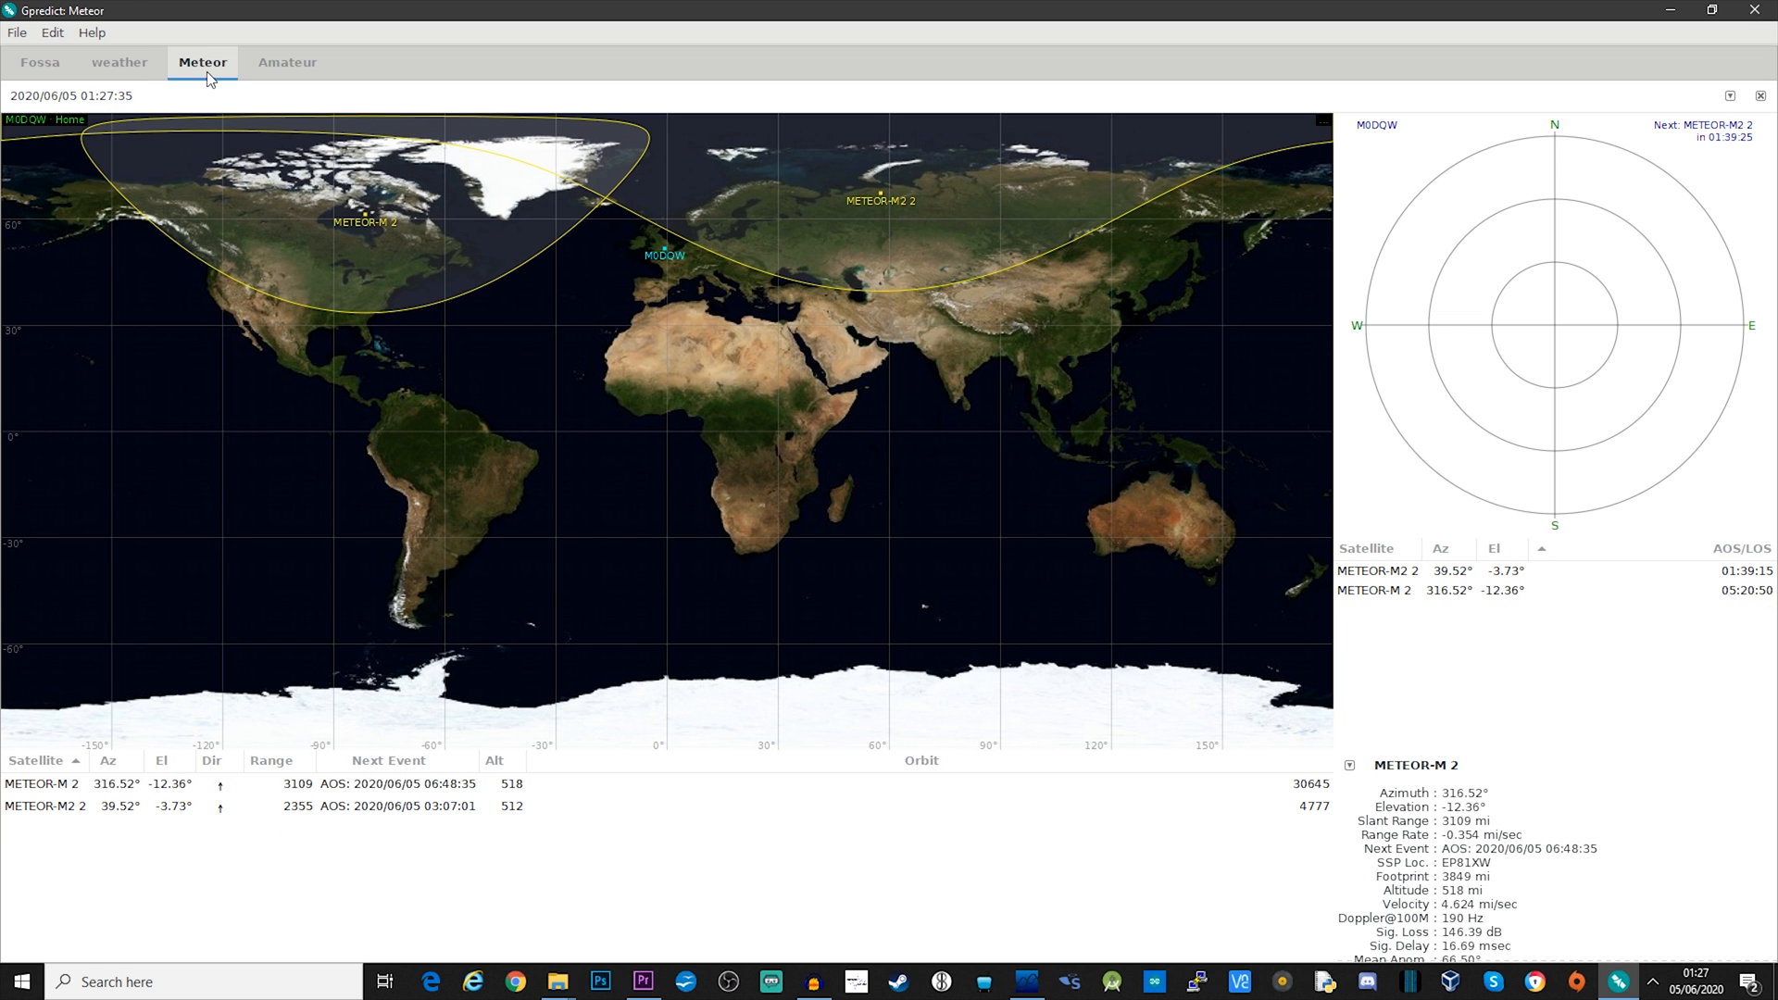
pyautogui.click(287, 62)
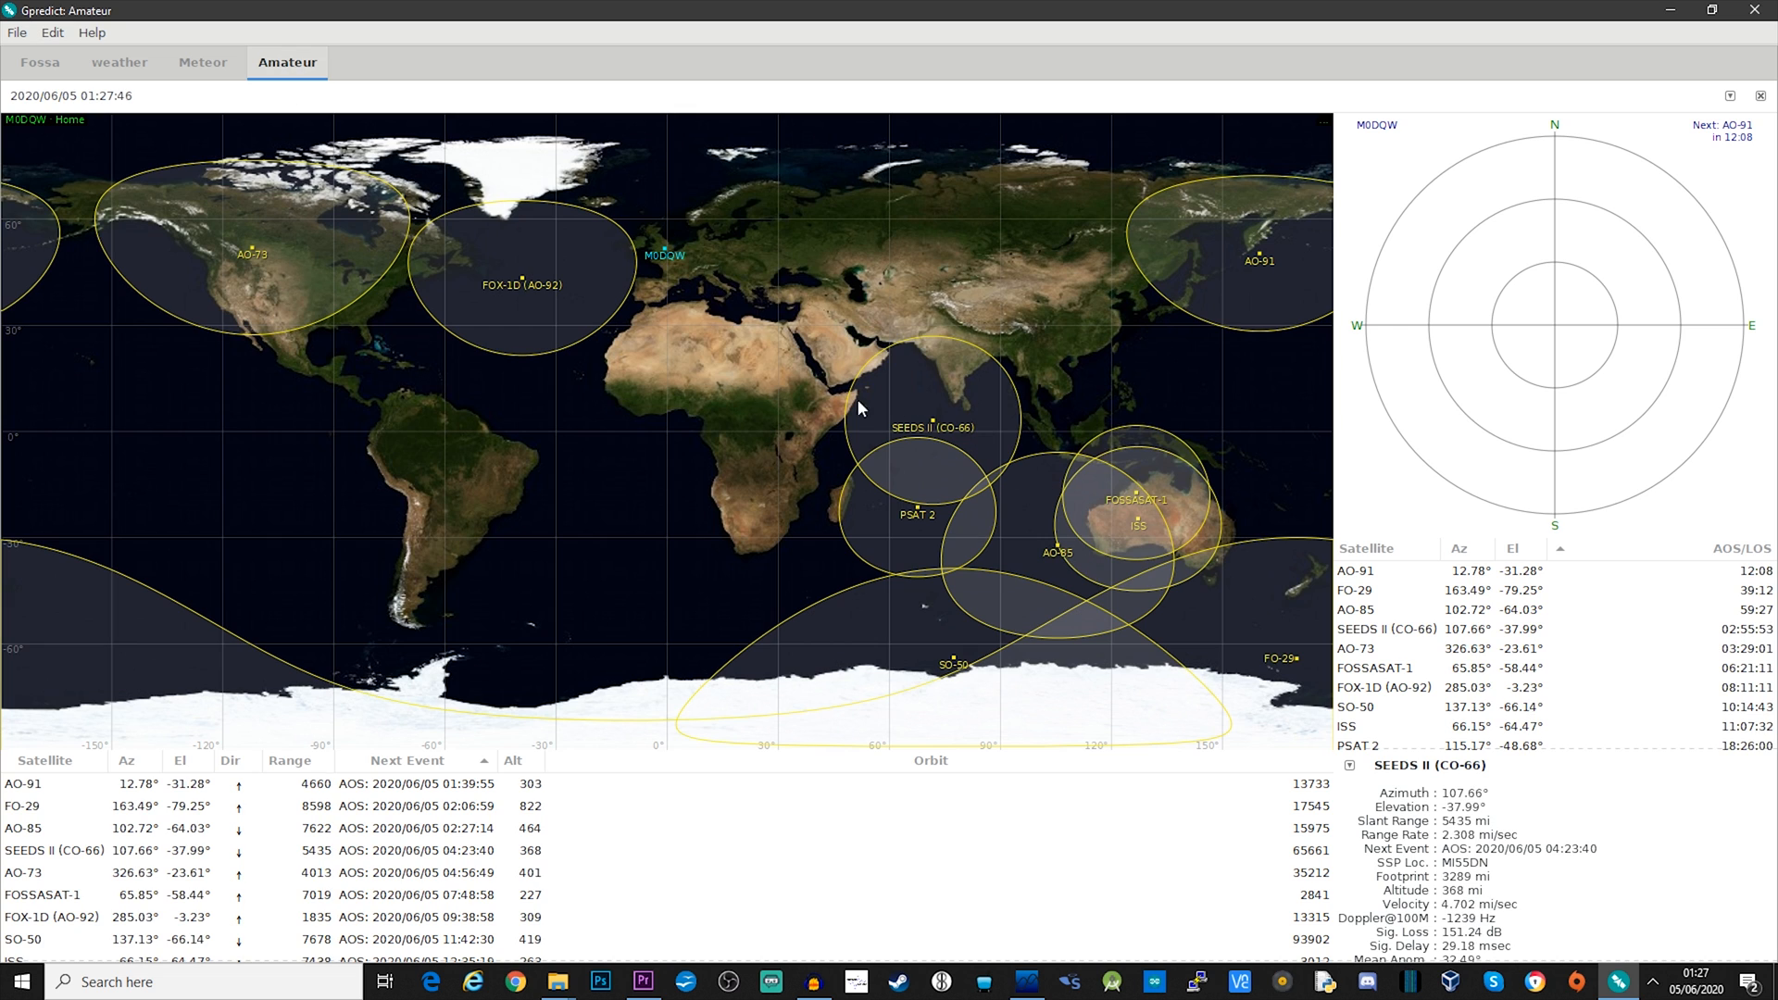
pyautogui.click(119, 62)
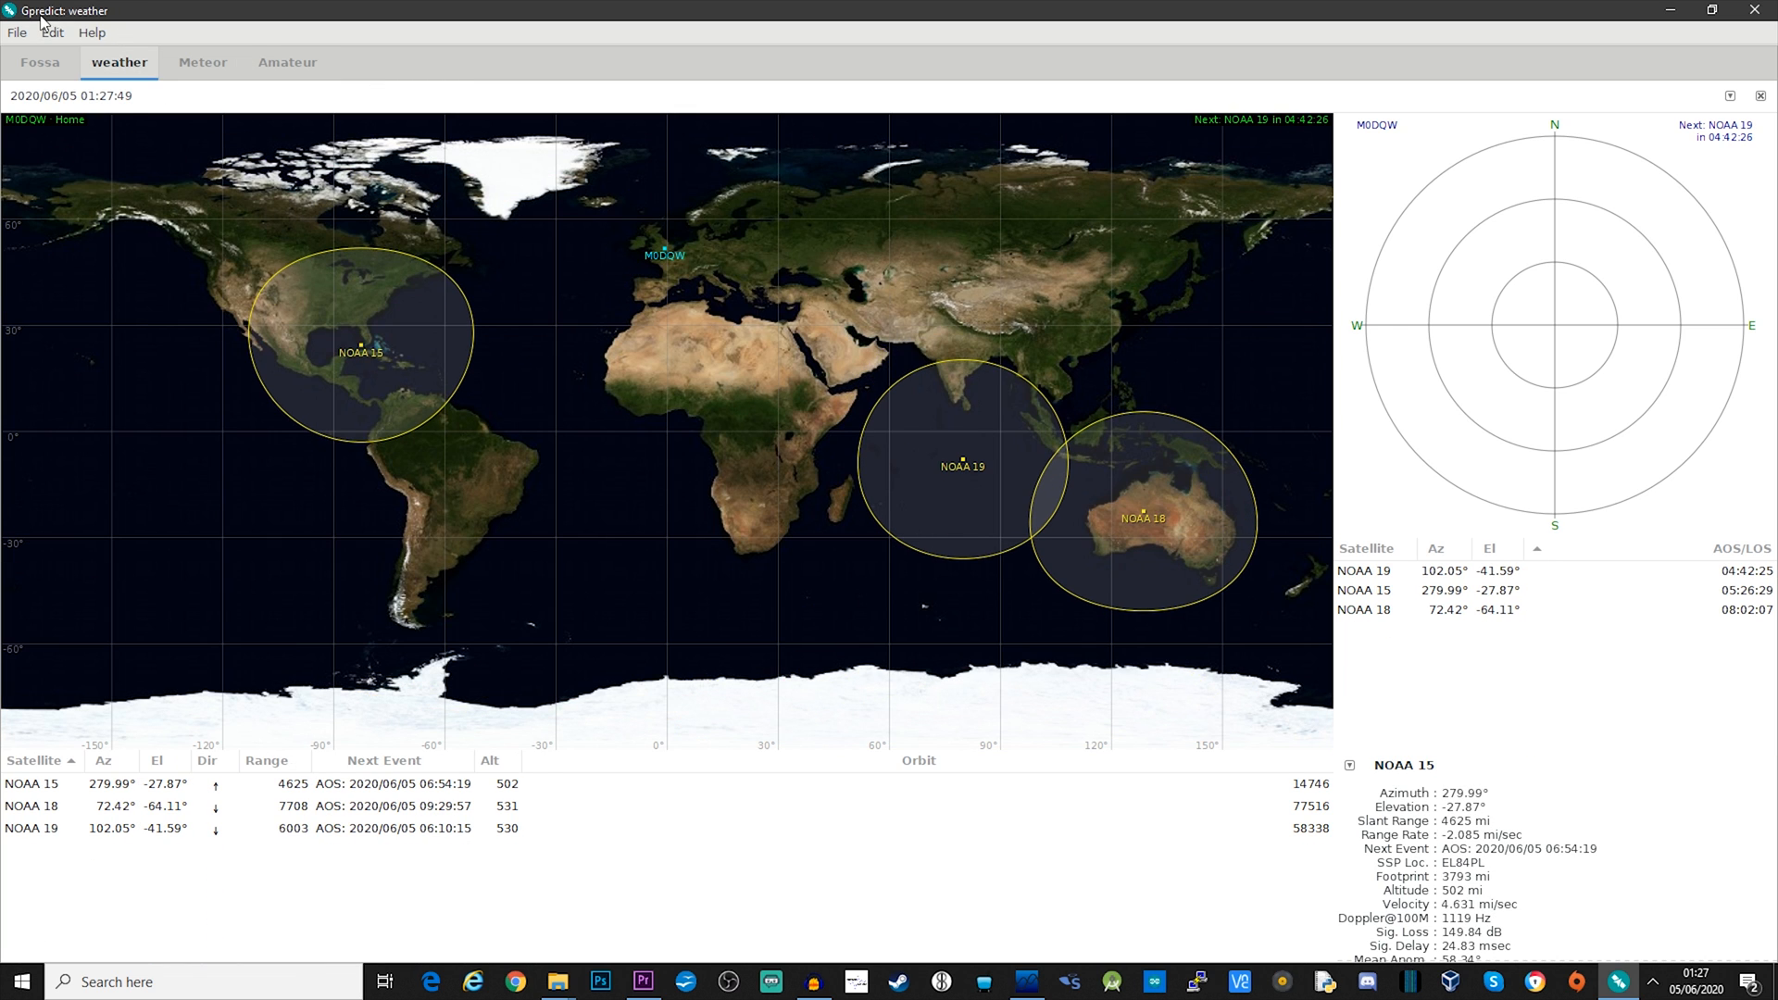
# Step: Create module Weather2 for ground station M0DQW with NOAA 15, NOAA 18 and NOAA 19
pyautogui.click(17, 31)
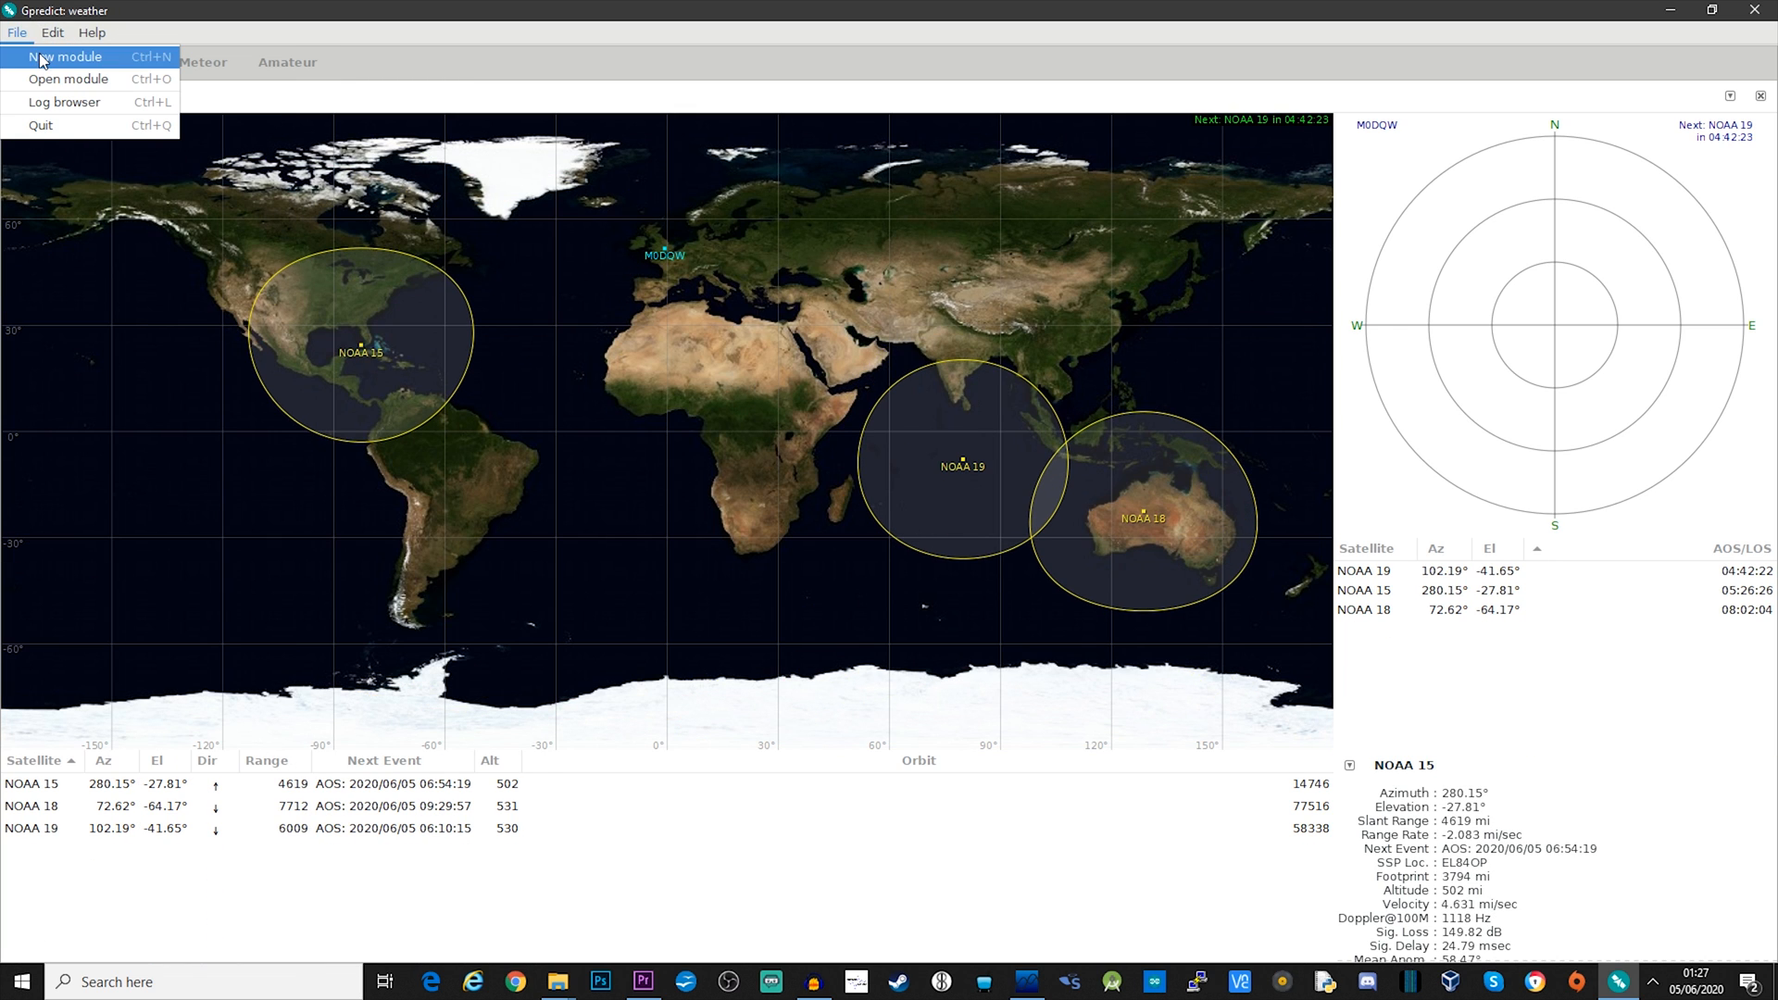
pyautogui.click(66, 56)
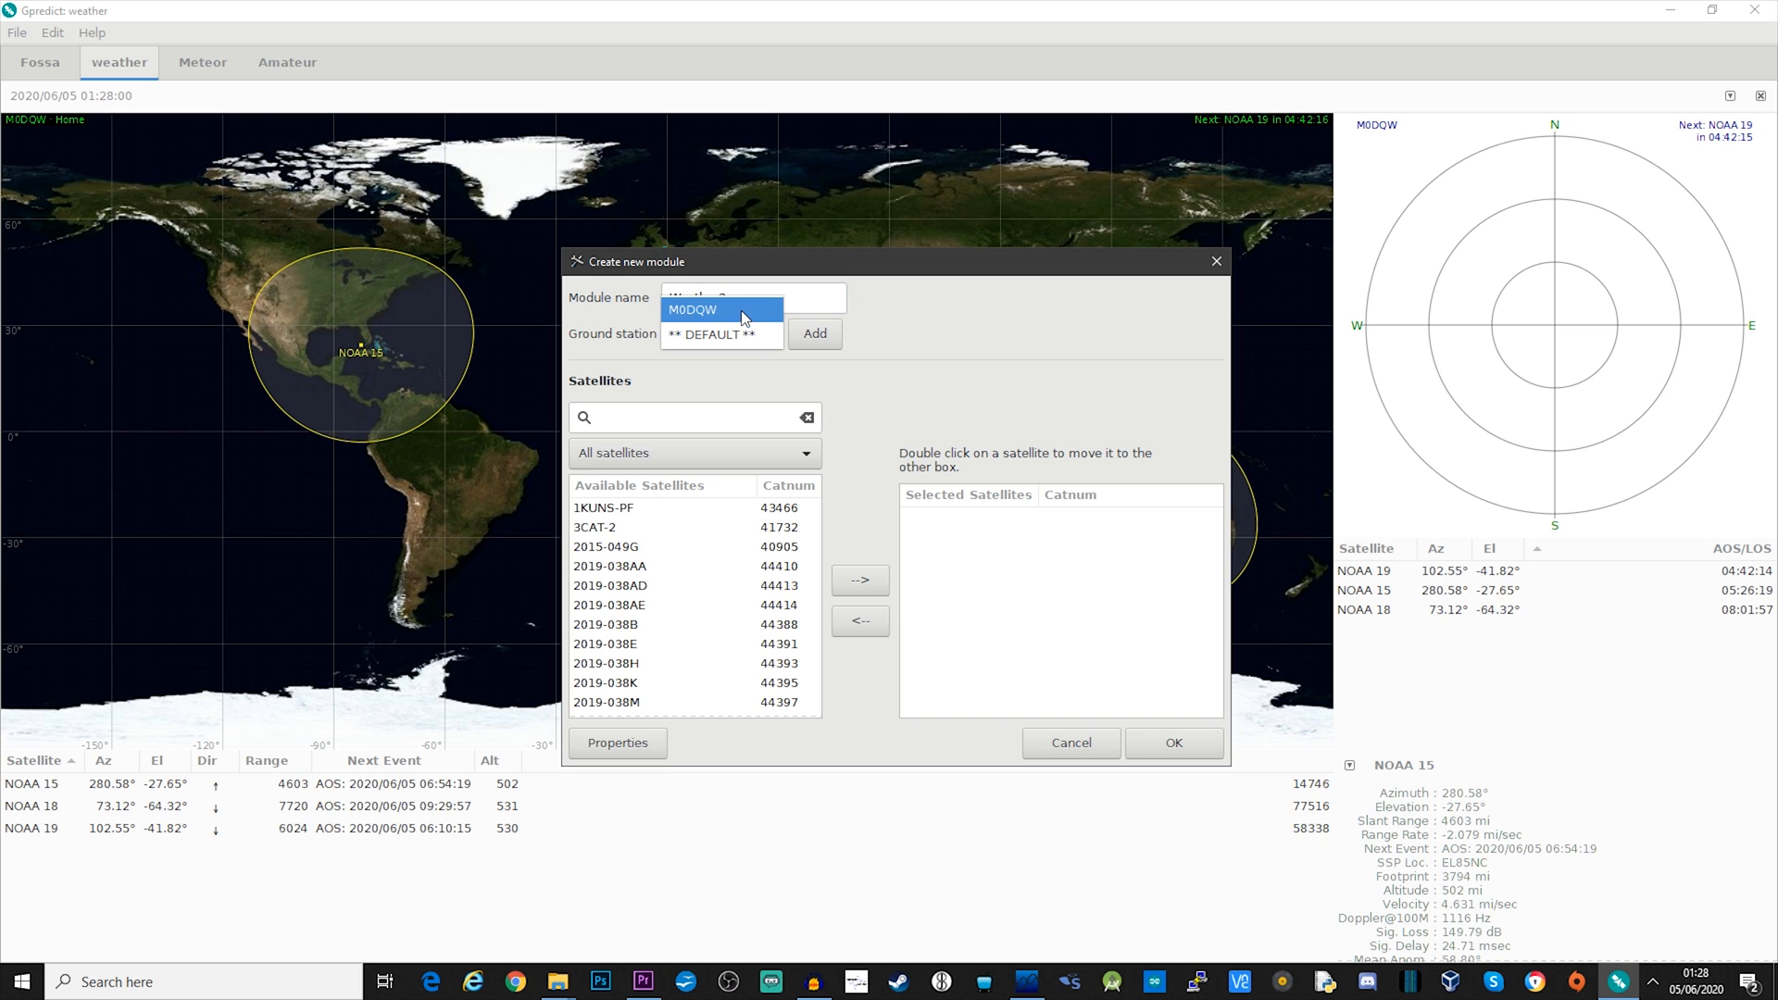
pyautogui.click(692, 310)
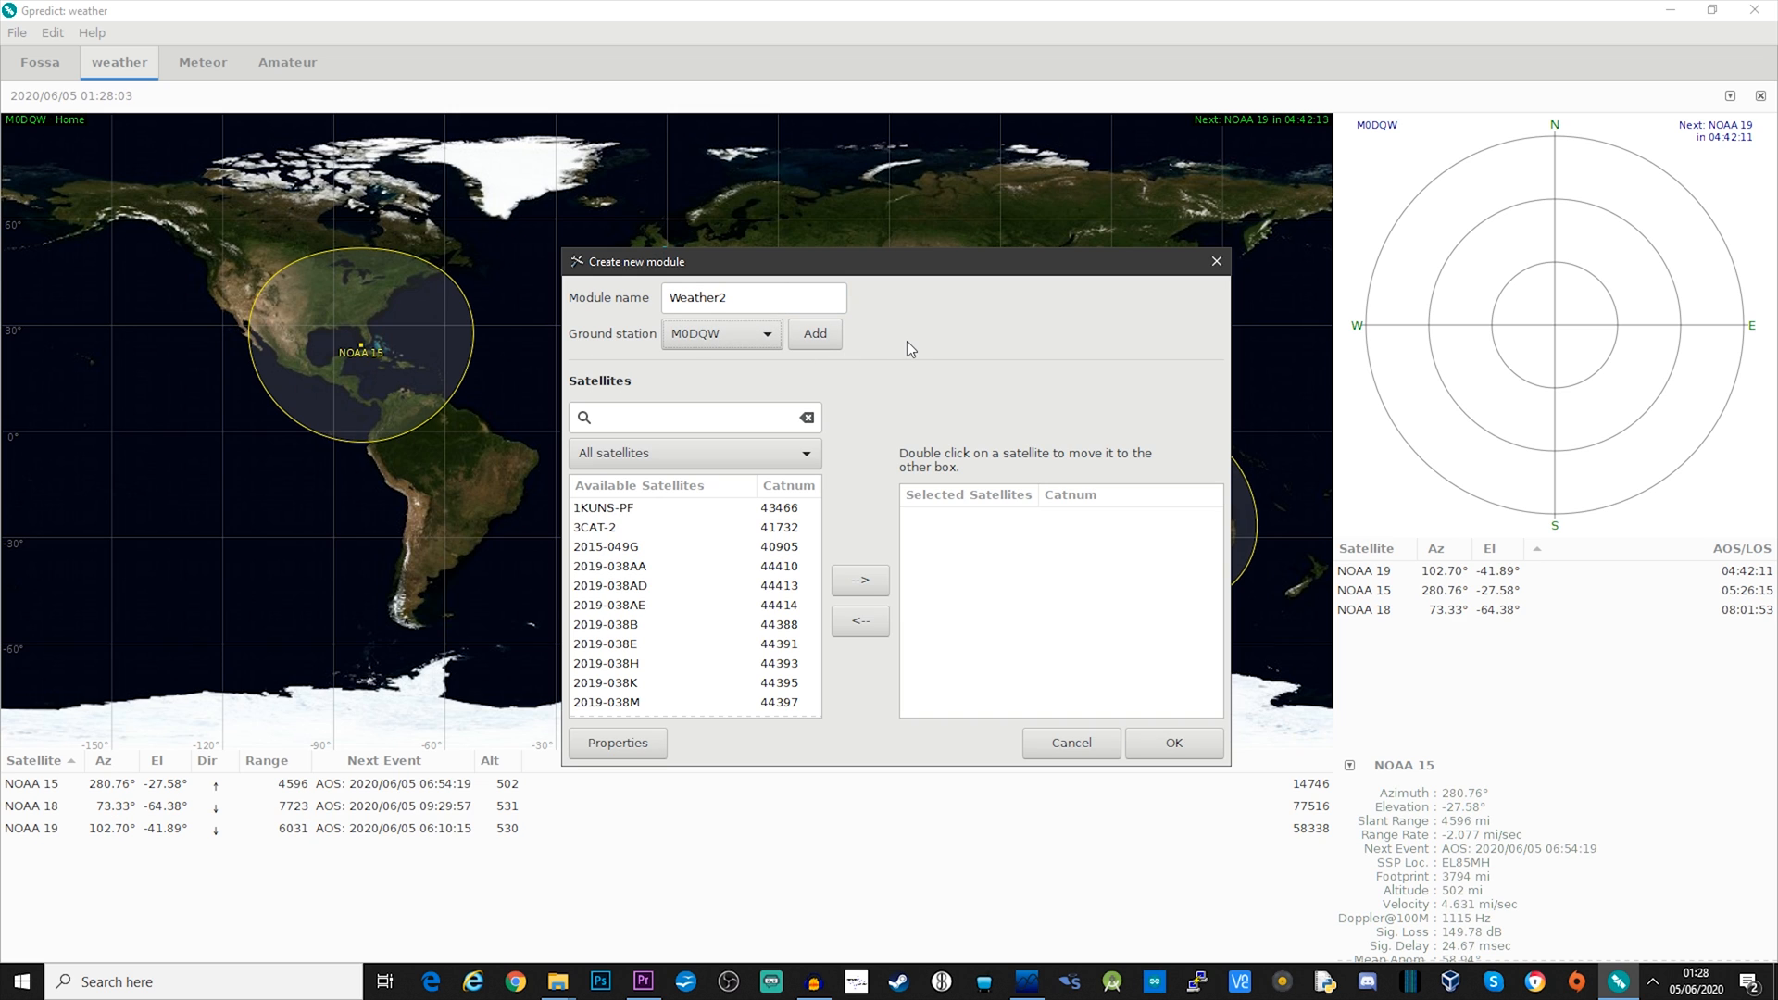
pyautogui.scroll(-3)
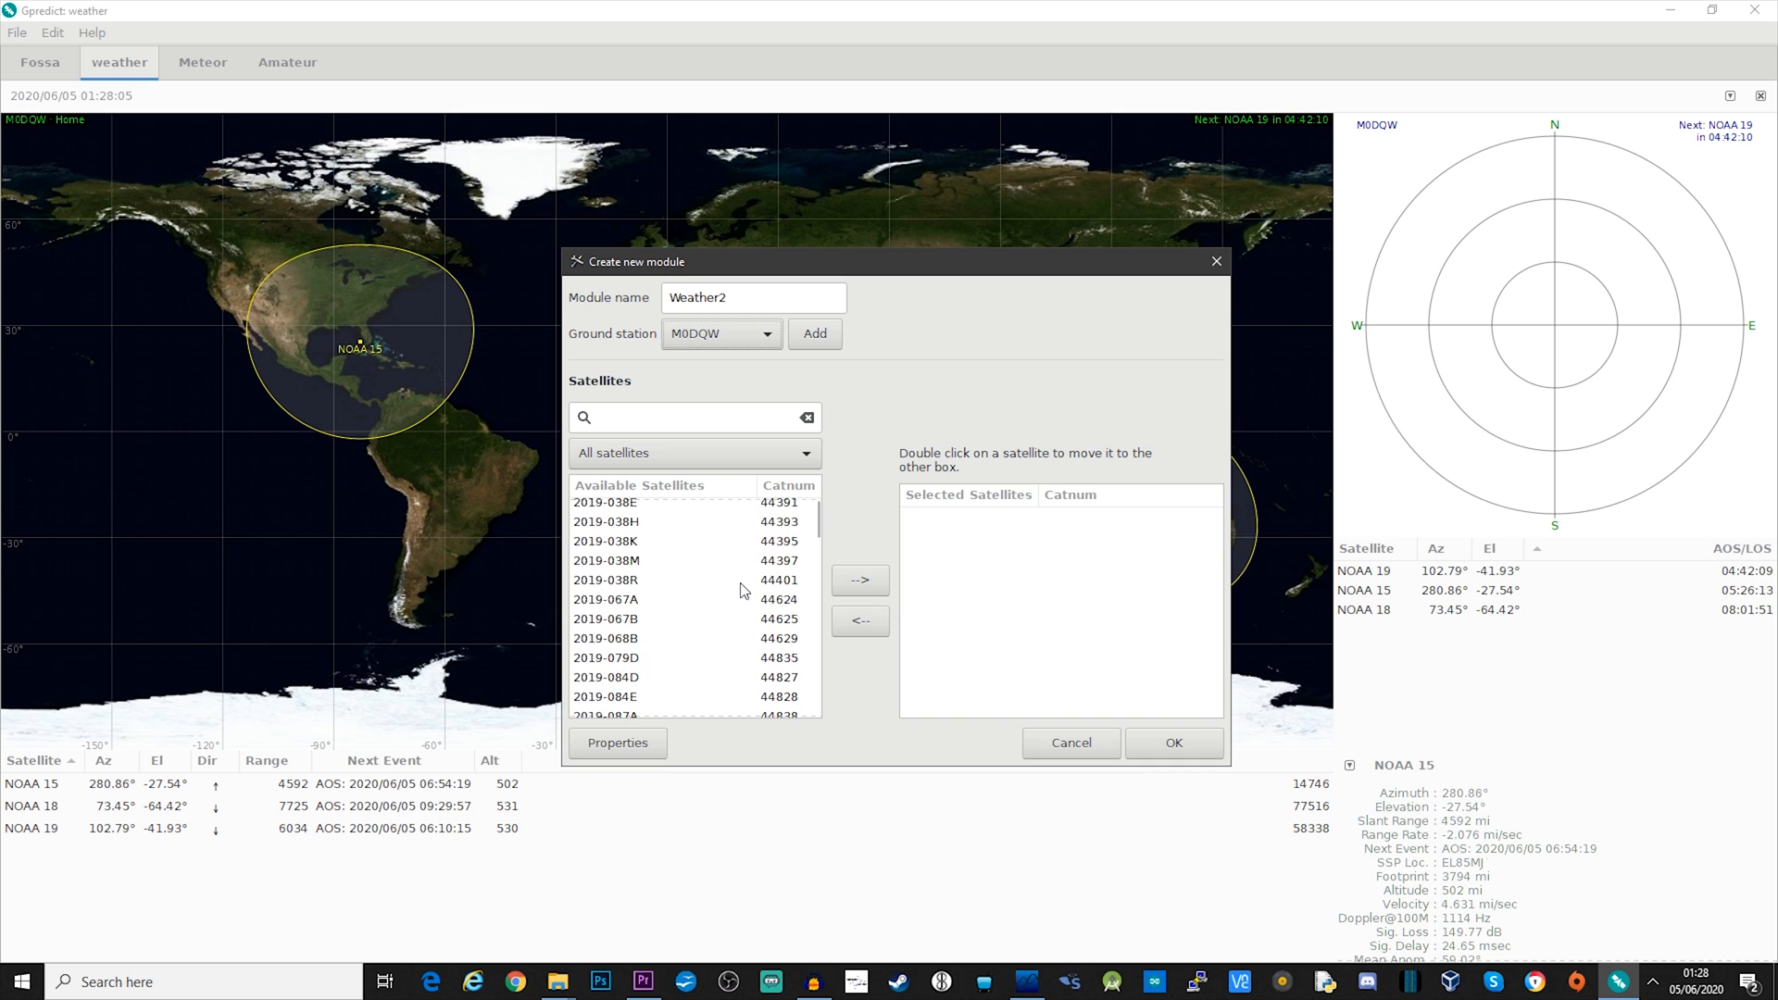
pyautogui.write('noaa')
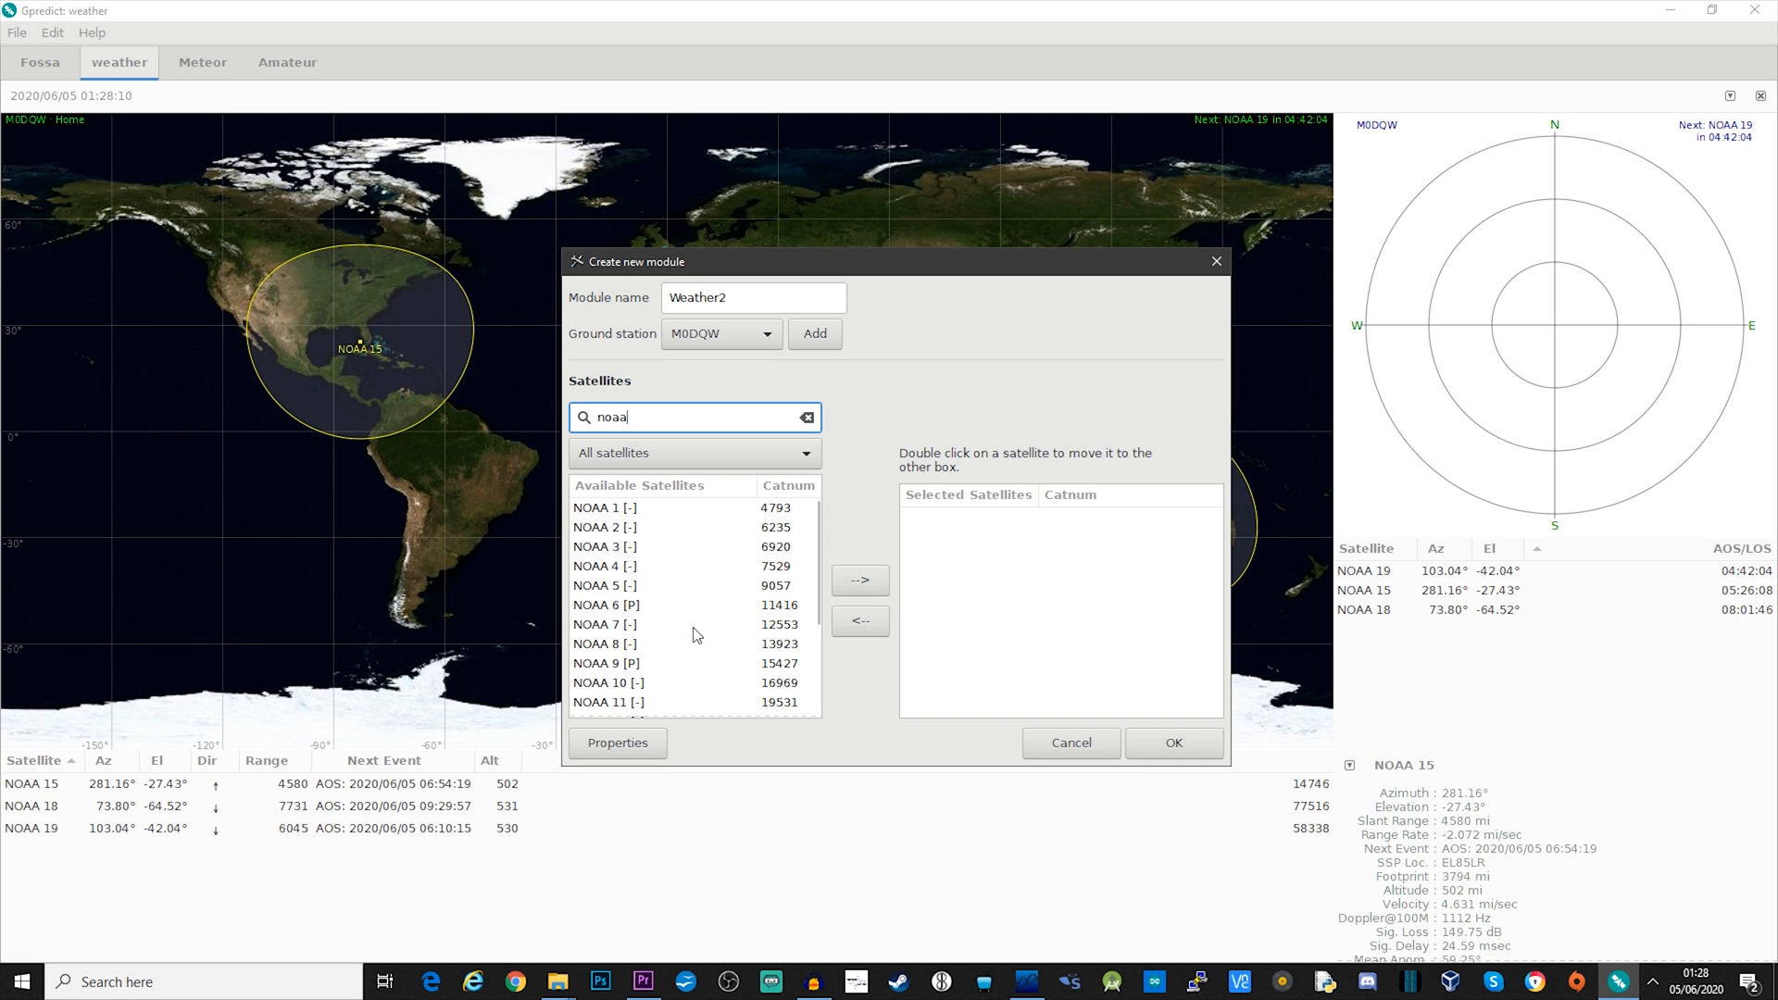
pyautogui.click(599, 629)
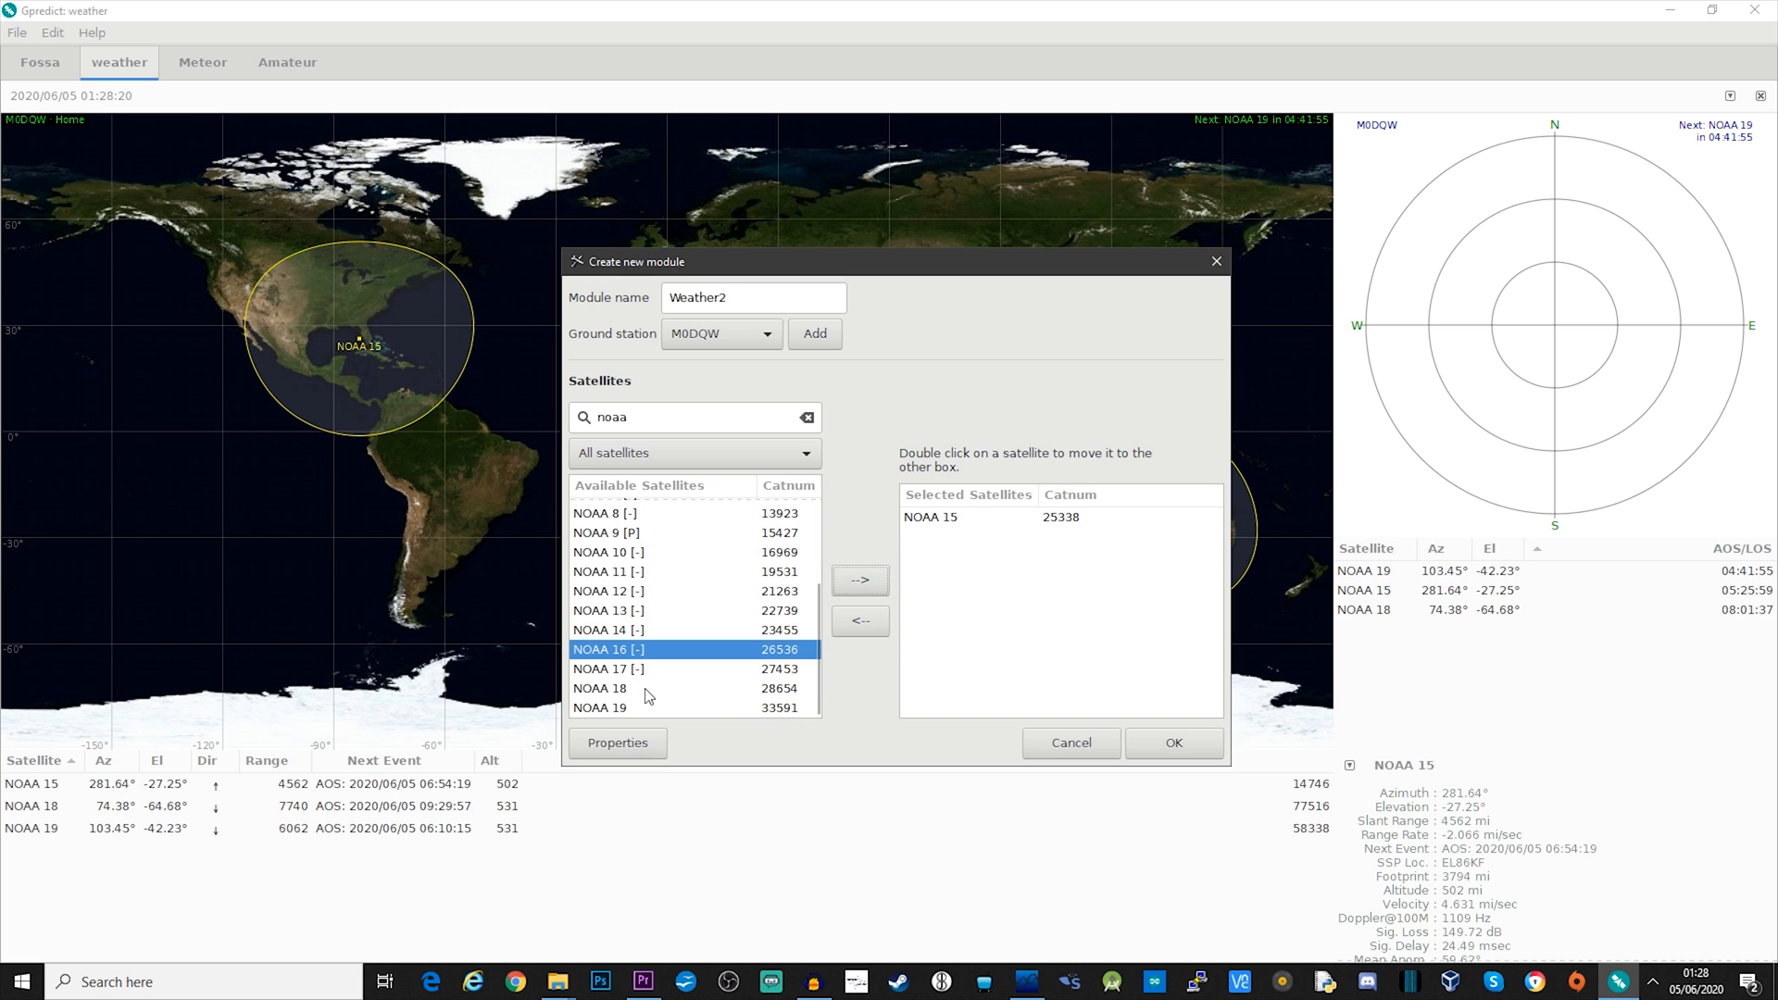
pyautogui.doubleClick(599, 687)
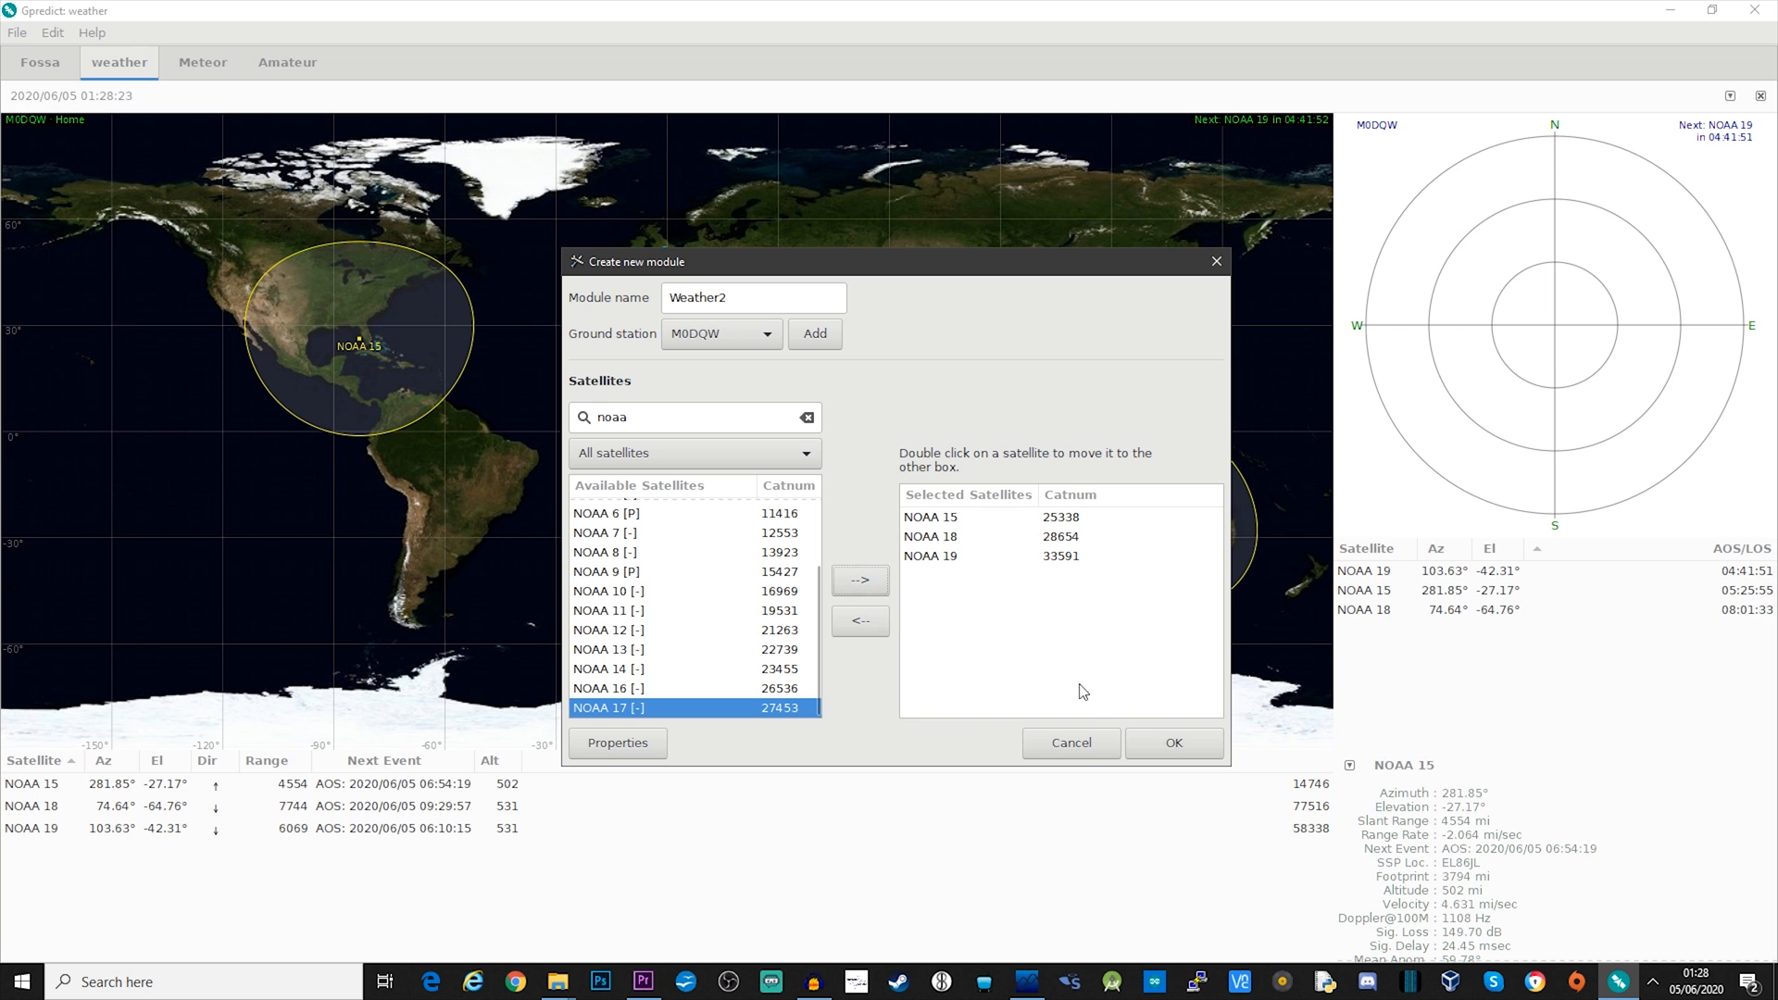
pyautogui.click(1172, 742)
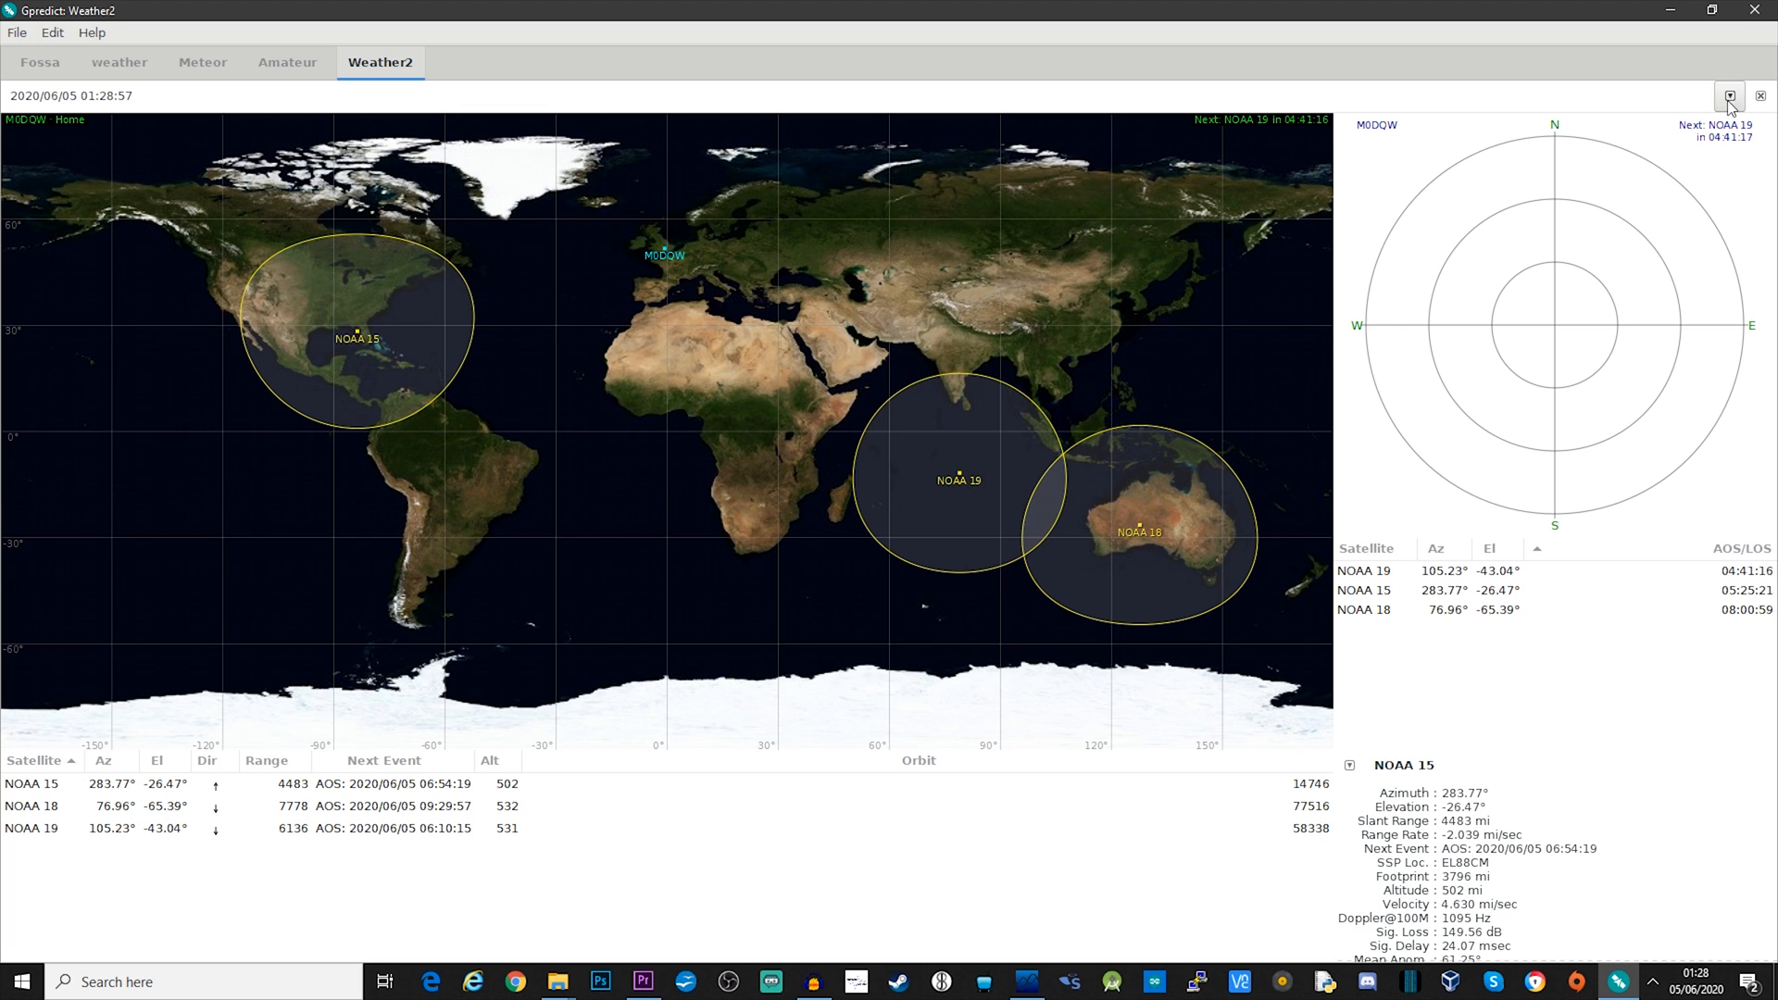
# Step: Engage Weather2 Radio Control with device sdrsharp, targeting NOAA 15 at 145.890 MHz
pyautogui.click(1729, 95)
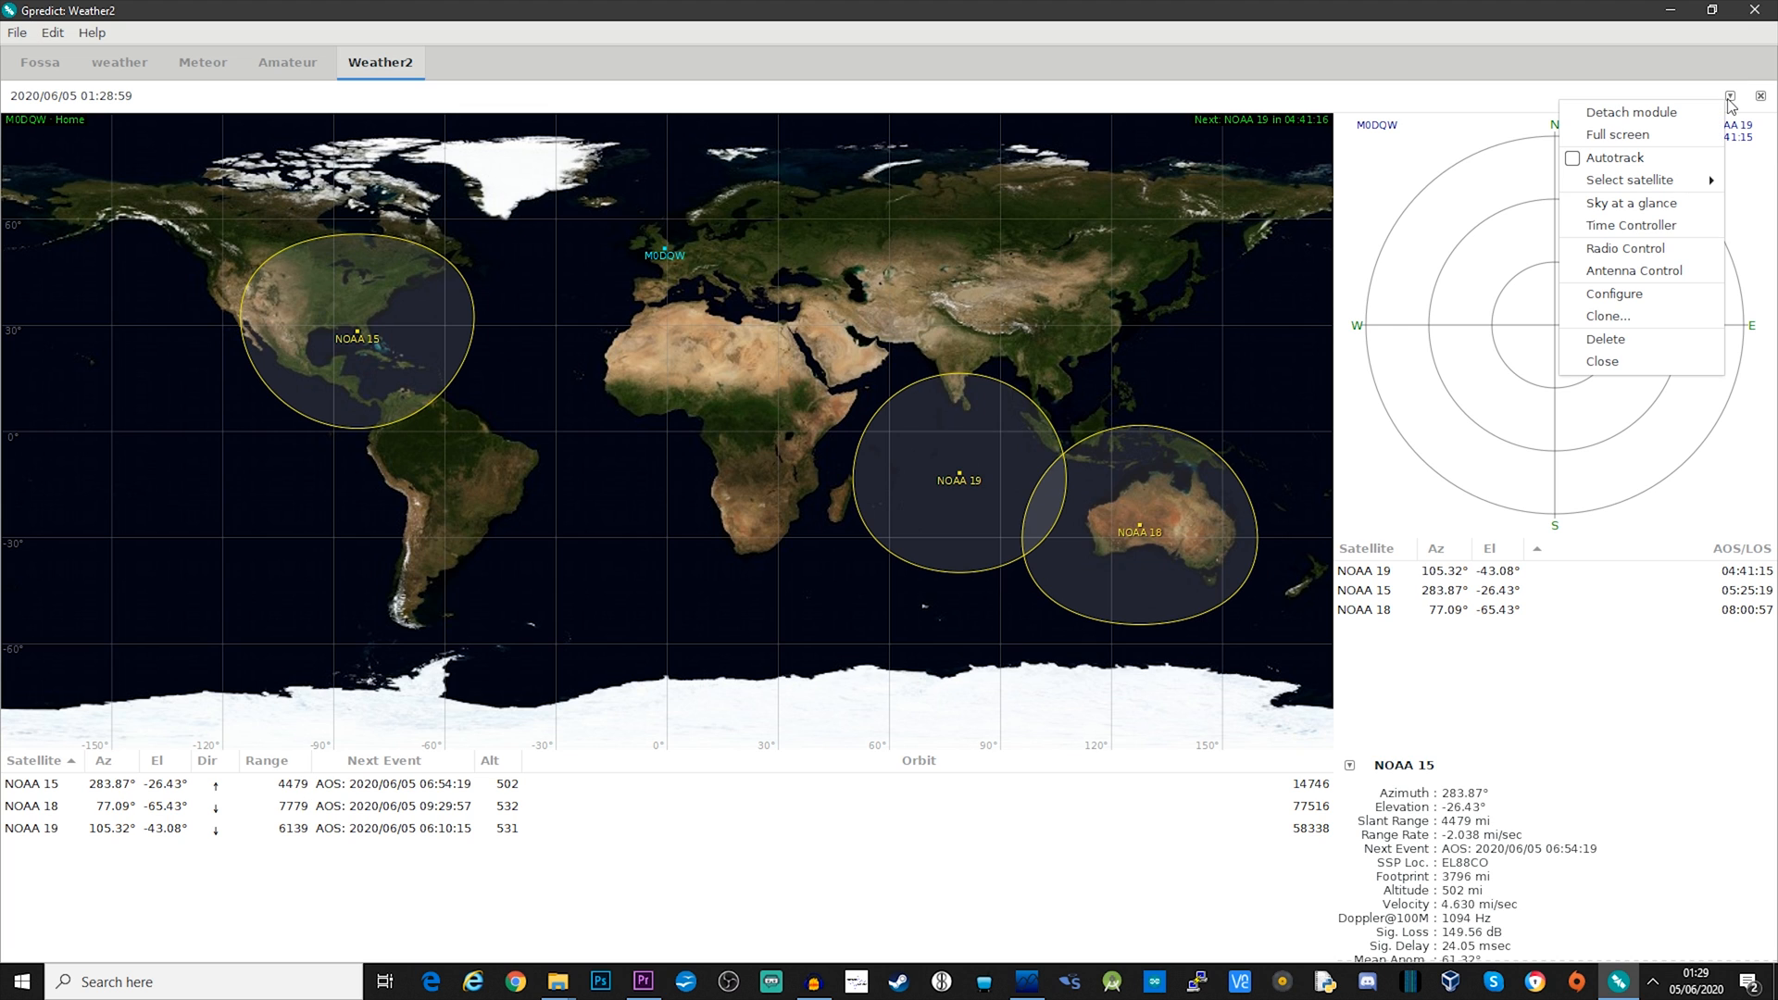
pyautogui.click(1625, 248)
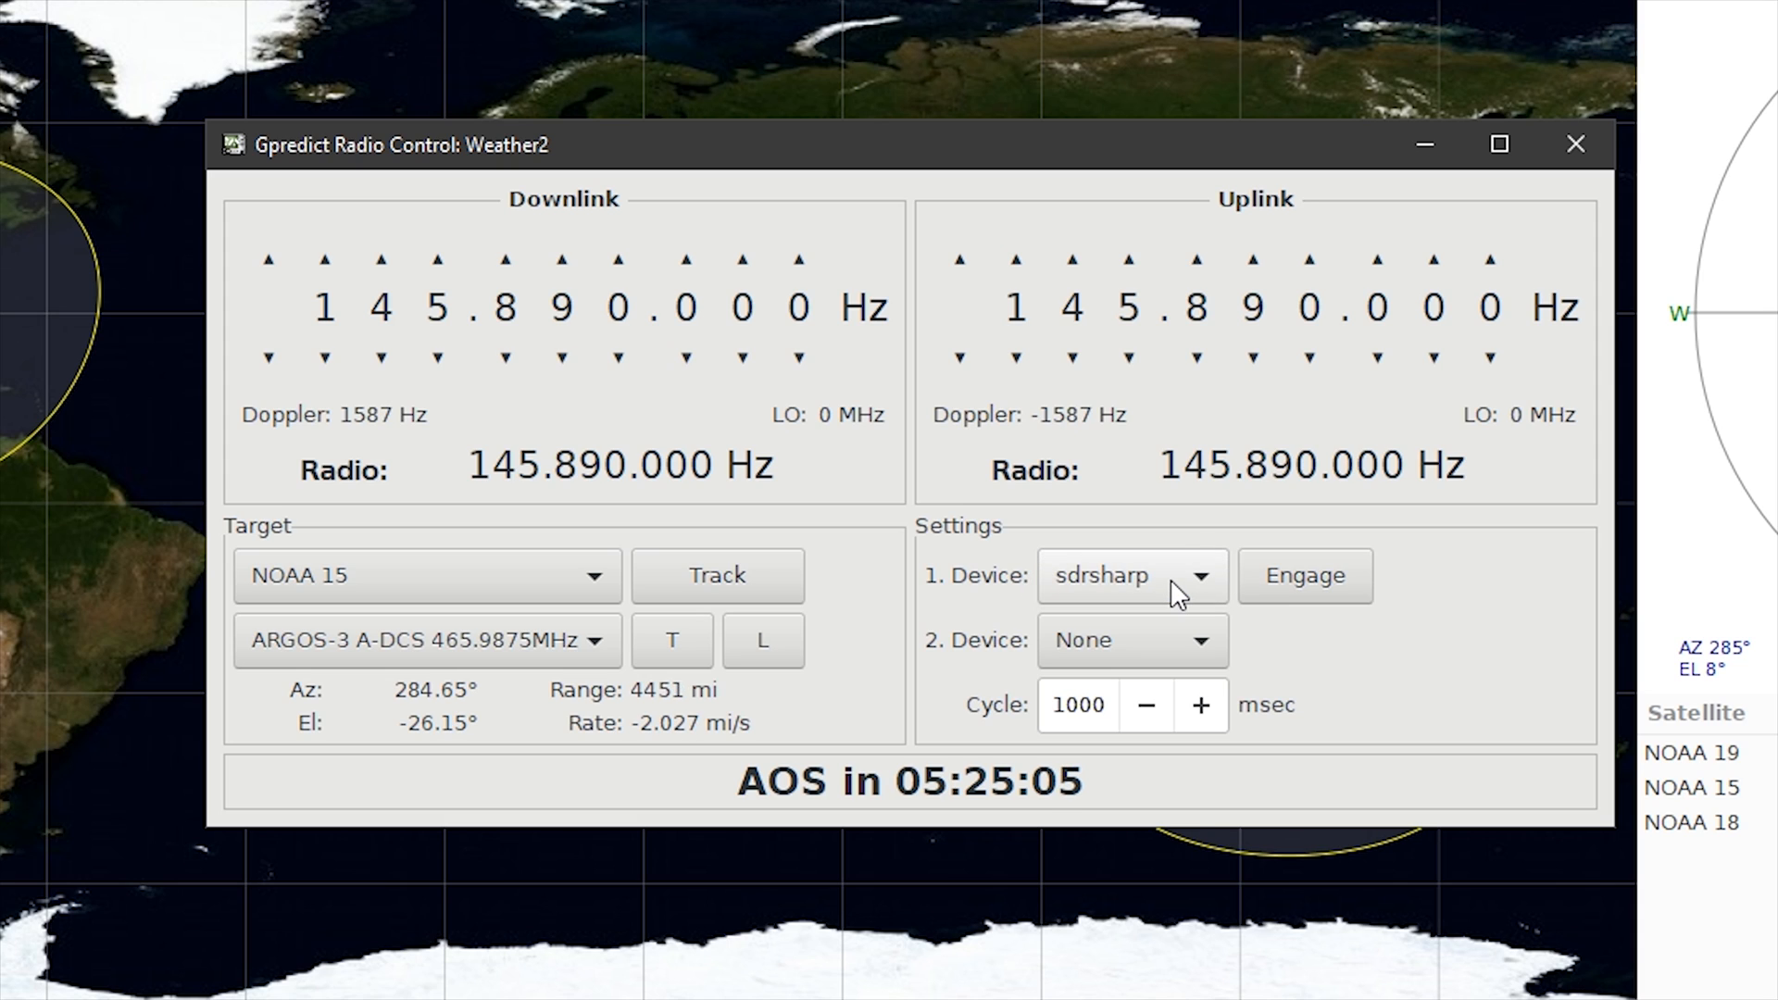
pyautogui.moveTo(1302, 576)
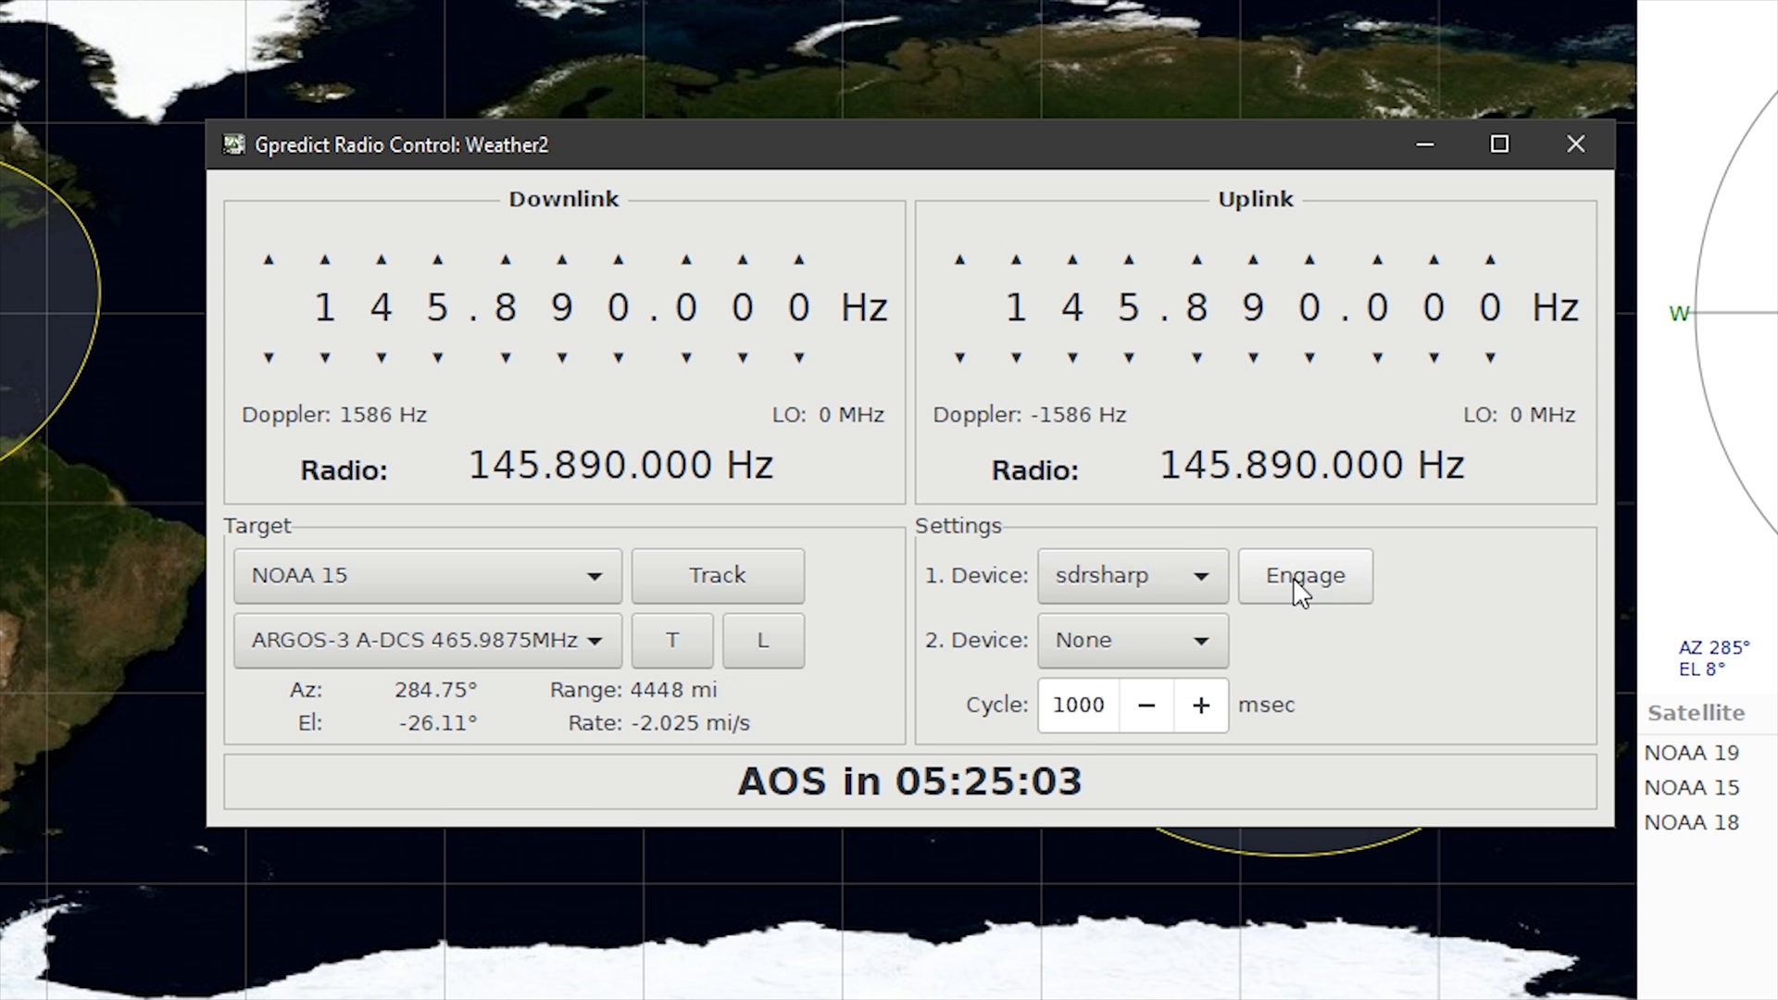
pyautogui.click(1303, 575)
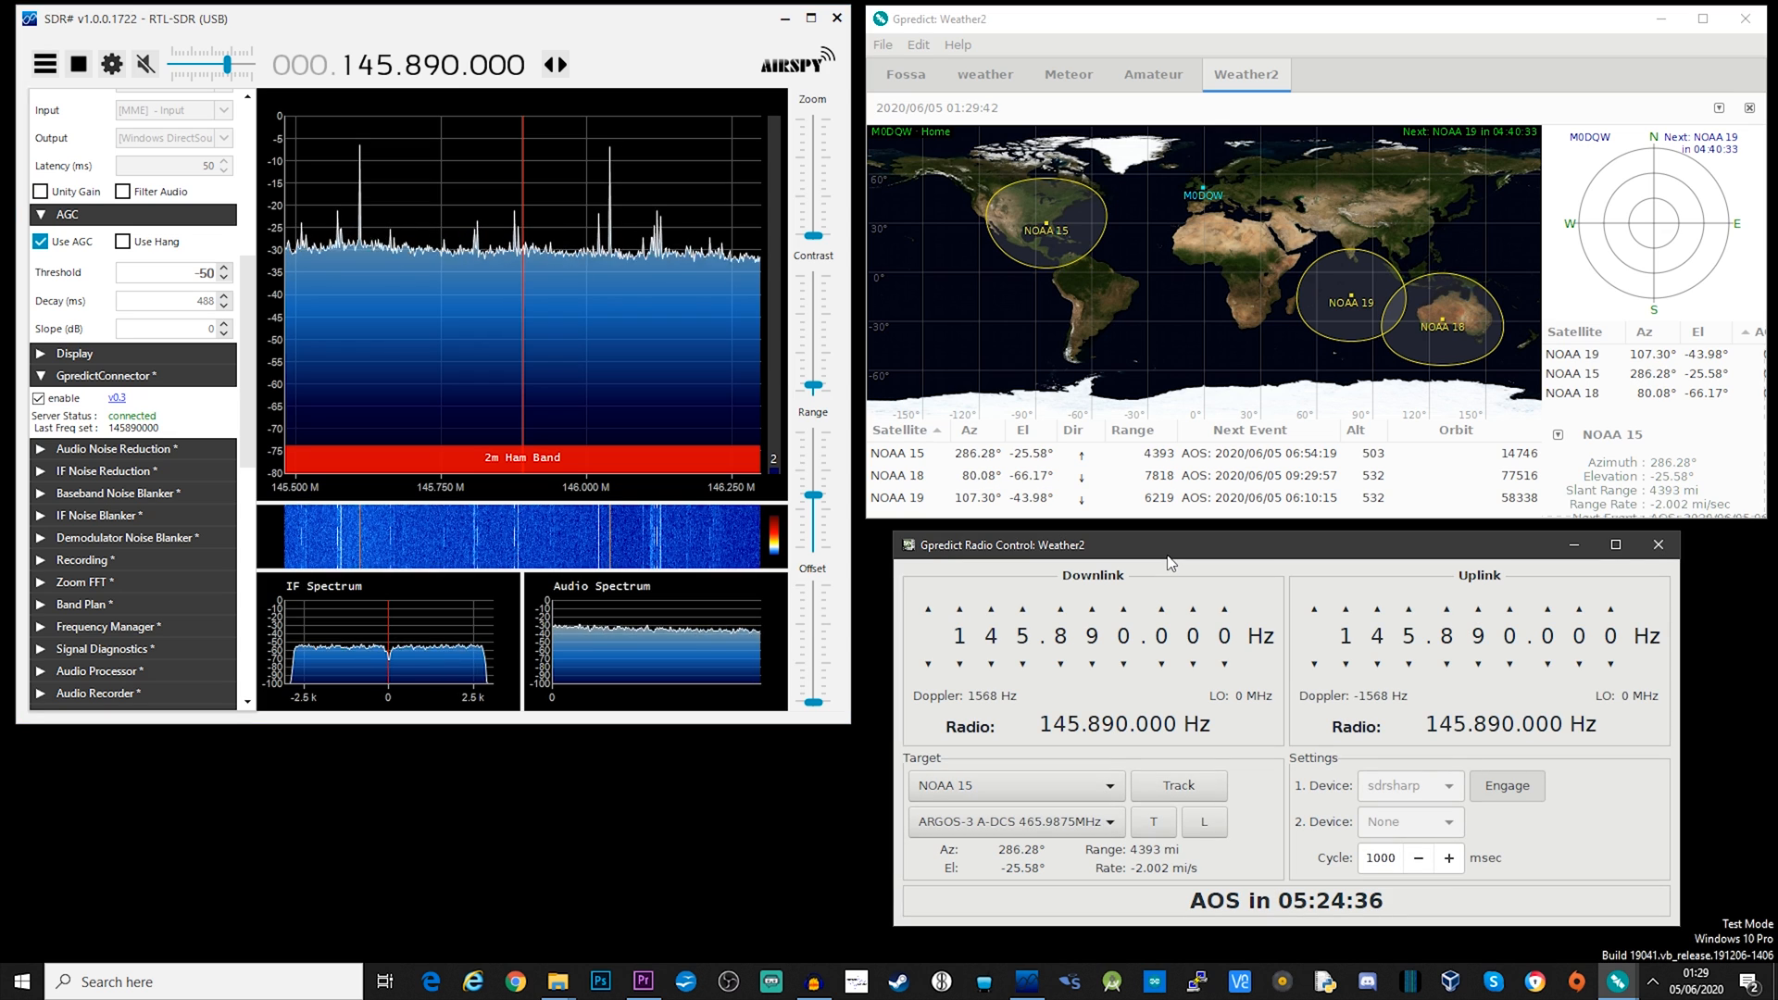
# Step: Set the radio target to NOAA 19's APT Downlink at 137.100 MHz
pyautogui.click(1009, 784)
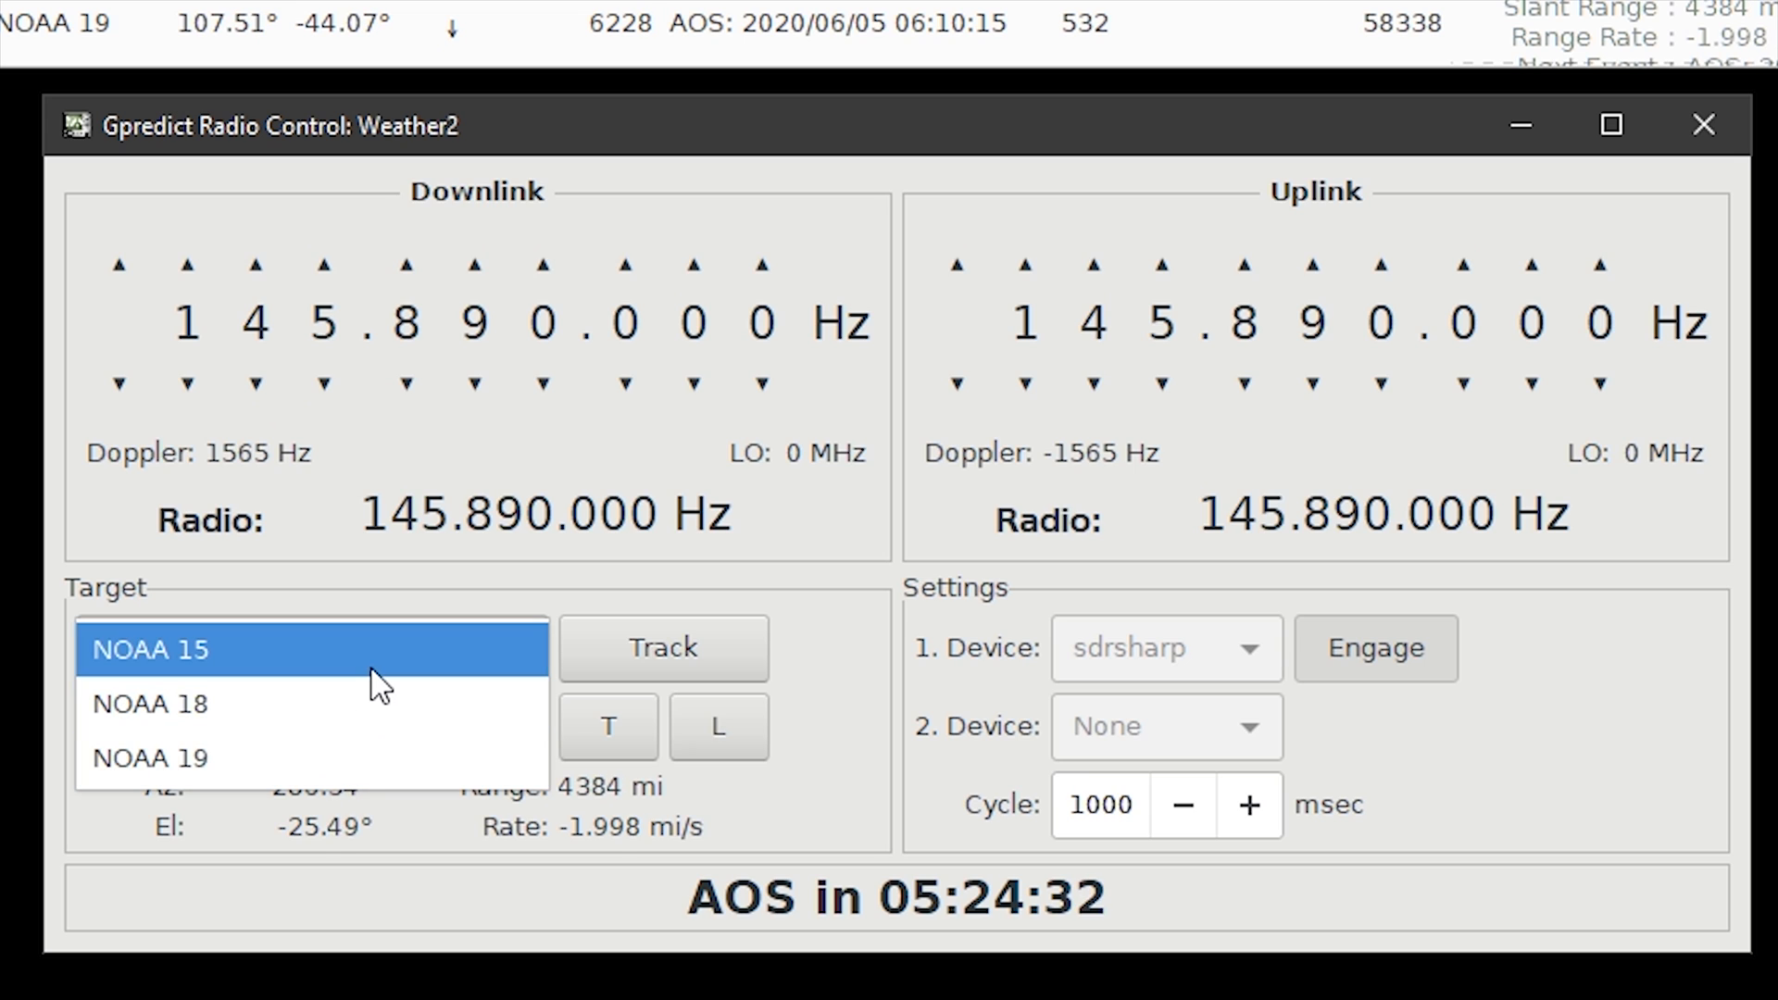
pyautogui.click(312, 648)
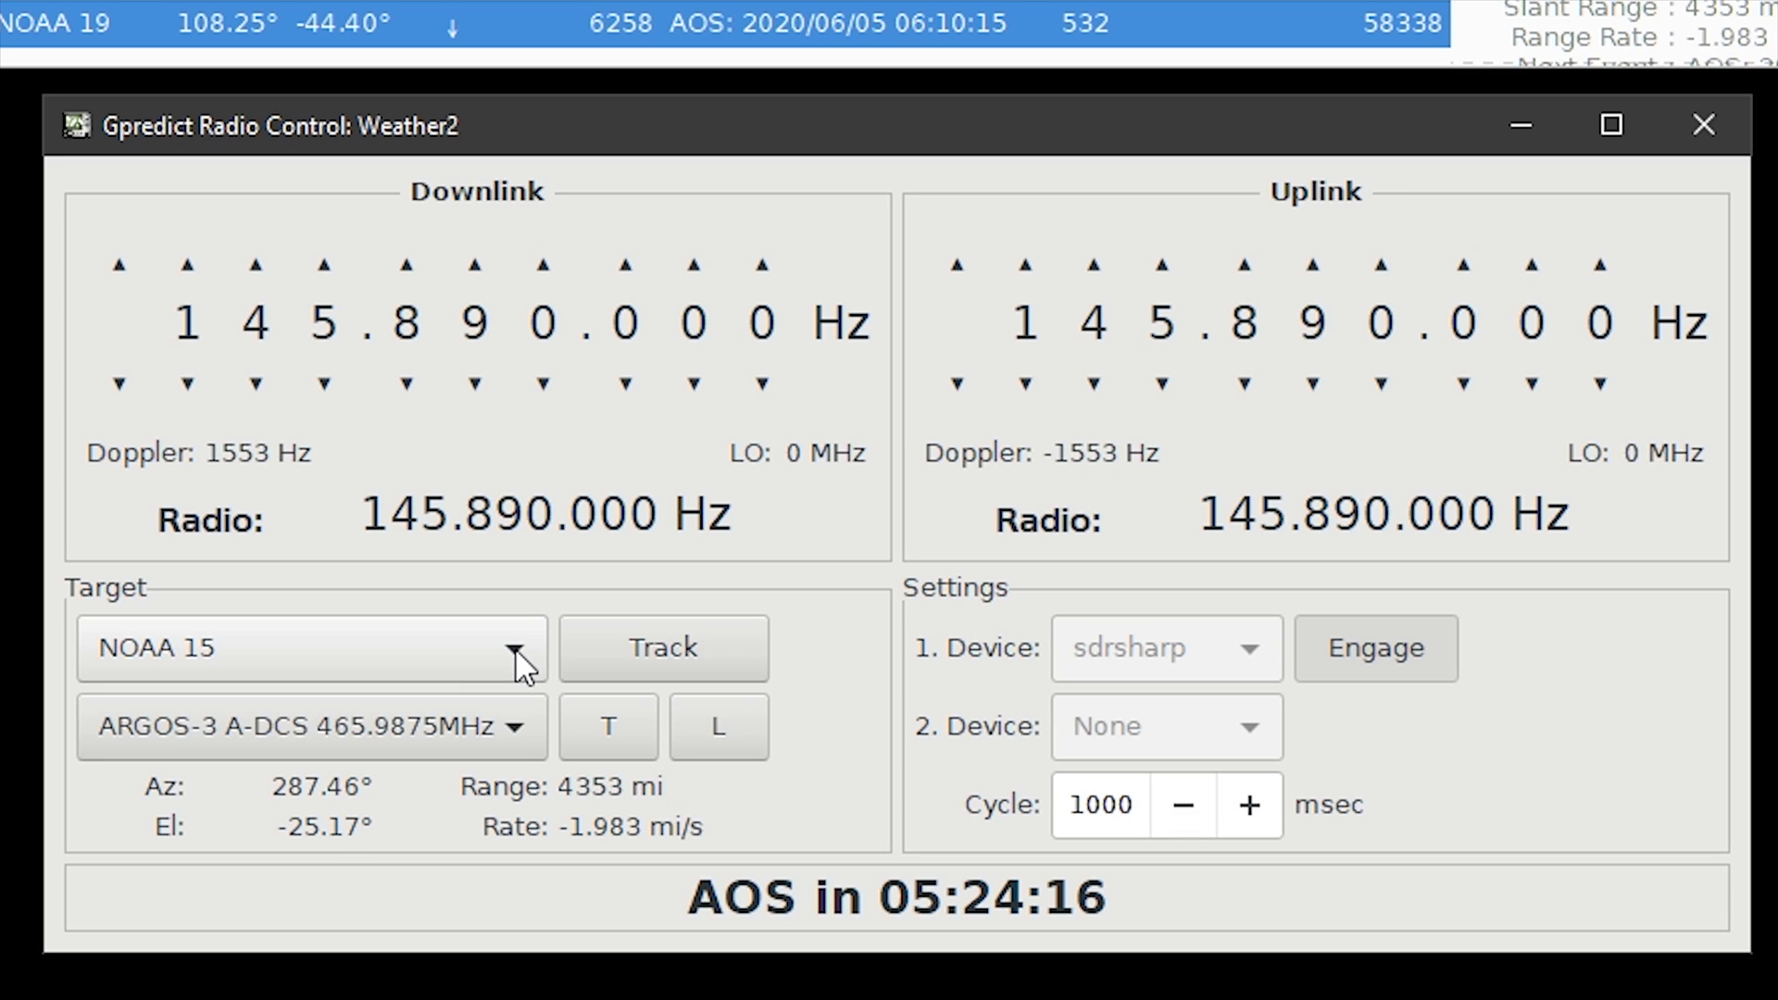
pyautogui.click(516, 649)
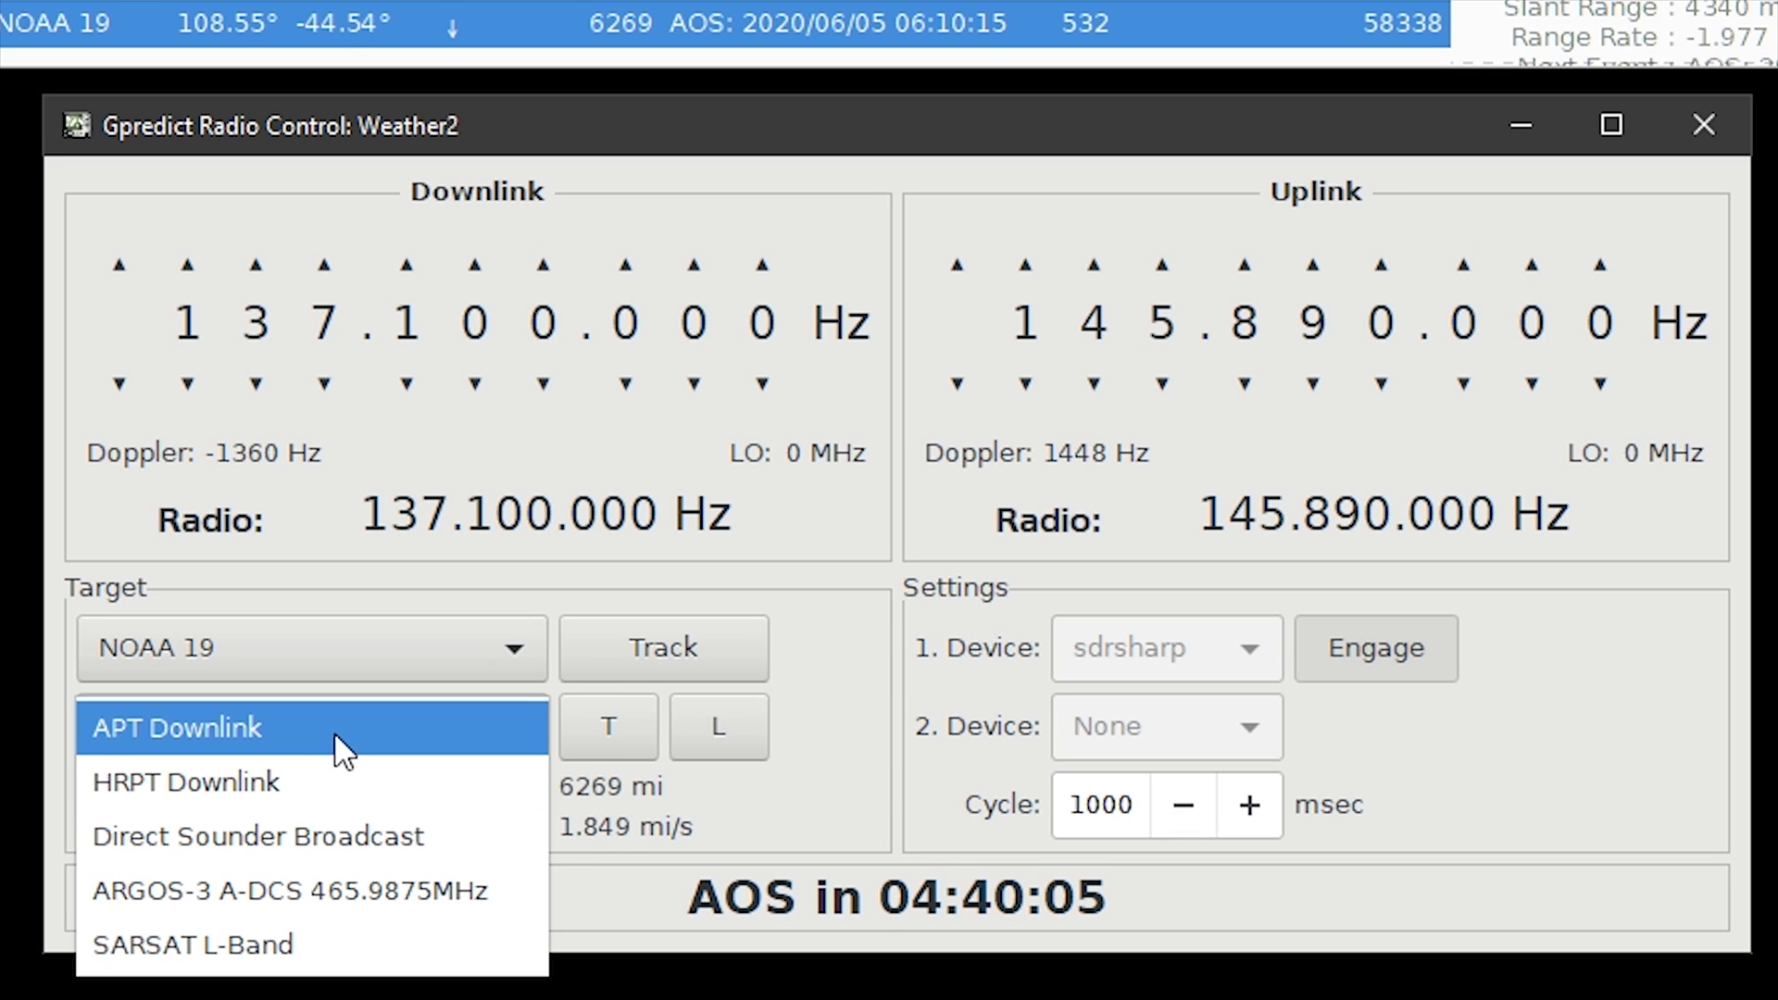
pyautogui.moveTo(258, 751)
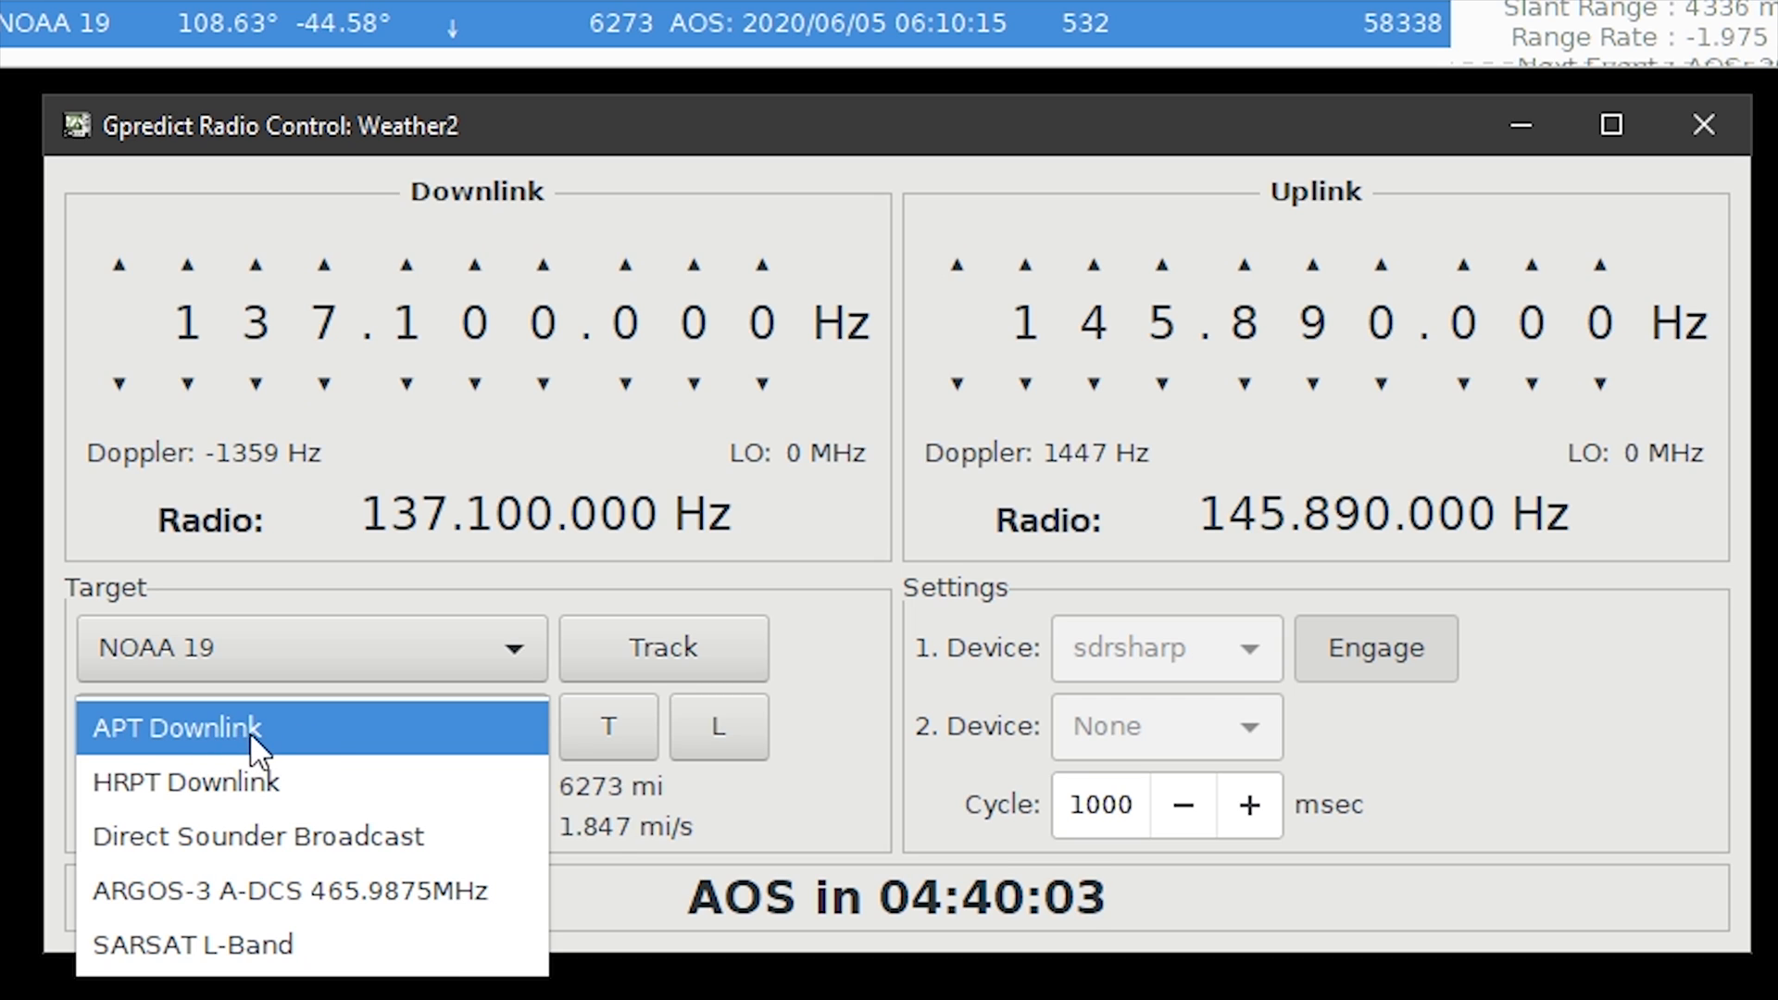
pyautogui.click(176, 726)
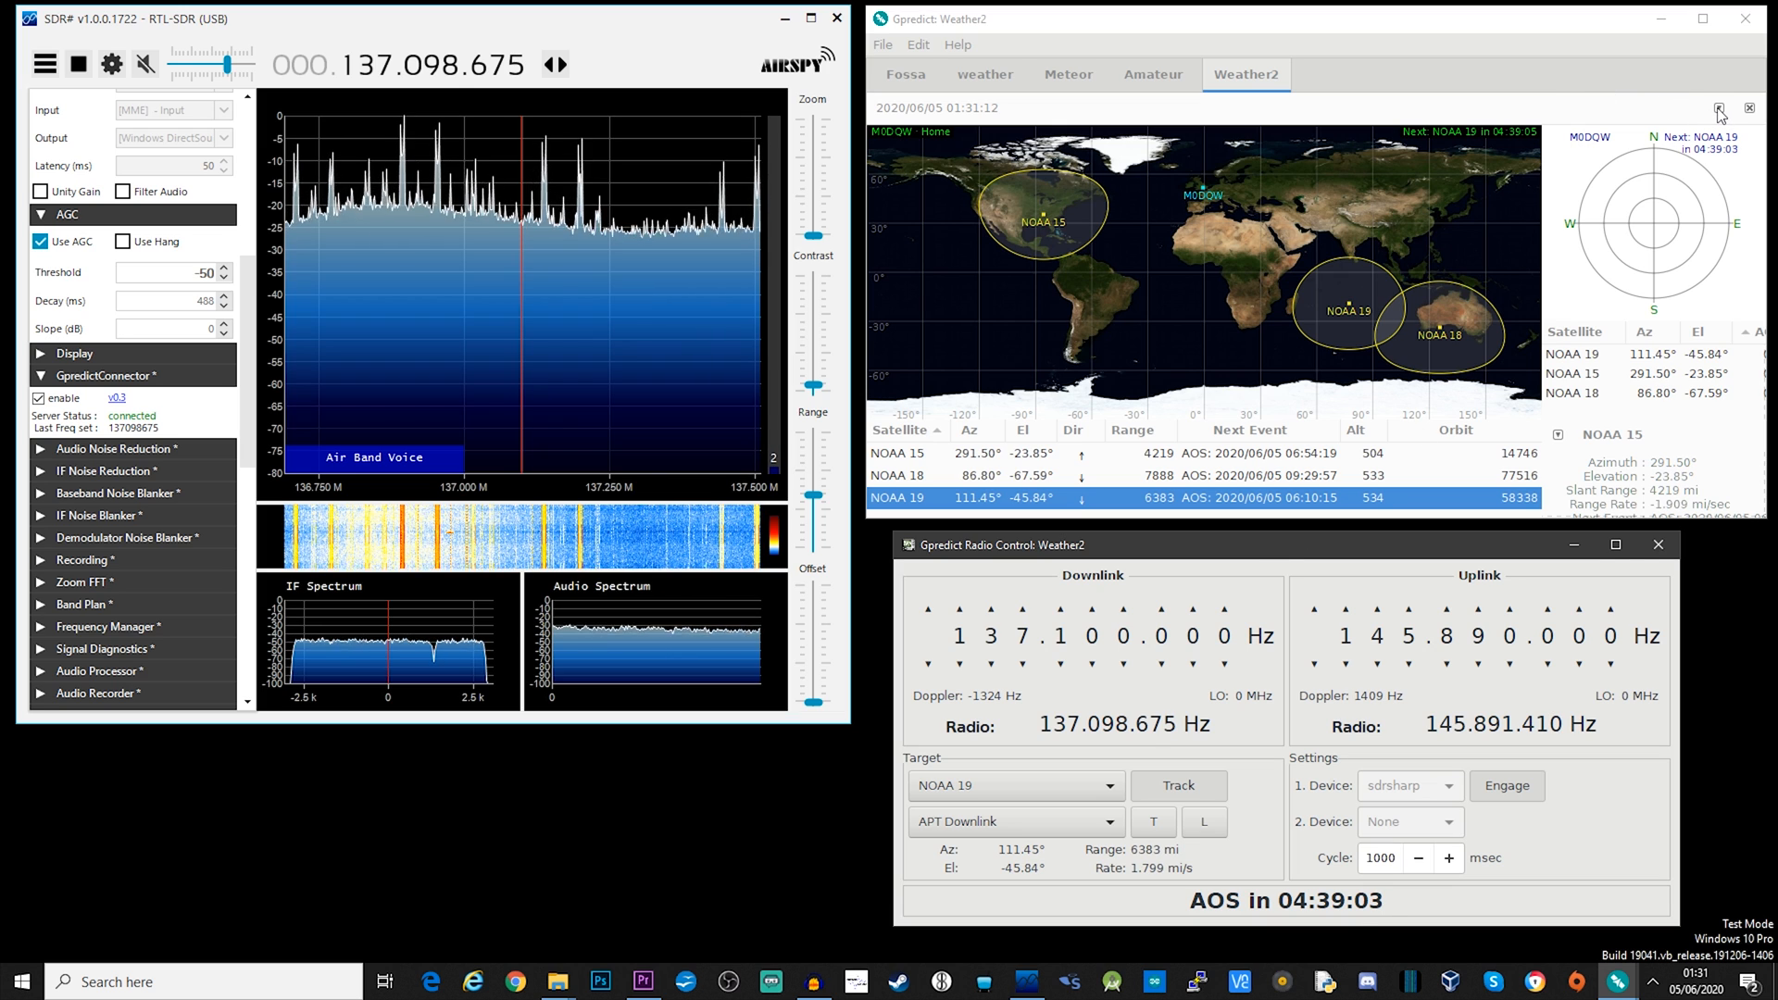
# Step: Open the Weather2 module's dropdown menu to enable Autotrack for NOAA 19
pyautogui.click(1719, 108)
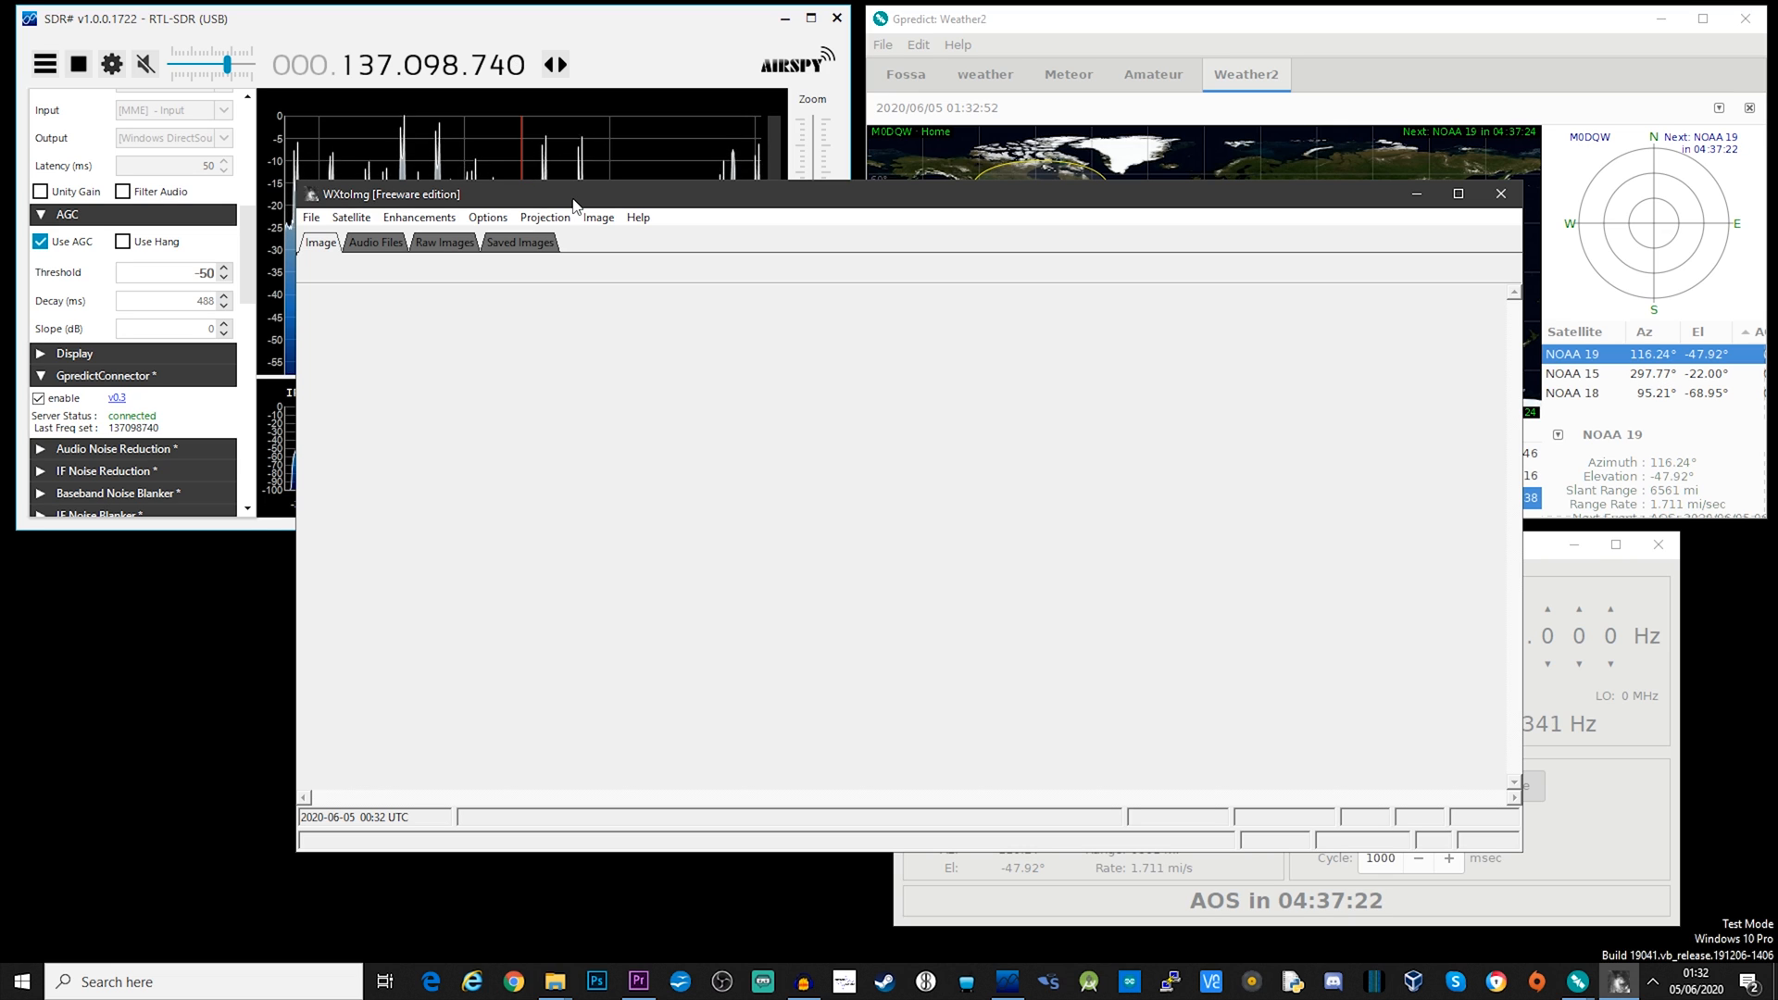
# Step: Confirm the ground station as Great Missenden, UK (51.711, -0.687, 193 m)
pyautogui.click(488, 216)
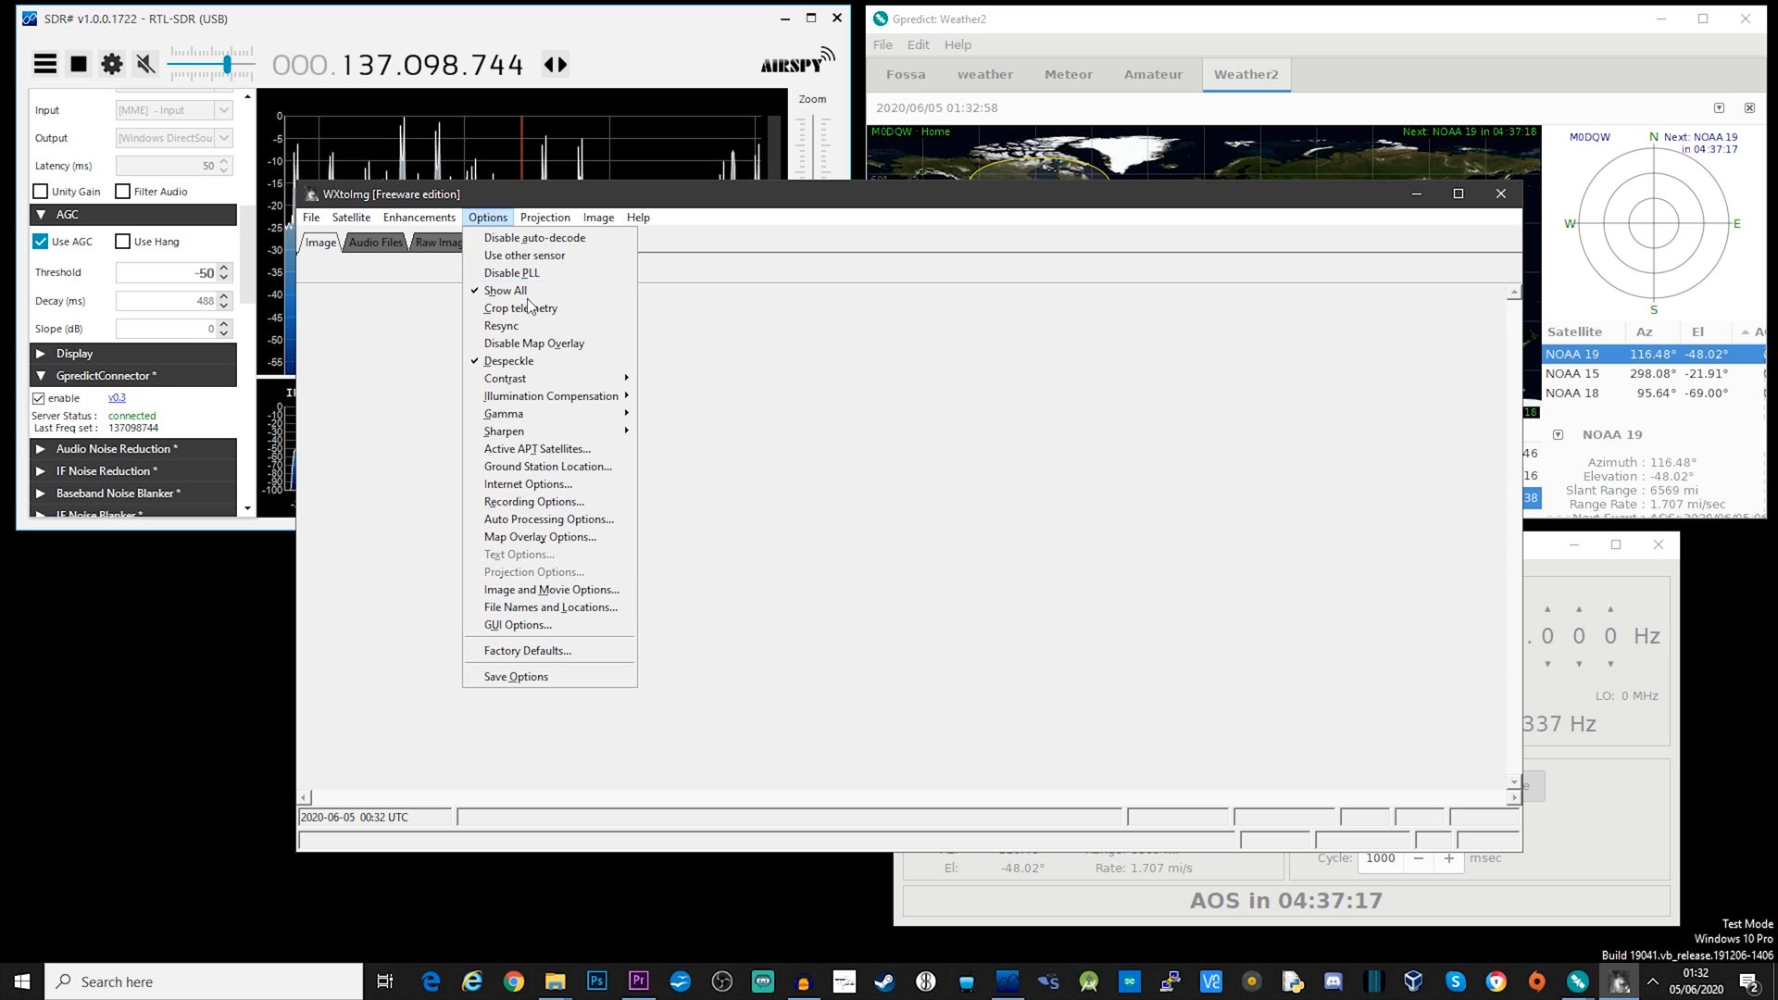
pyautogui.click(547, 466)
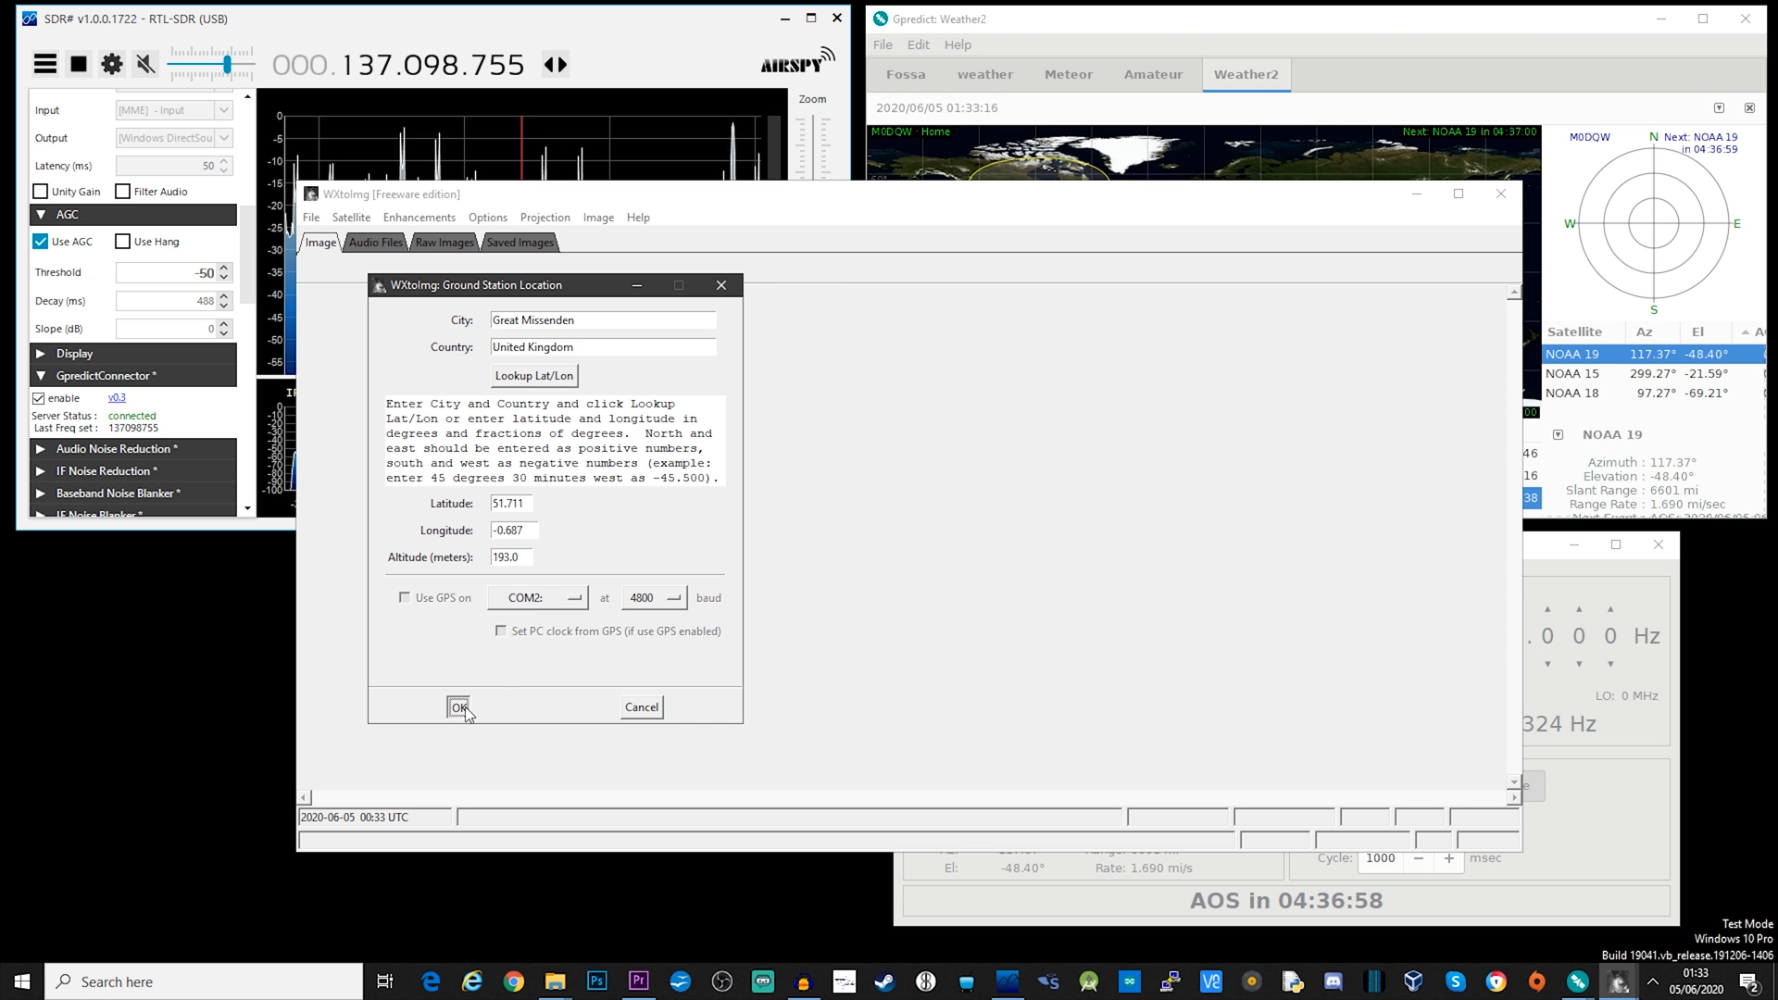
pyautogui.click(459, 707)
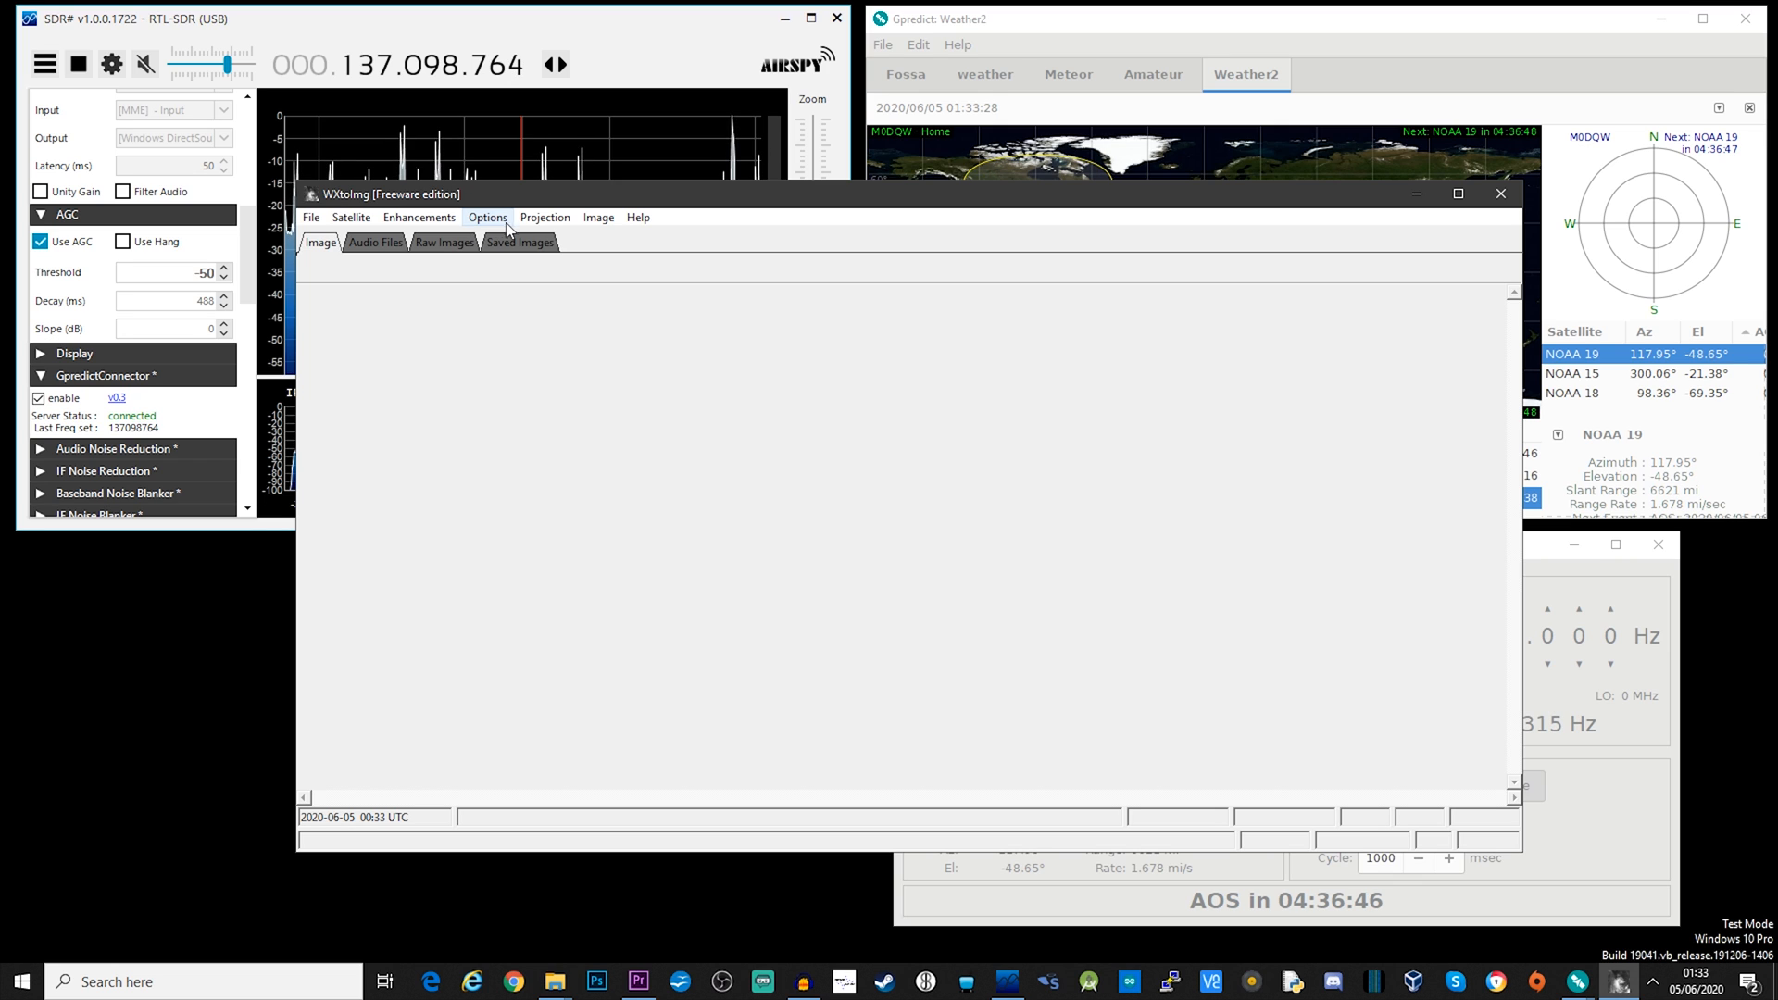
# Step: Set the recording soundcard to CABLE Output (VB-Audio Virtual Cable) at 11025 sample rate
pyautogui.click(486, 217)
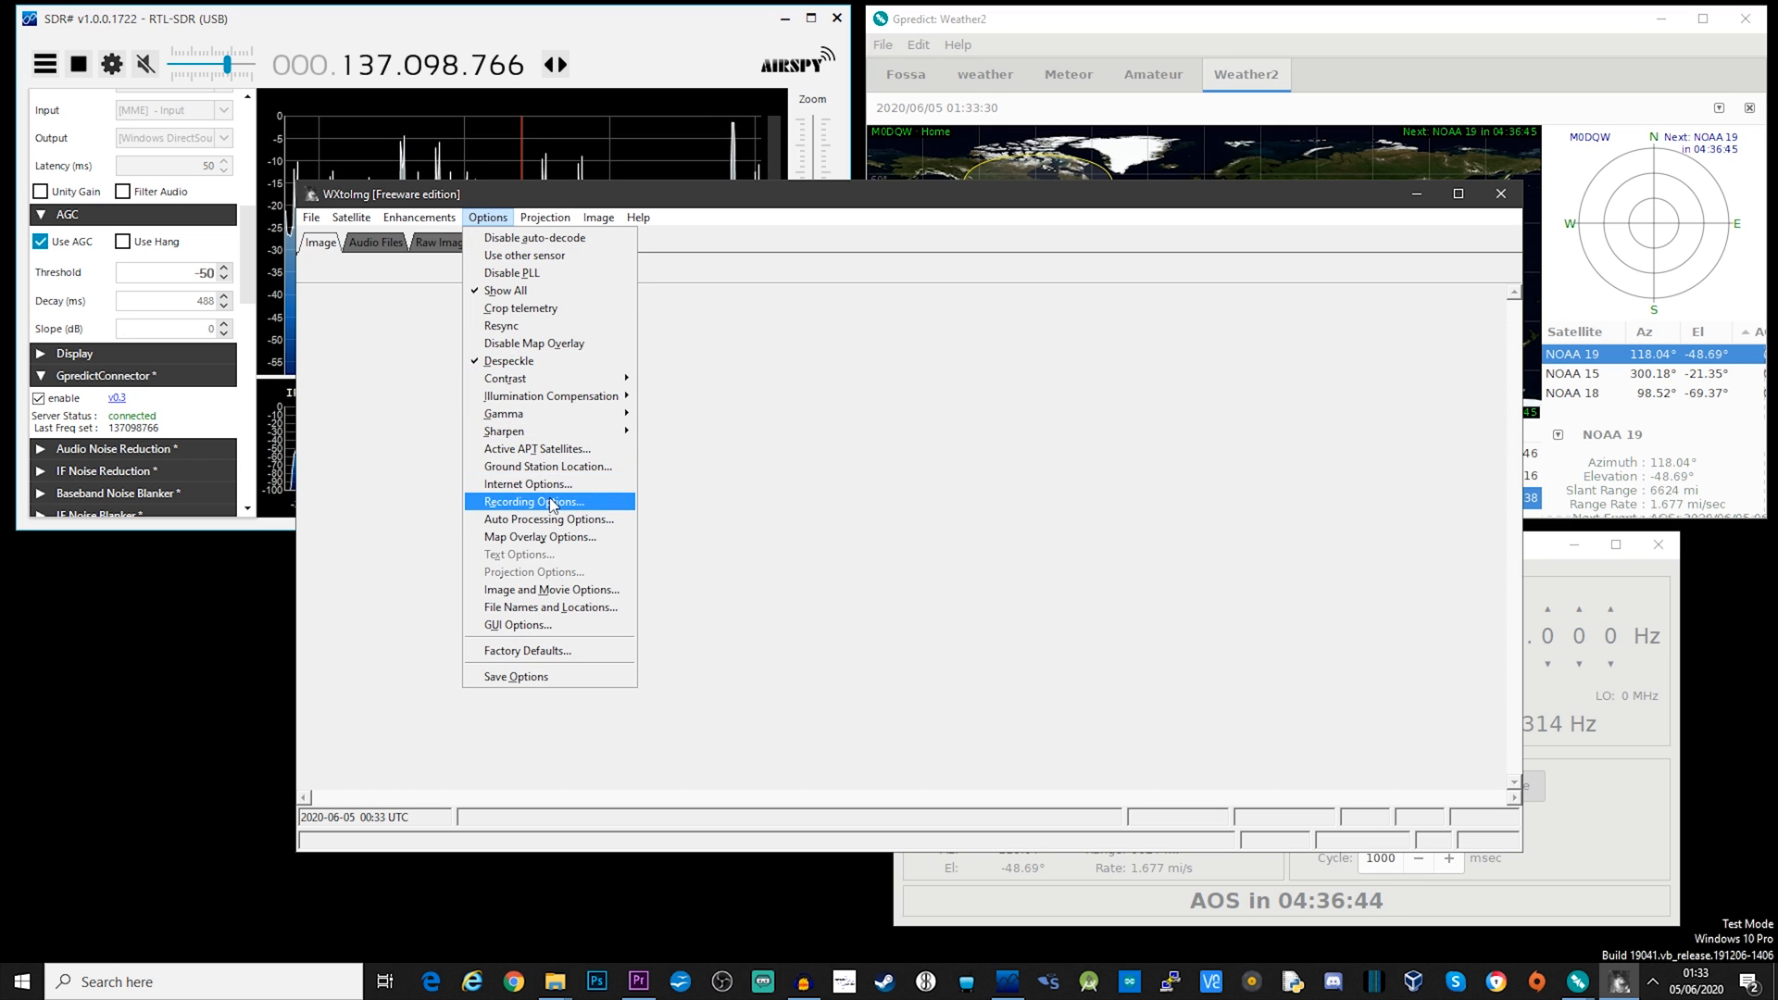
pyautogui.click(531, 501)
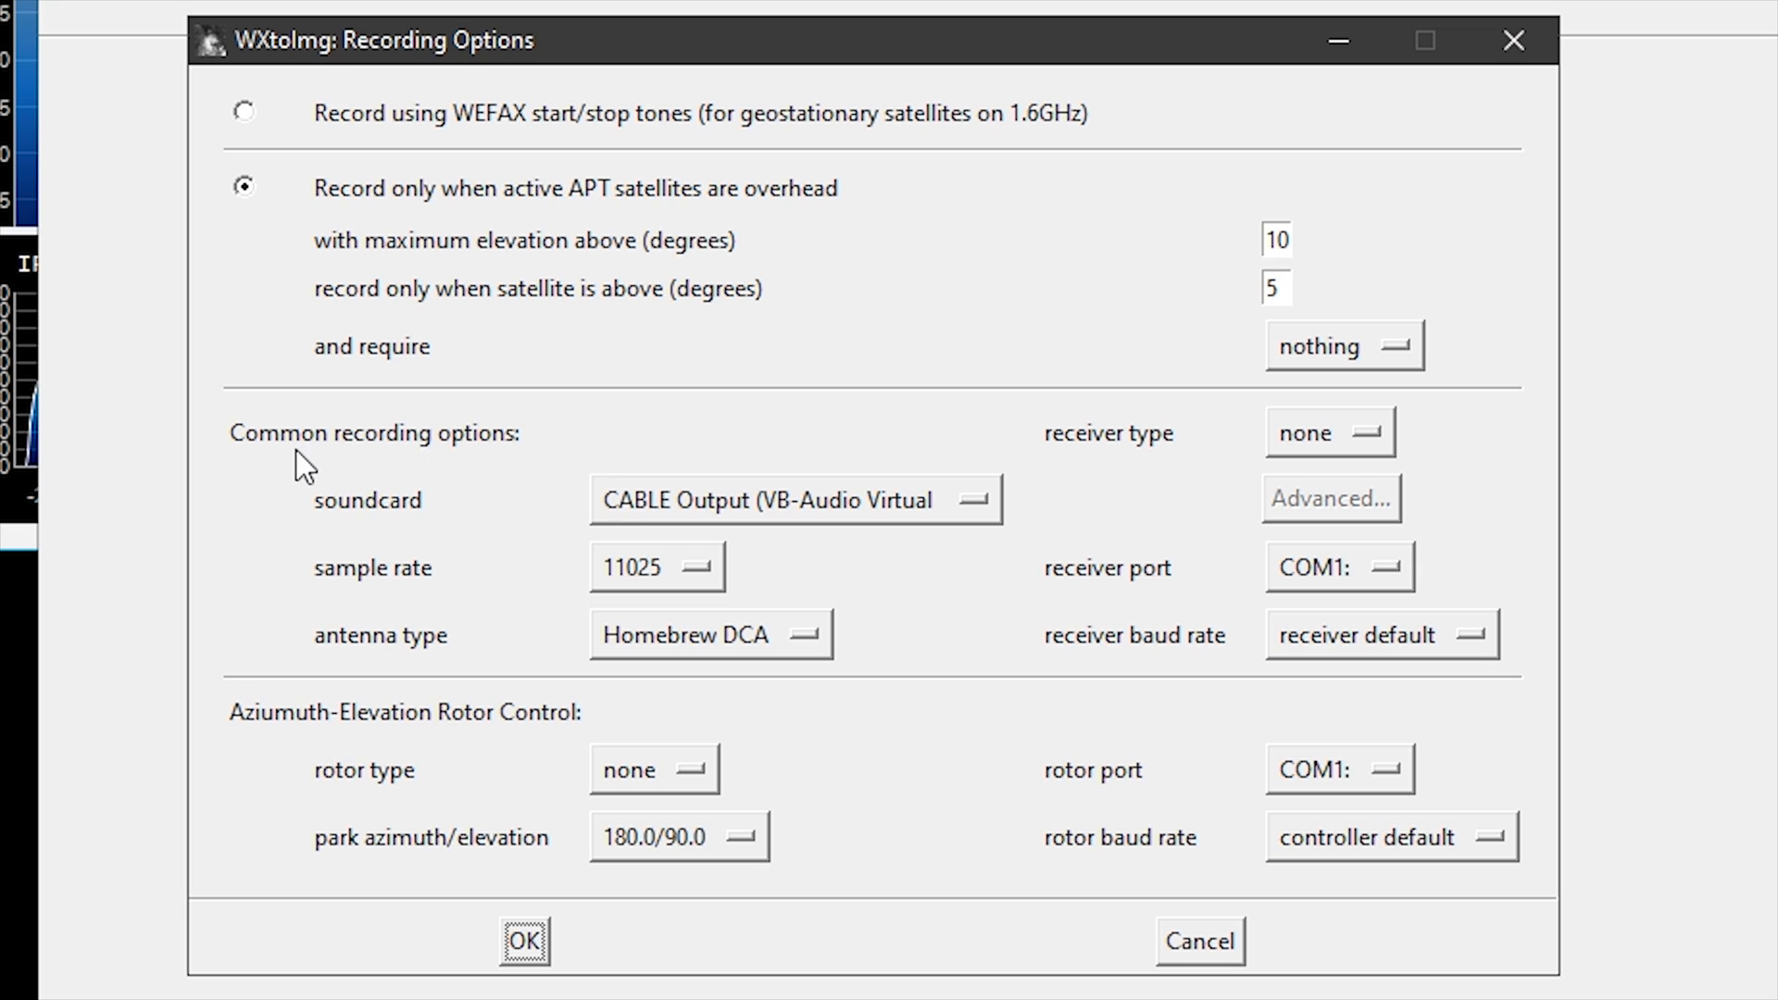
pyautogui.moveTo(465, 470)
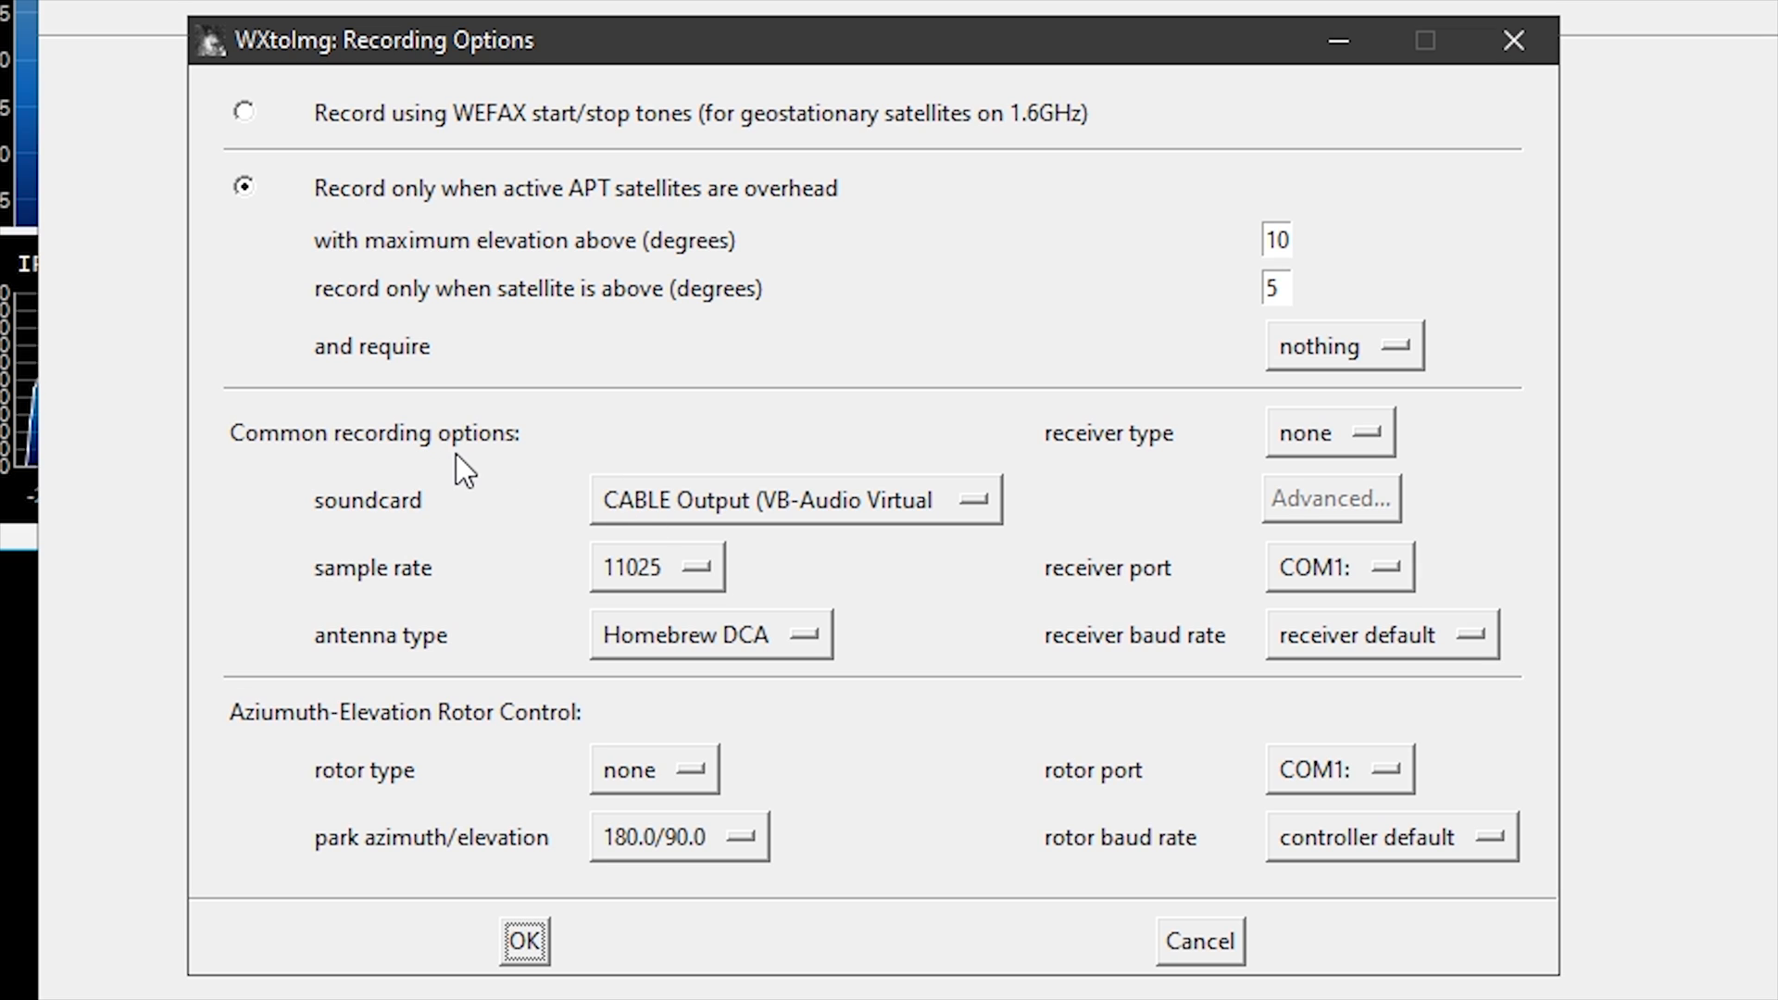
pyautogui.moveTo(966, 512)
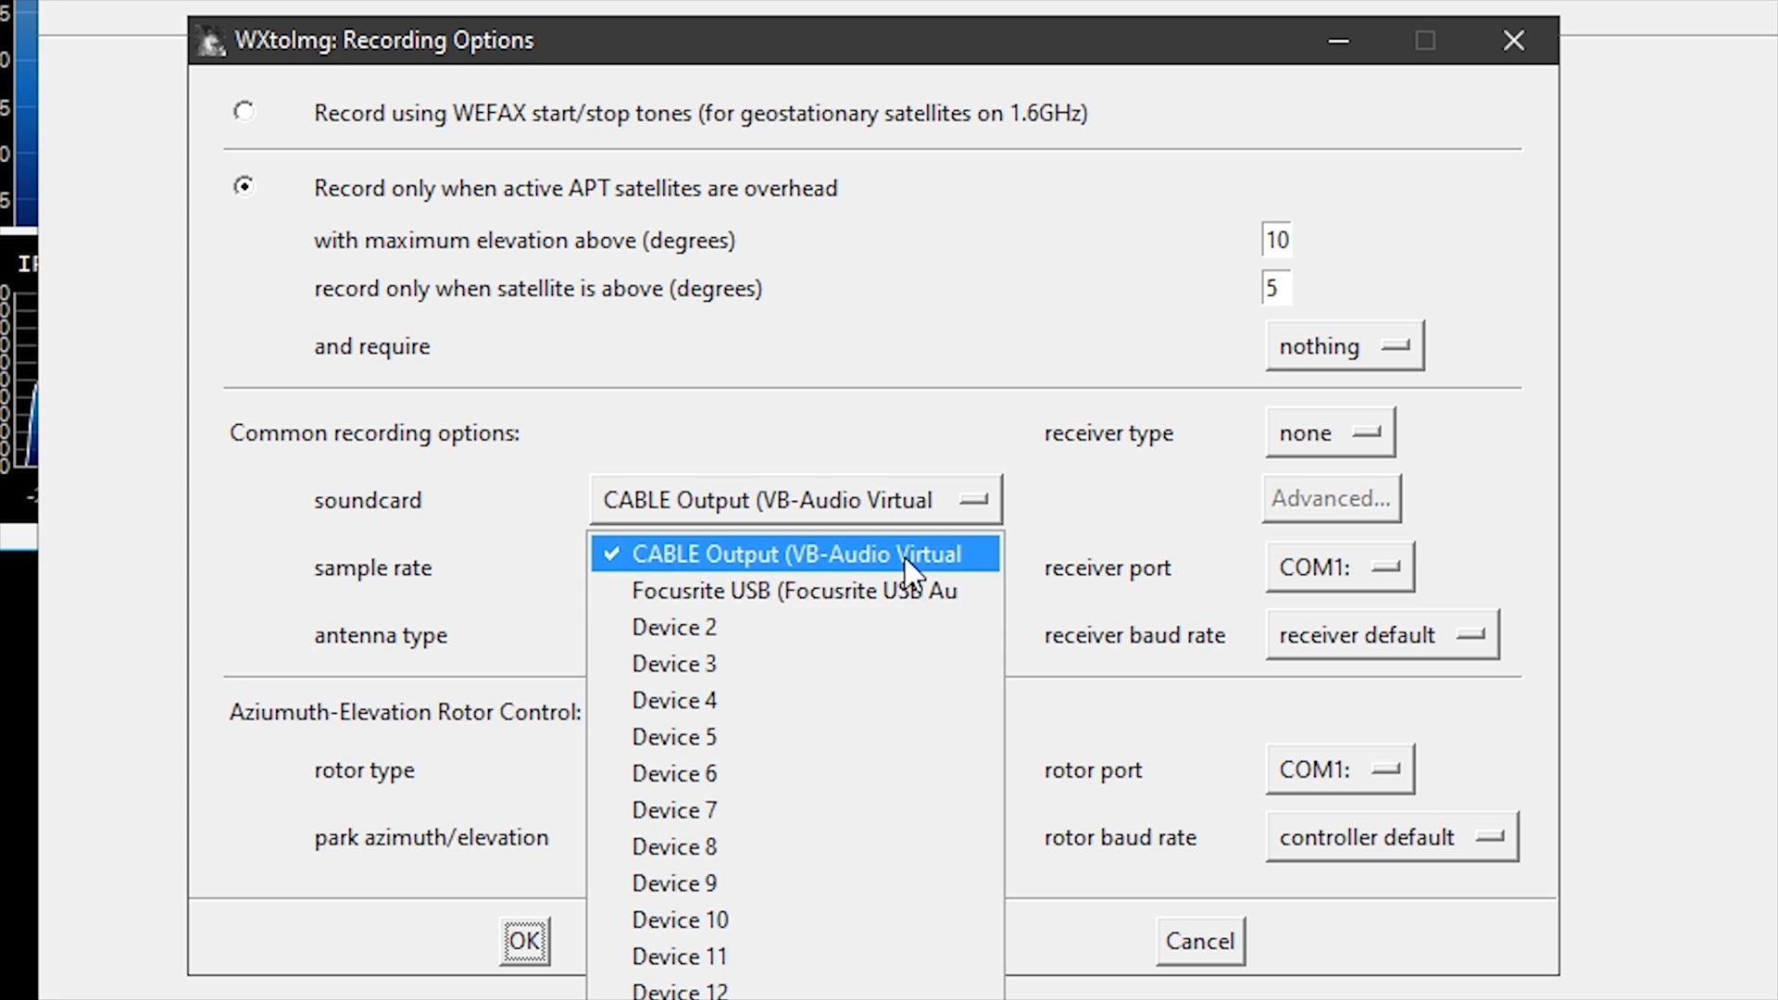
pyautogui.moveTo(939, 574)
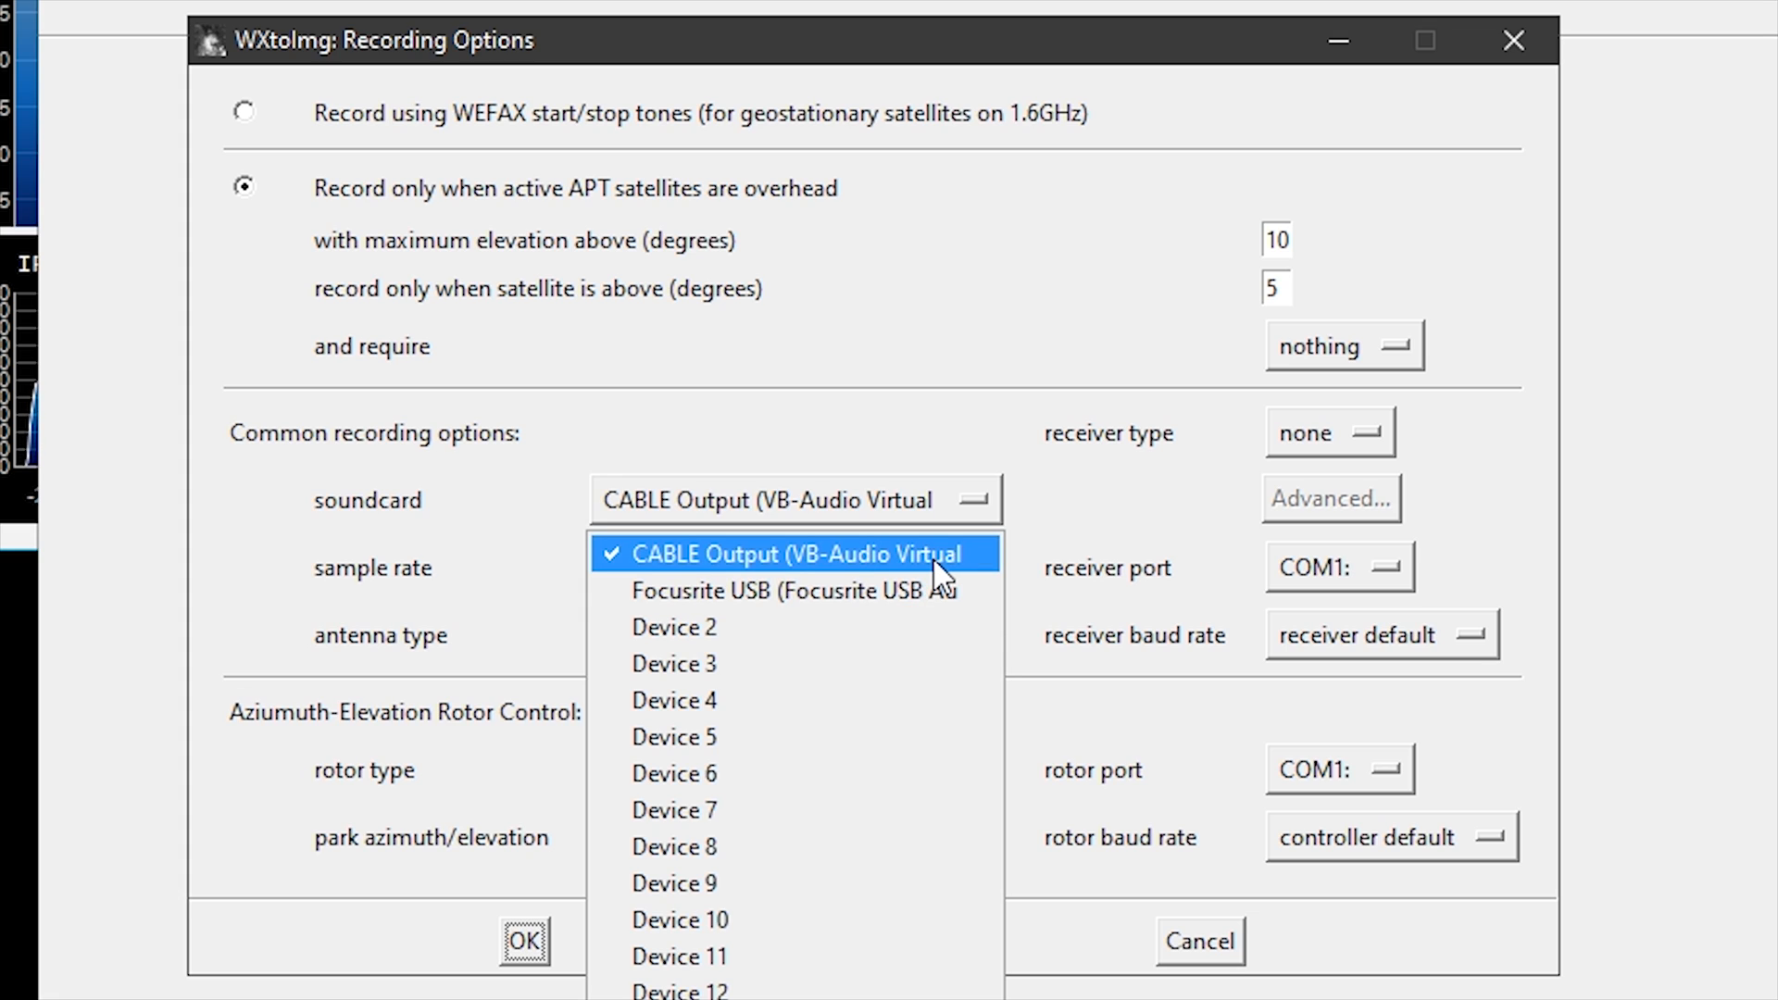
pyautogui.click(792, 555)
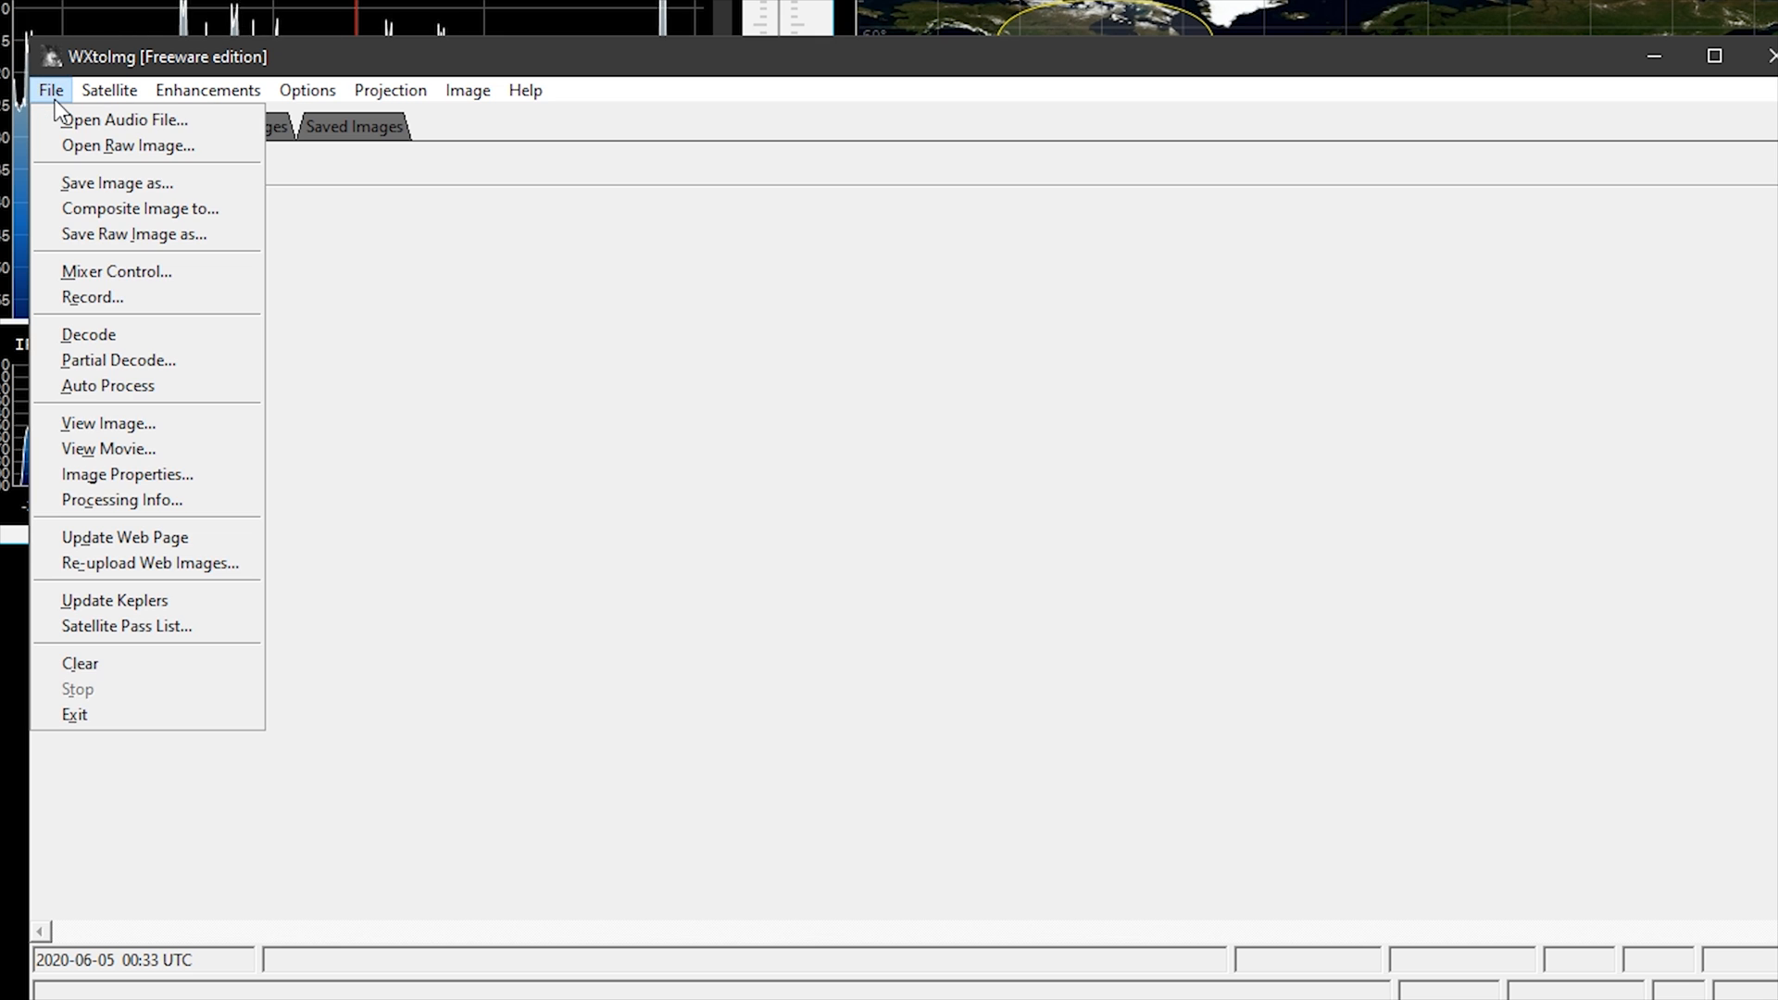
pyautogui.moveTo(115, 601)
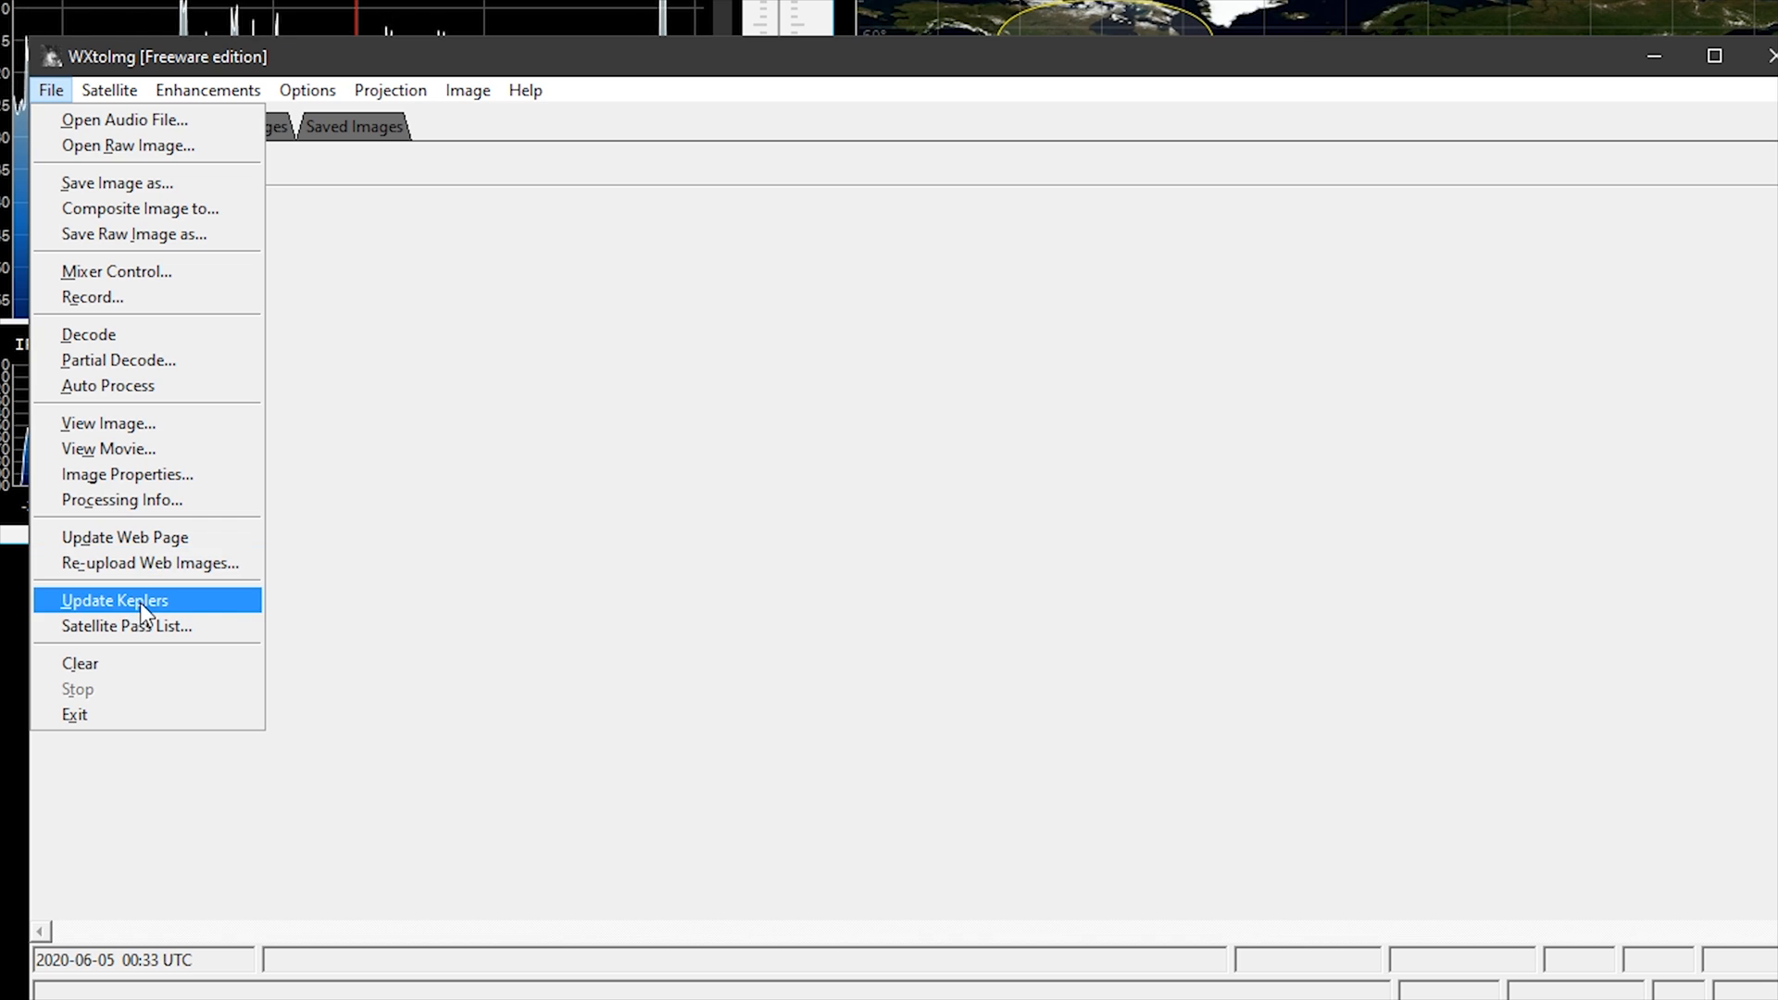
# Step: Update the Kepler orbital data from the File menu
pyautogui.click(115, 600)
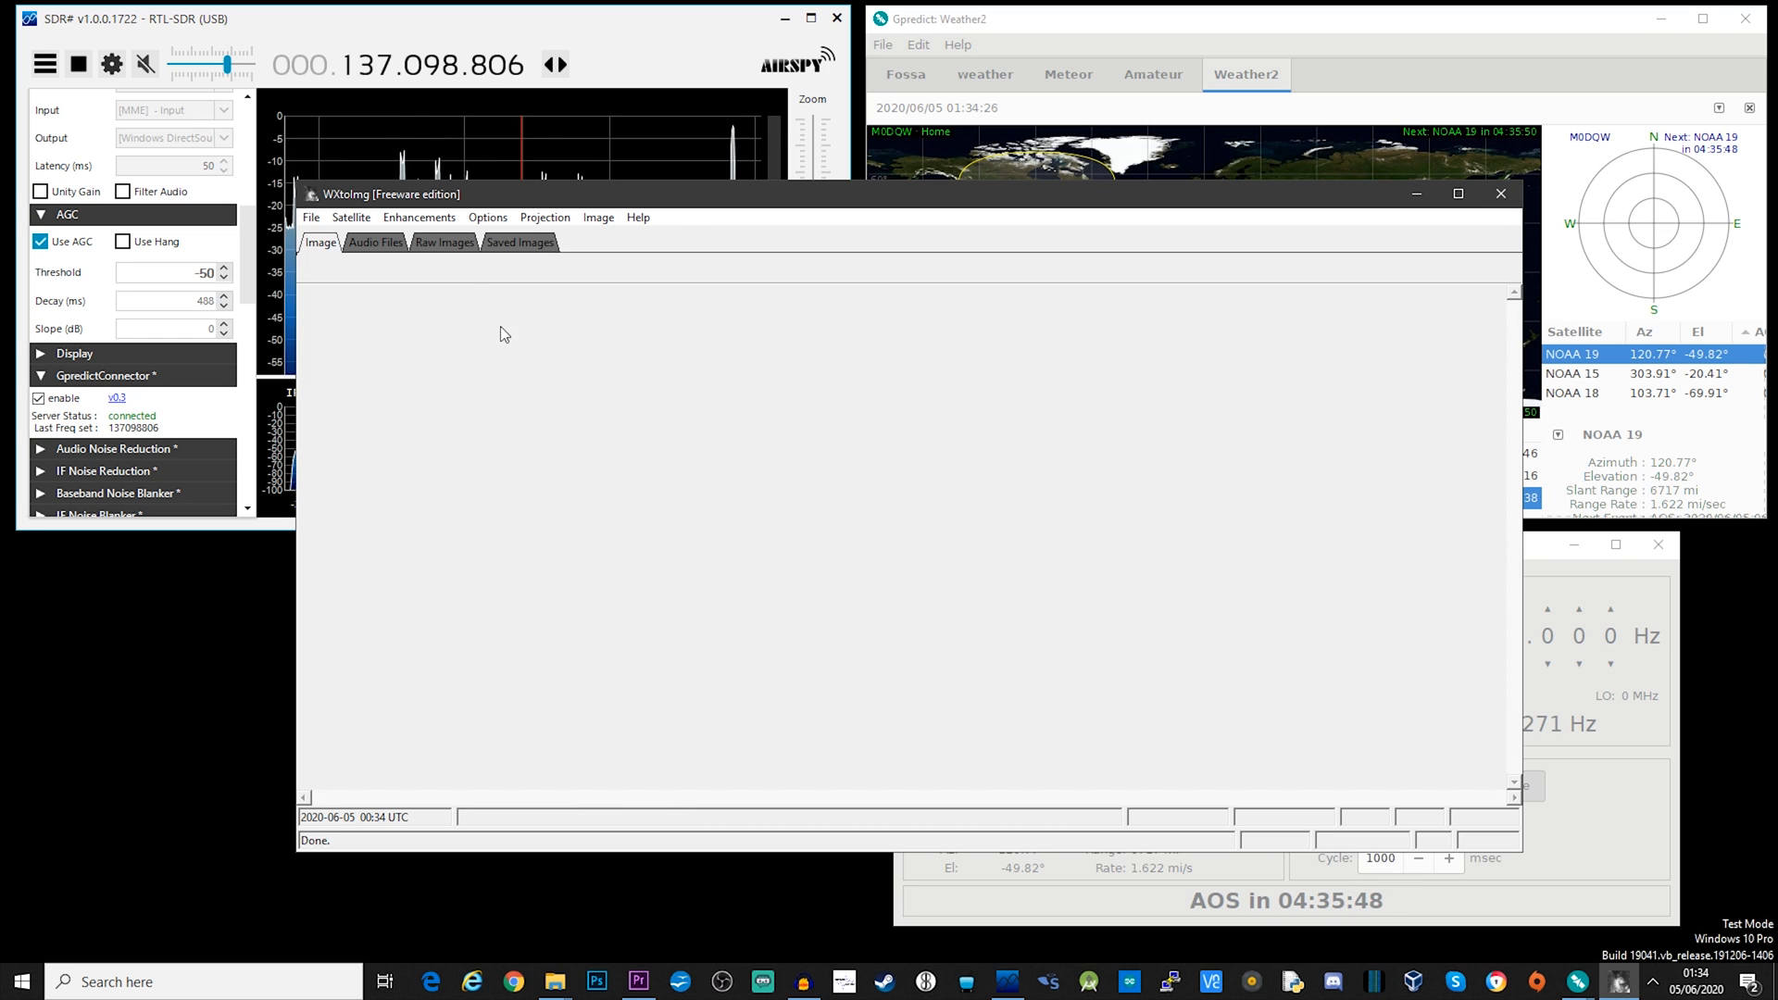
pyautogui.click(312, 216)
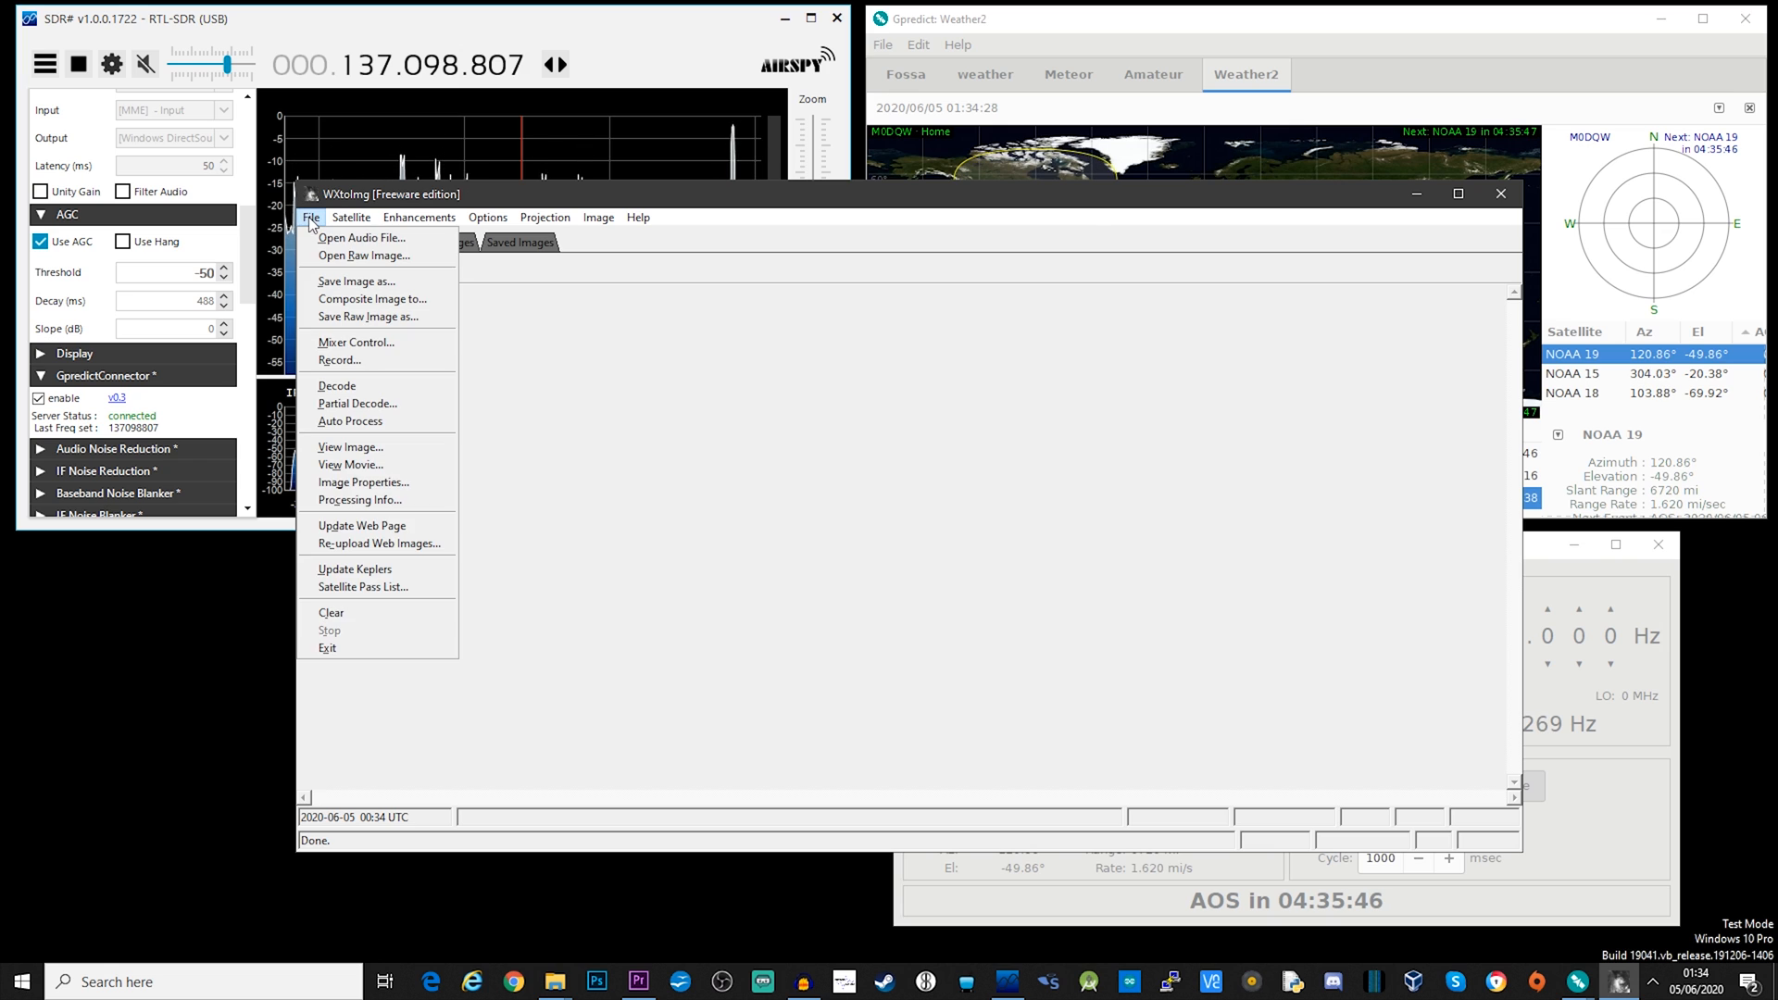
pyautogui.moveTo(363, 586)
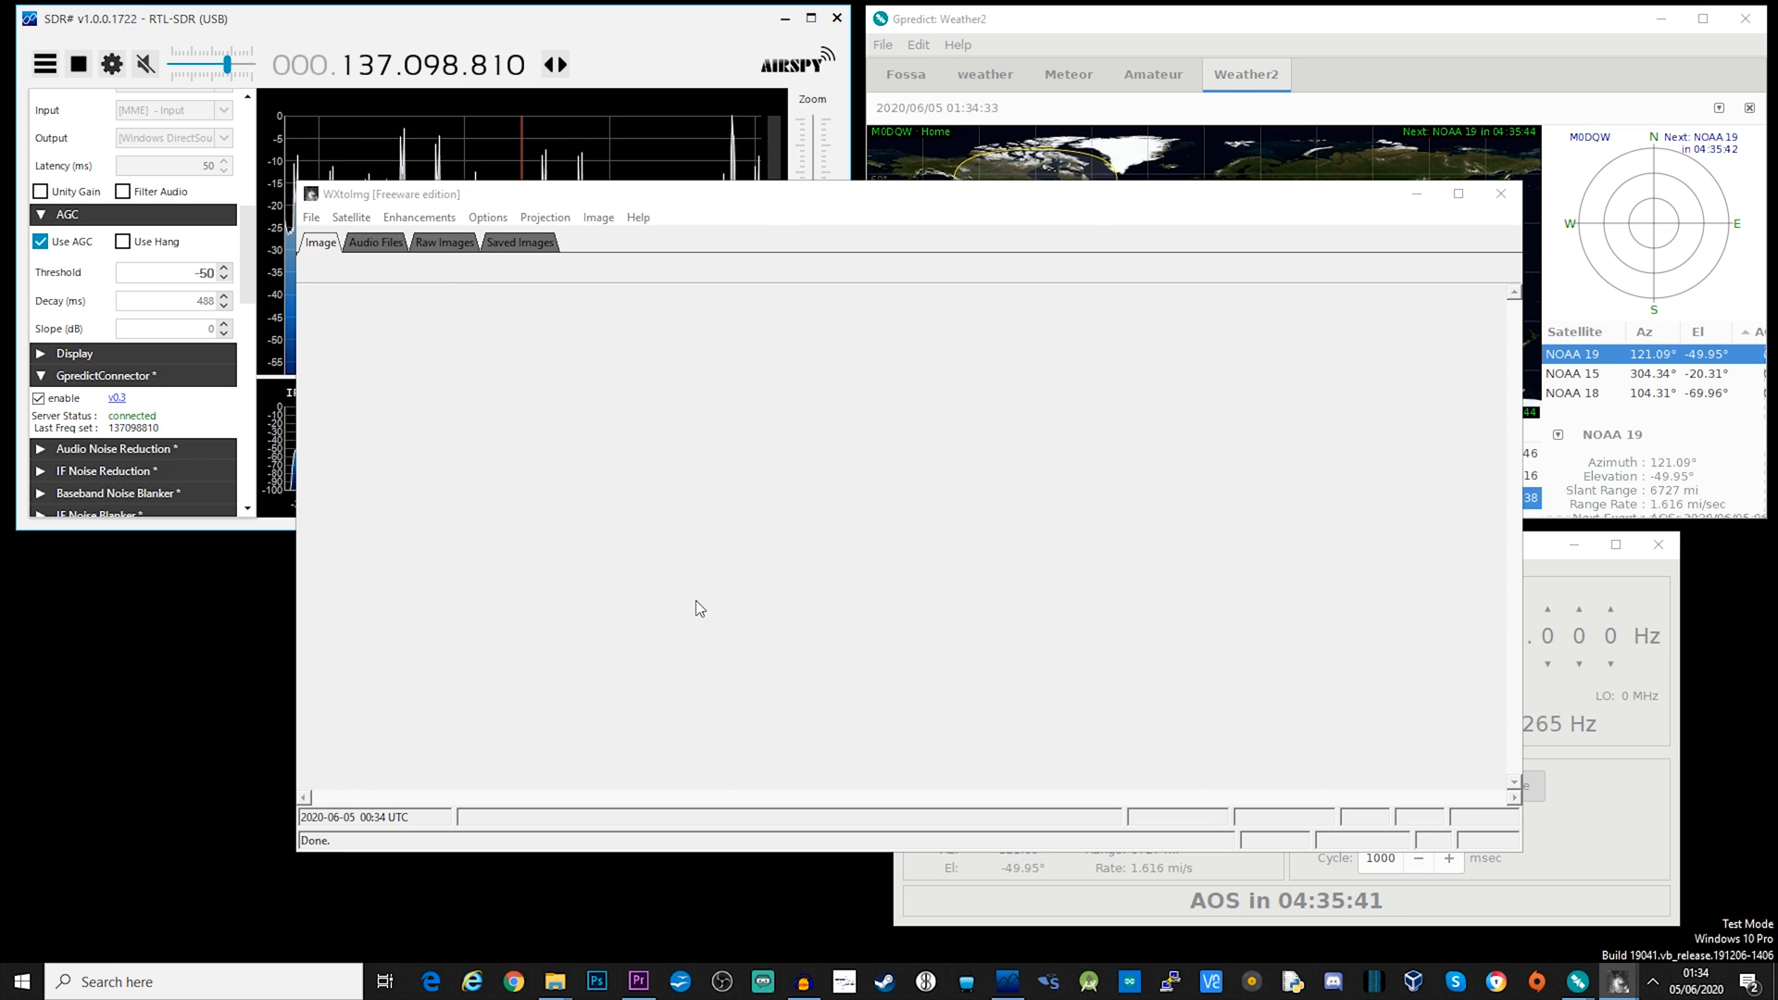
pyautogui.click(350, 217)
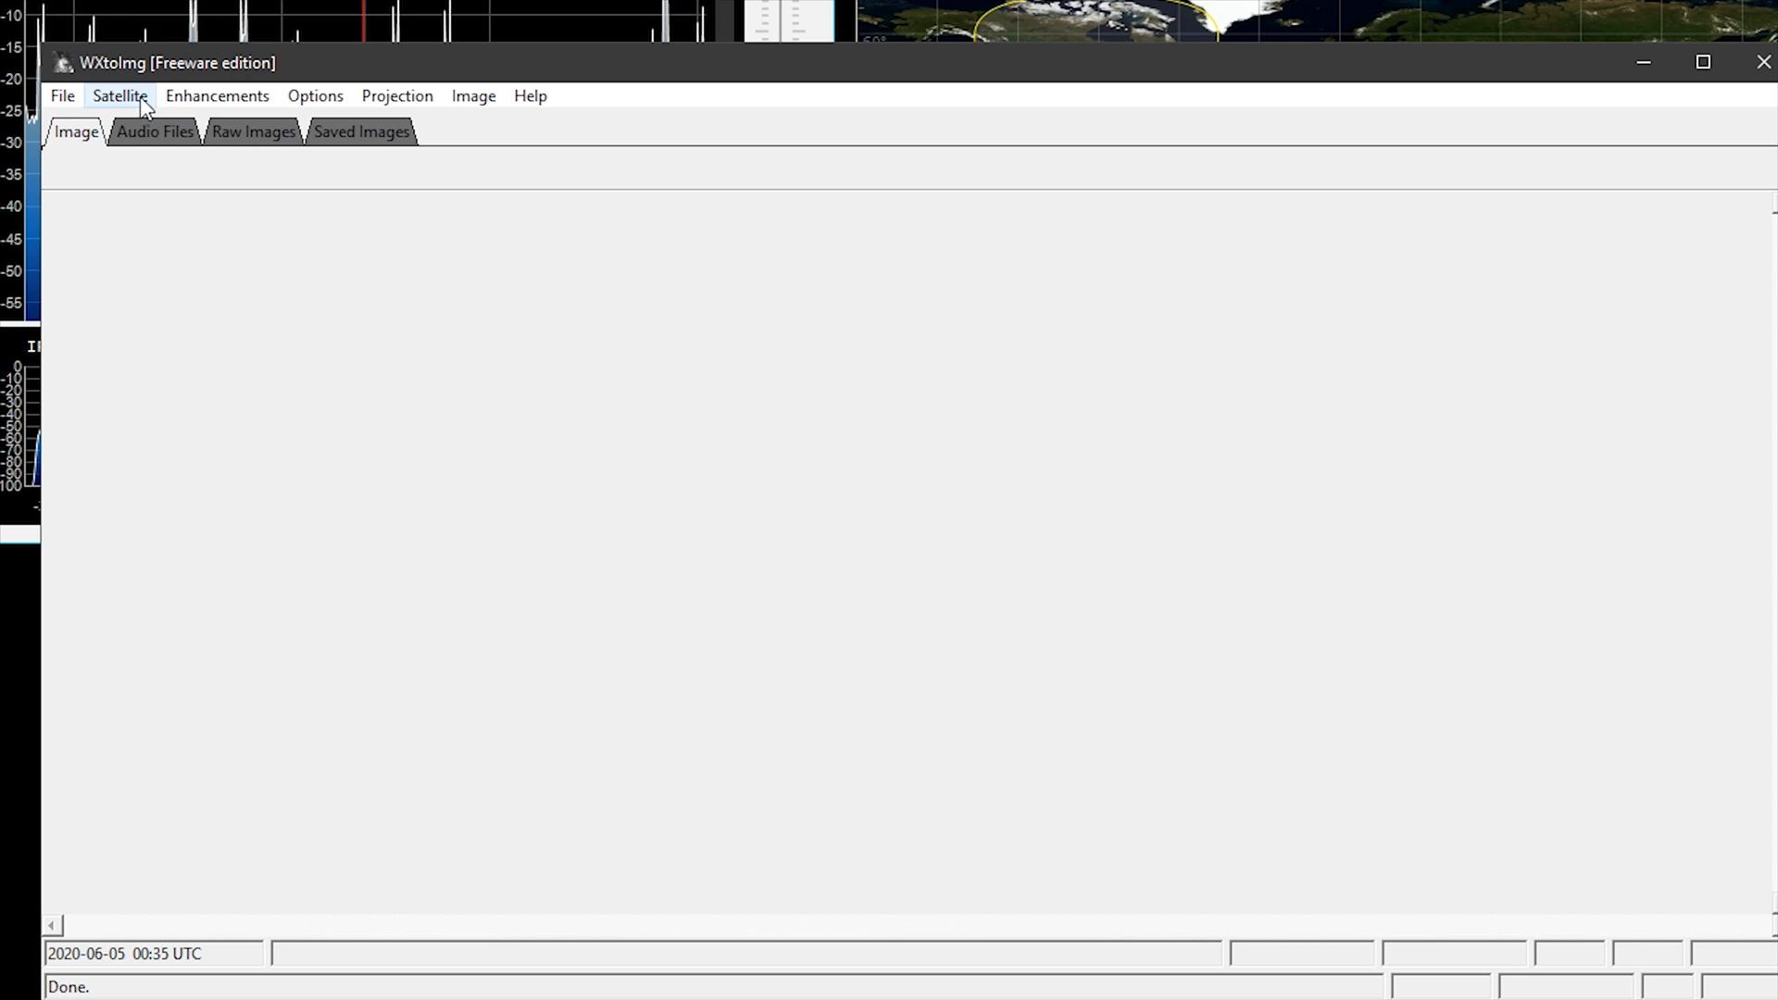
# Step: Start Auto Record with auto processing, awaiting NOAA 19 on 137.1000 MHz
pyautogui.click(61, 95)
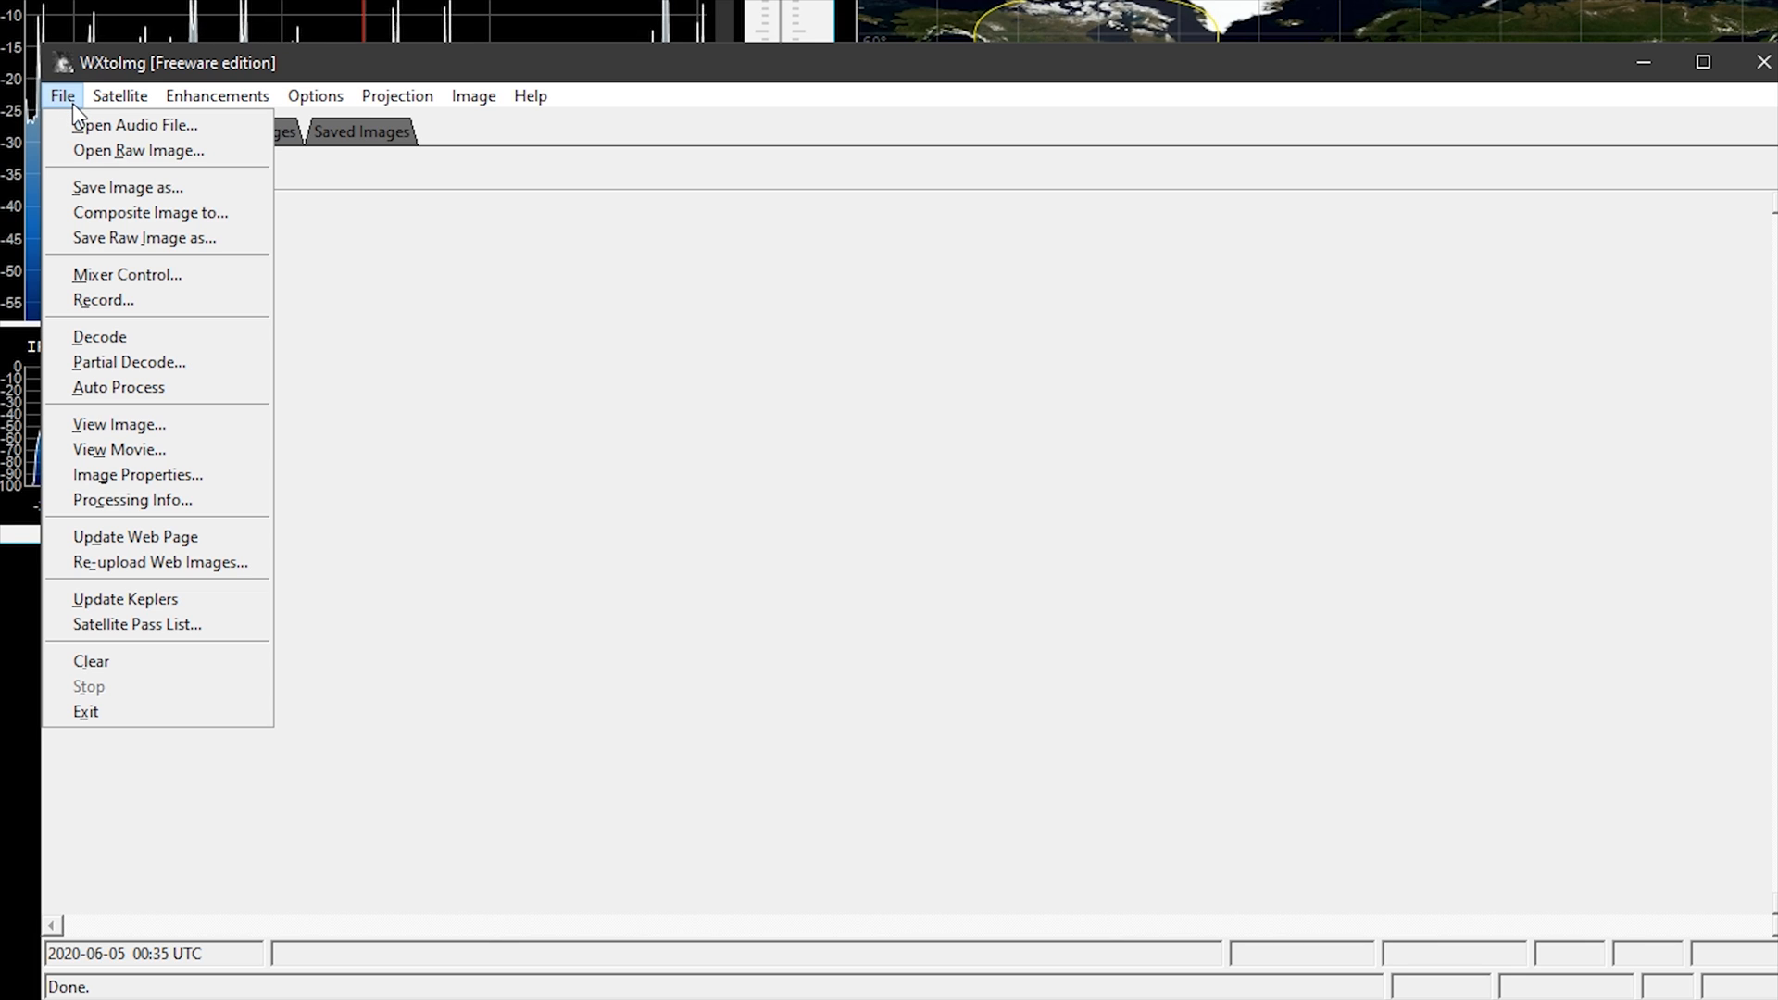
pyautogui.click(103, 299)
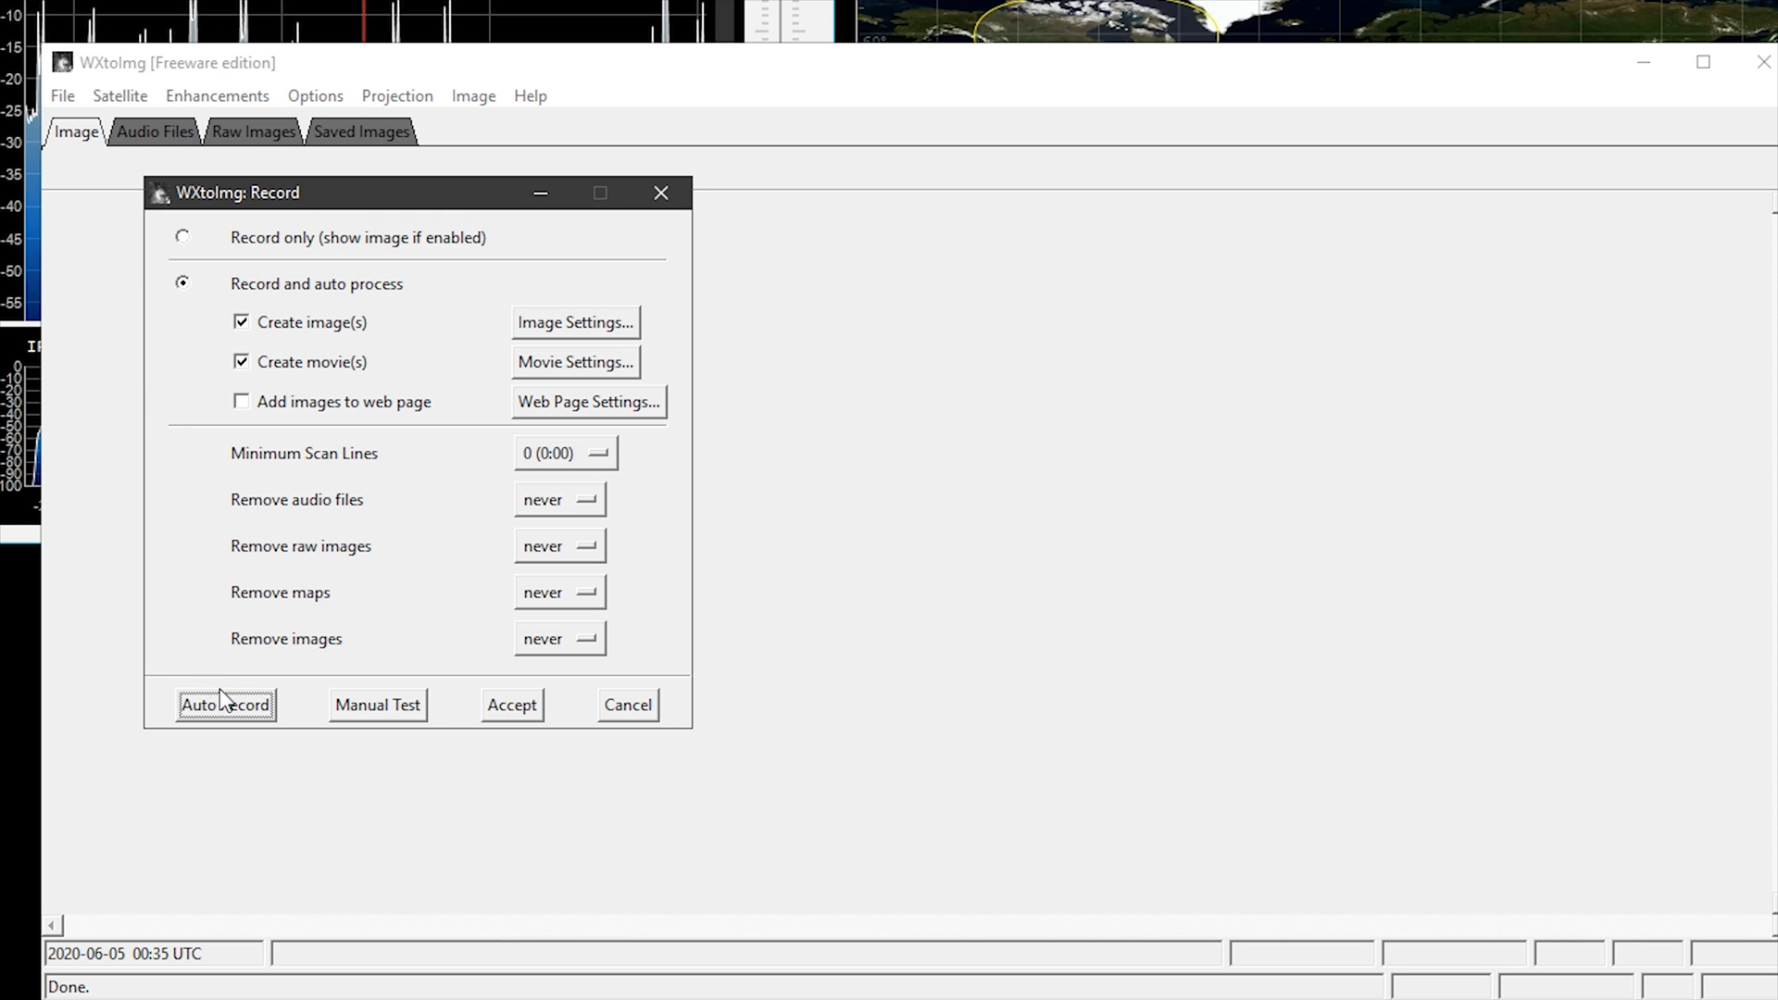
pyautogui.click(224, 703)
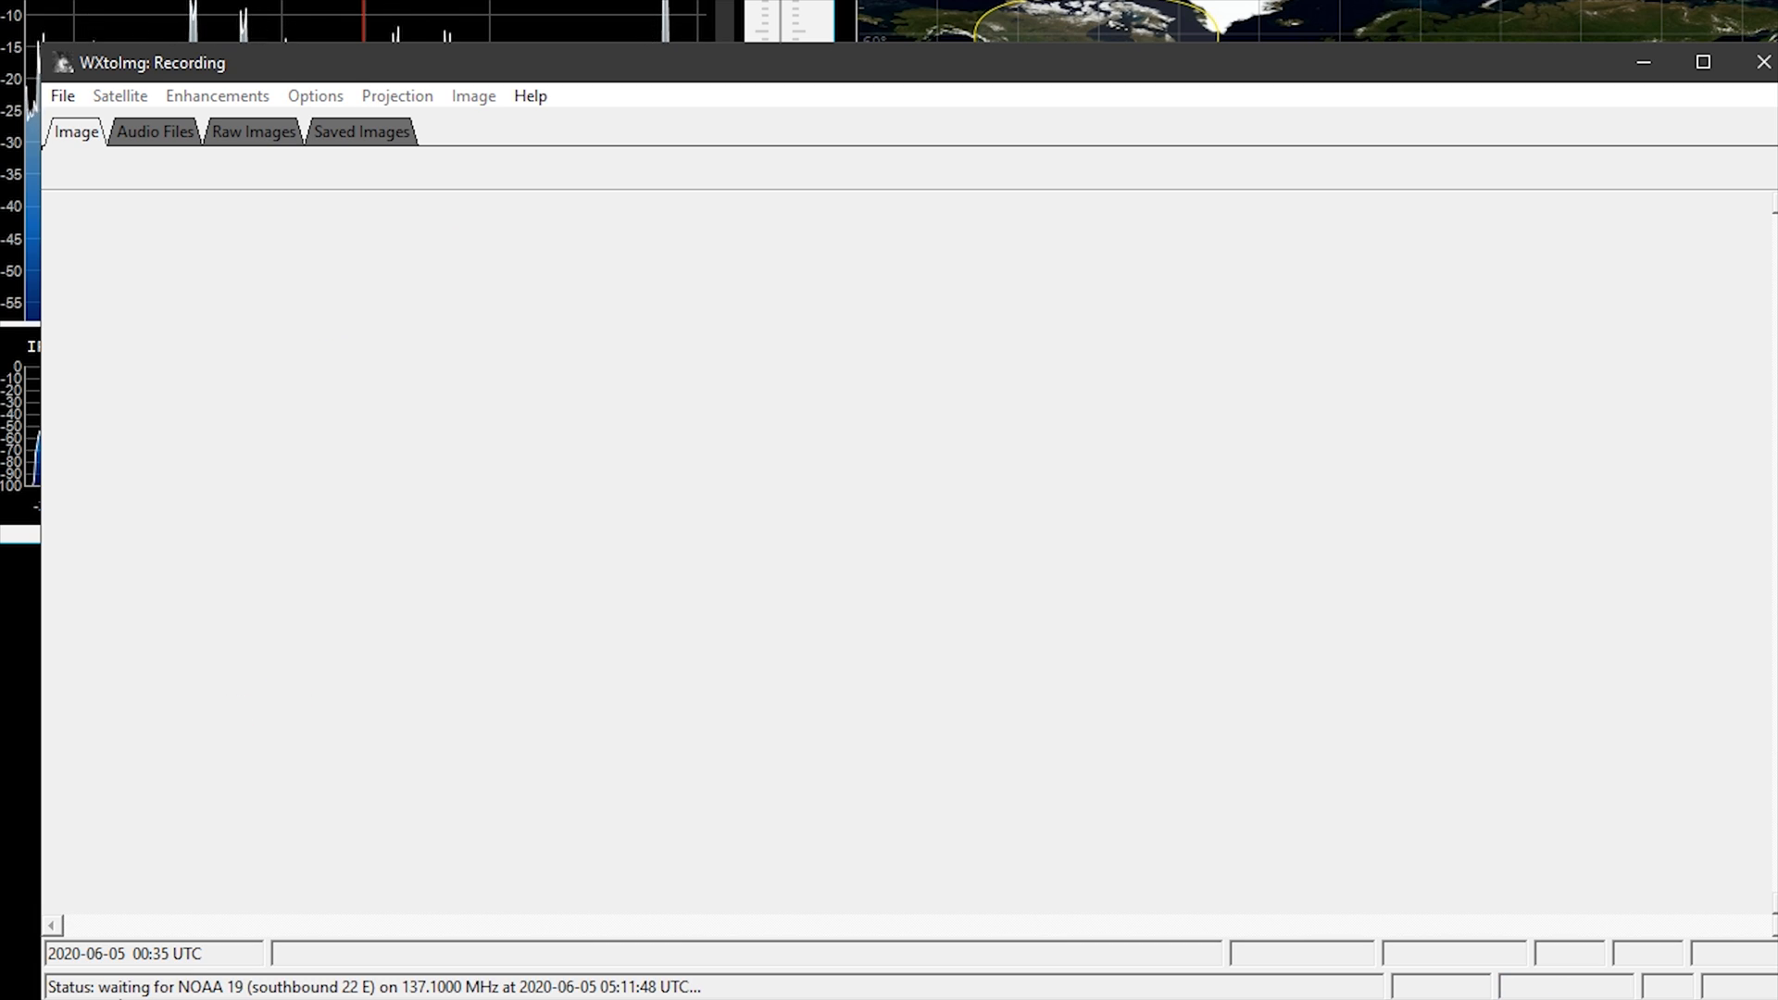